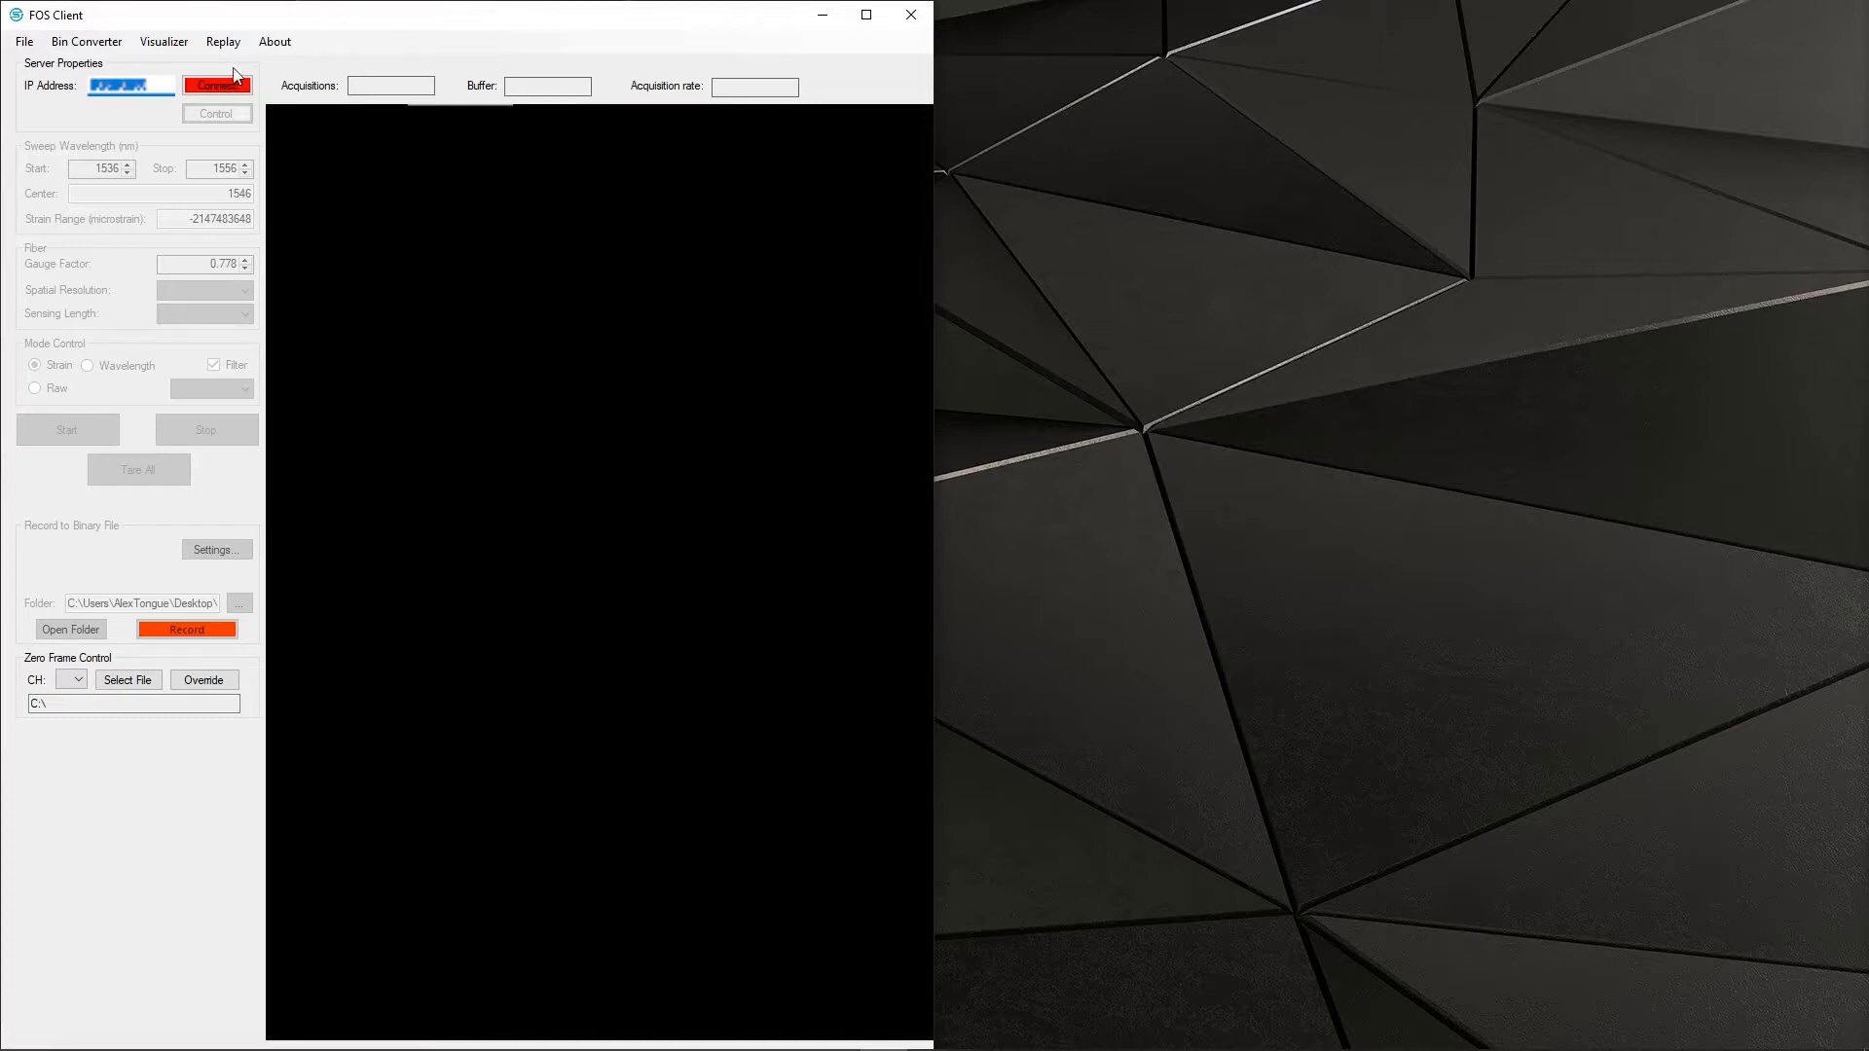
# Step: Connect FOS Client to the interrogator server over TCP
pyautogui.click(217, 85)
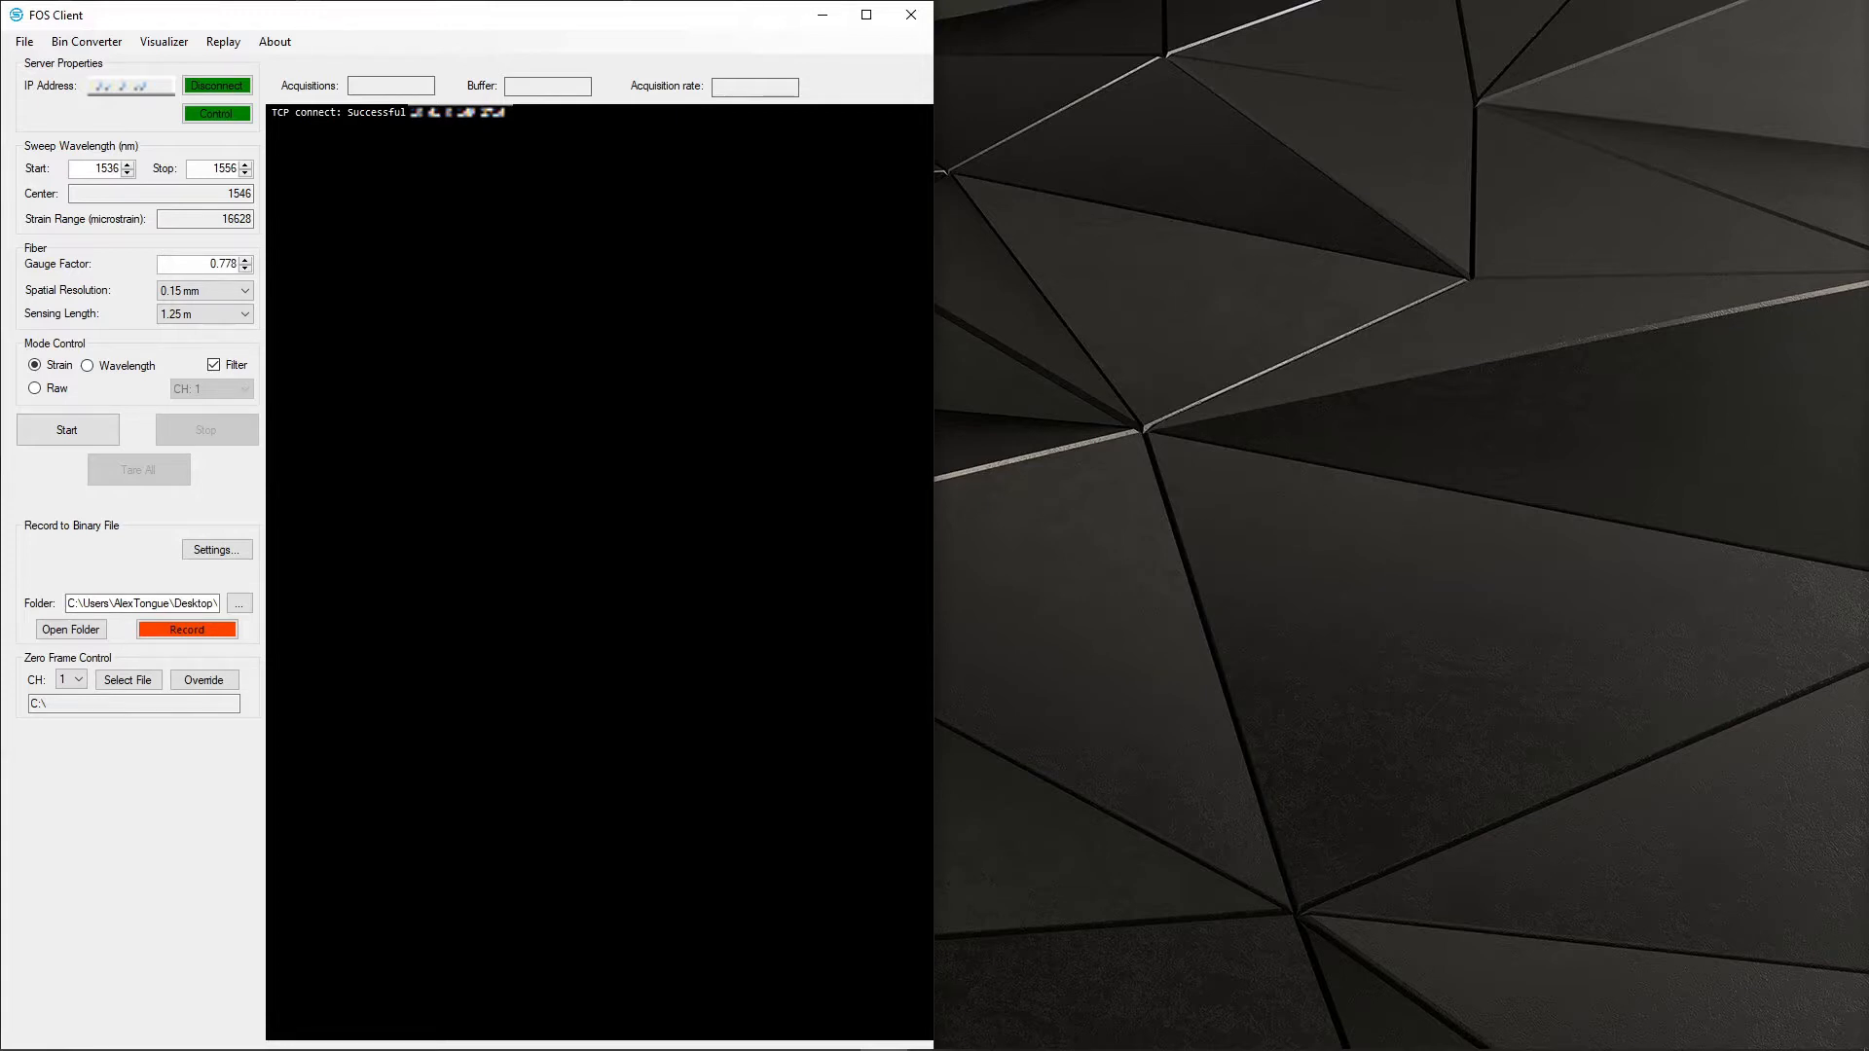
pyautogui.moveTo(160, 97)
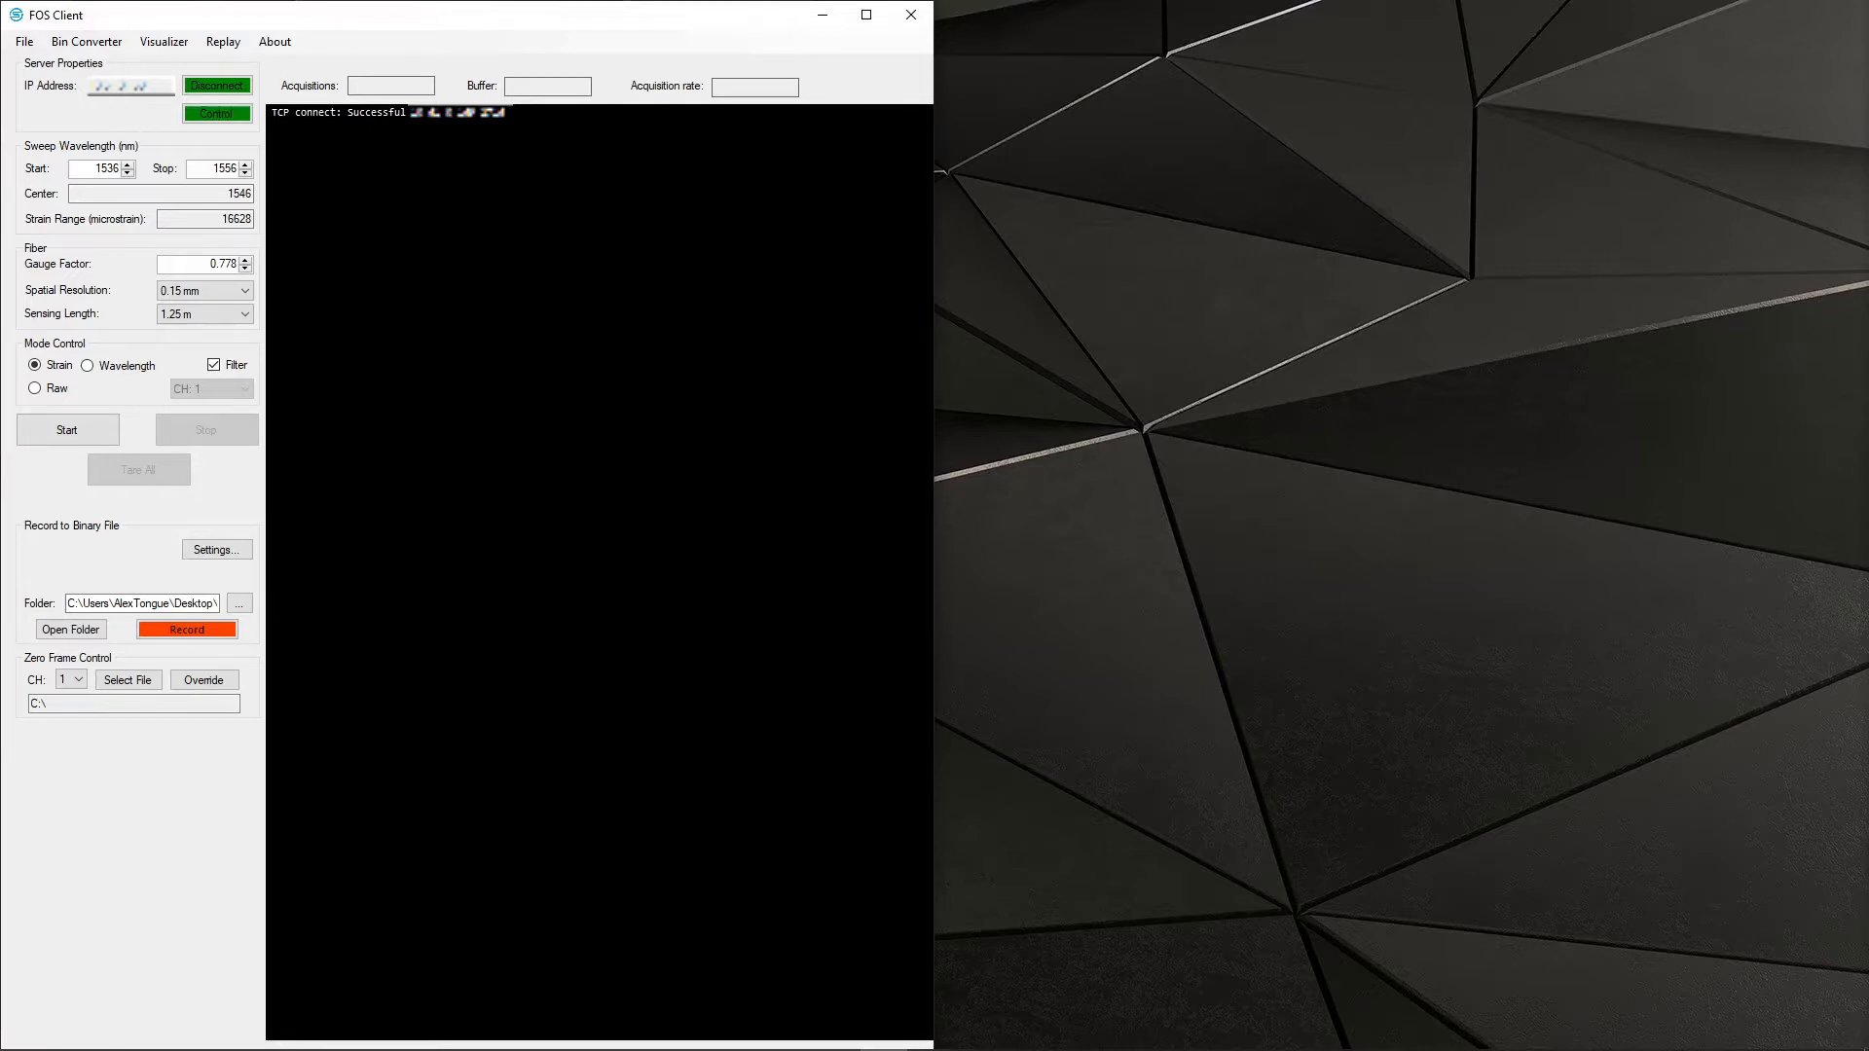
pyautogui.moveTo(1466, 908)
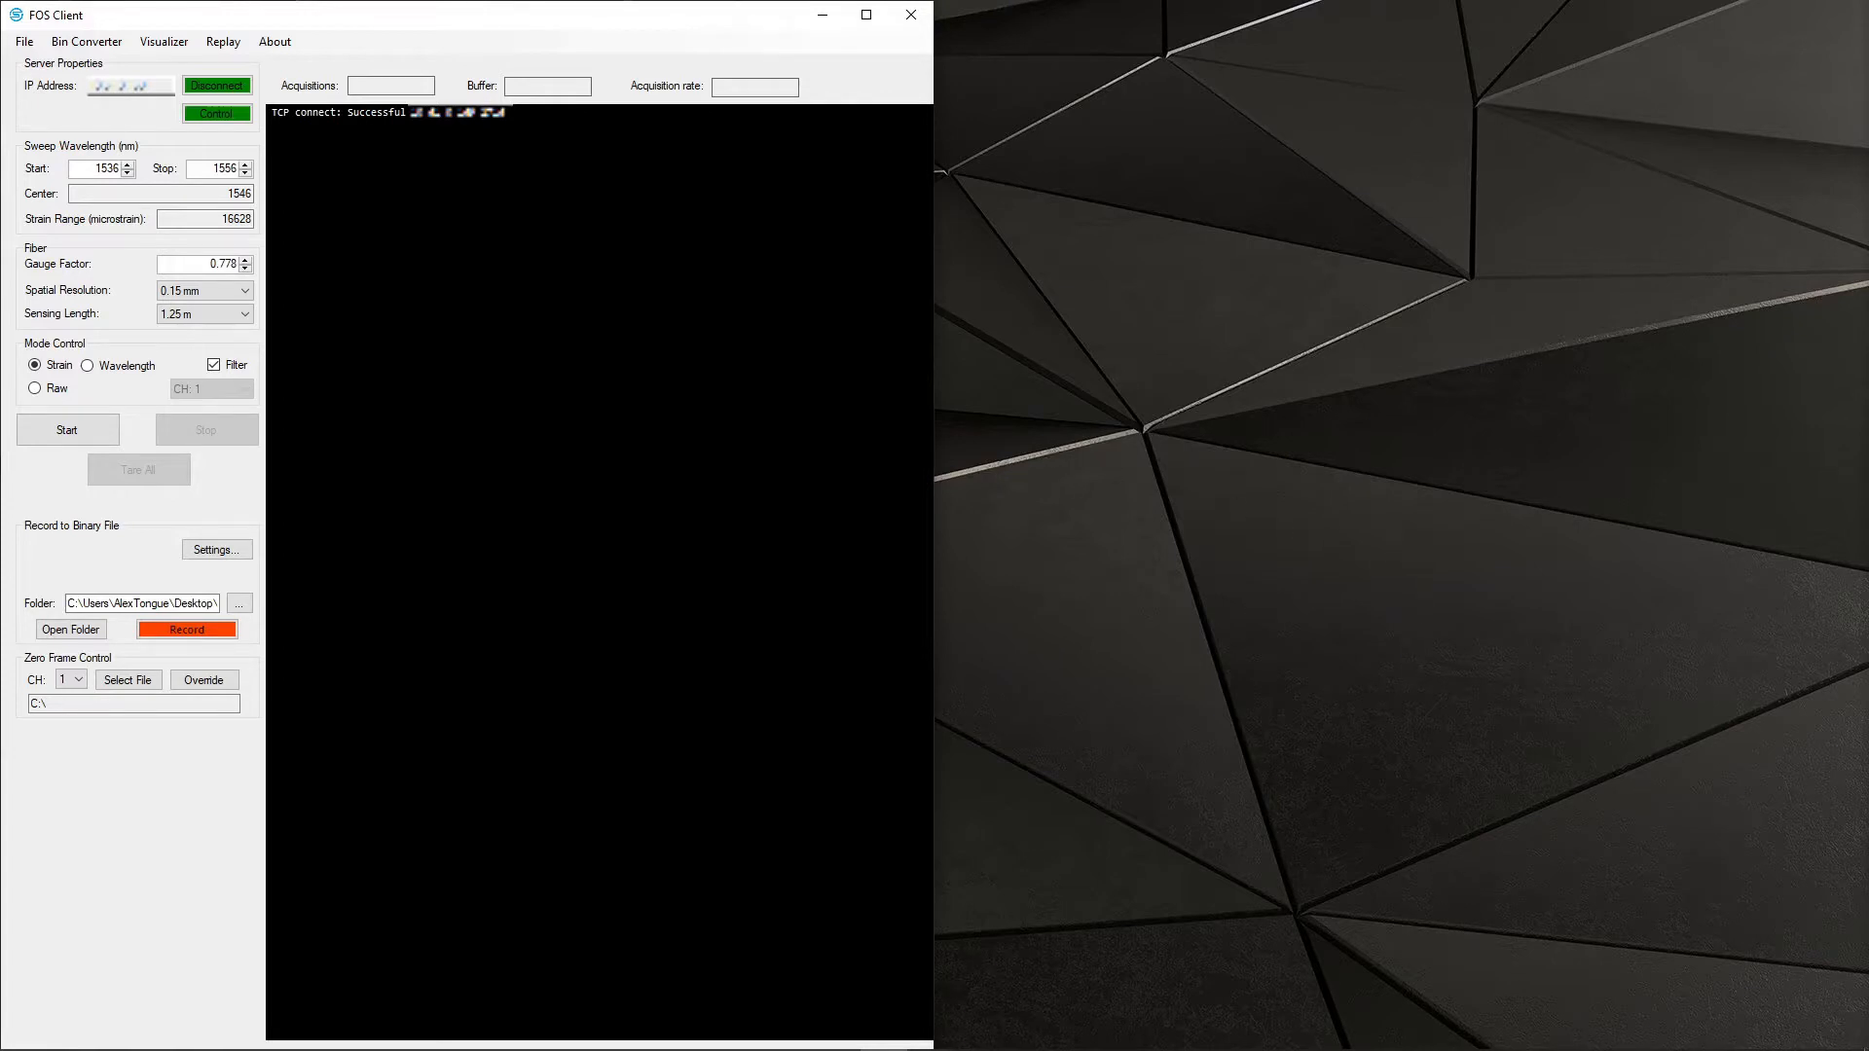
pyautogui.moveTo(63, 156)
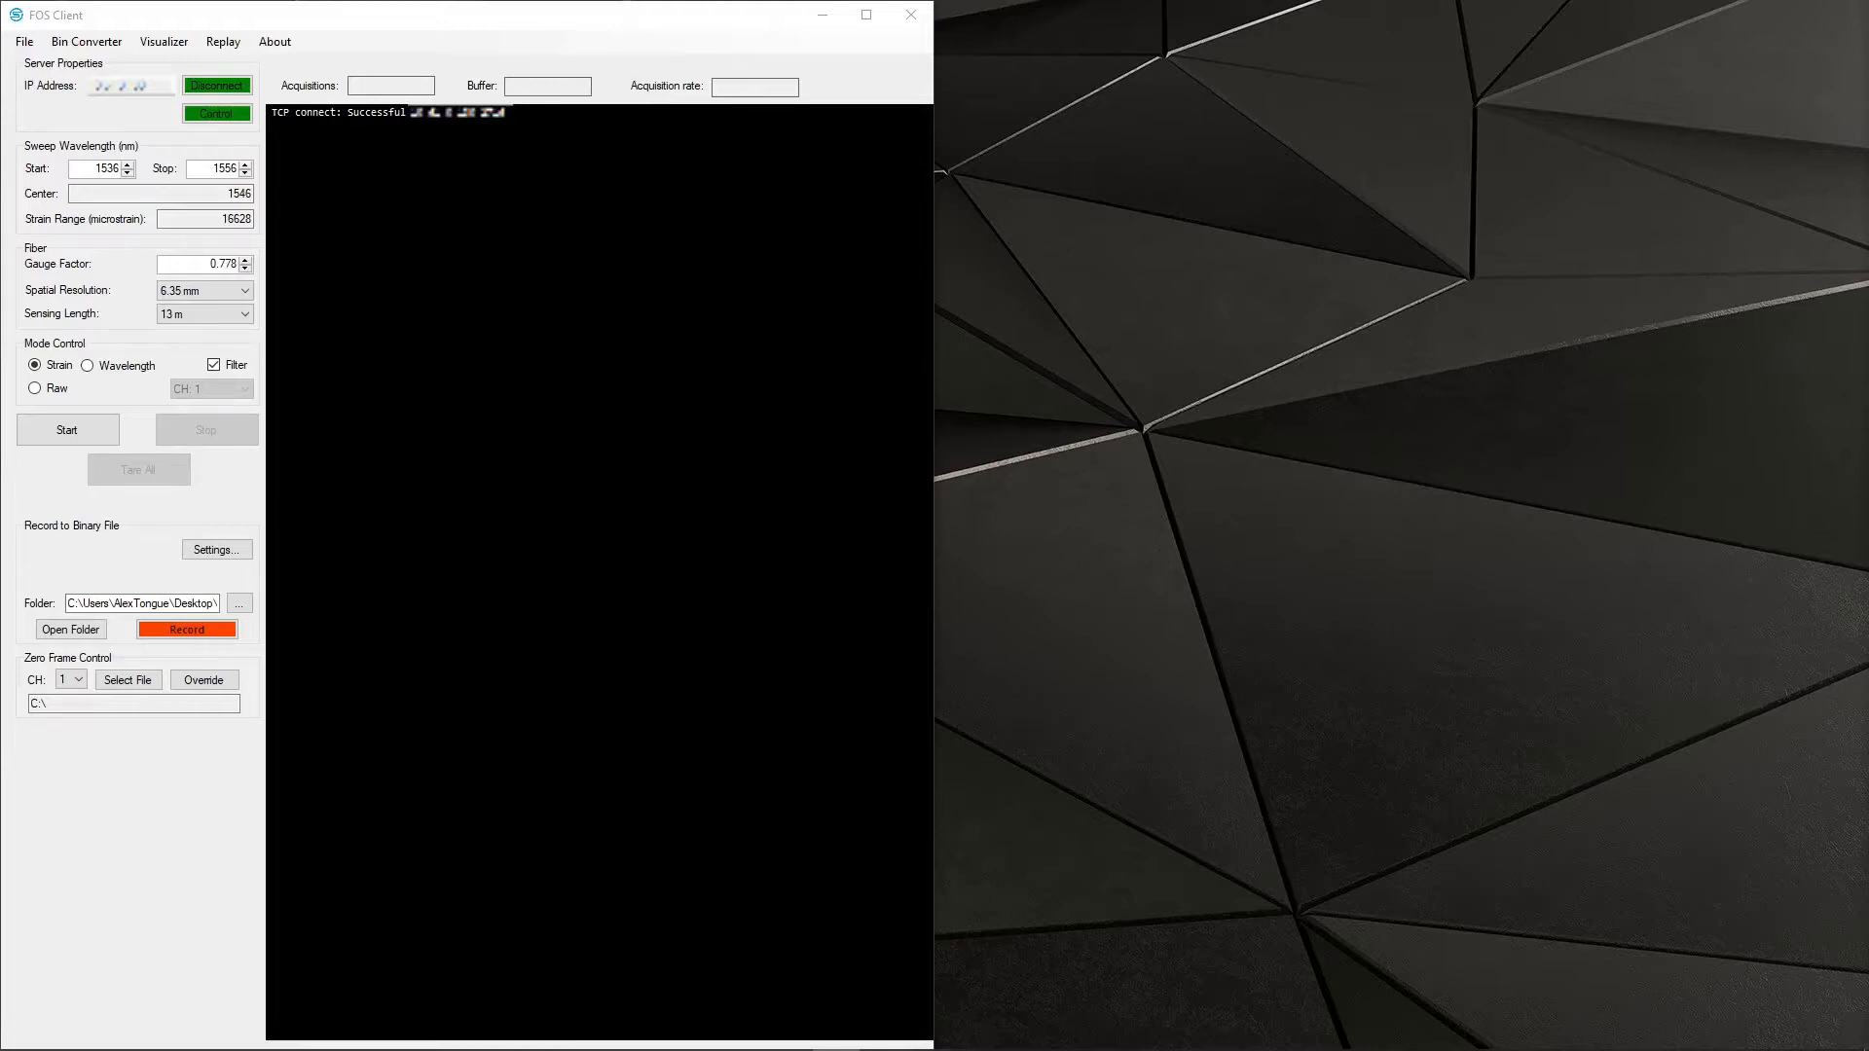
pyautogui.click(95, 168)
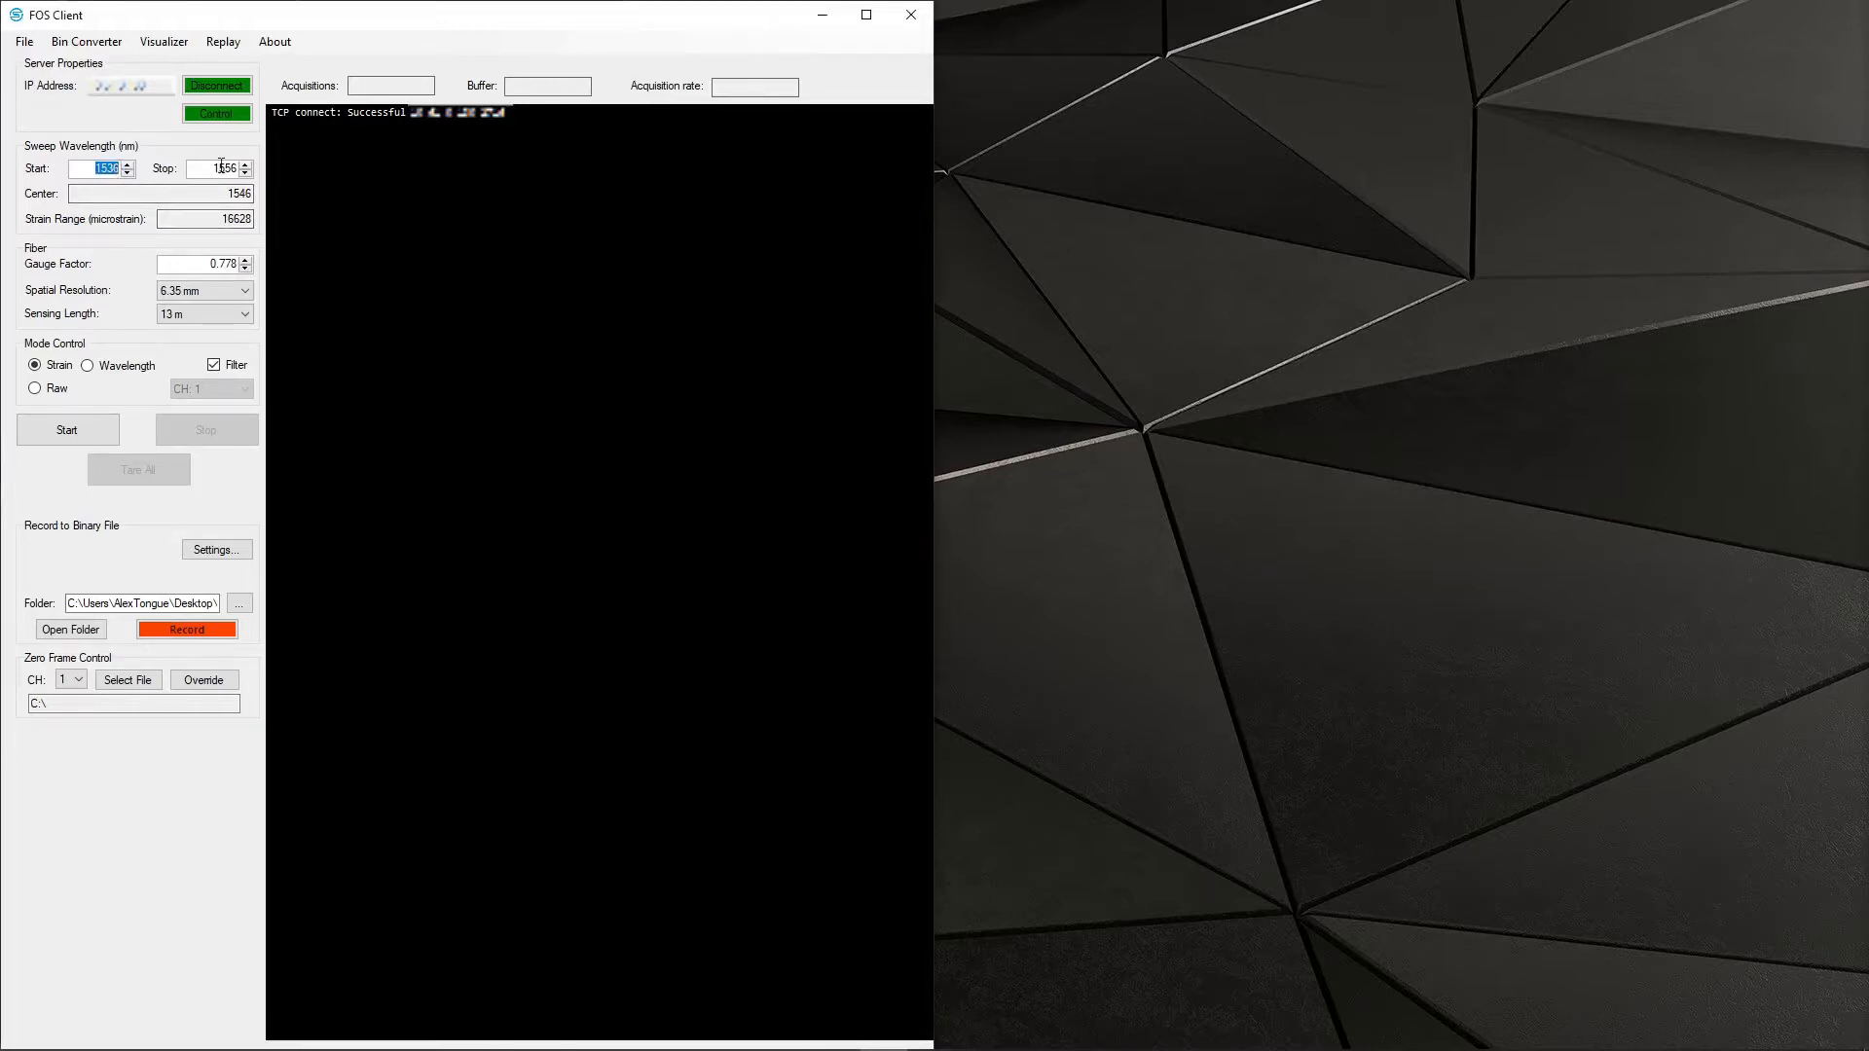
pyautogui.click(221, 168)
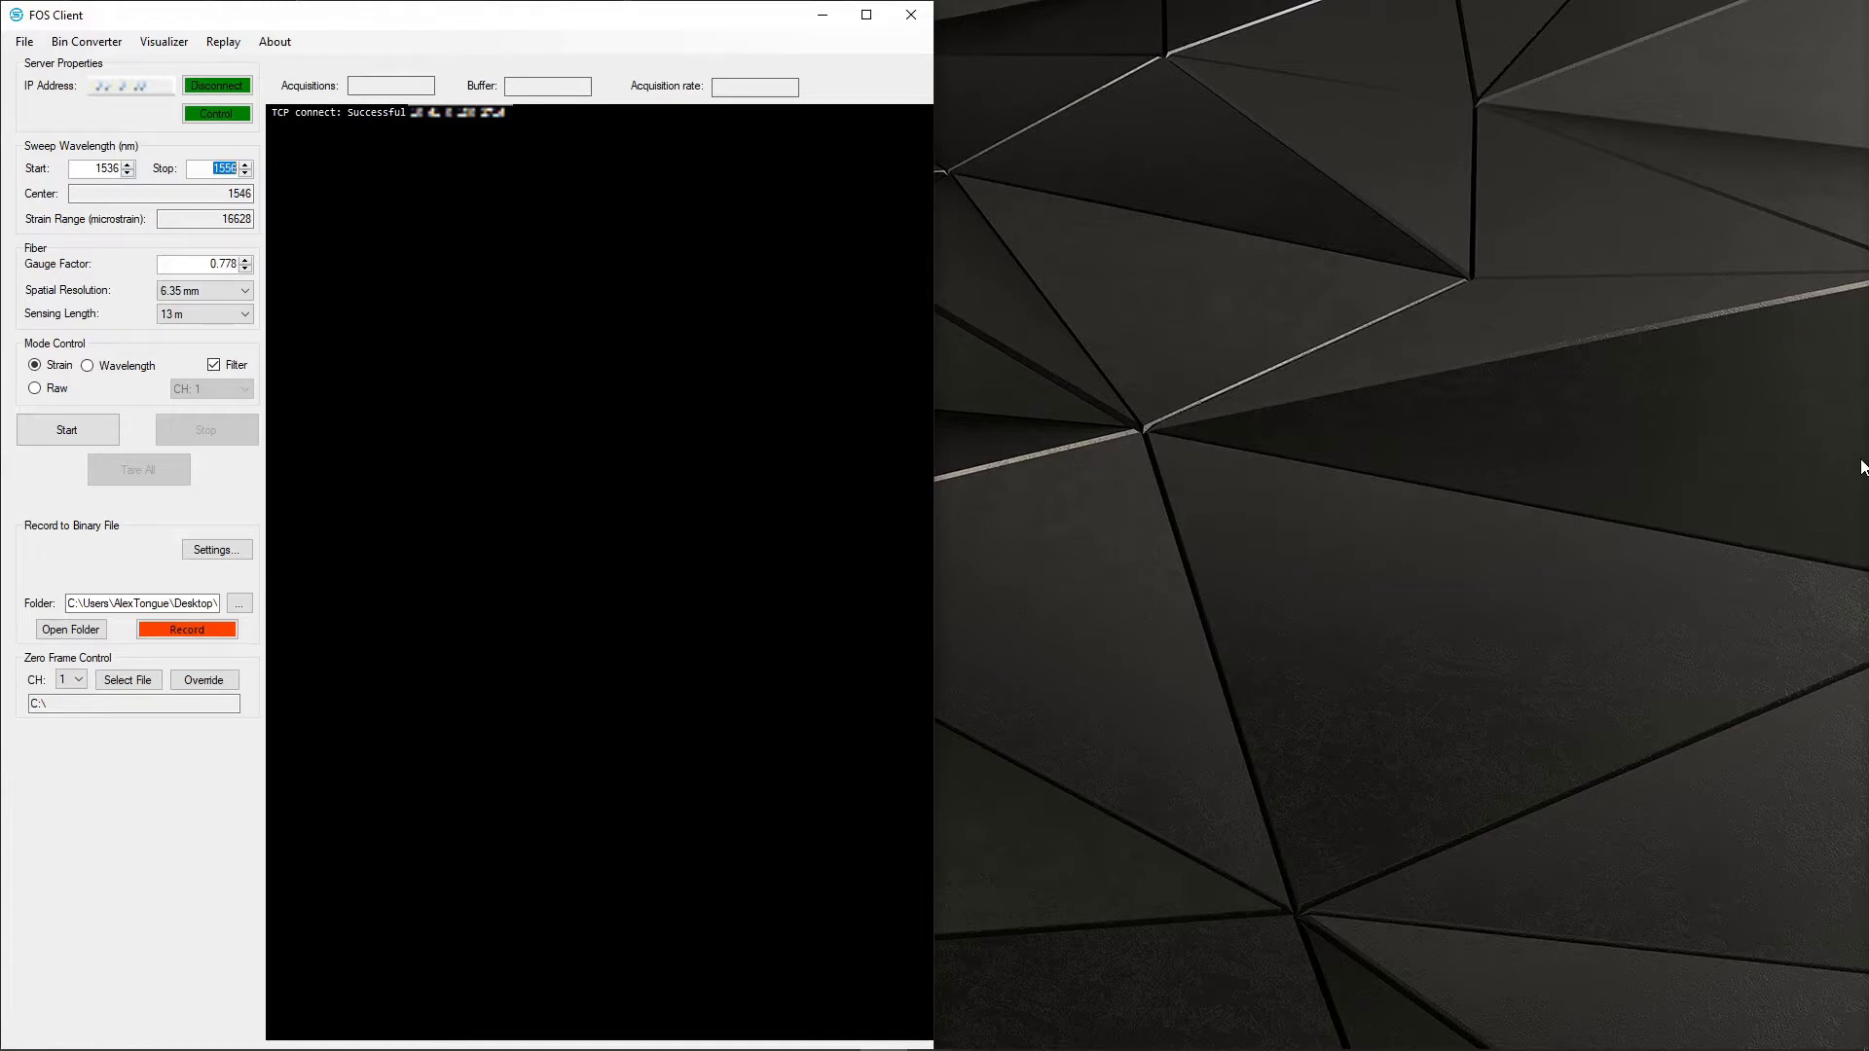
pyautogui.moveTo(1653, 477)
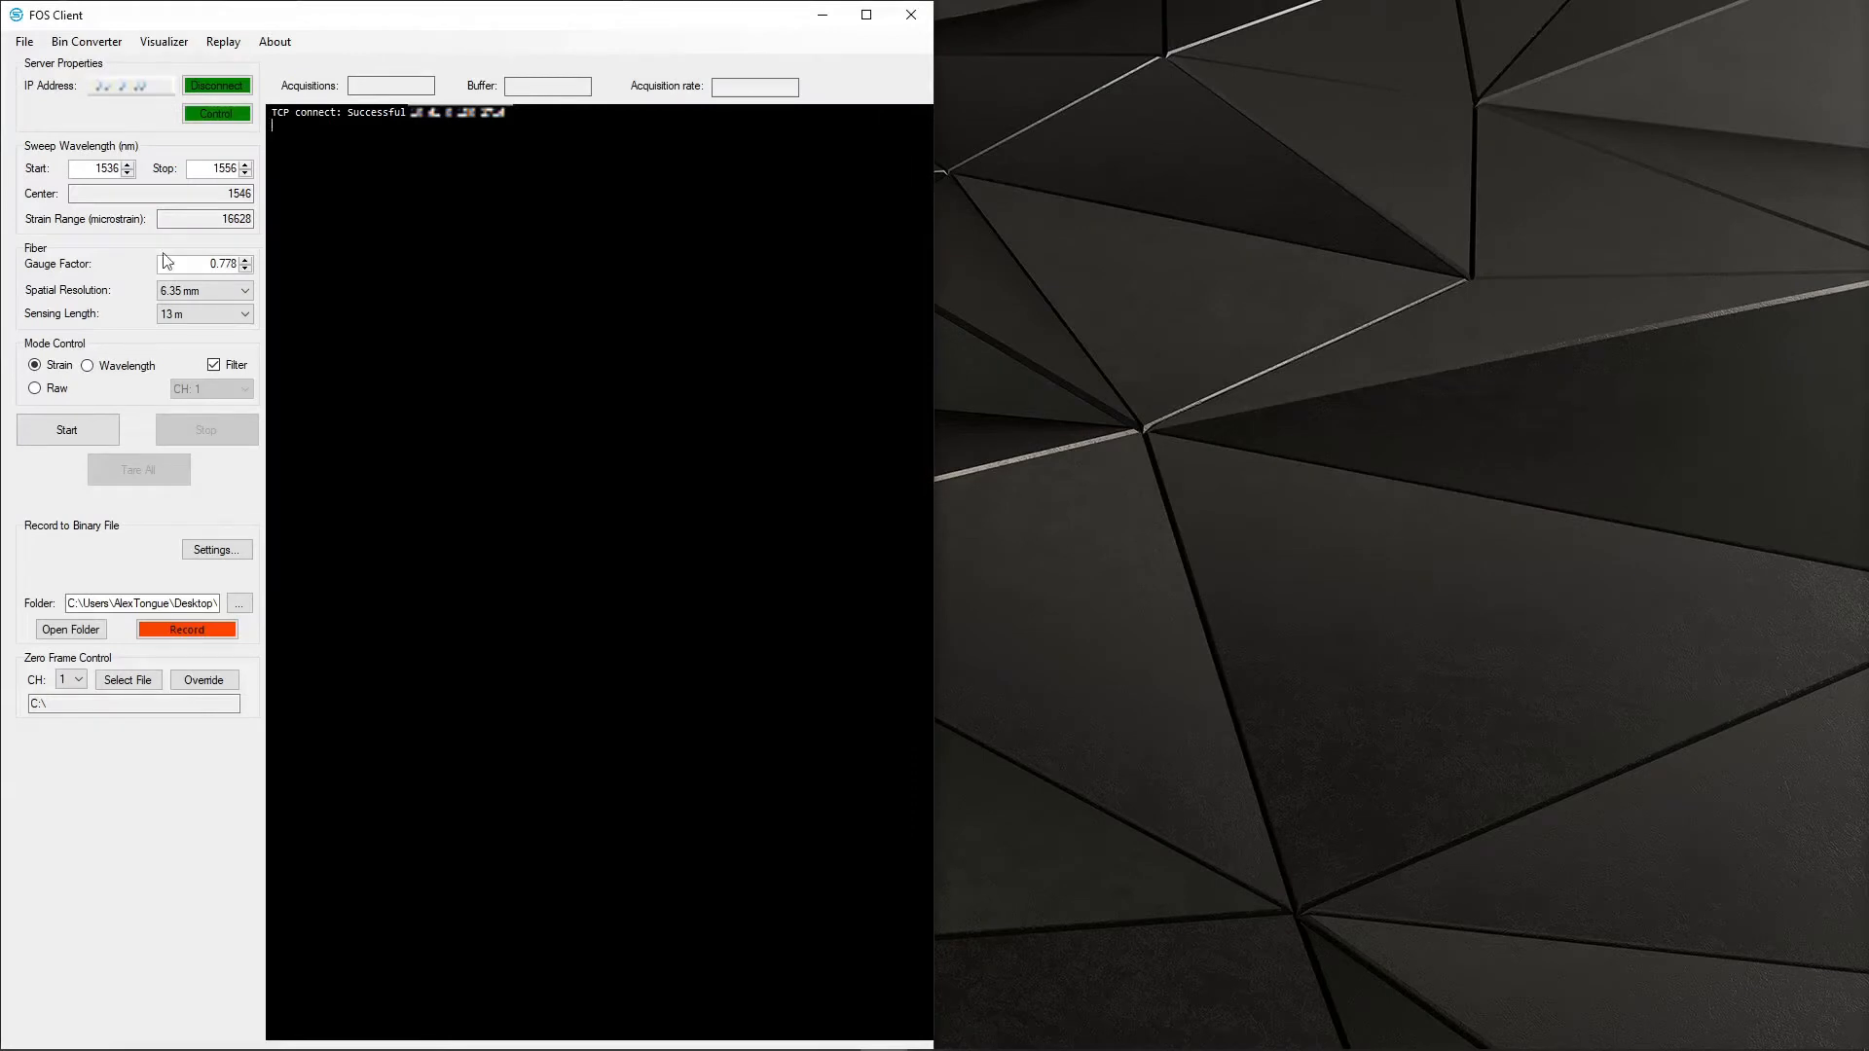
pyautogui.moveTo(132, 264)
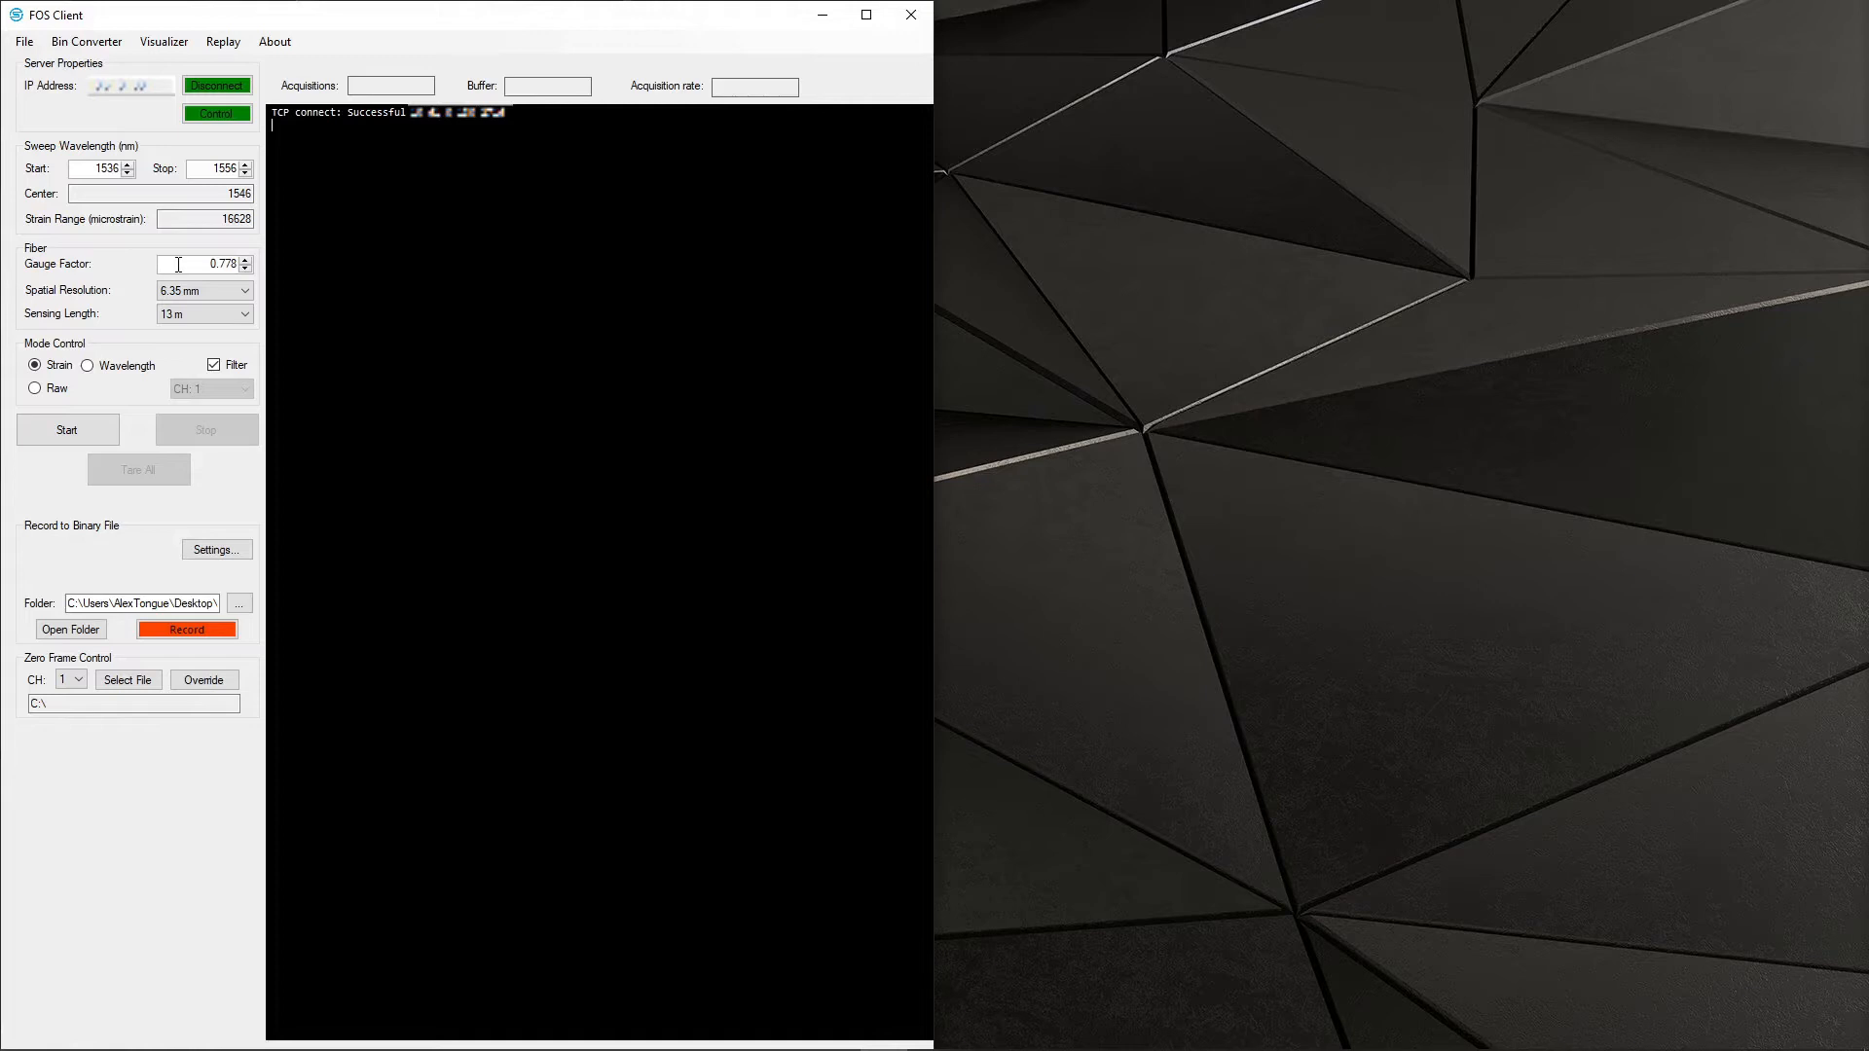
pyautogui.tripleClick(202, 264)
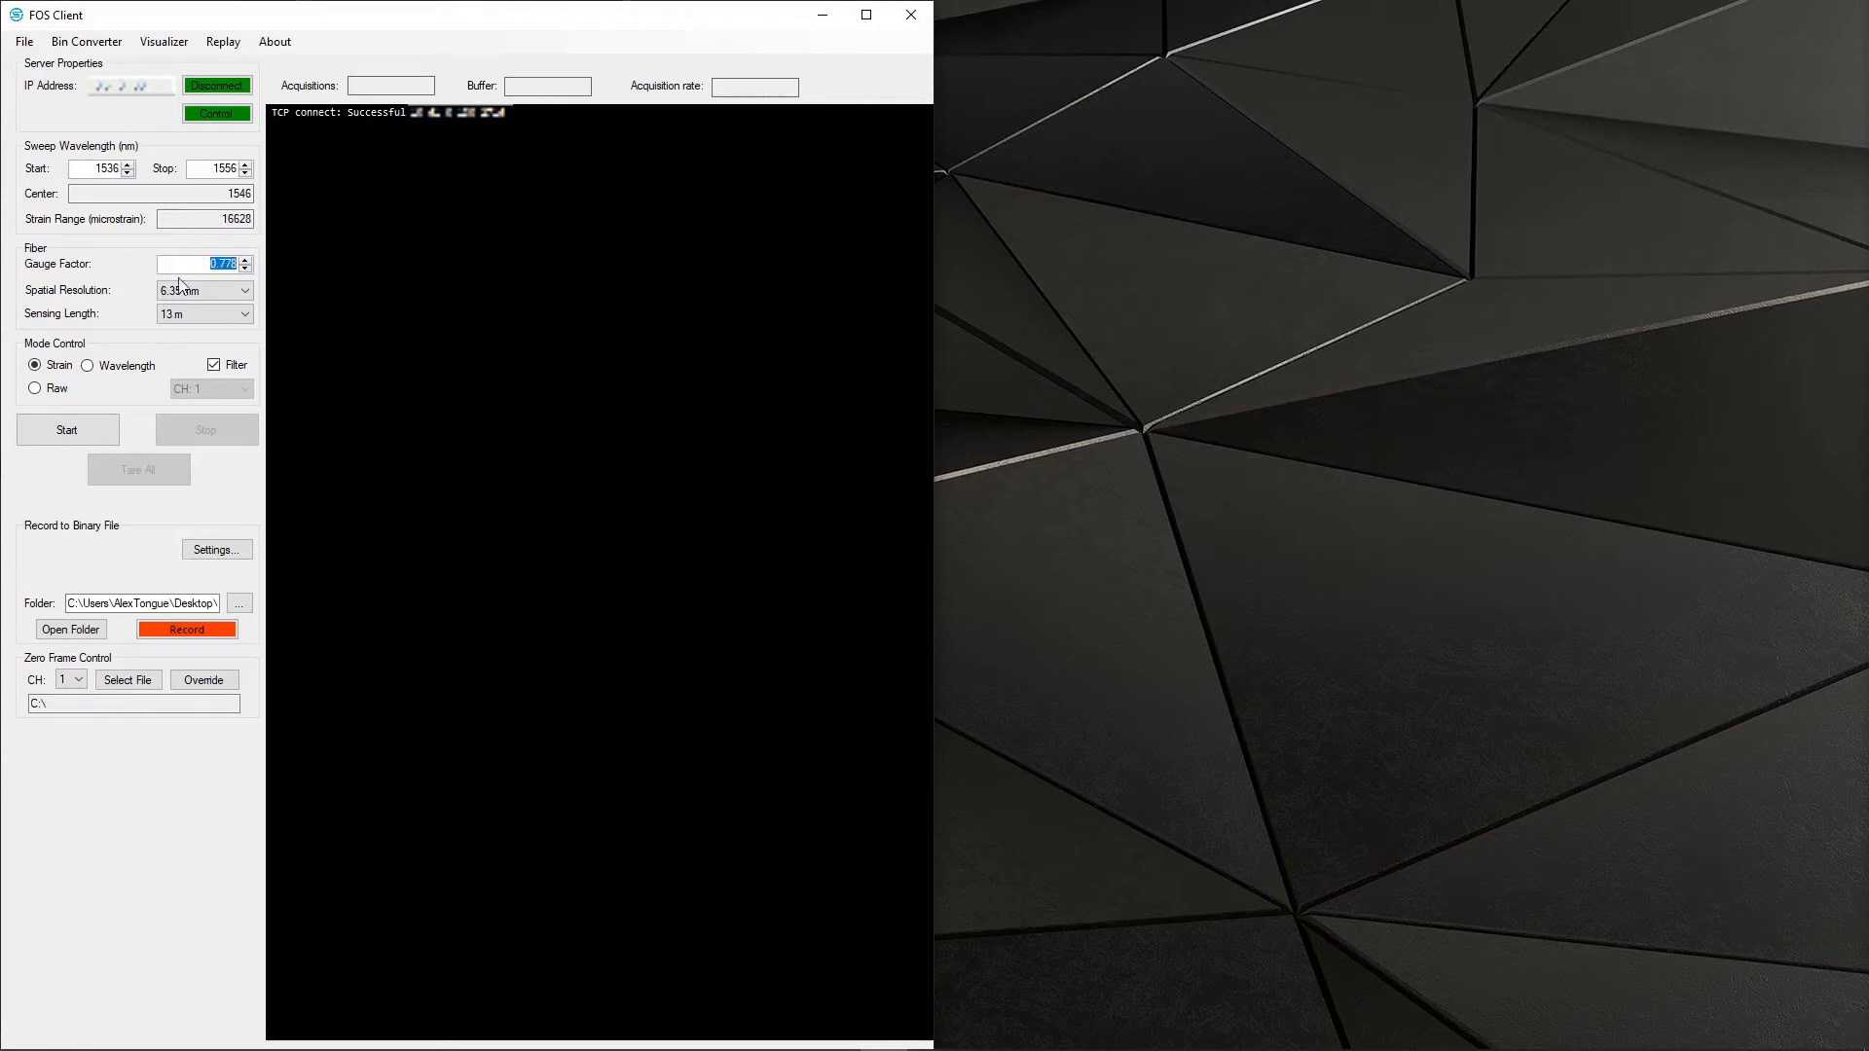
pyautogui.moveTo(95, 297)
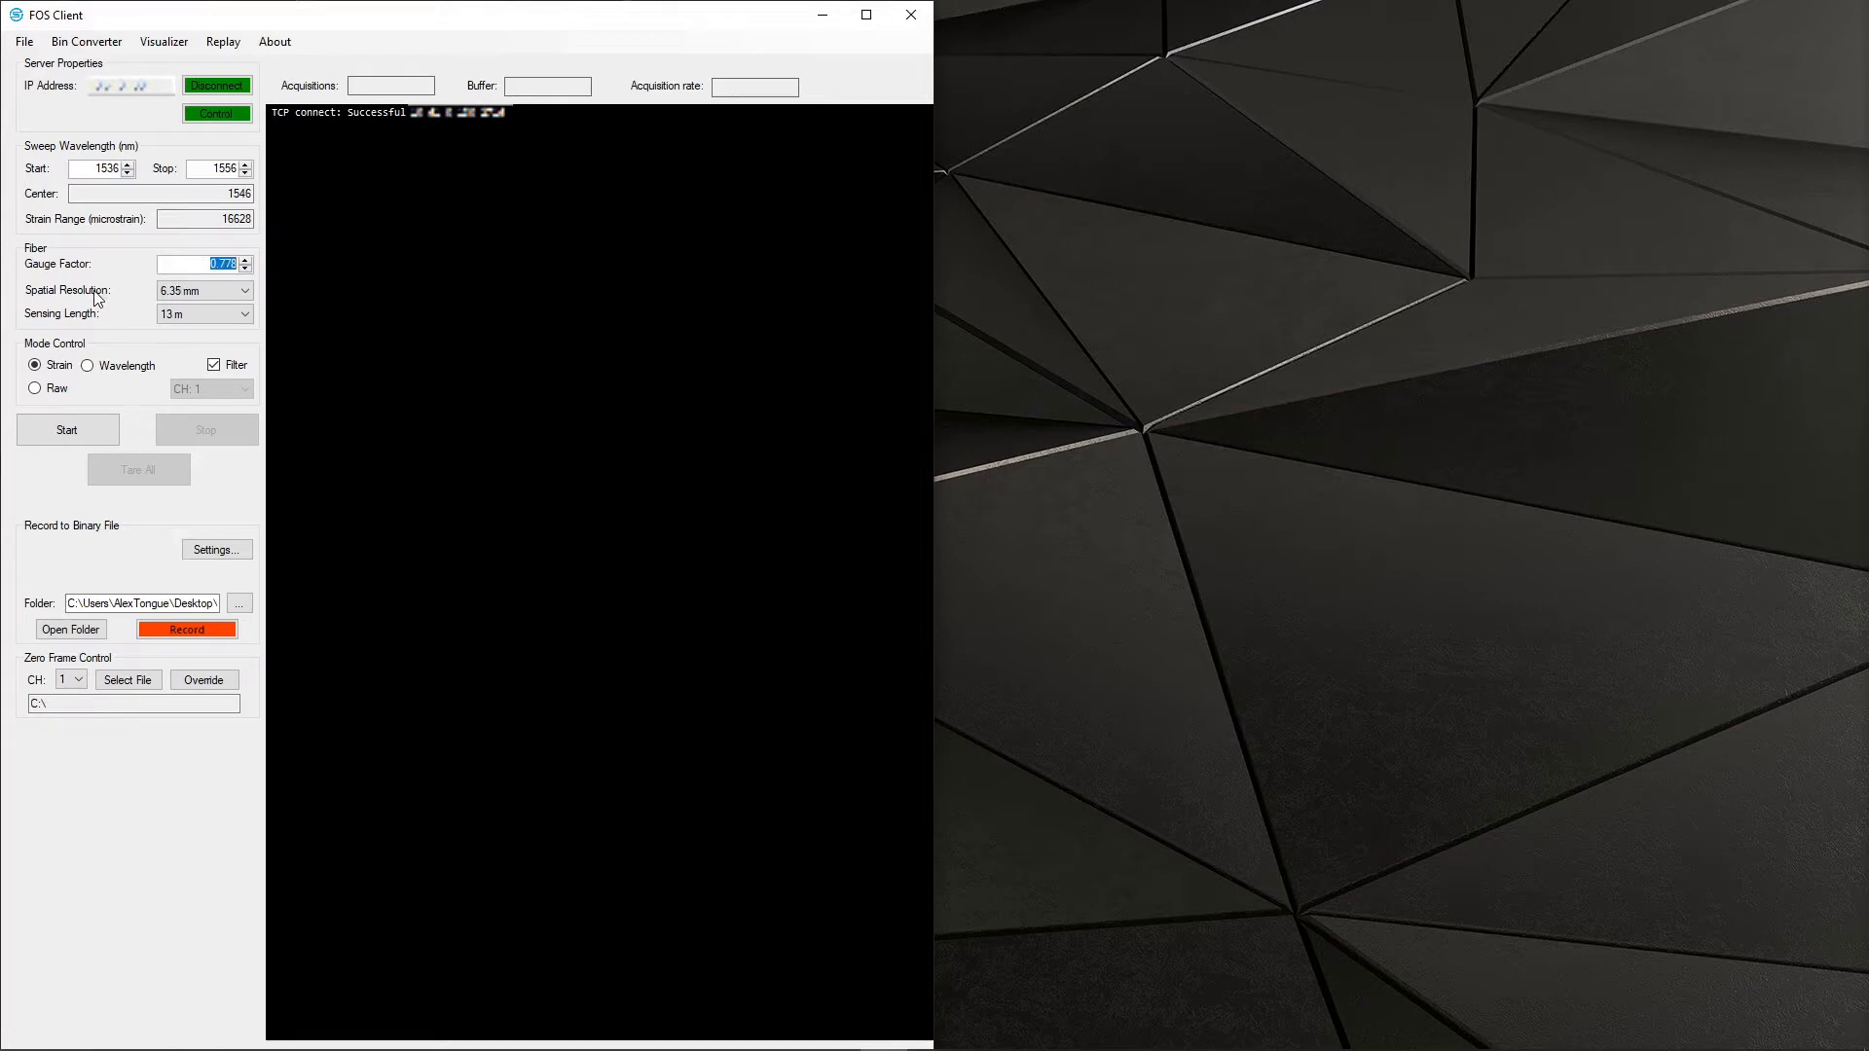
pyautogui.moveTo(93, 317)
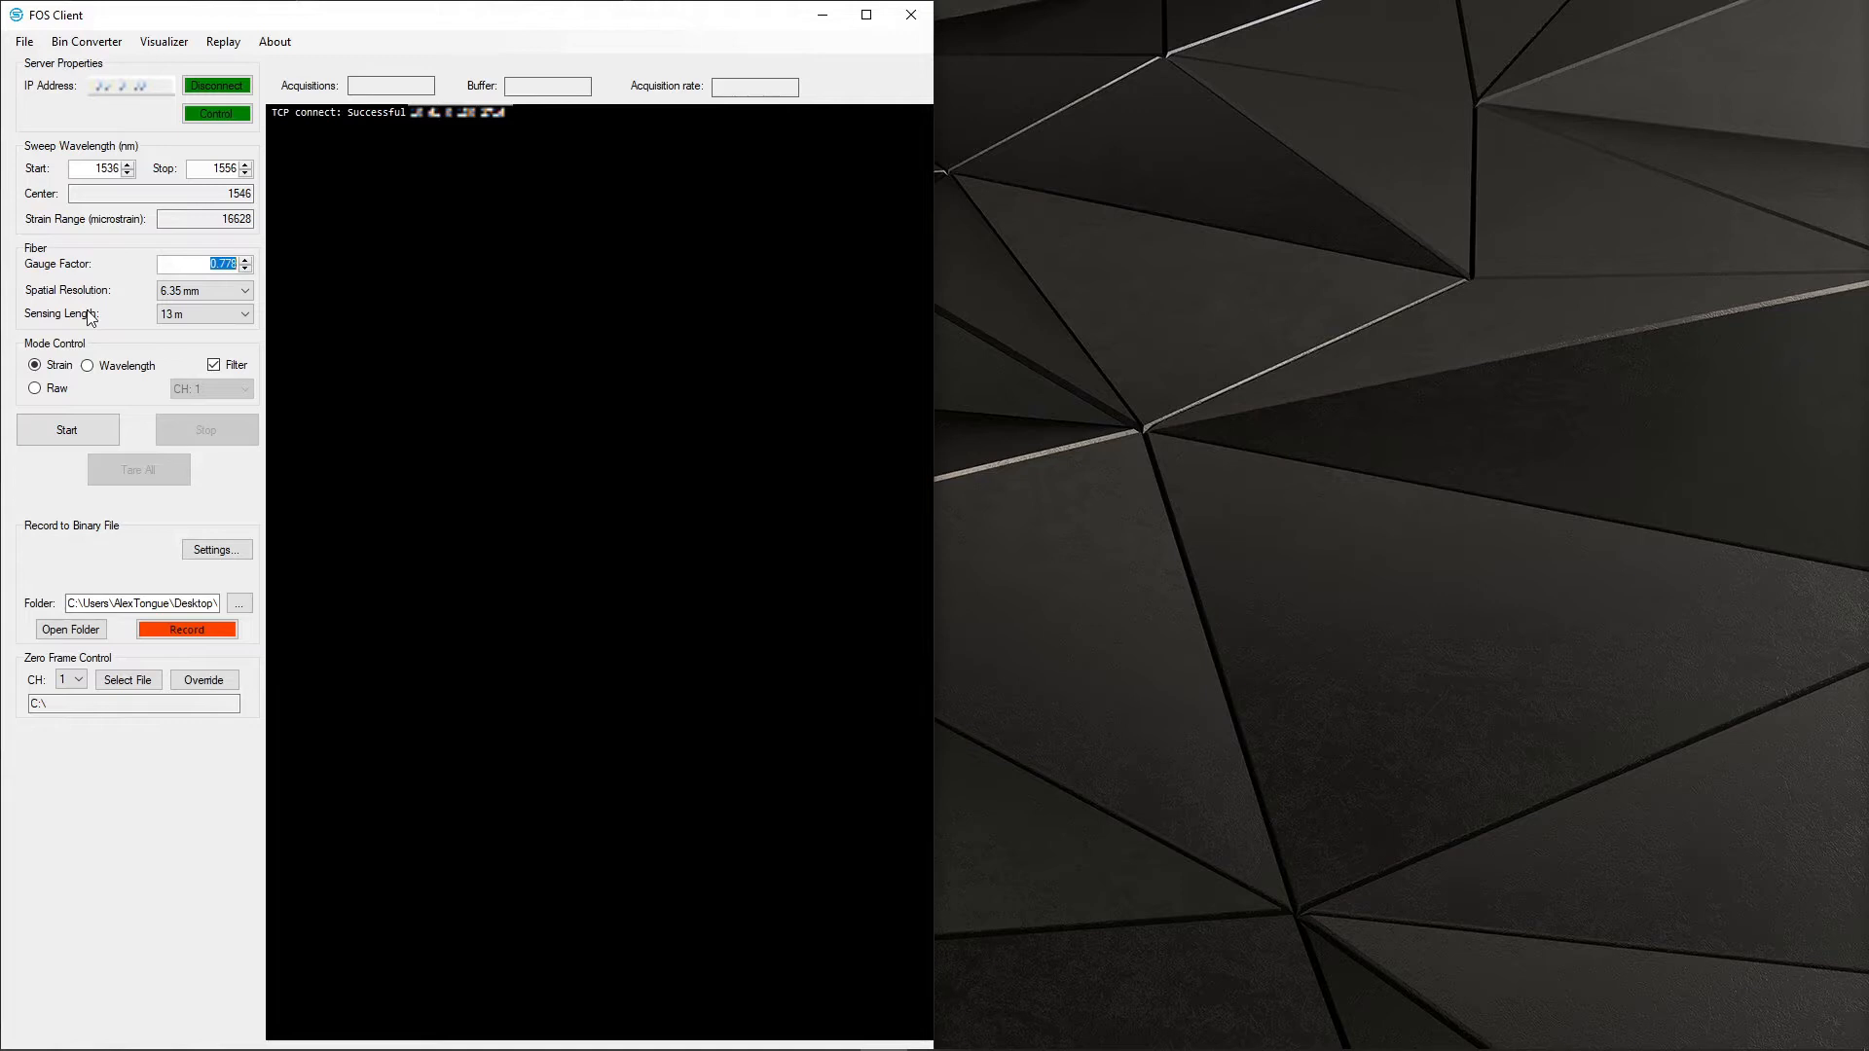
pyautogui.moveTo(128, 307)
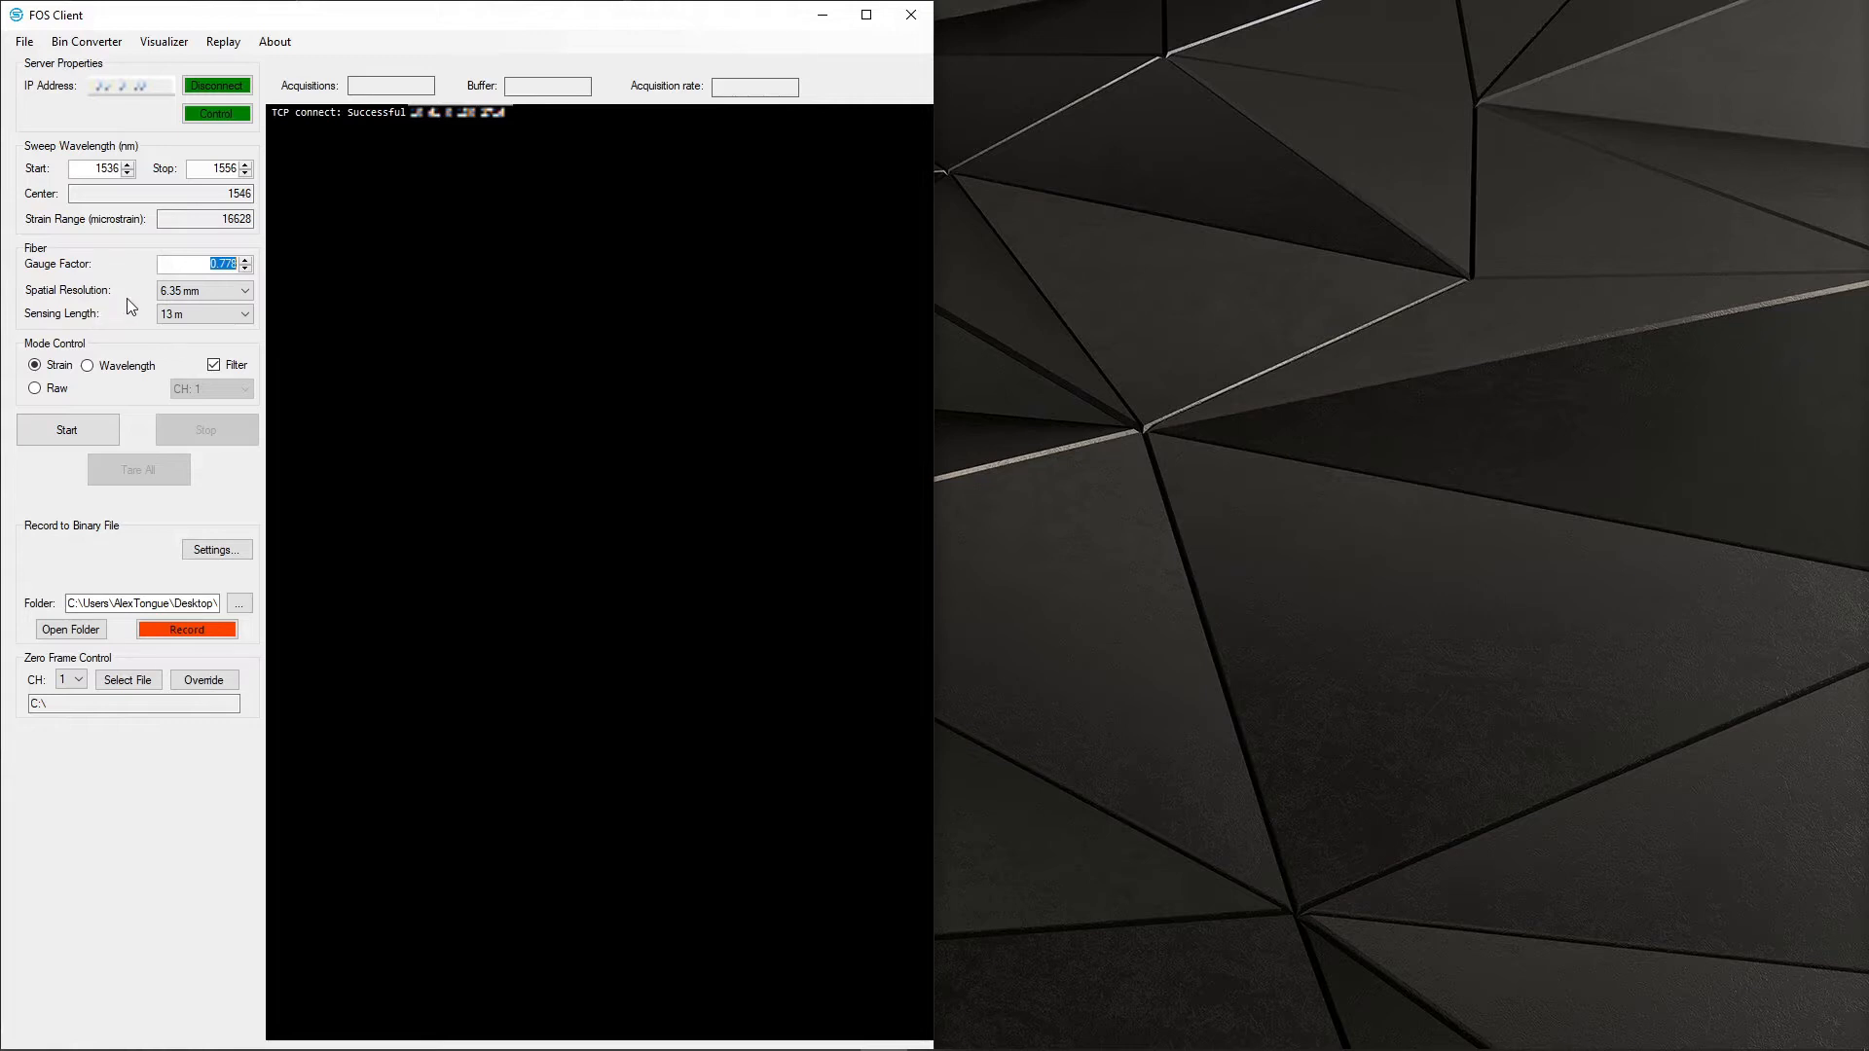
pyautogui.moveTo(132, 290)
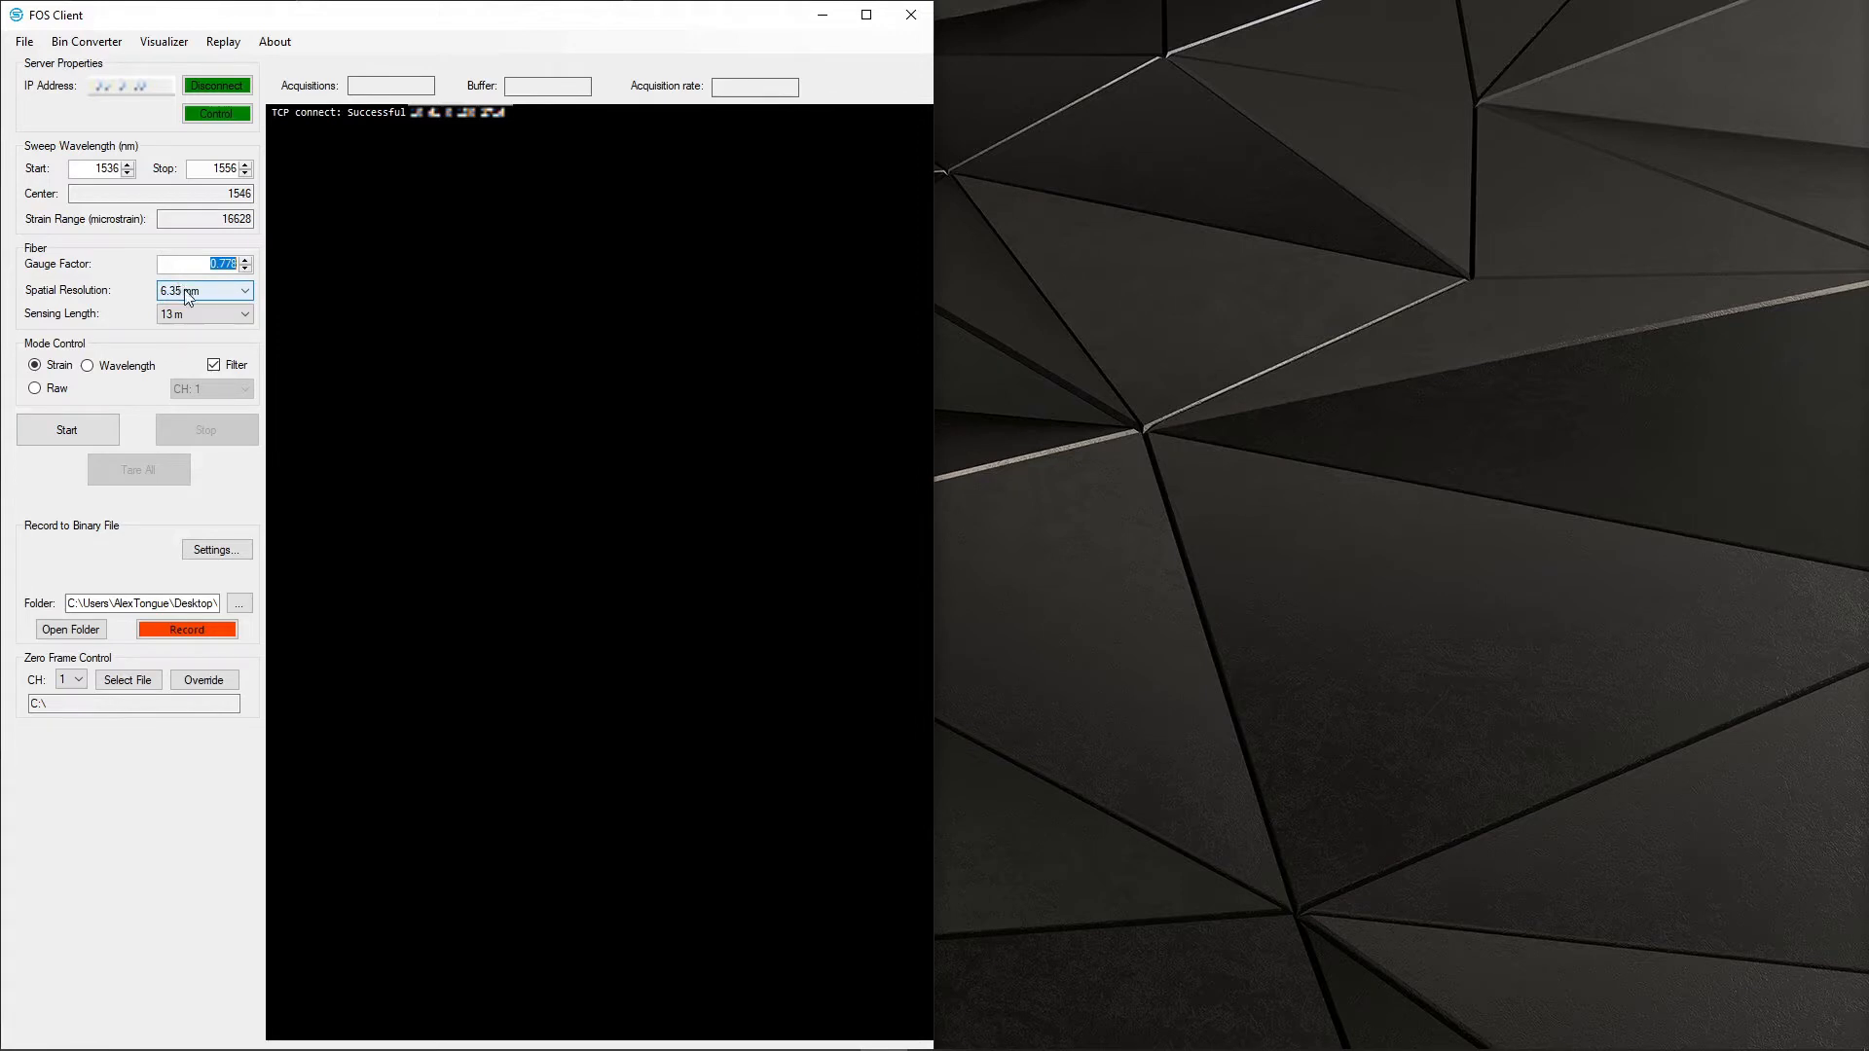
pyautogui.click(244, 290)
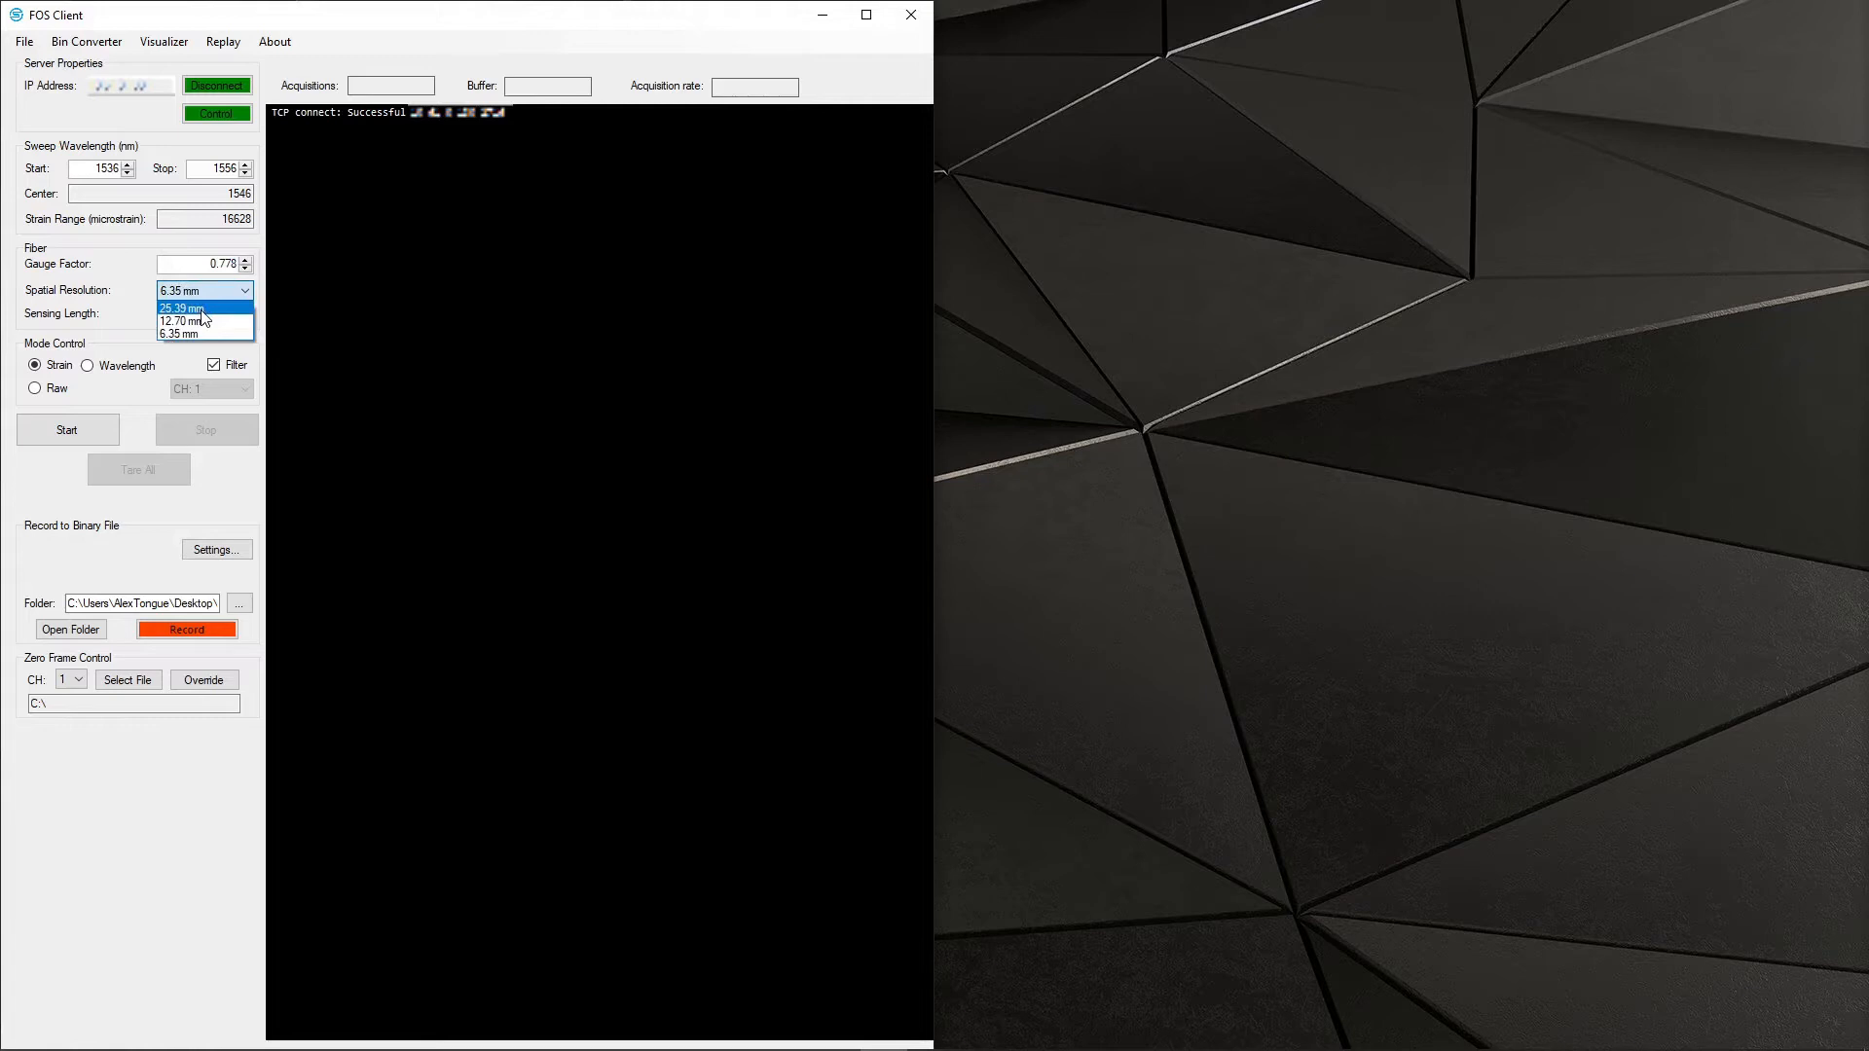
pyautogui.moveTo(181, 321)
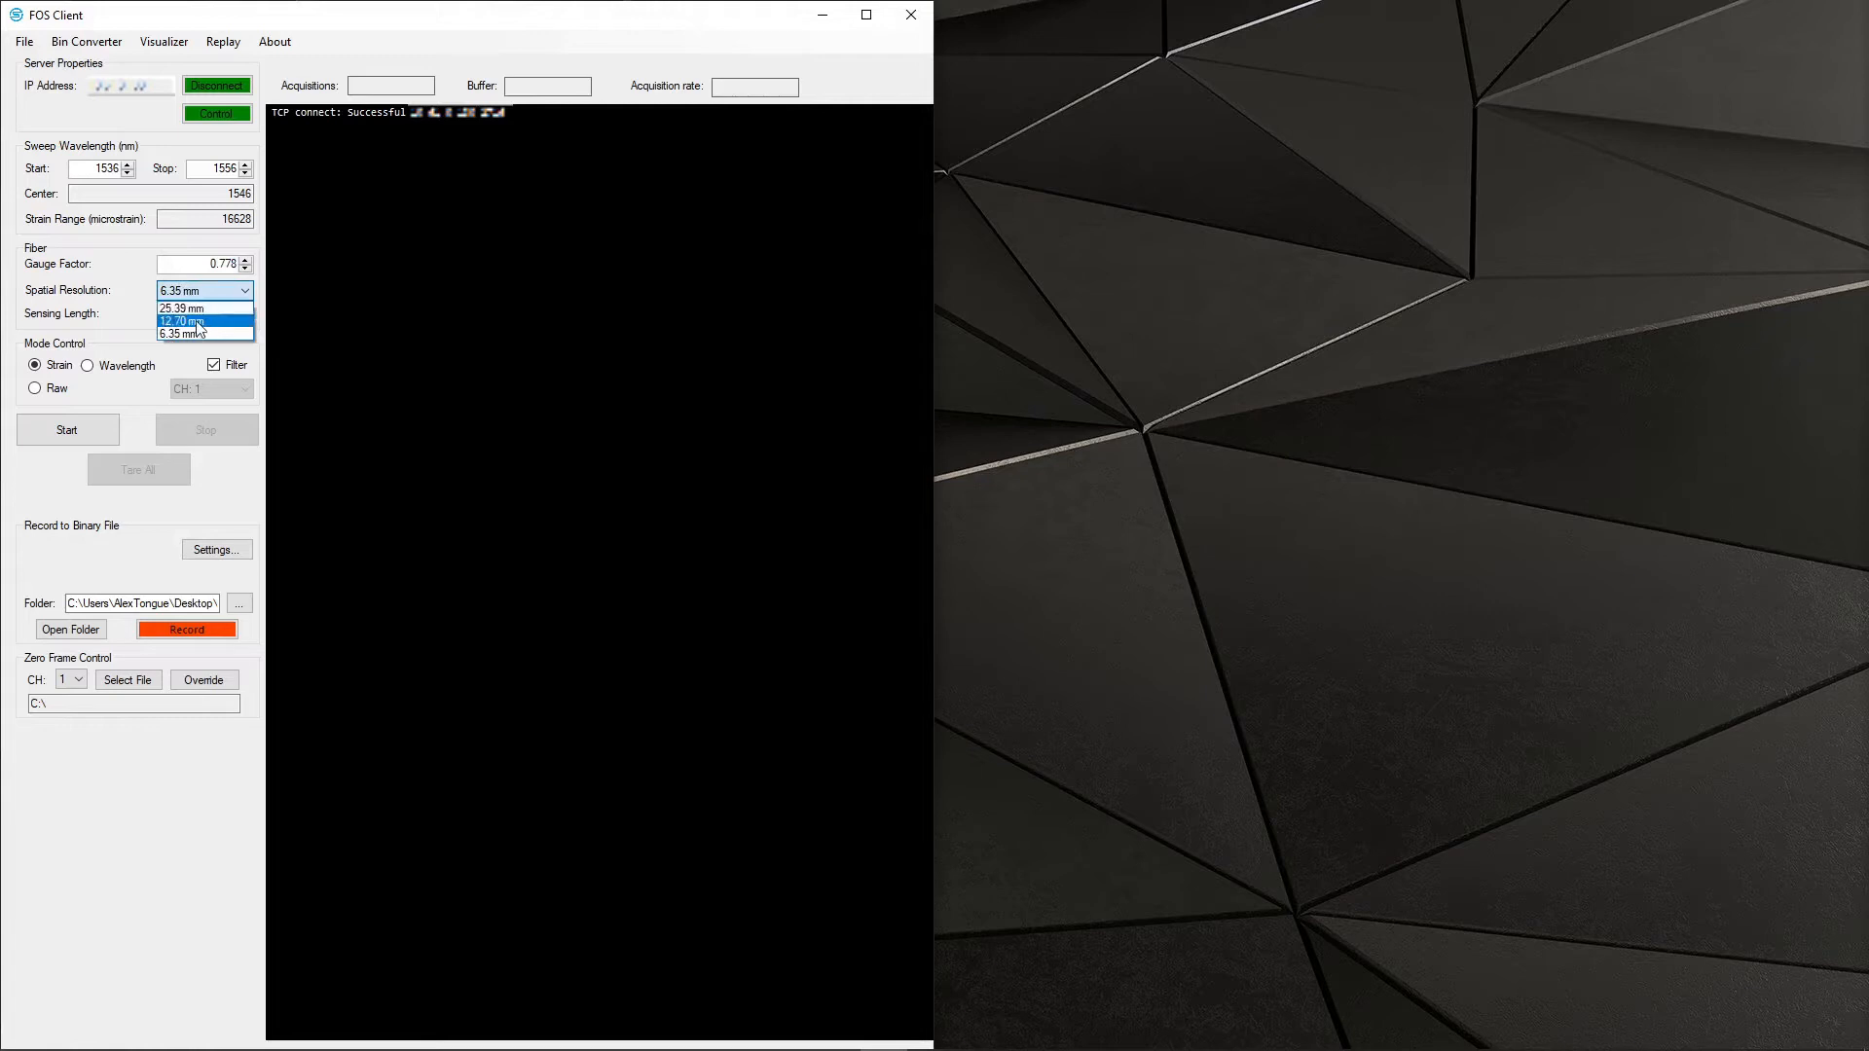
pyautogui.moveTo(219, 309)
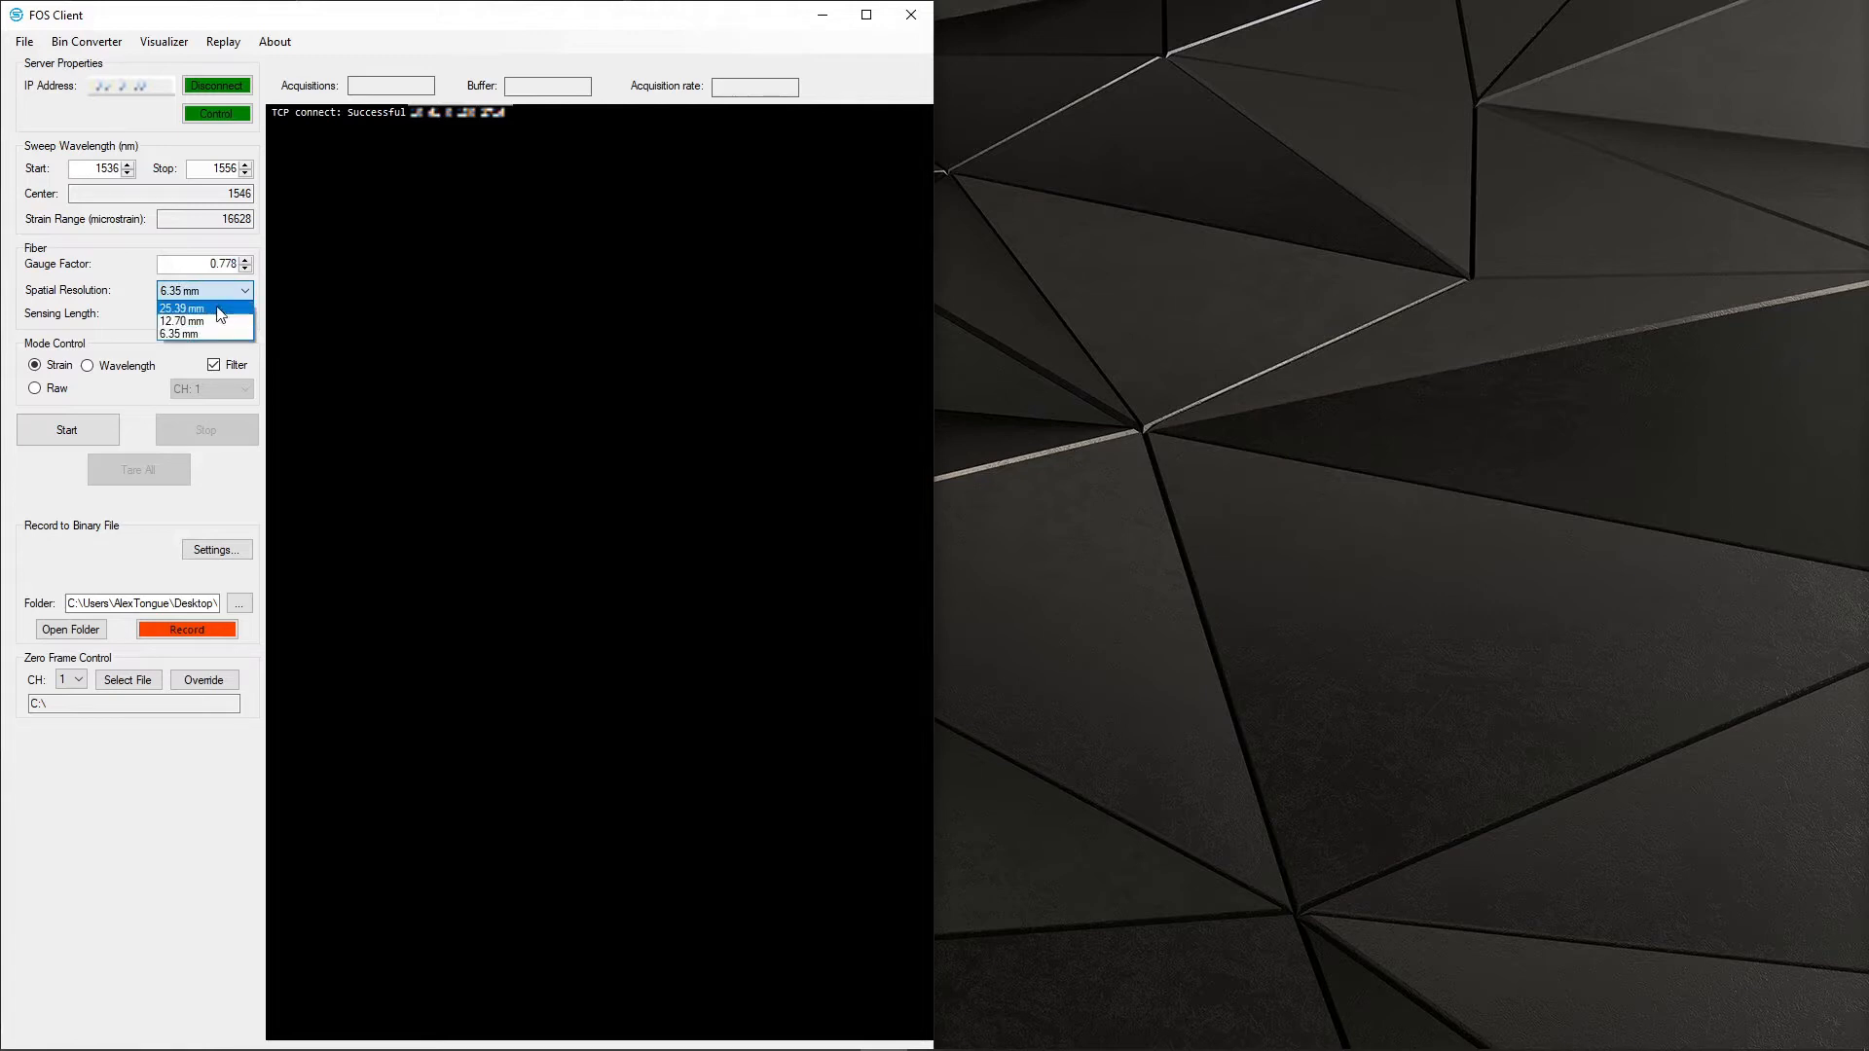
pyautogui.moveTo(207, 335)
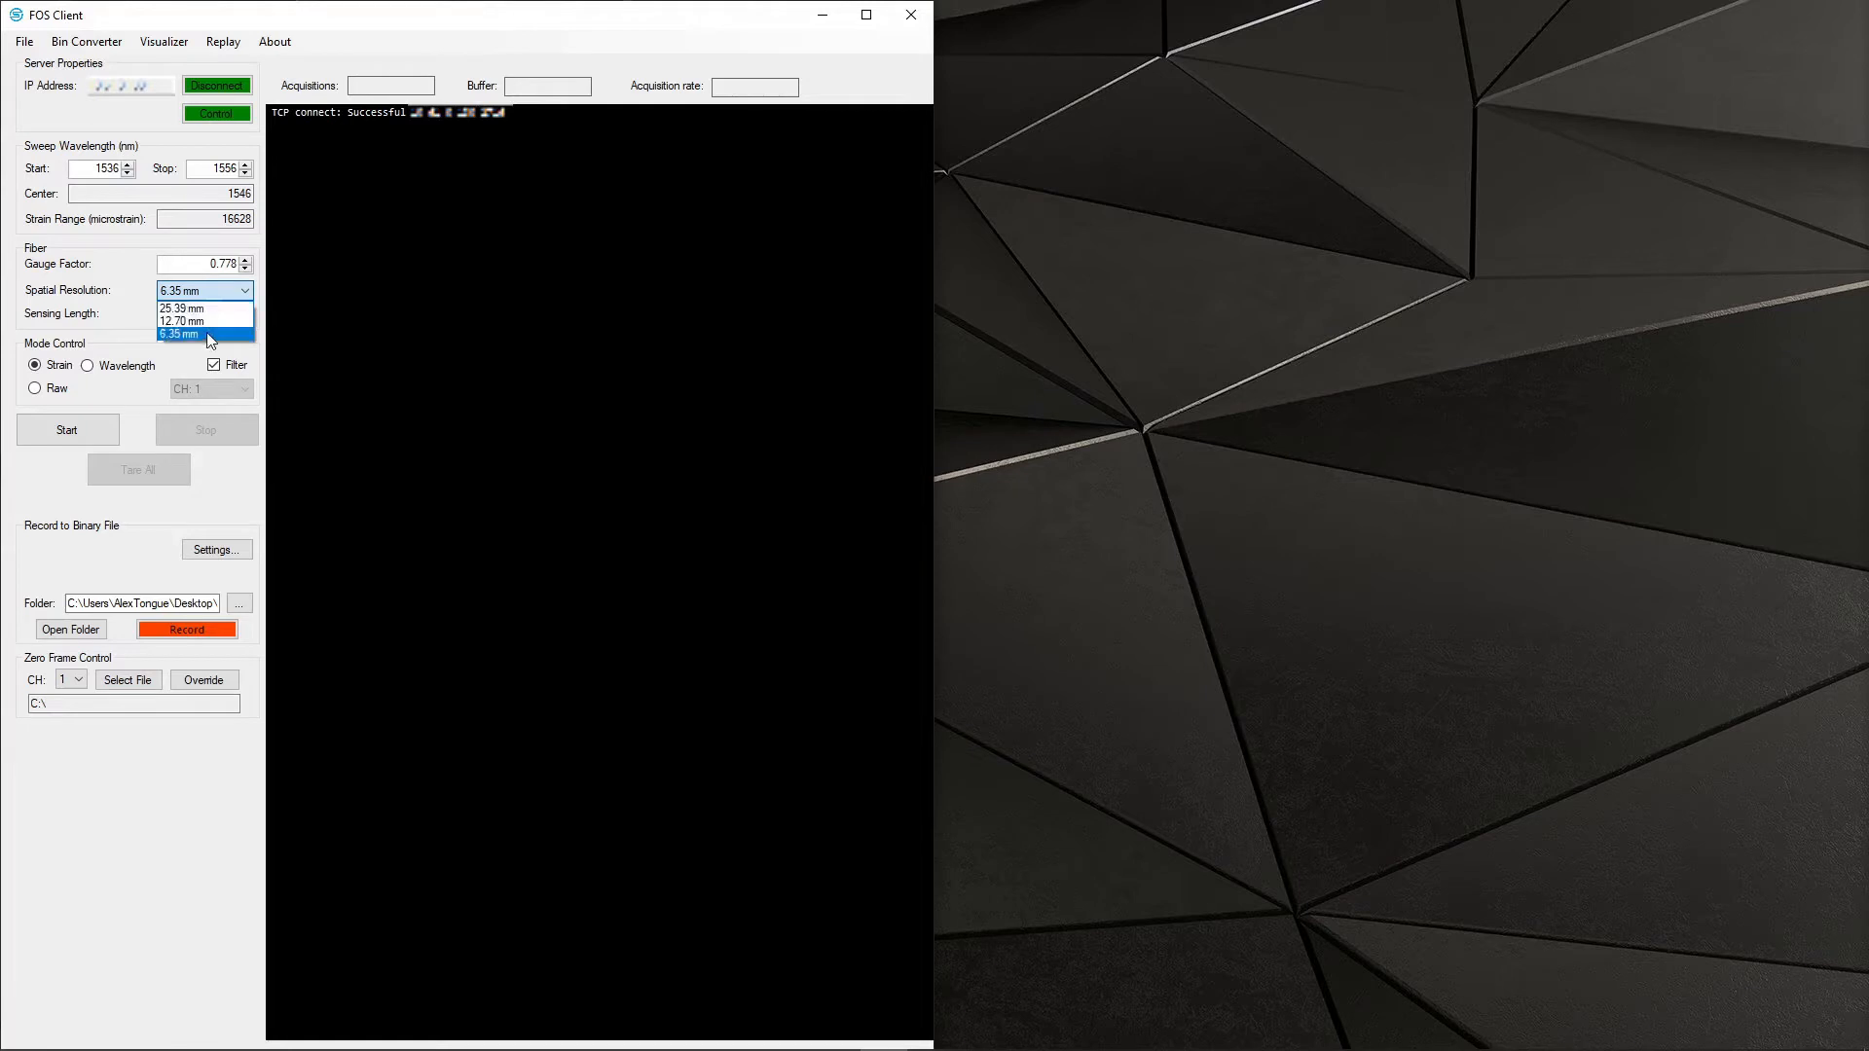
pyautogui.click(179, 334)
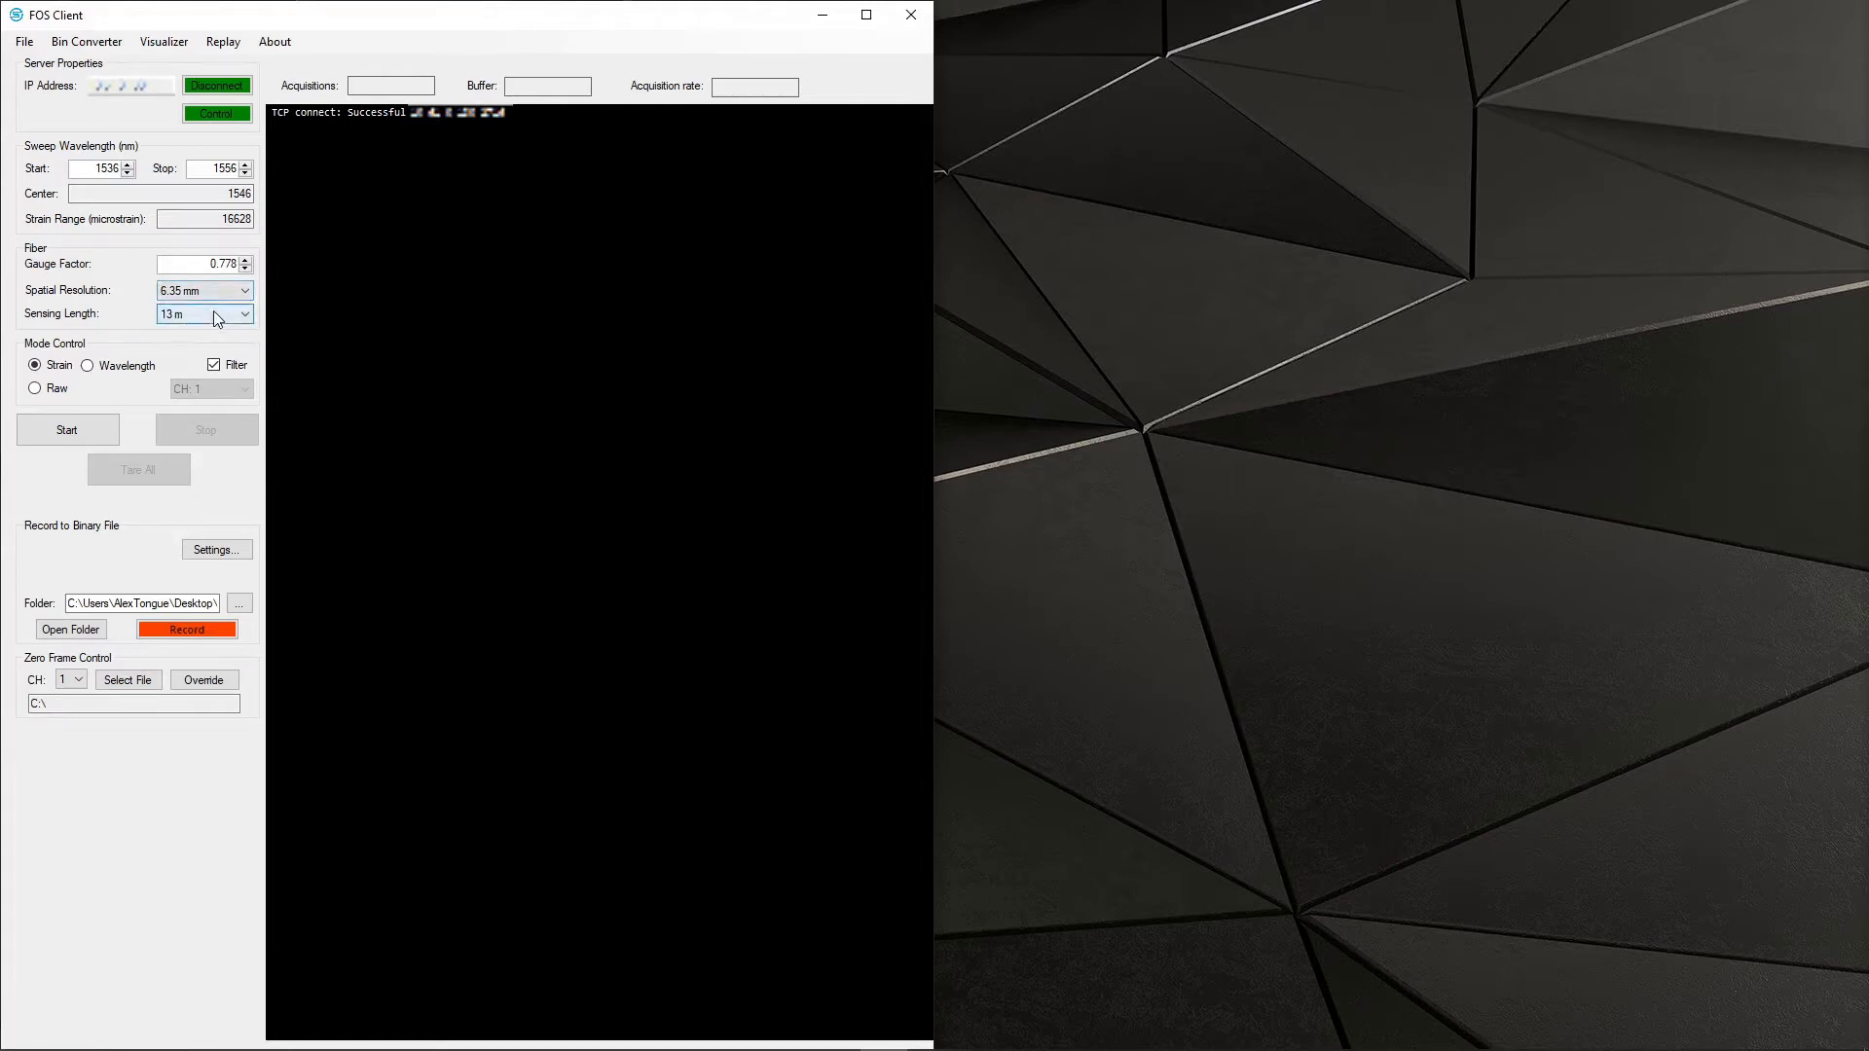
pyautogui.moveTo(208, 301)
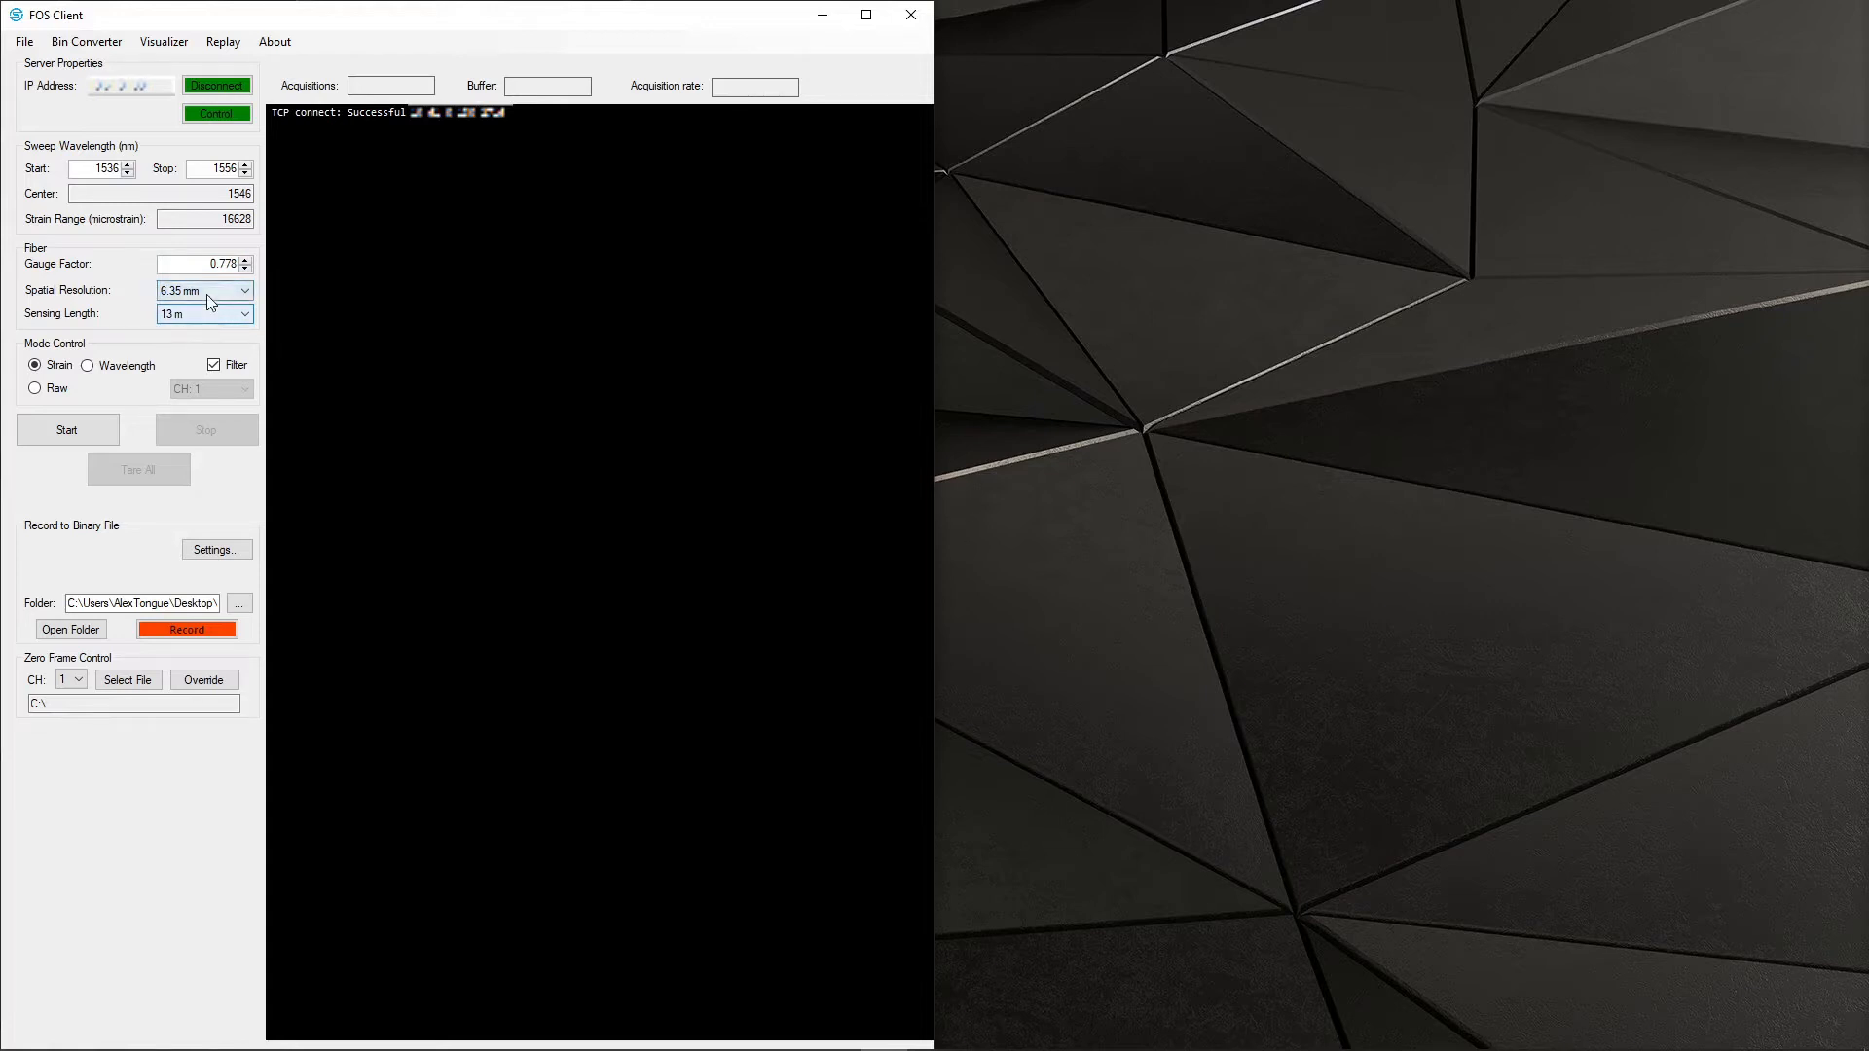
pyautogui.click(203, 290)
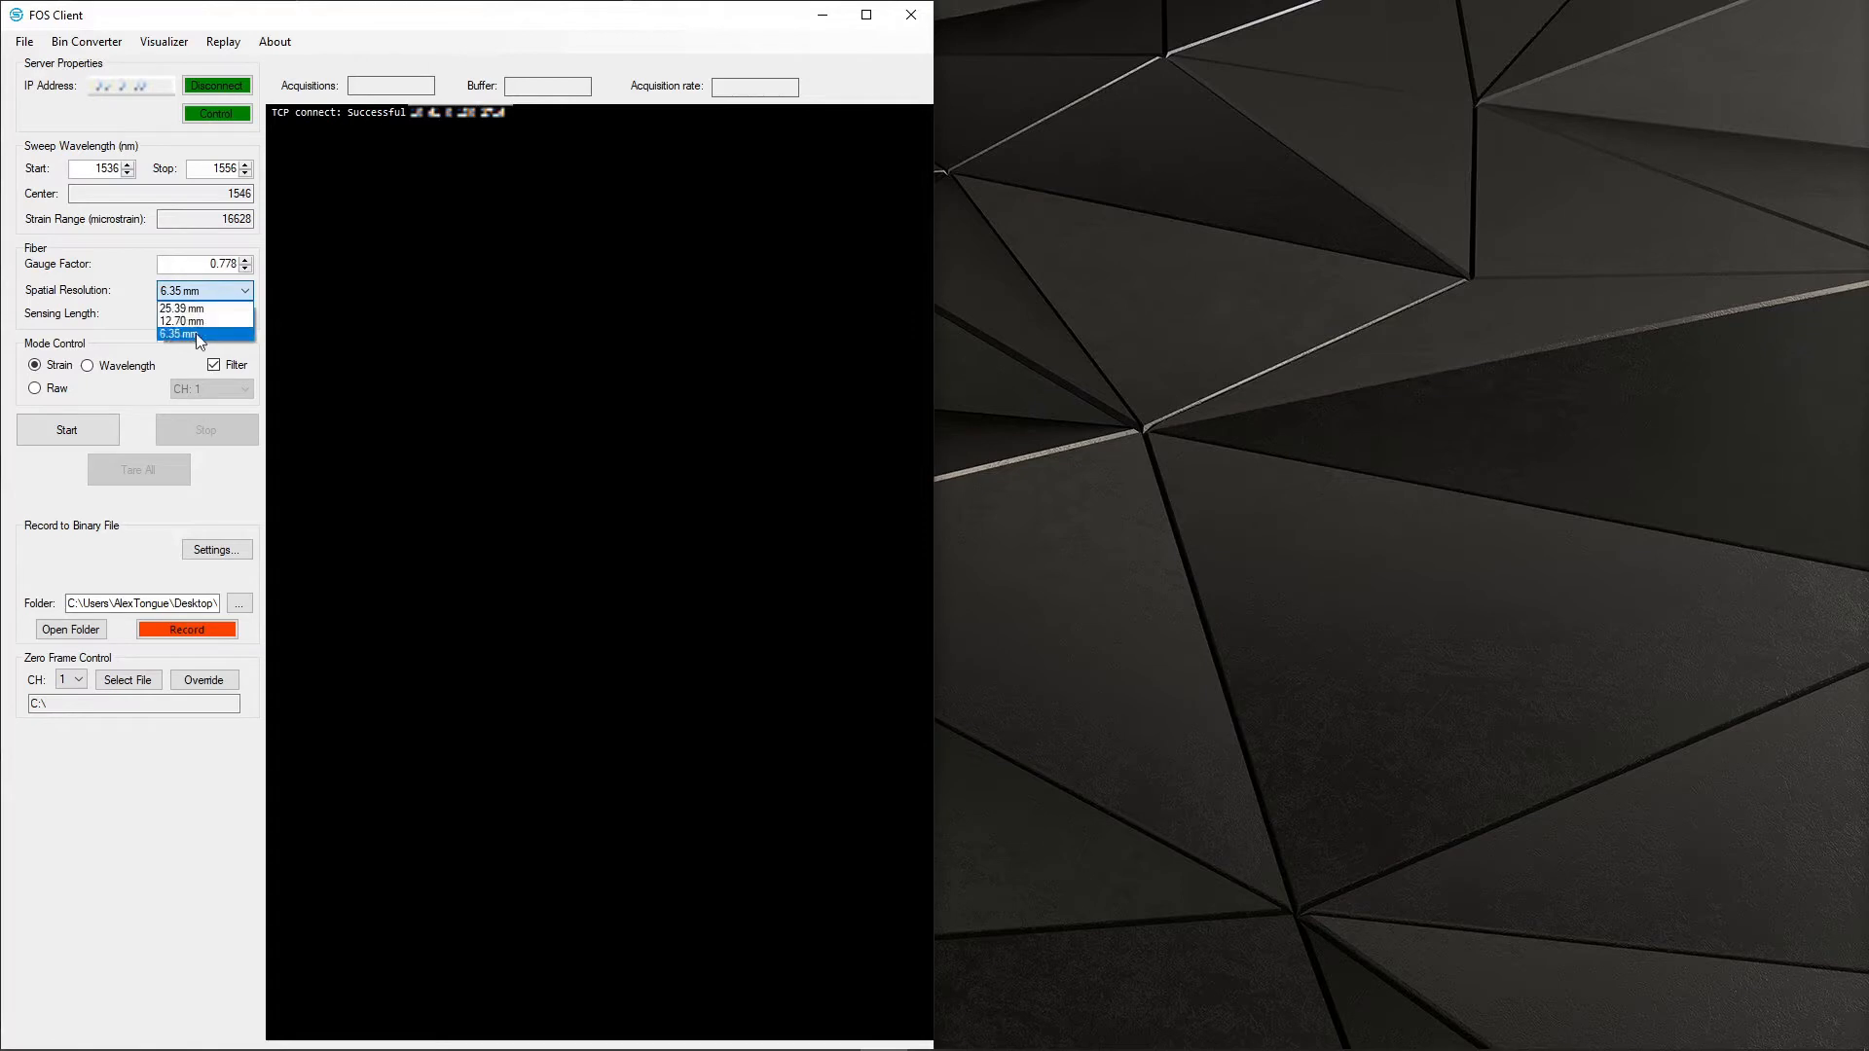
pyautogui.click(182, 335)
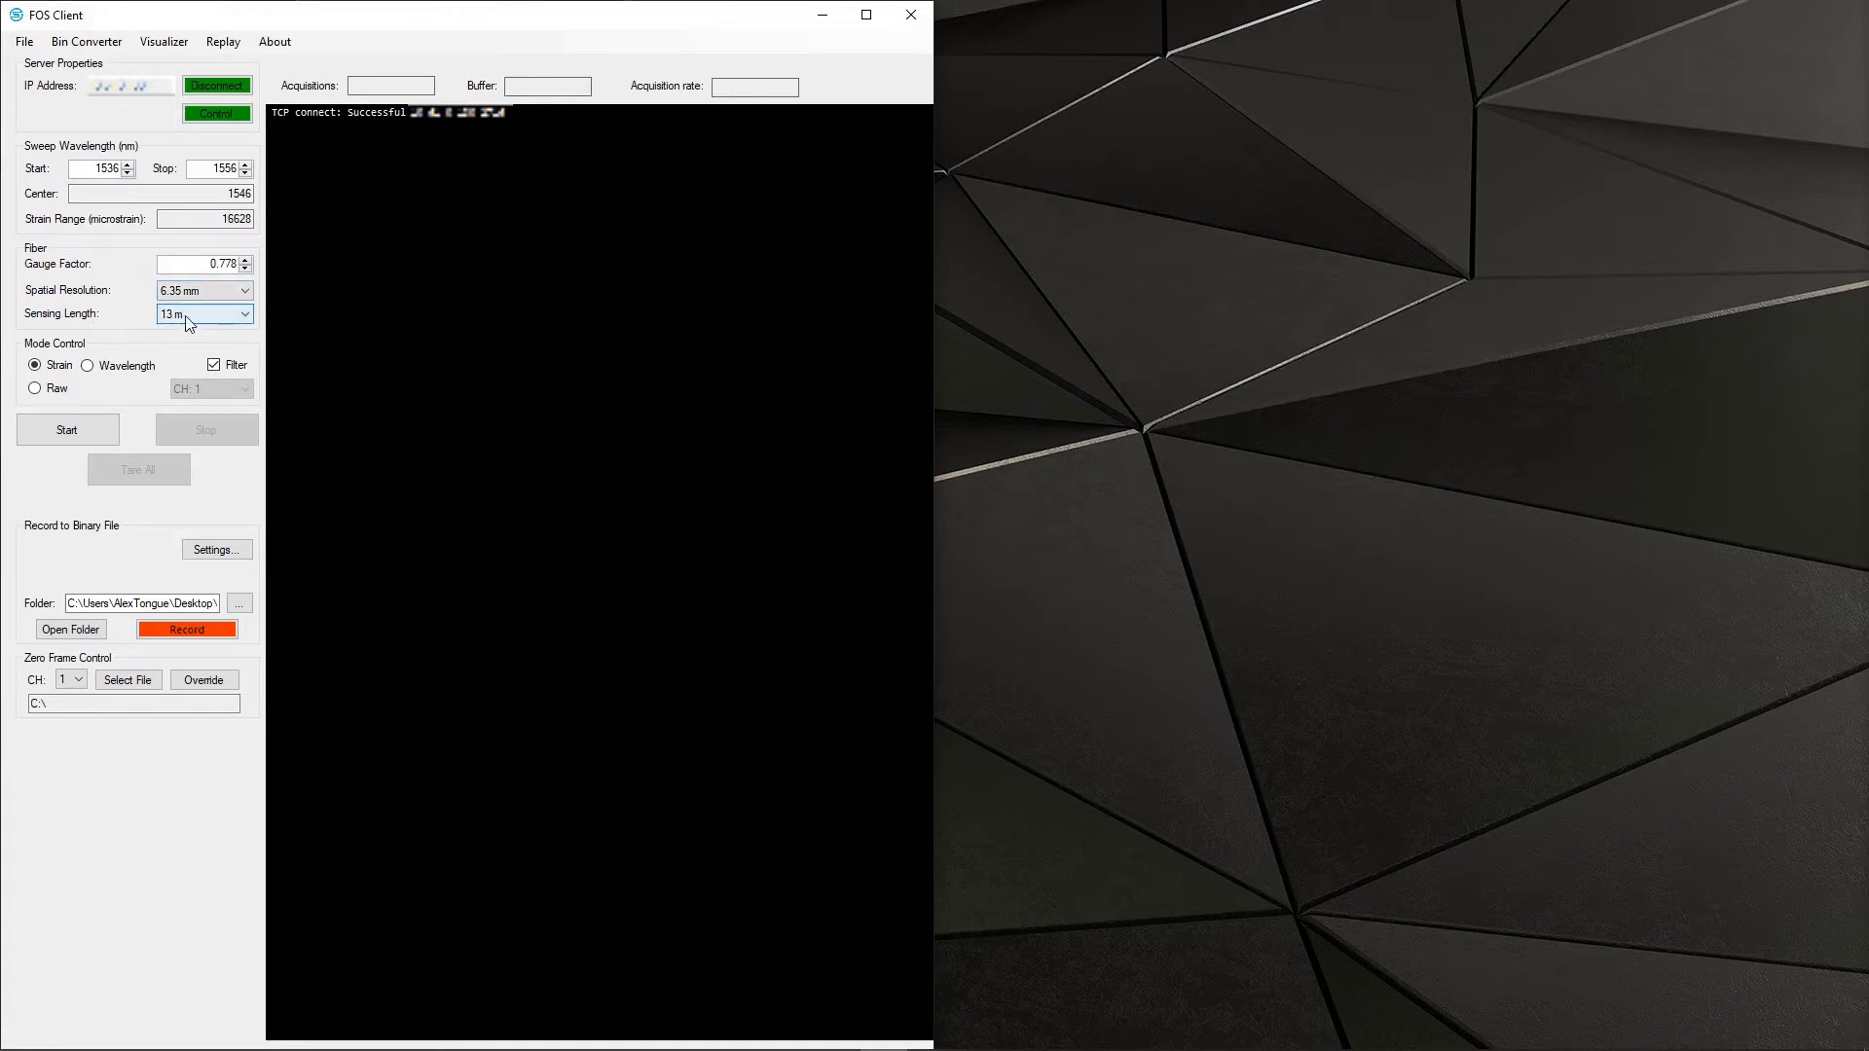
# Step: Try sensing length 3.25 m, then settle on 6.35 mm spatial resolution and 13 m sensing length
pyautogui.click(243, 313)
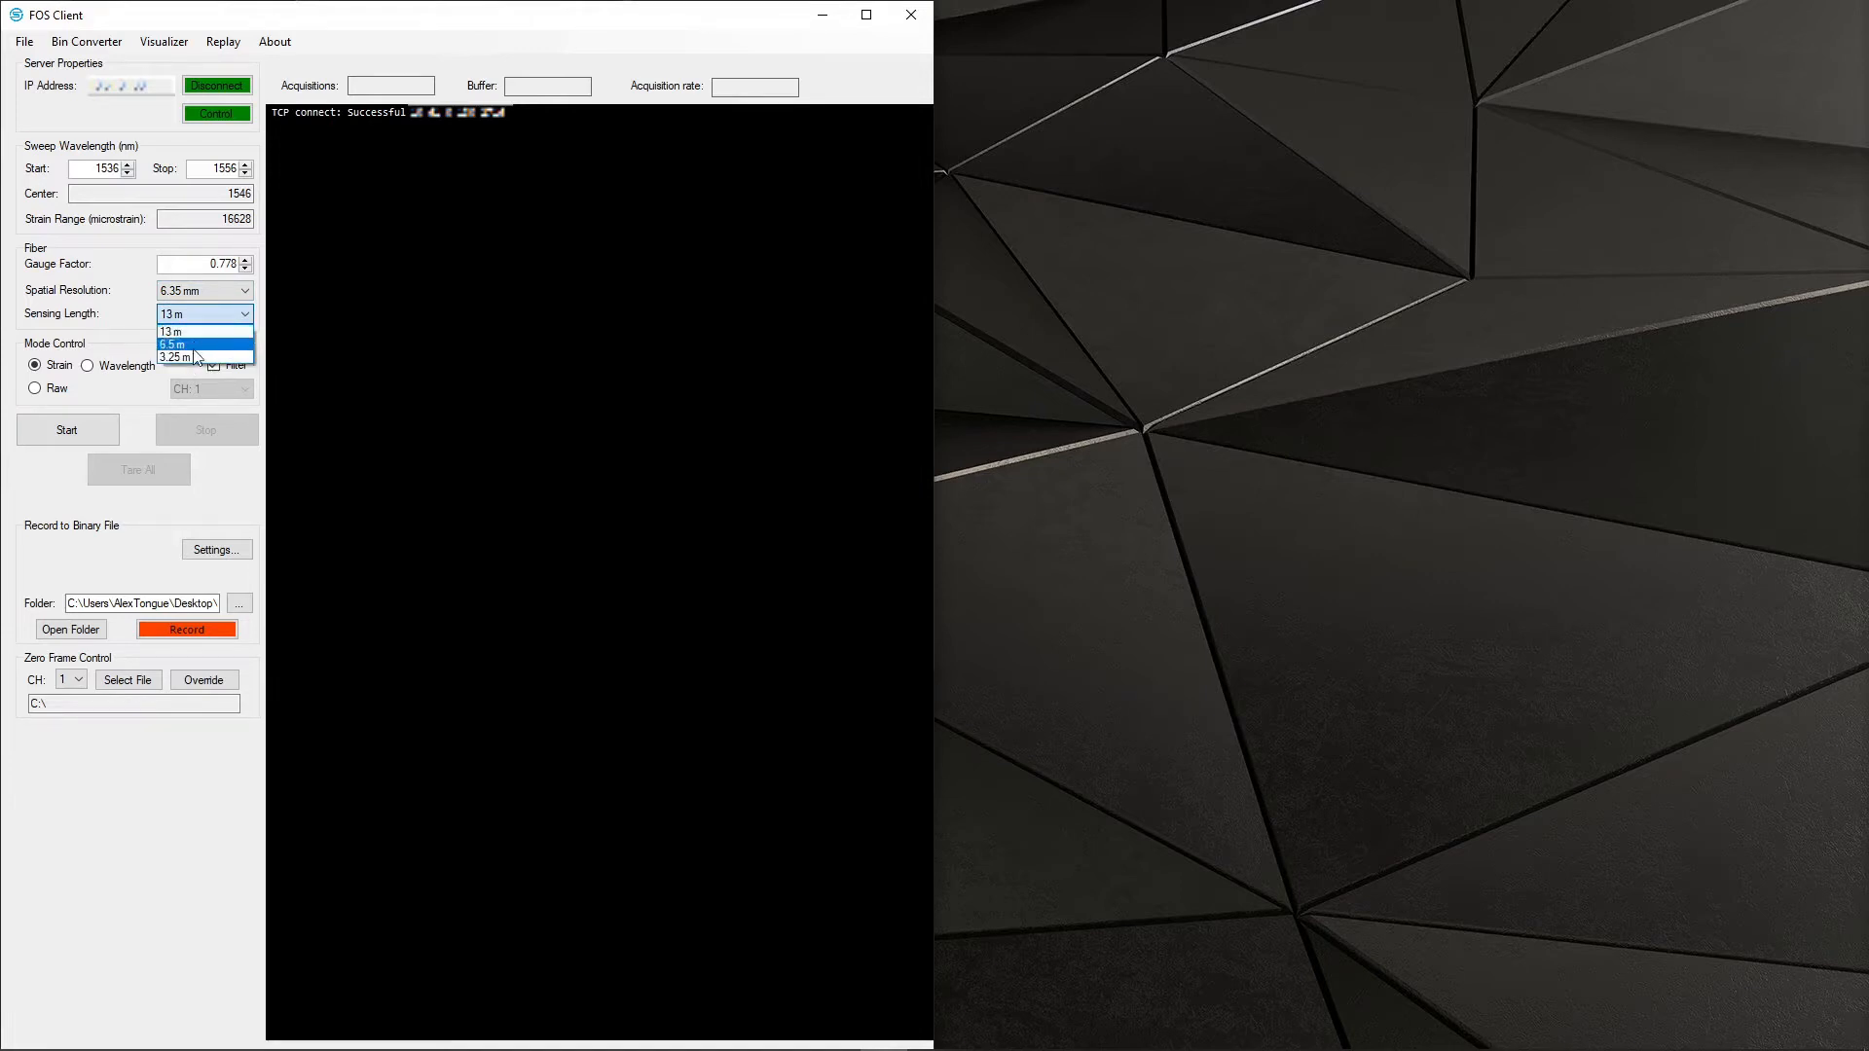
pyautogui.moveTo(176, 357)
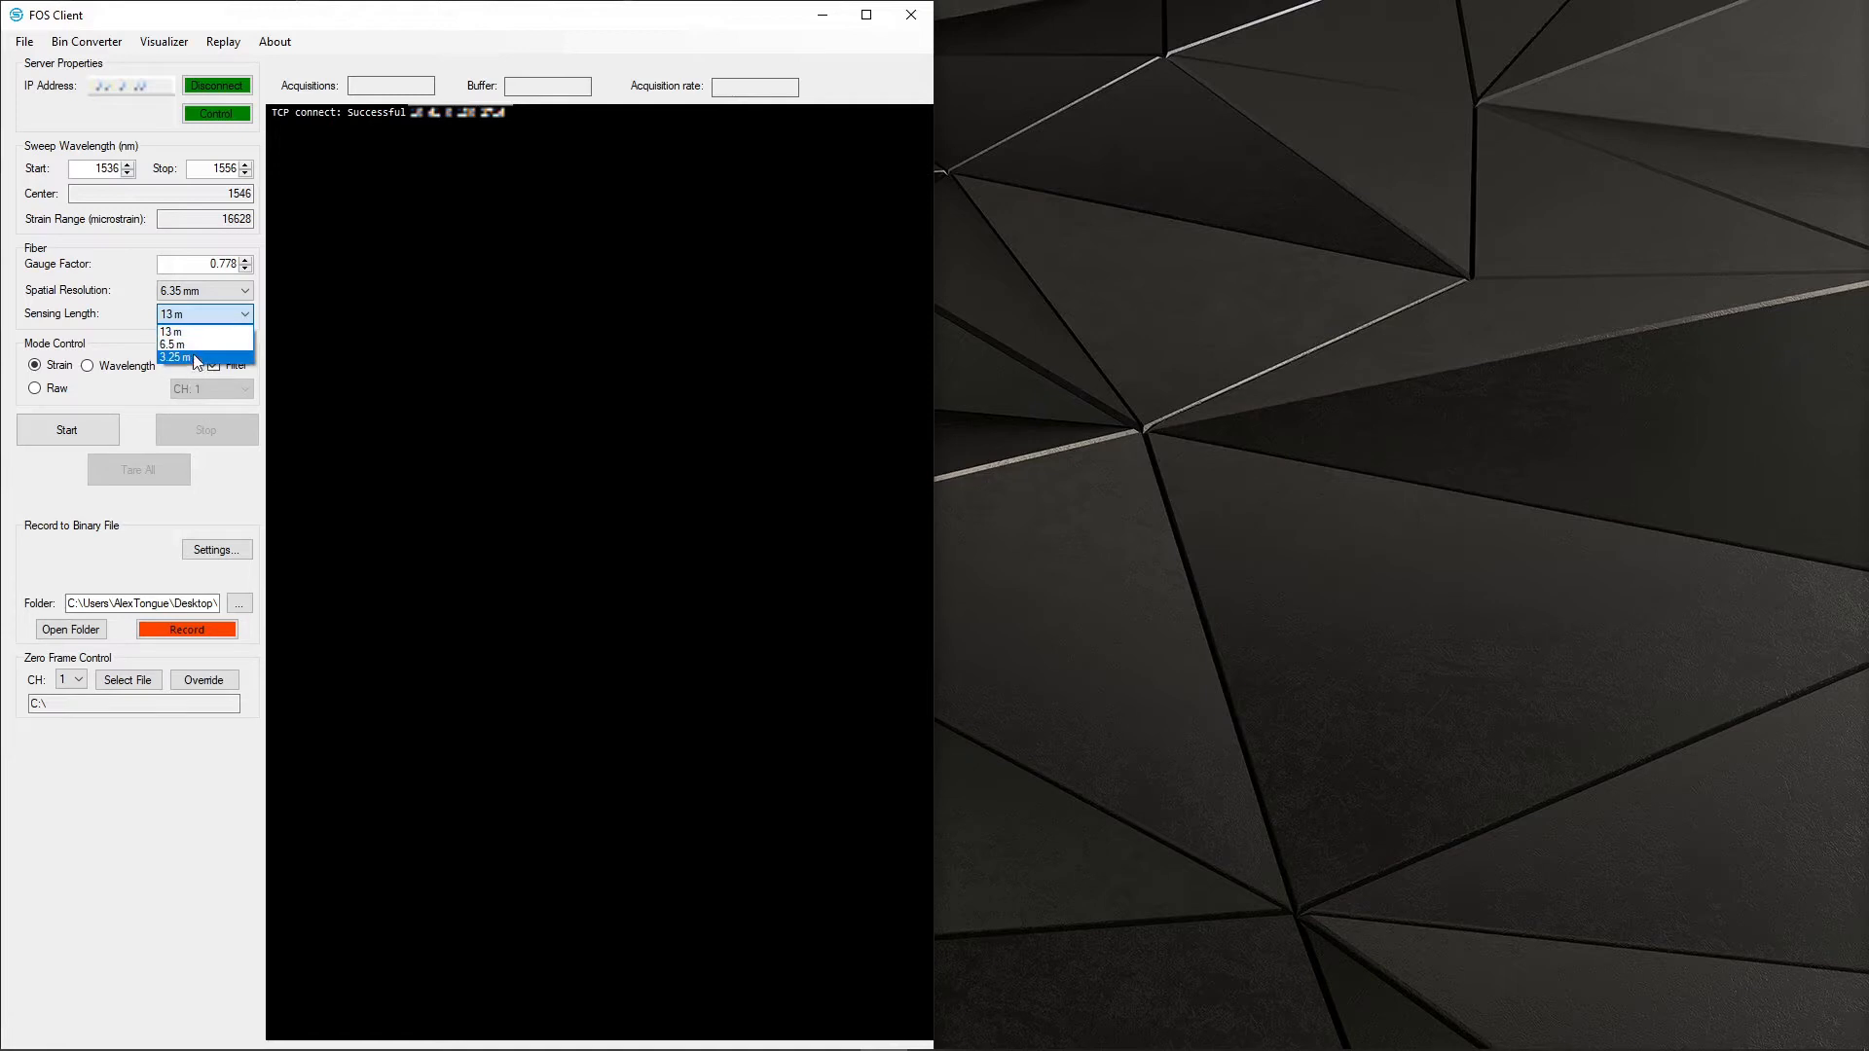
pyautogui.click(175, 358)
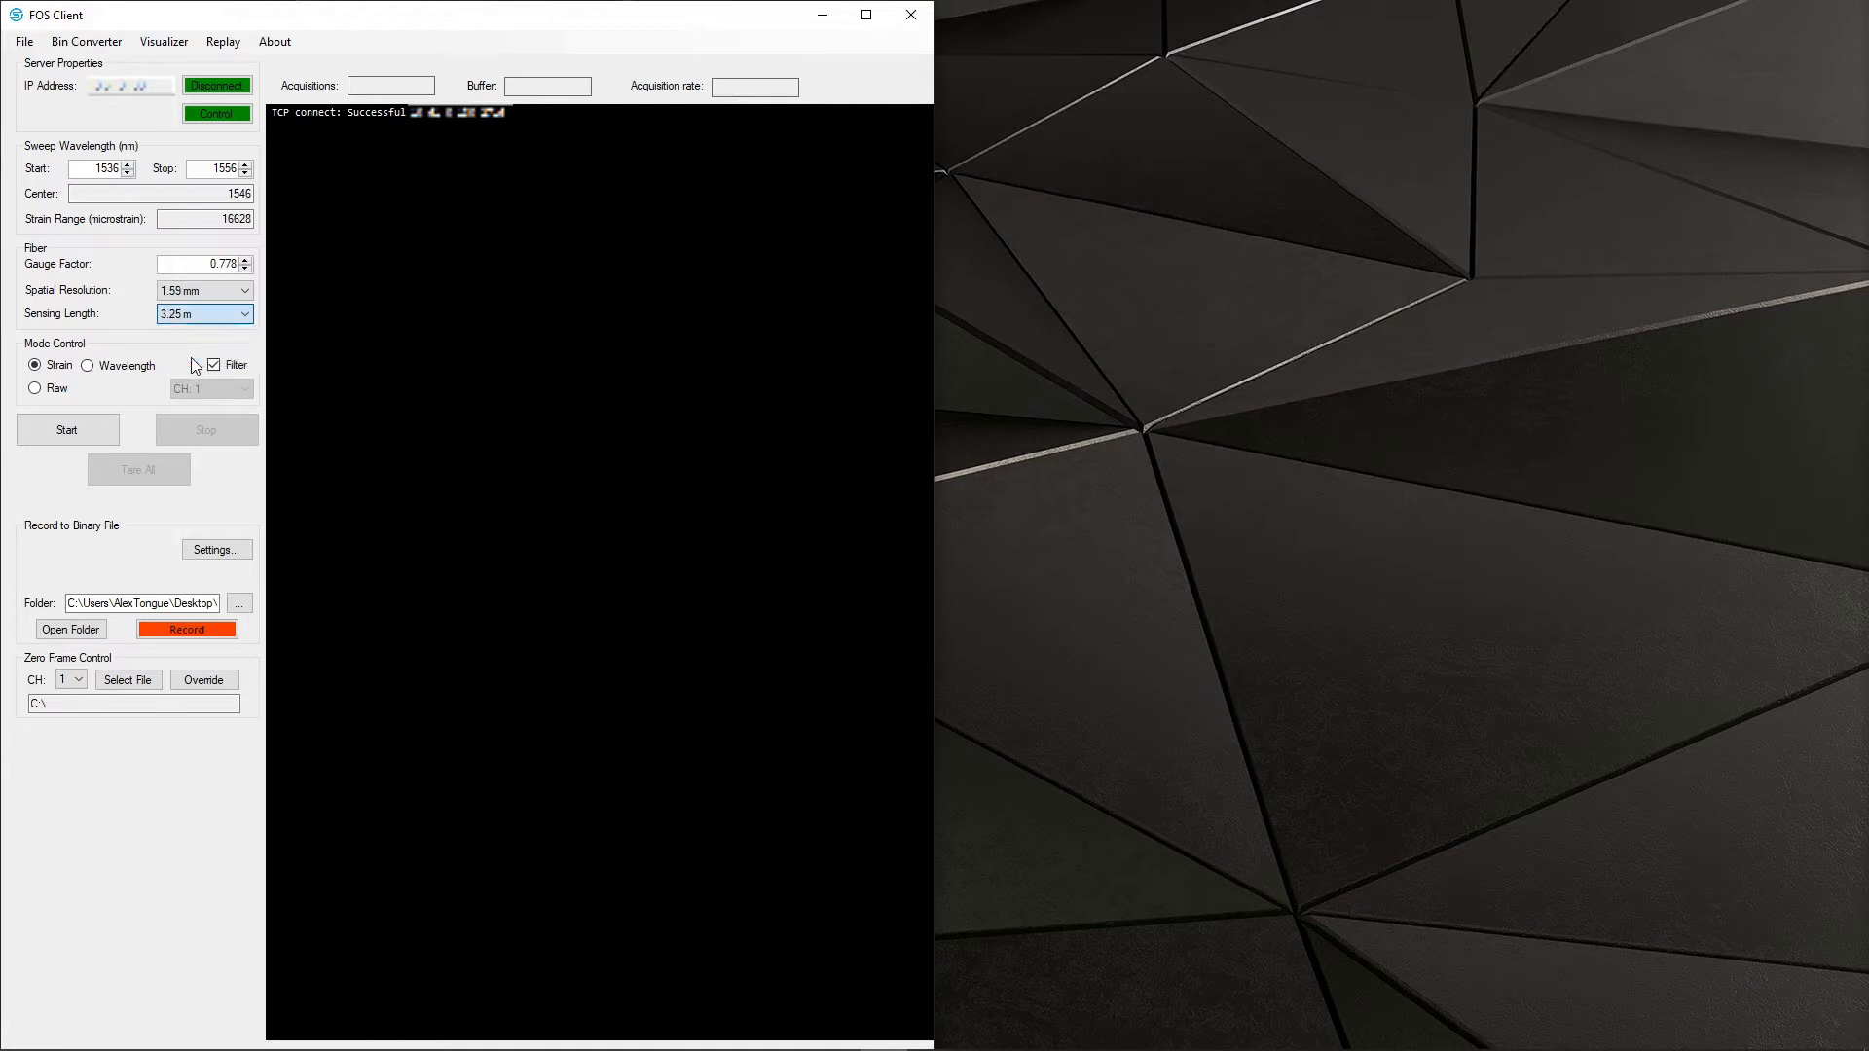
pyautogui.click(244, 290)
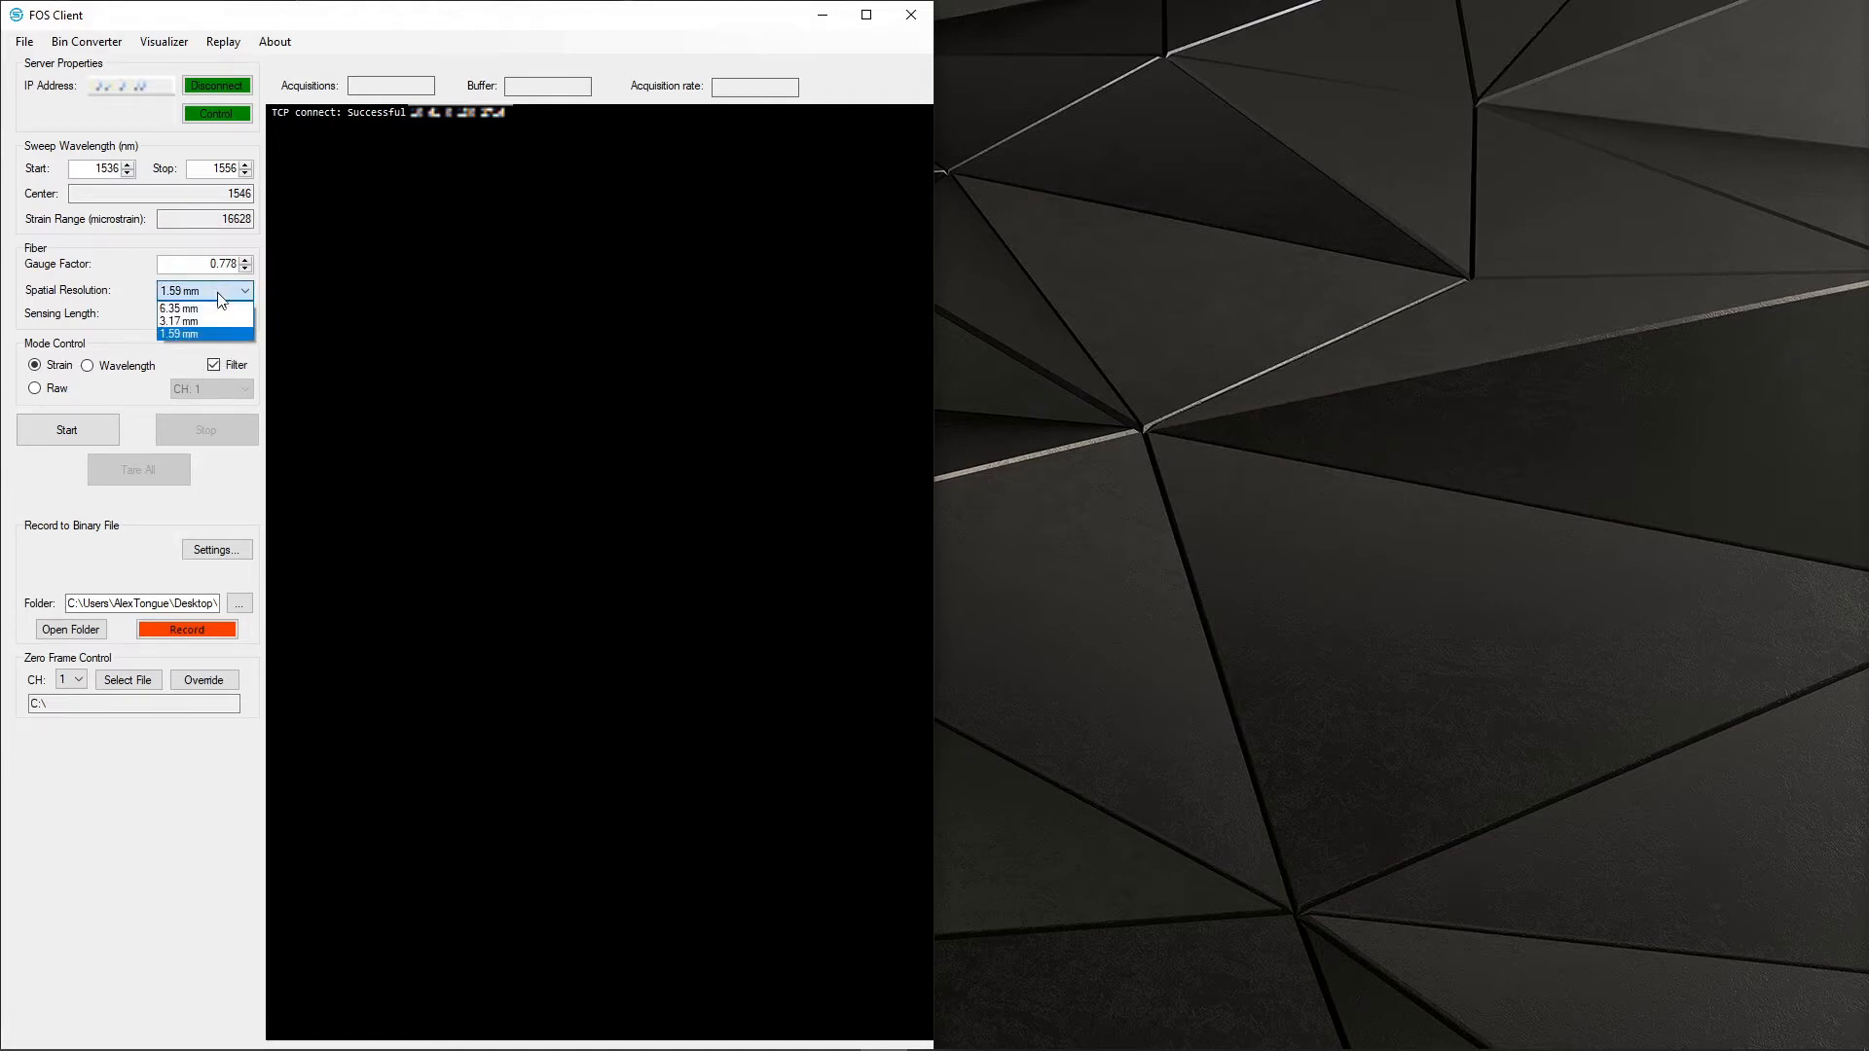
pyautogui.moveTo(205, 308)
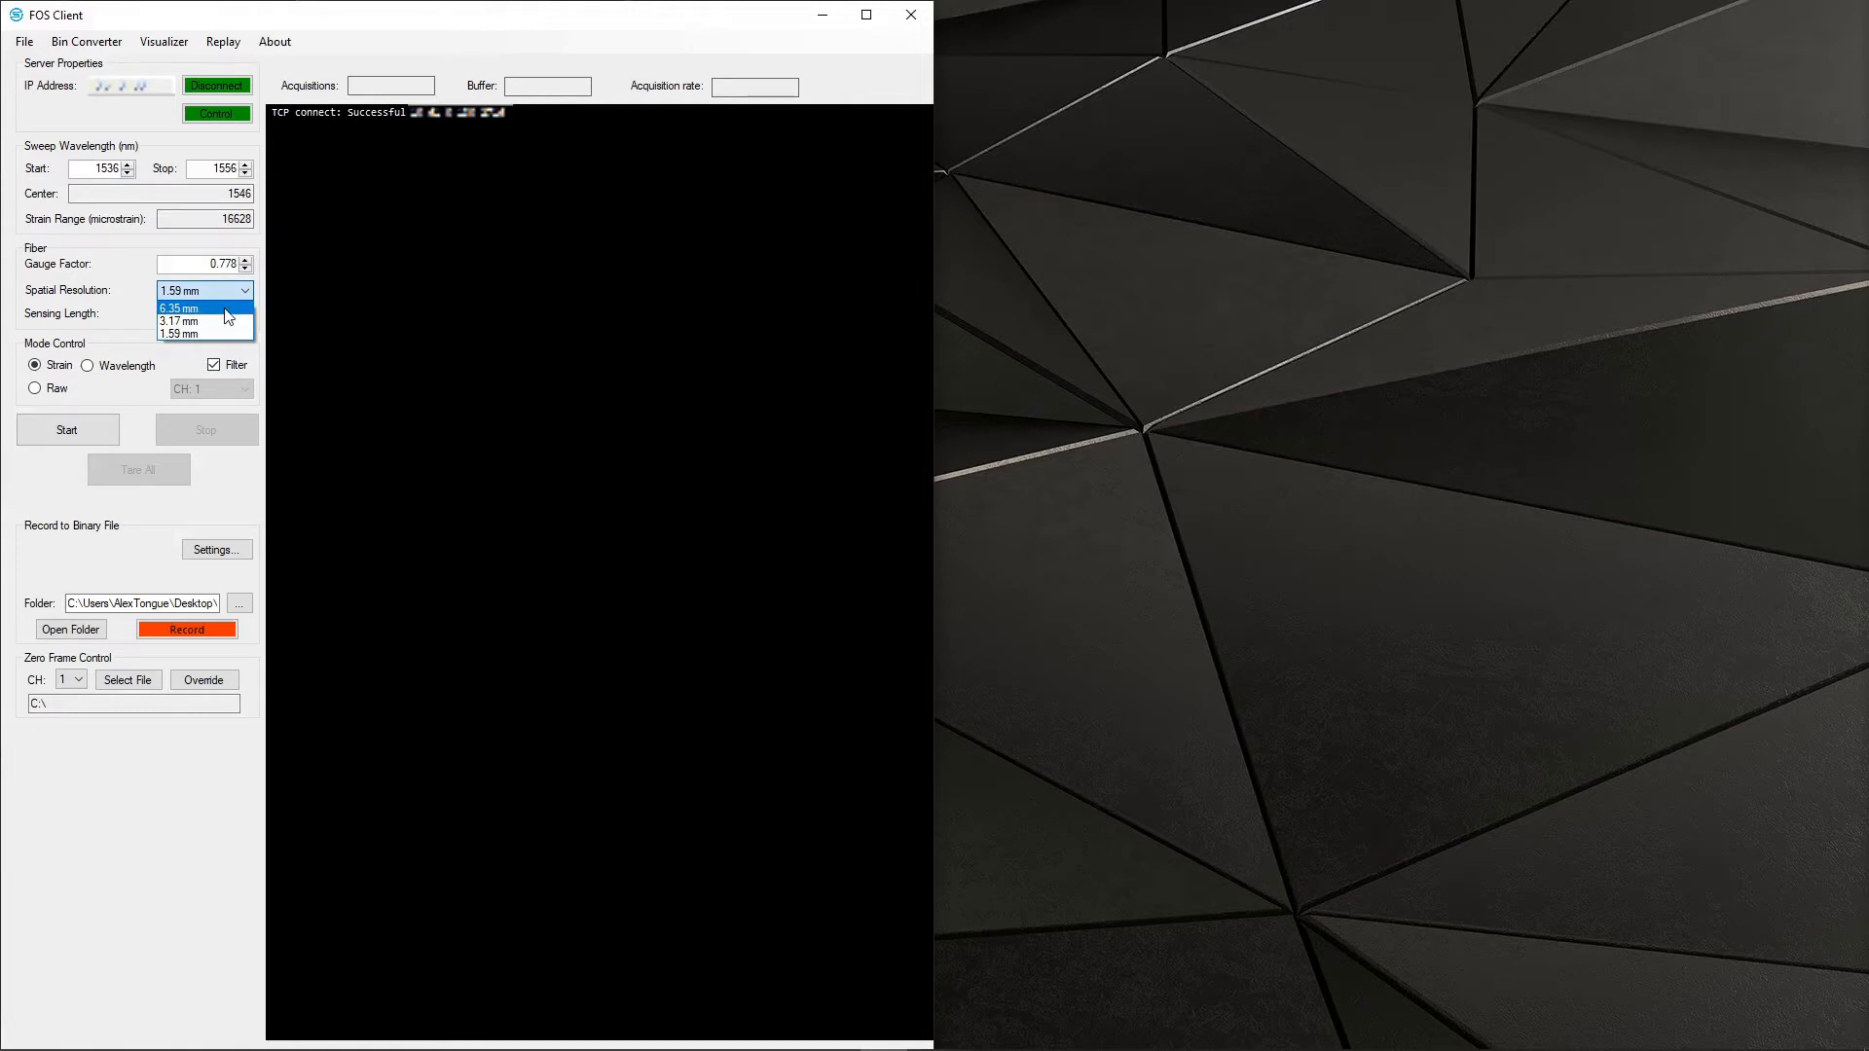
pyautogui.moveTo(240, 314)
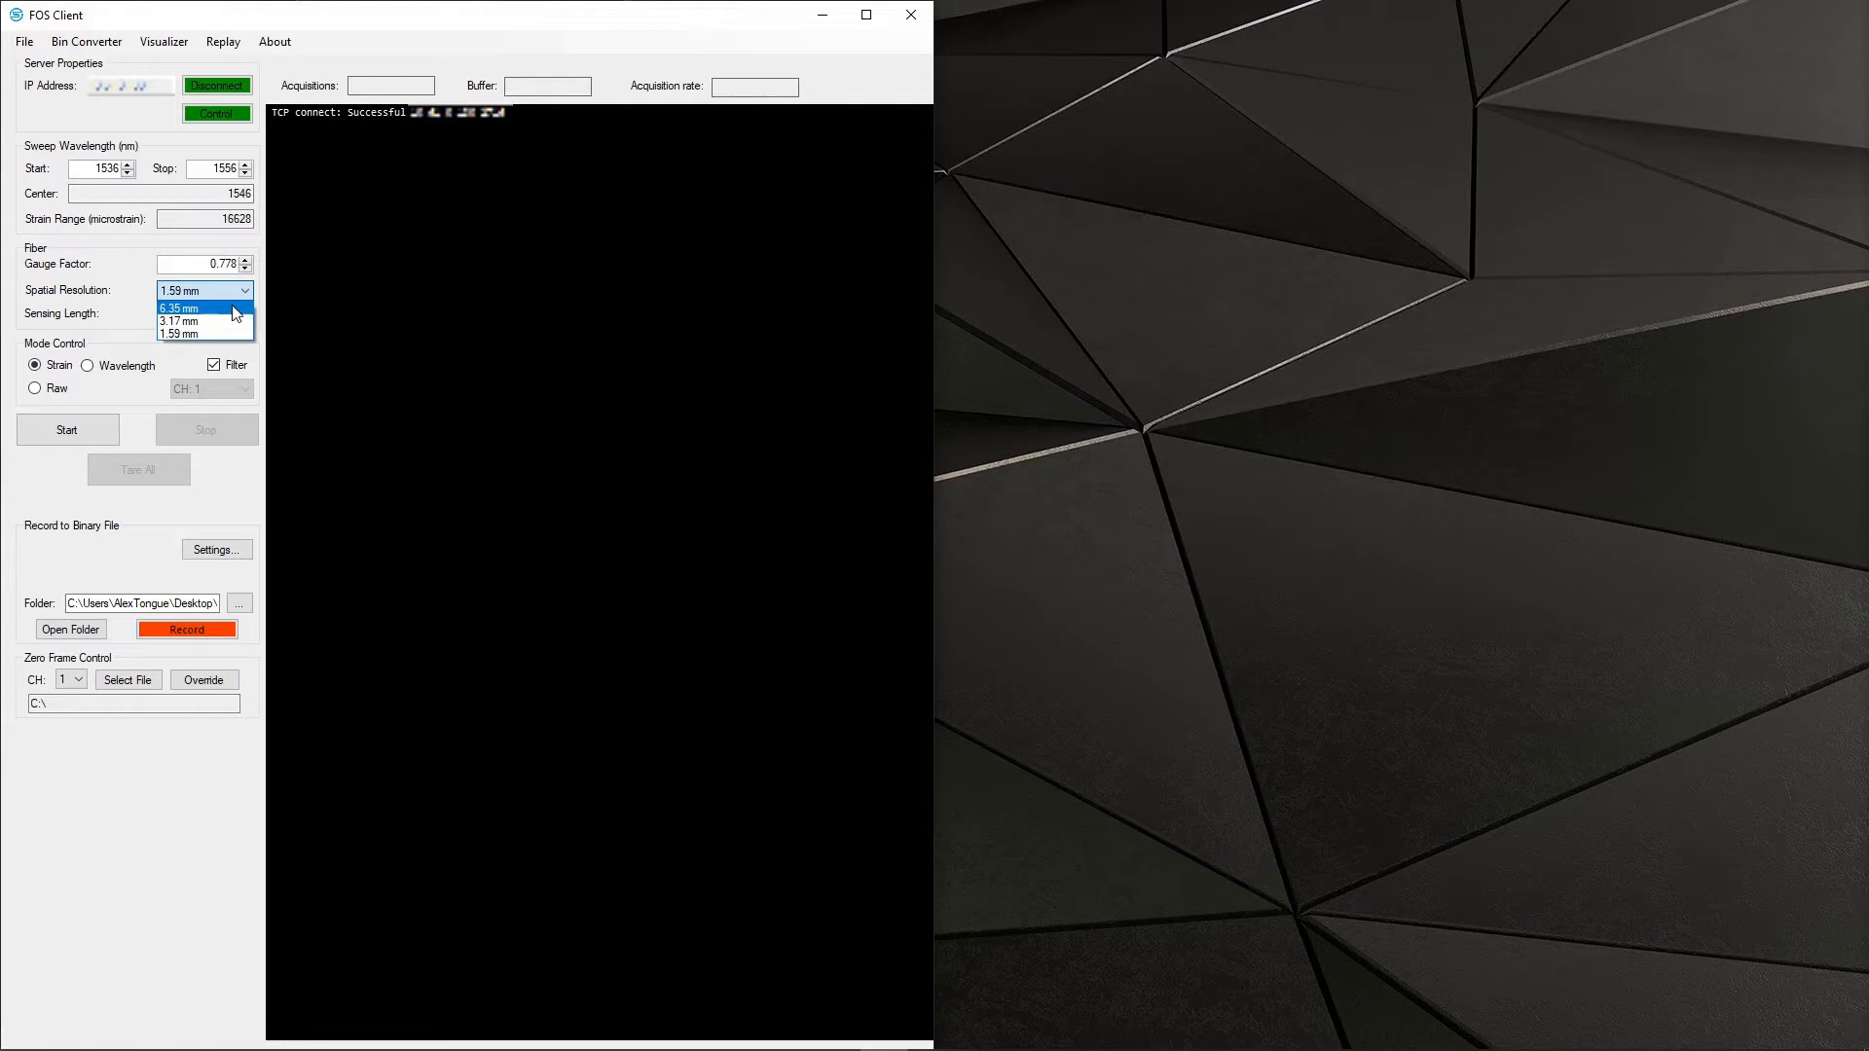
pyautogui.click(179, 334)
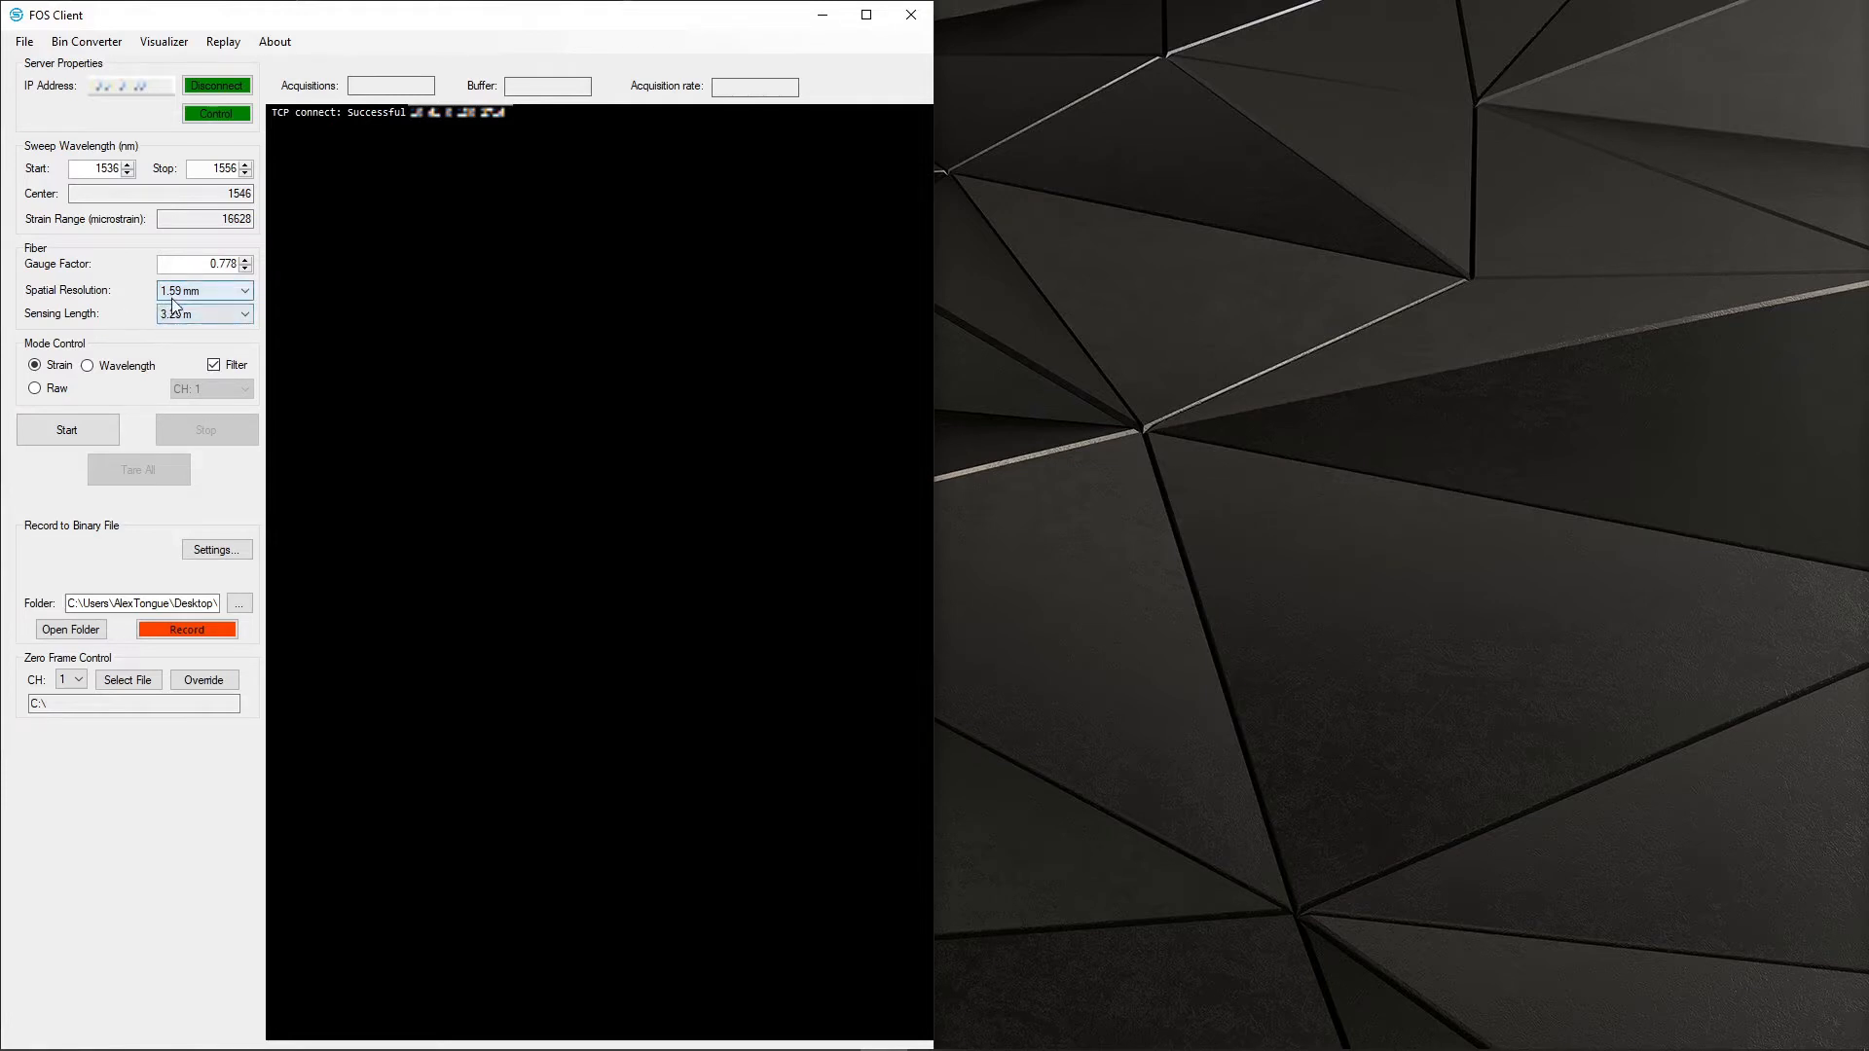
pyautogui.click(243, 313)
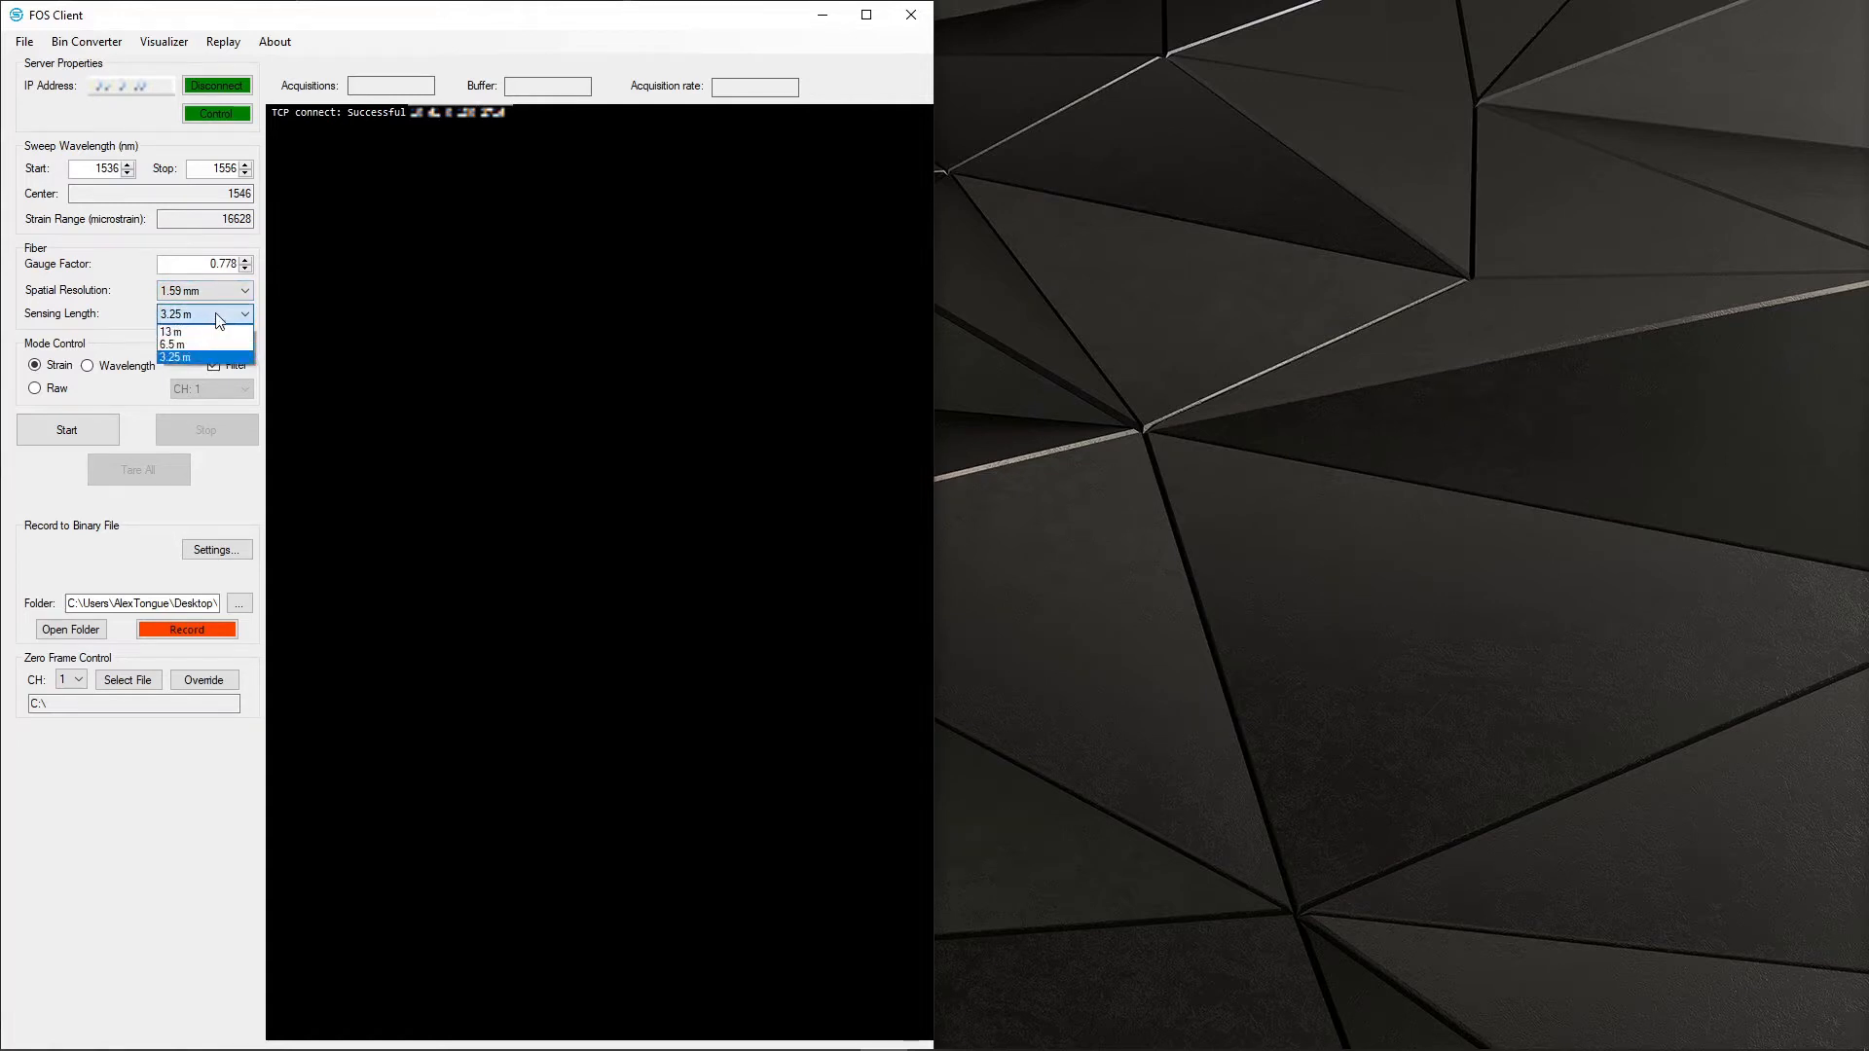
pyautogui.click(171, 331)
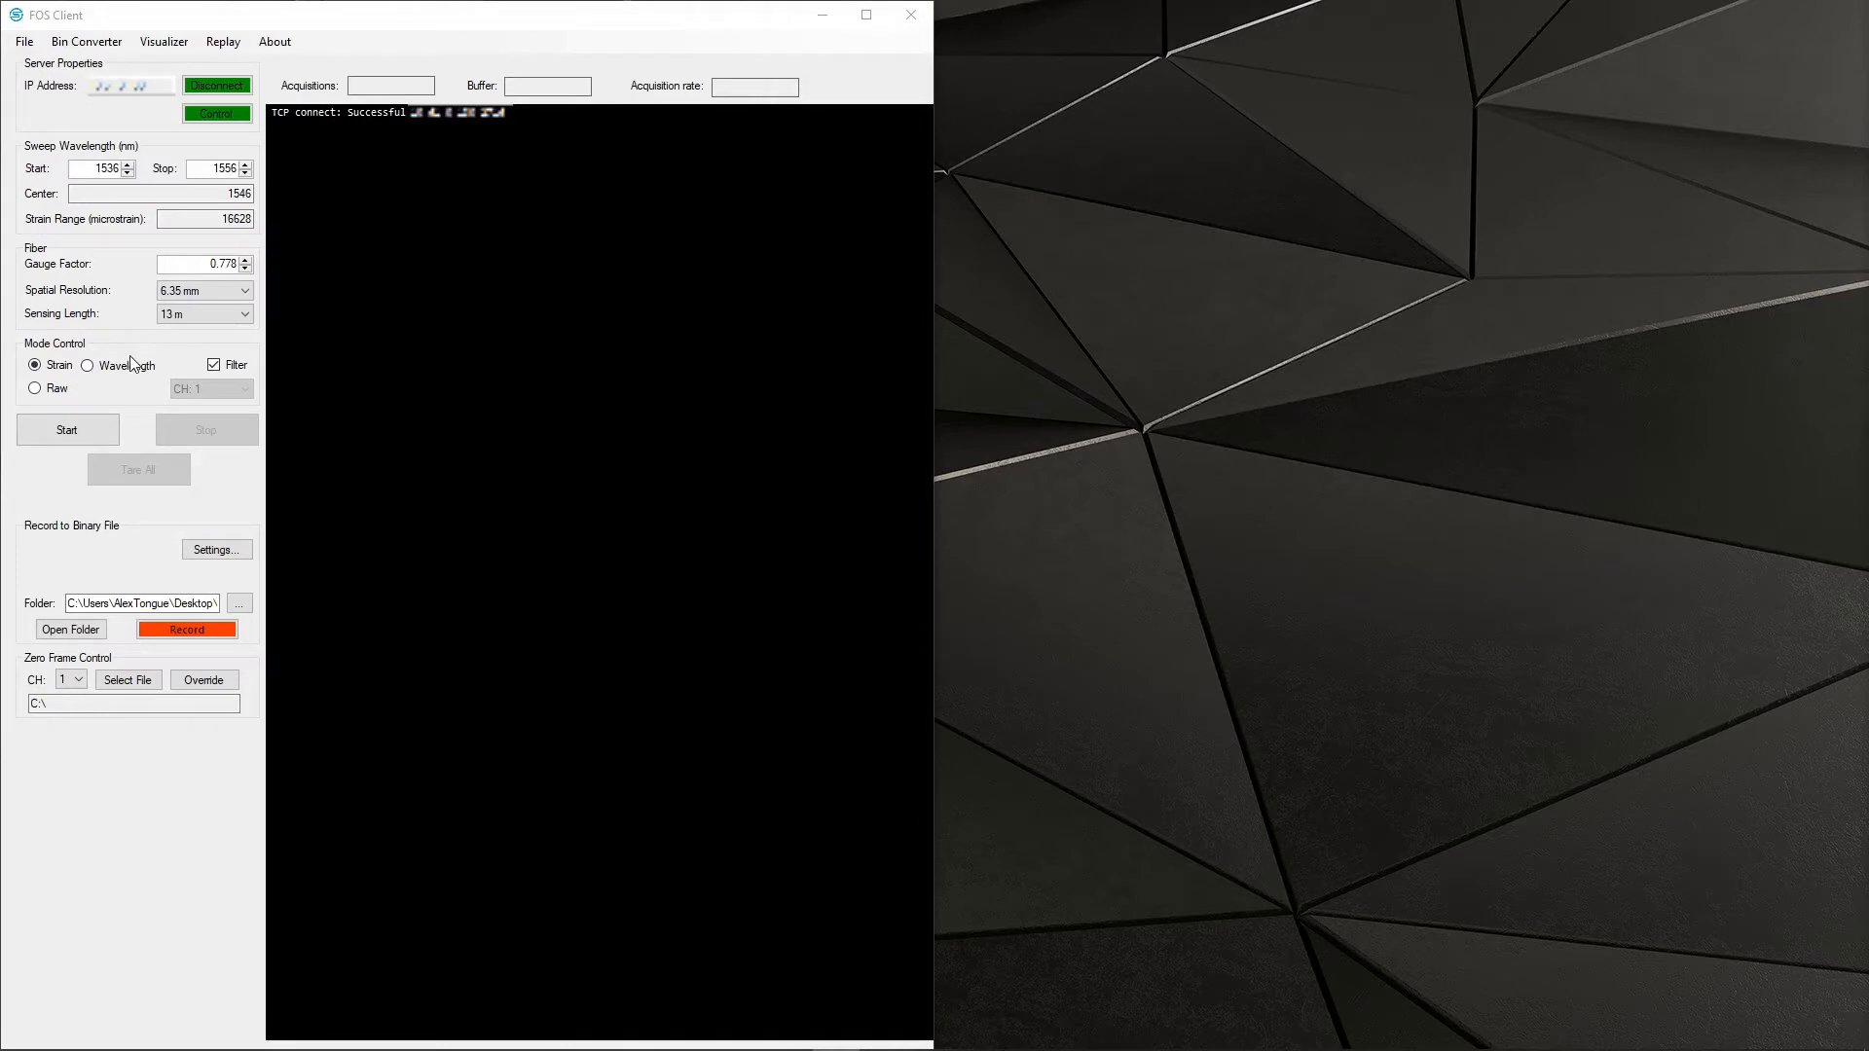
pyautogui.click(36, 365)
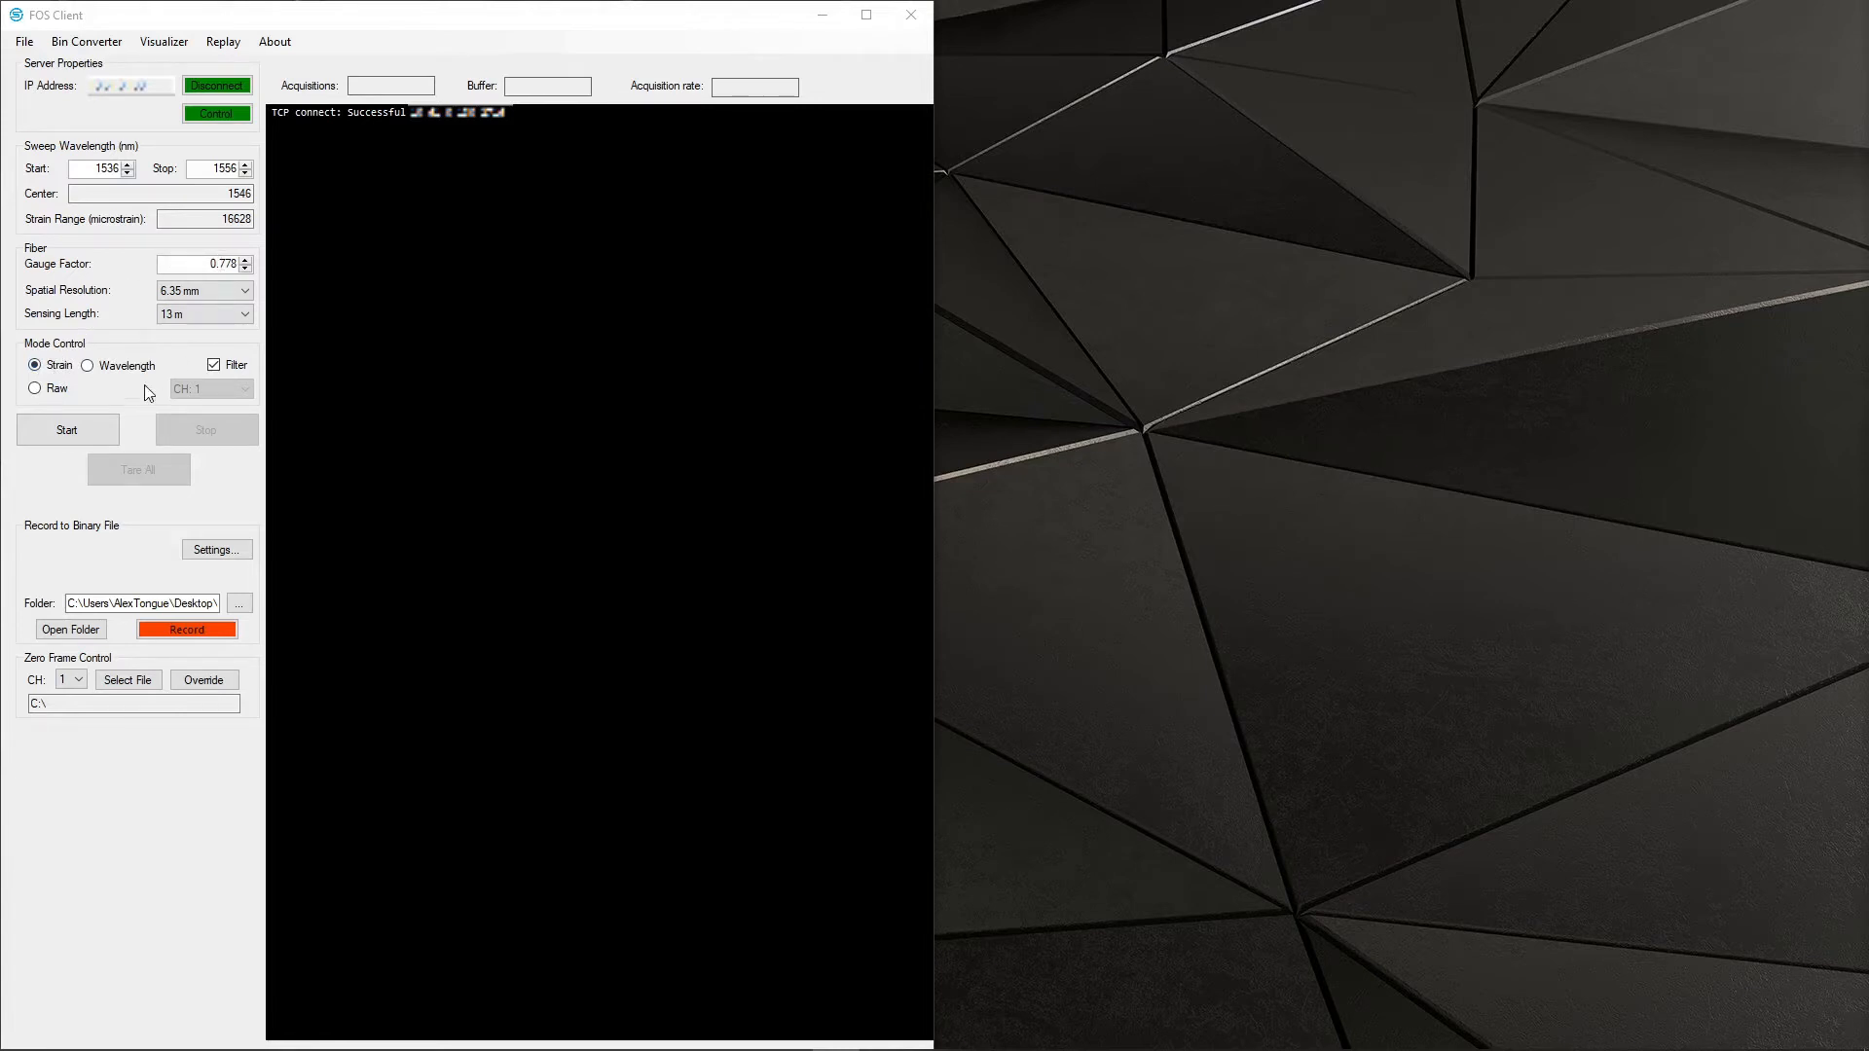
pyautogui.click(88, 366)
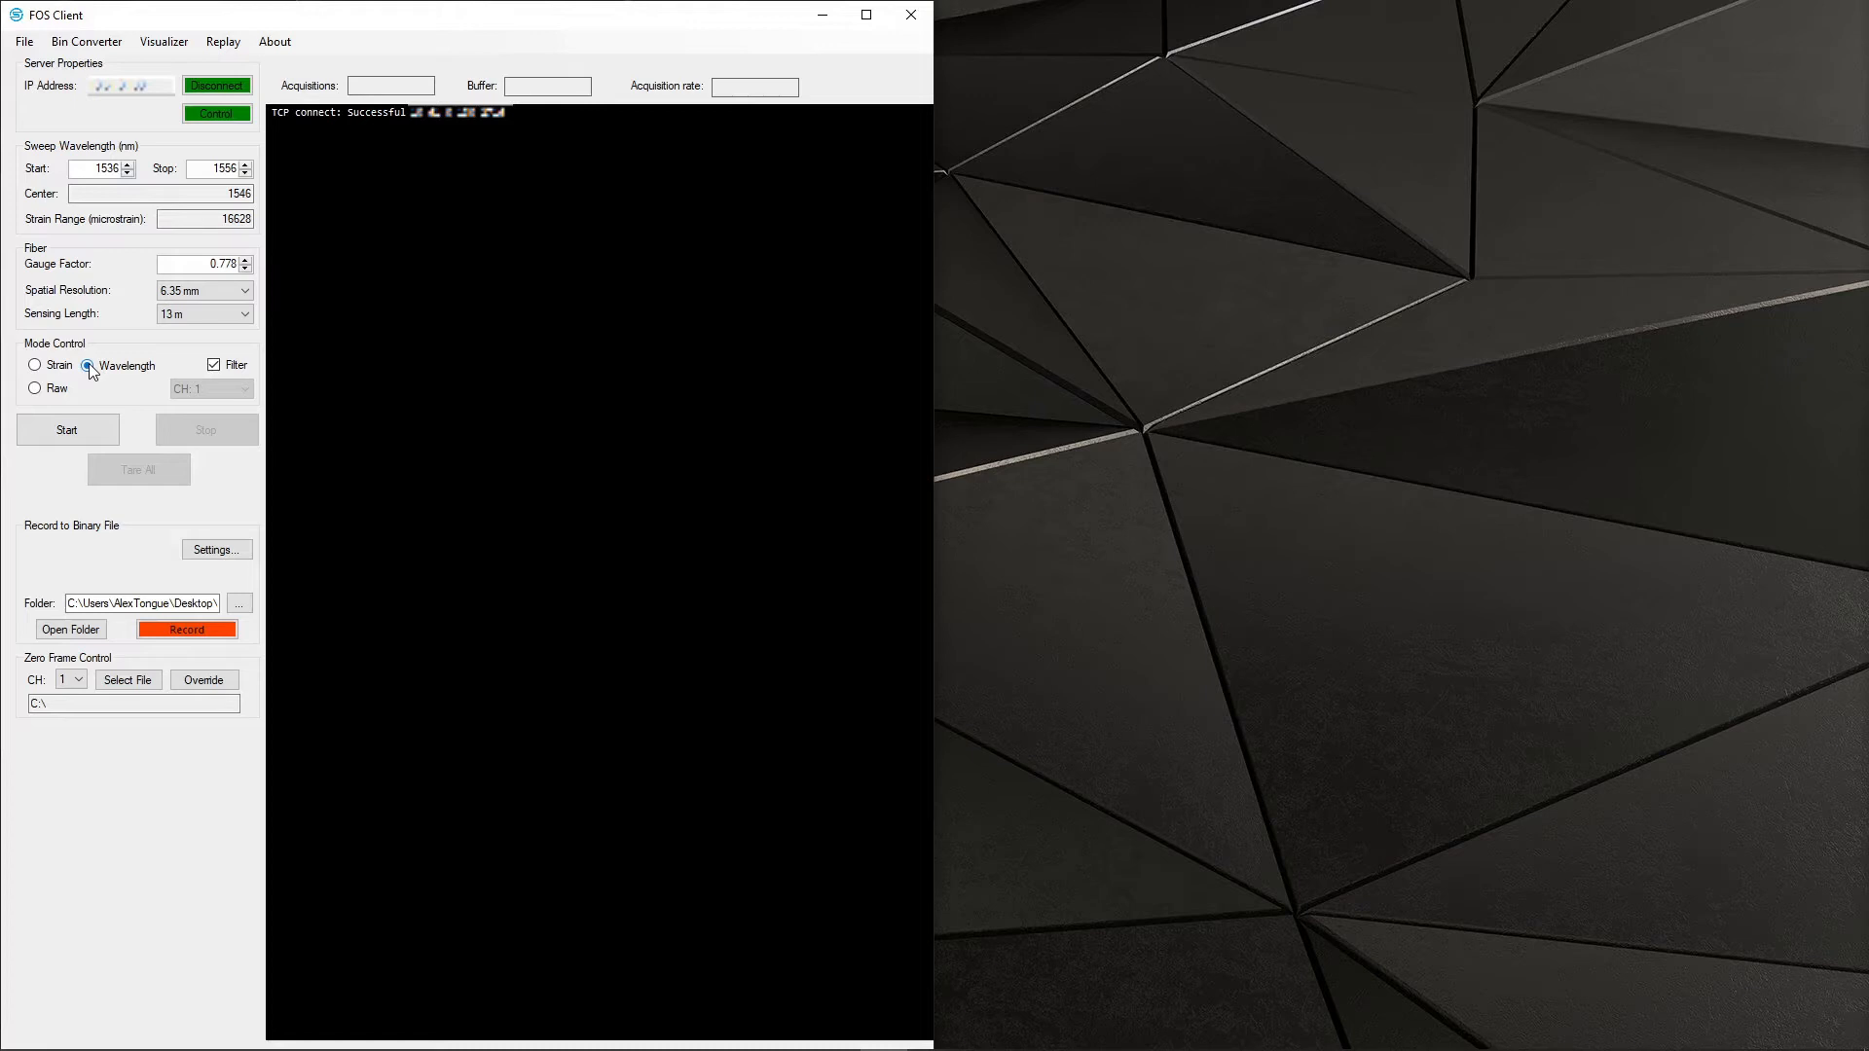
pyautogui.click(86, 365)
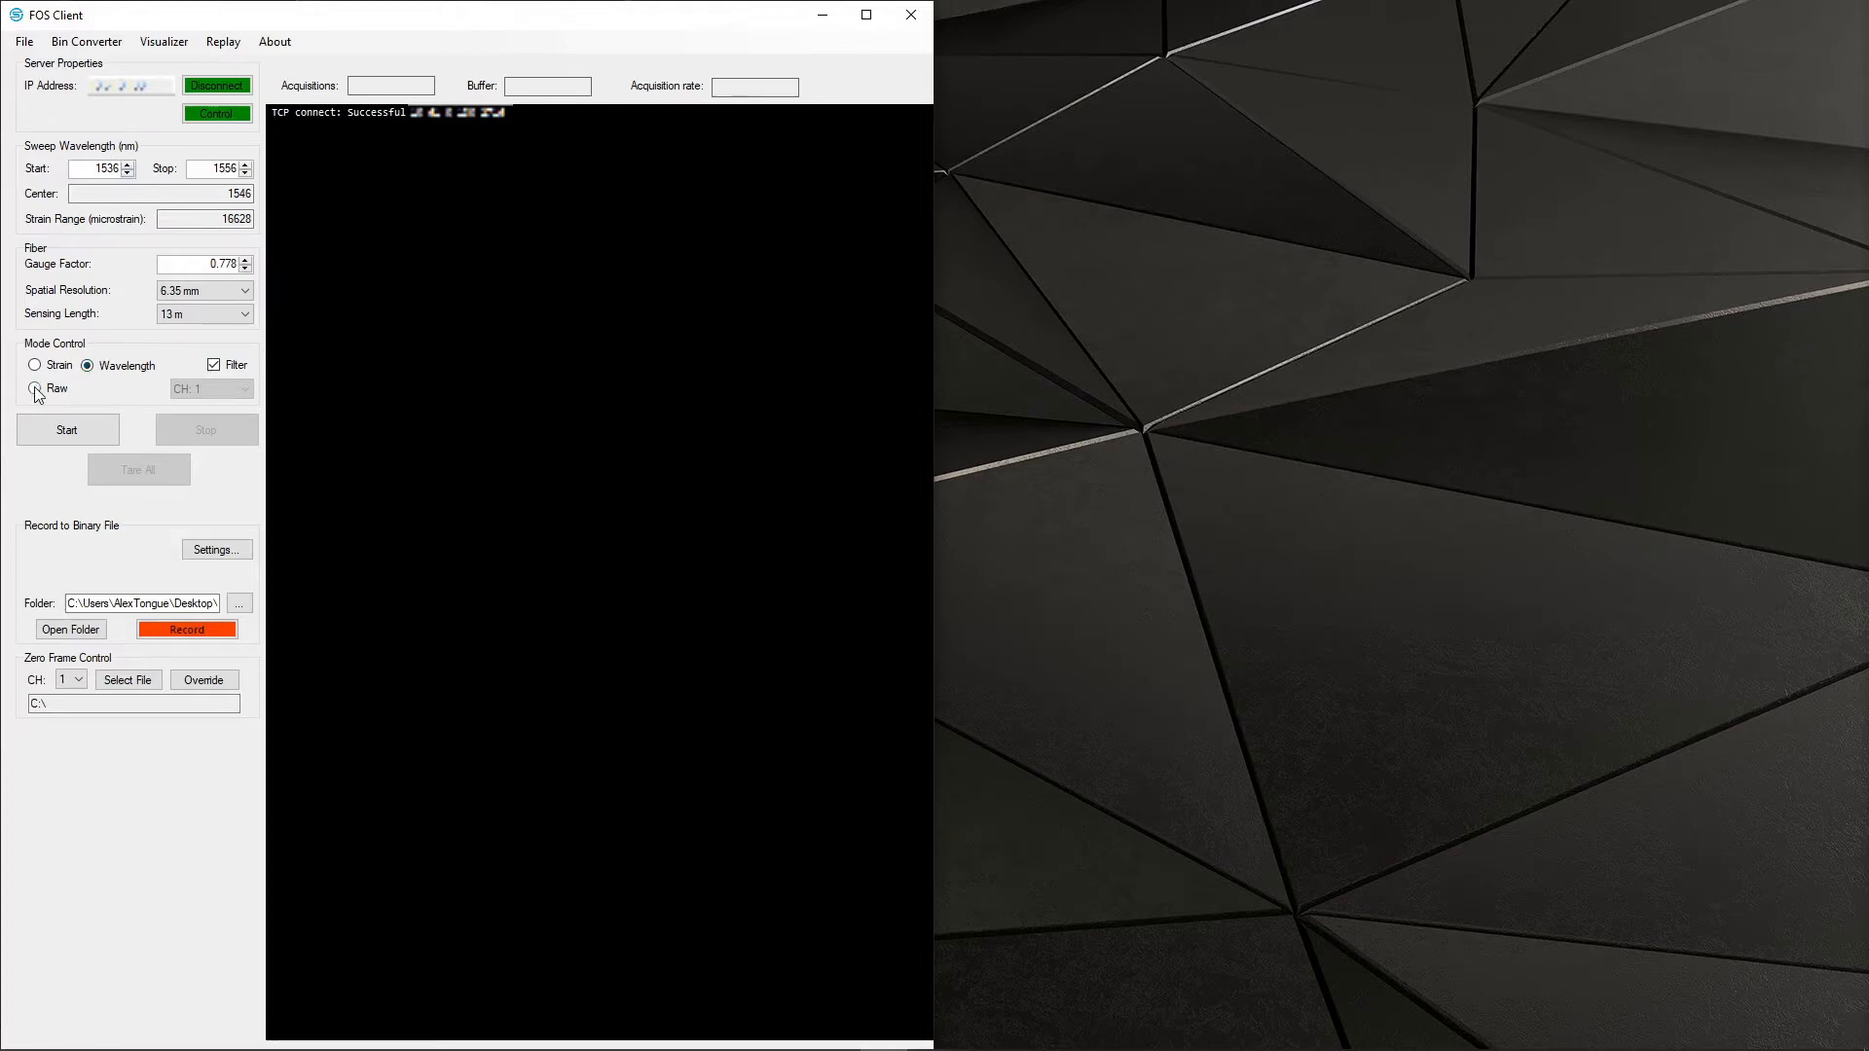
pyautogui.click(36, 388)
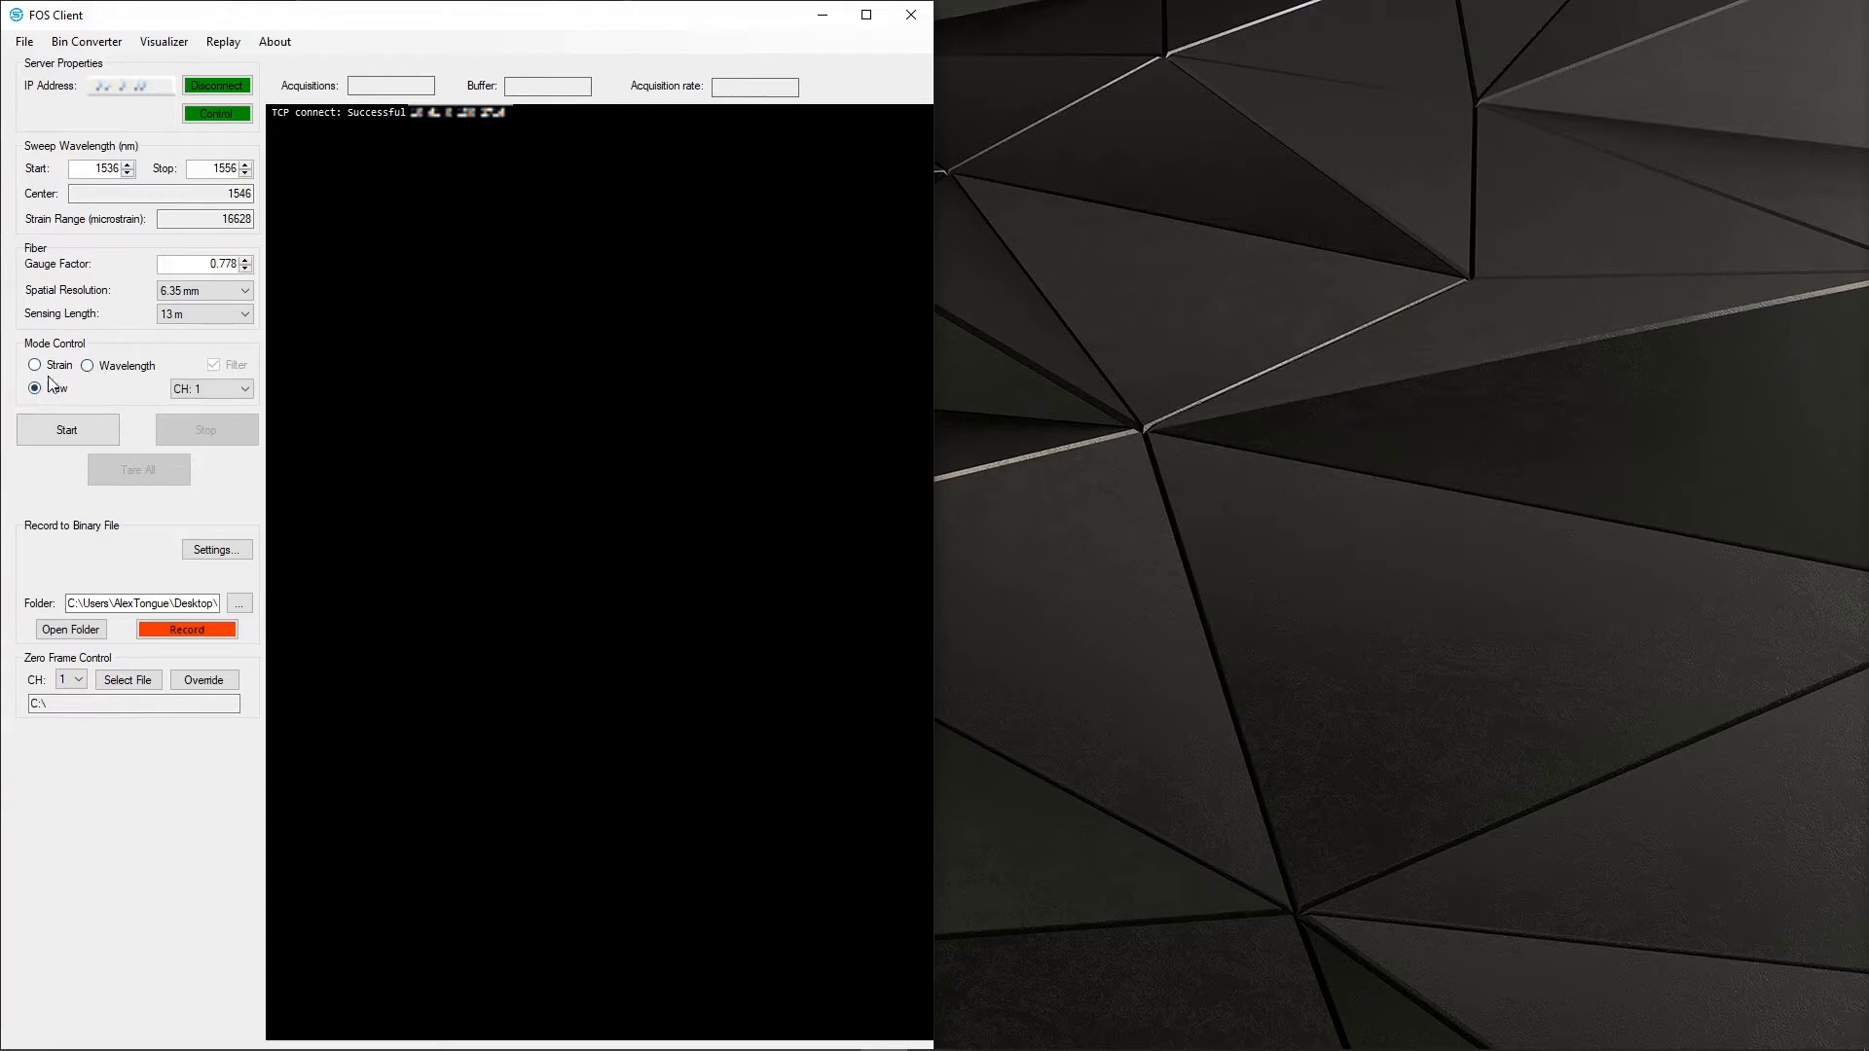
pyautogui.click(35, 388)
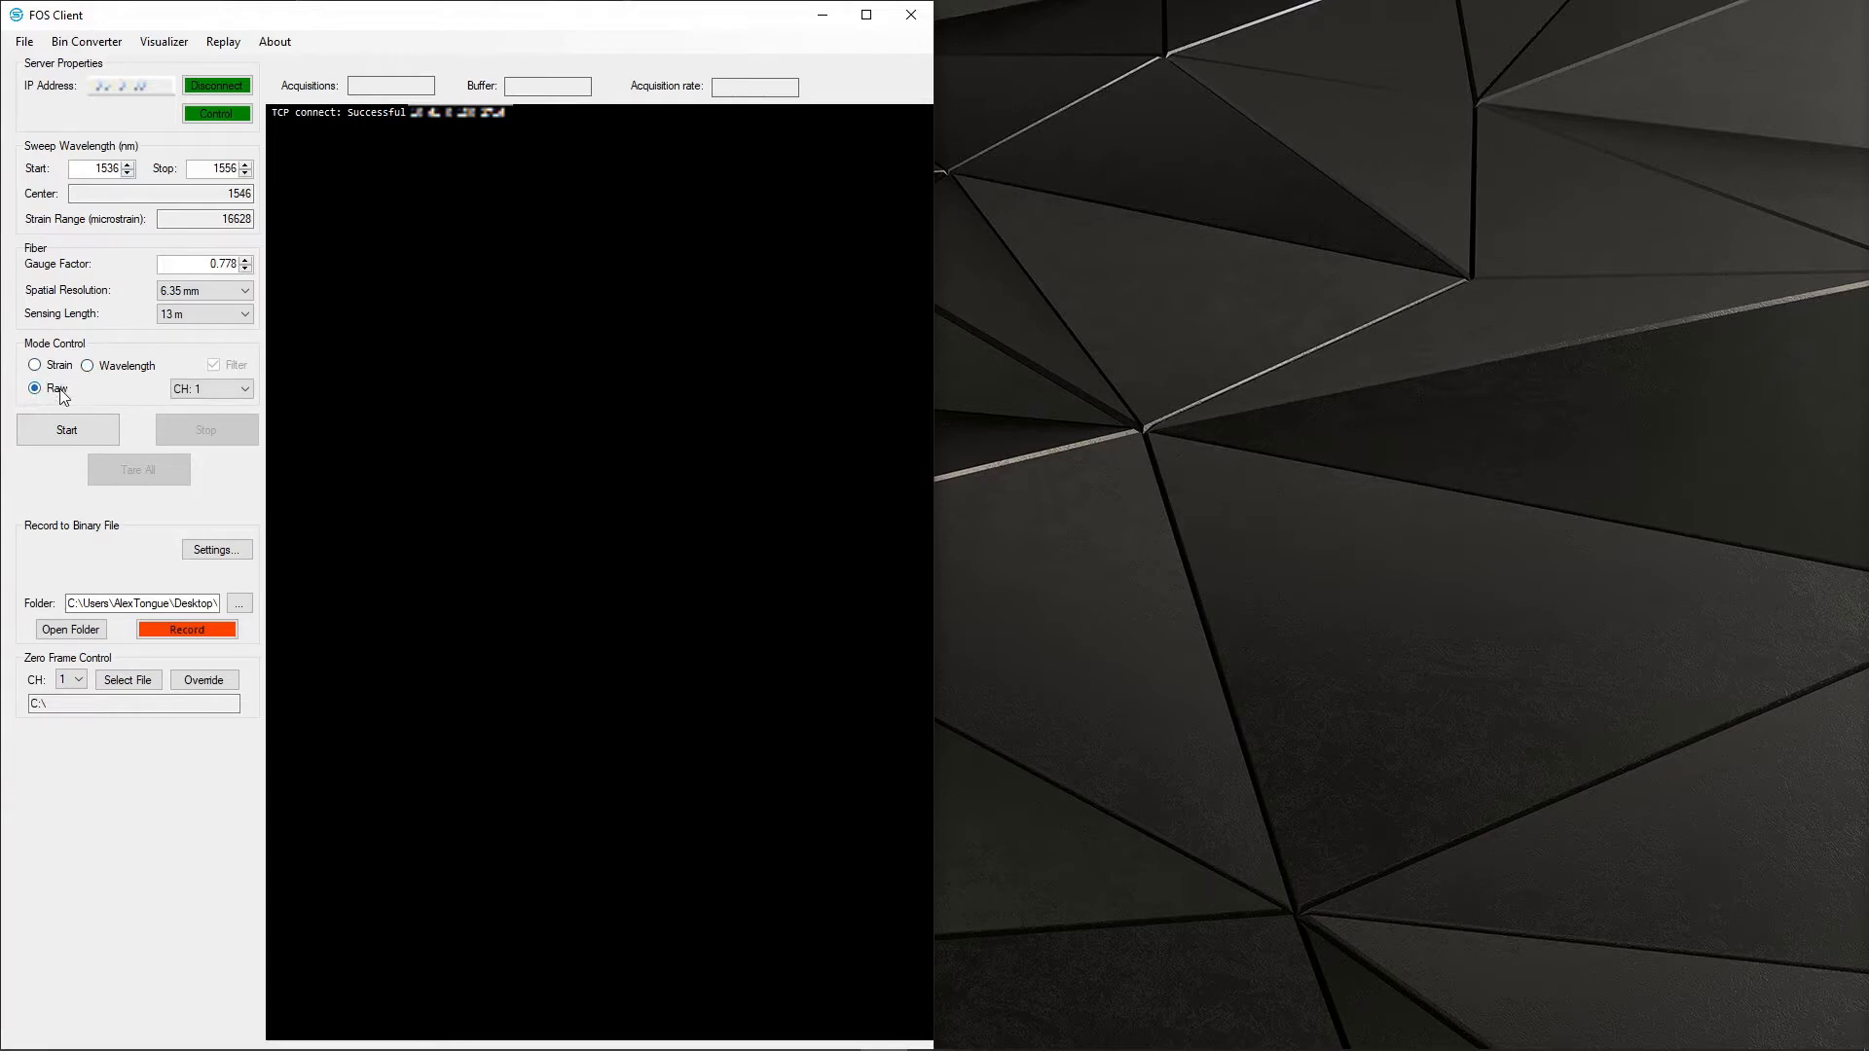
pyautogui.click(212, 389)
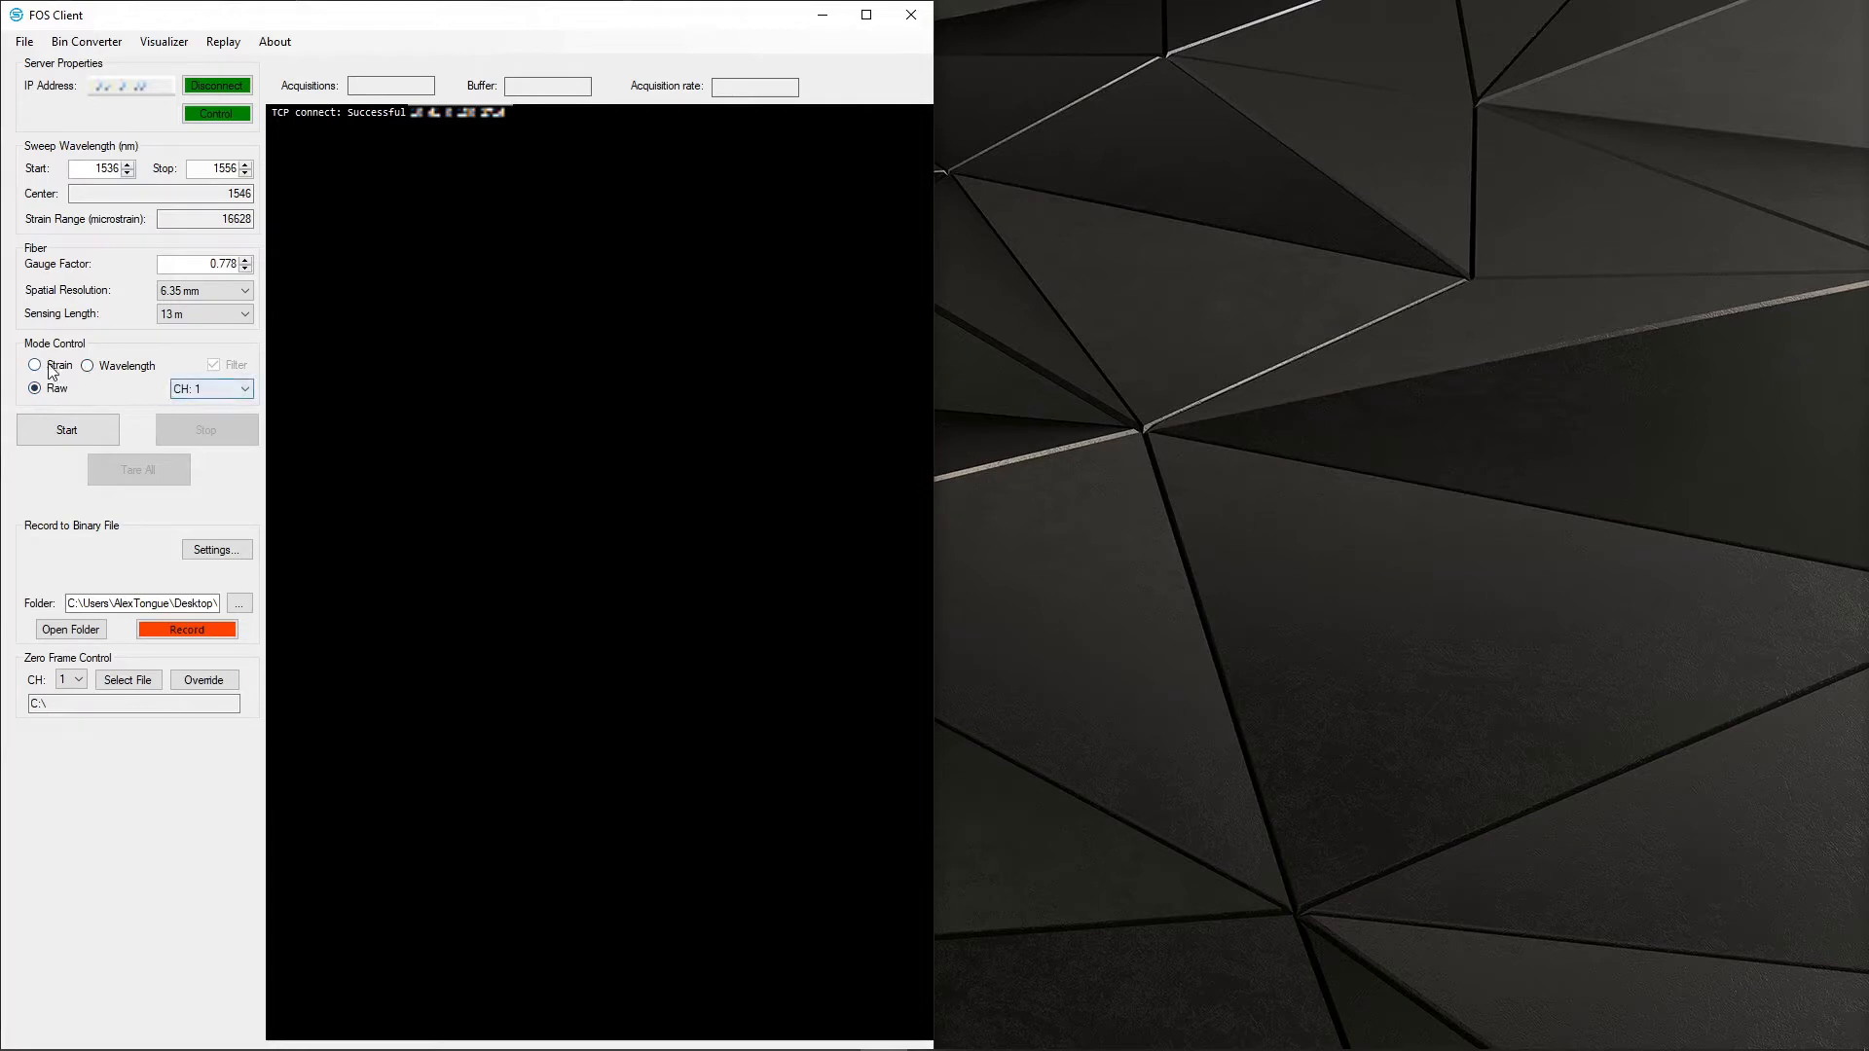
pyautogui.click(36, 366)
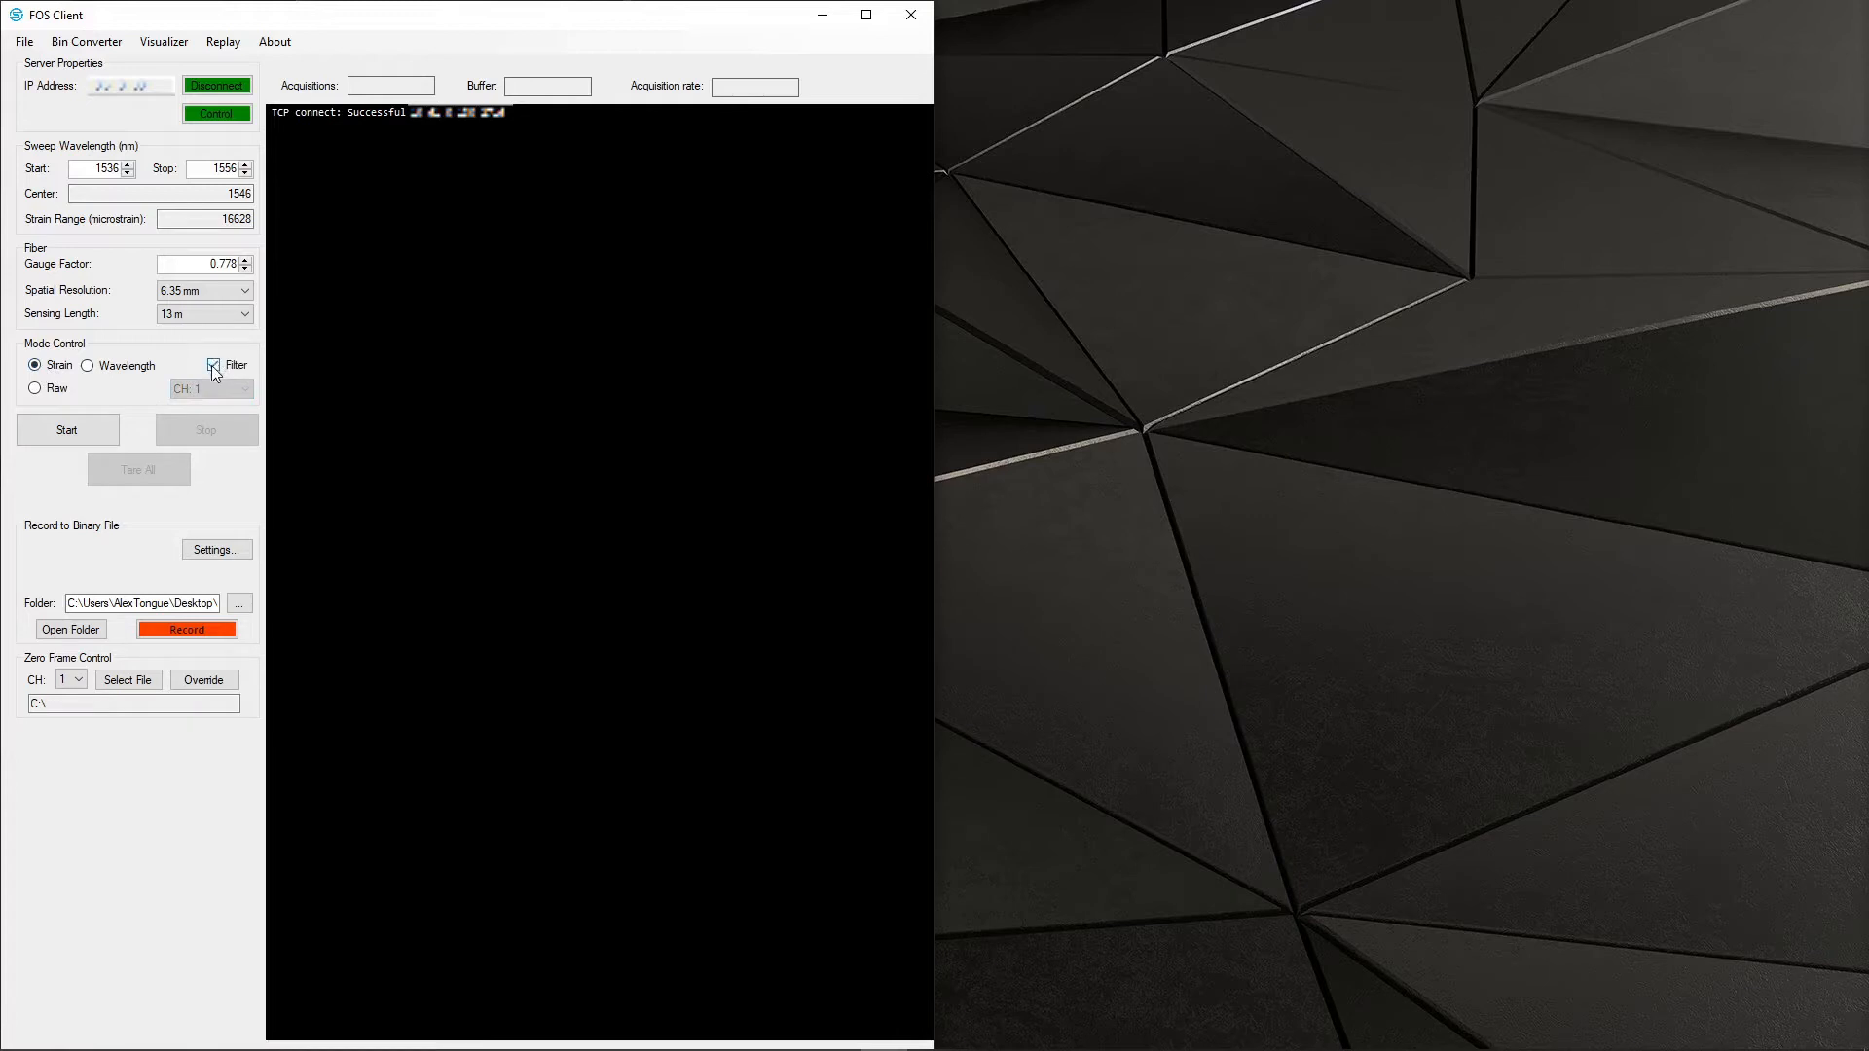
# Step: Uncheck Filter in Mode Control so strain is measured unfiltered
pyautogui.click(214, 365)
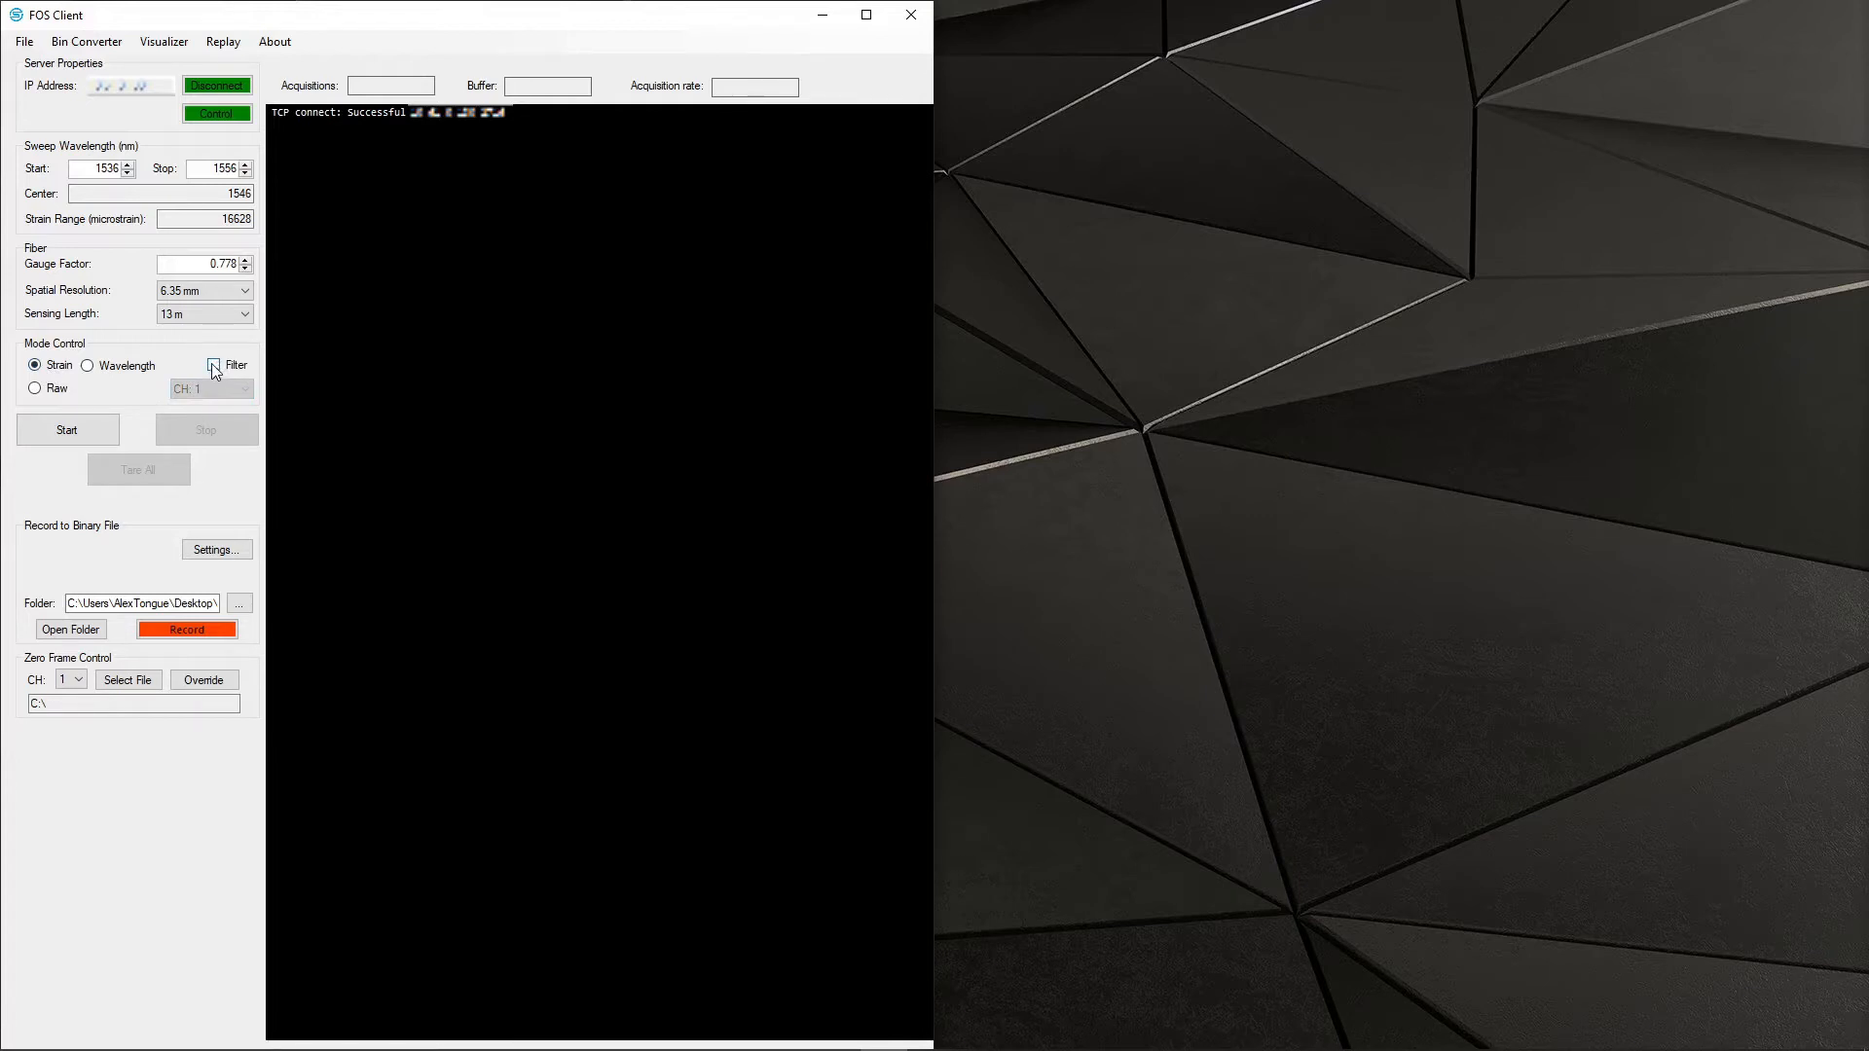
pyautogui.click(214, 365)
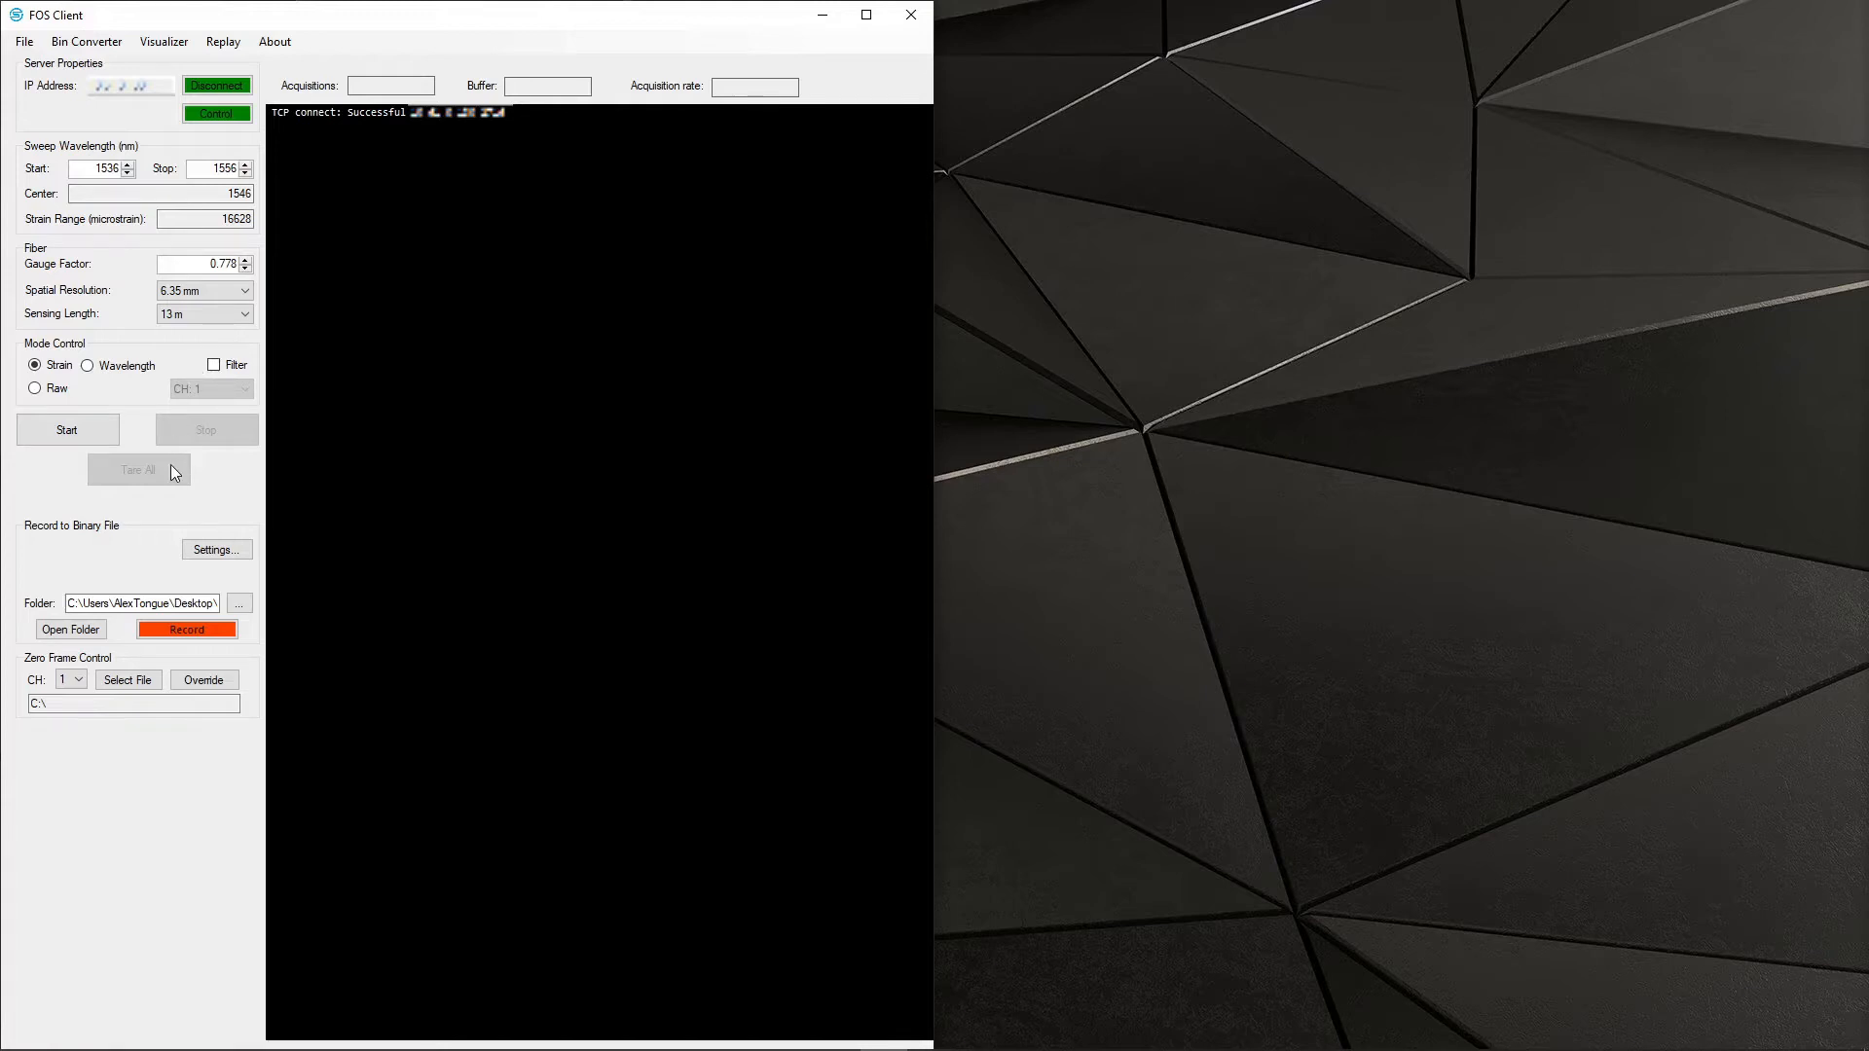
pyautogui.moveTo(173, 465)
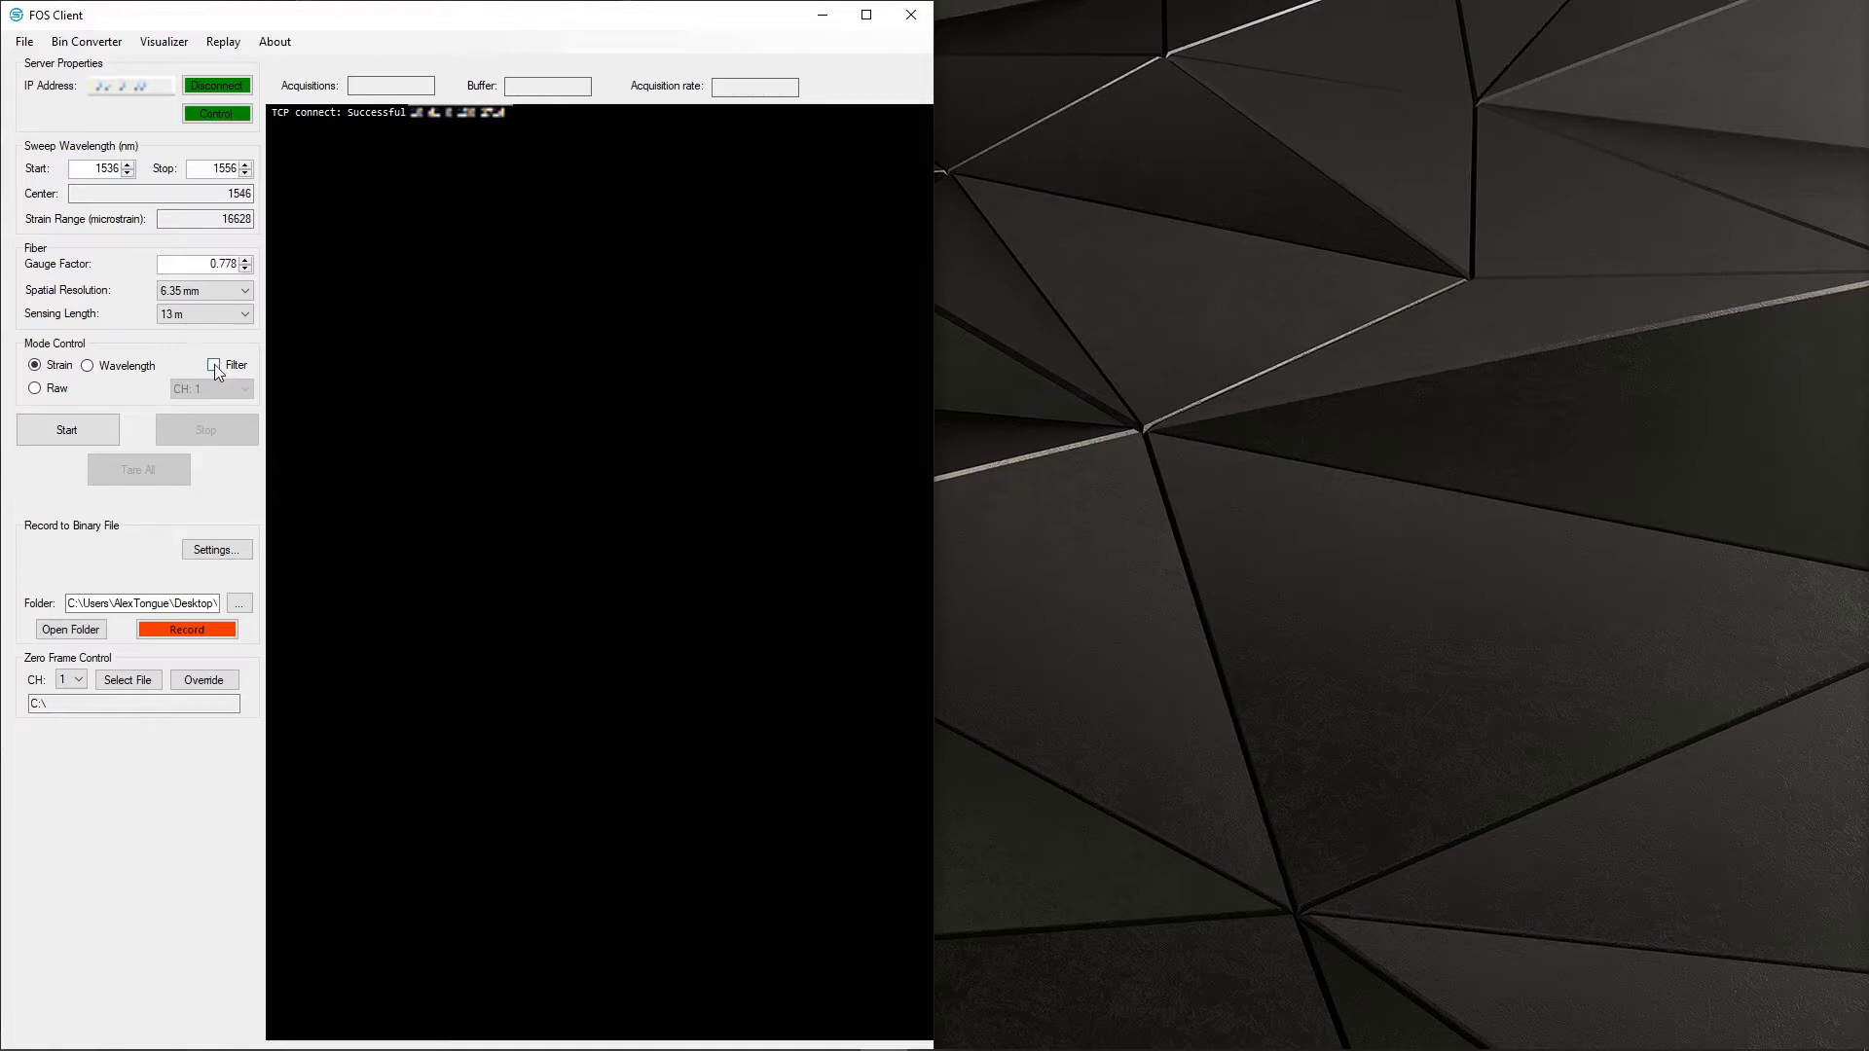
pyautogui.click(214, 365)
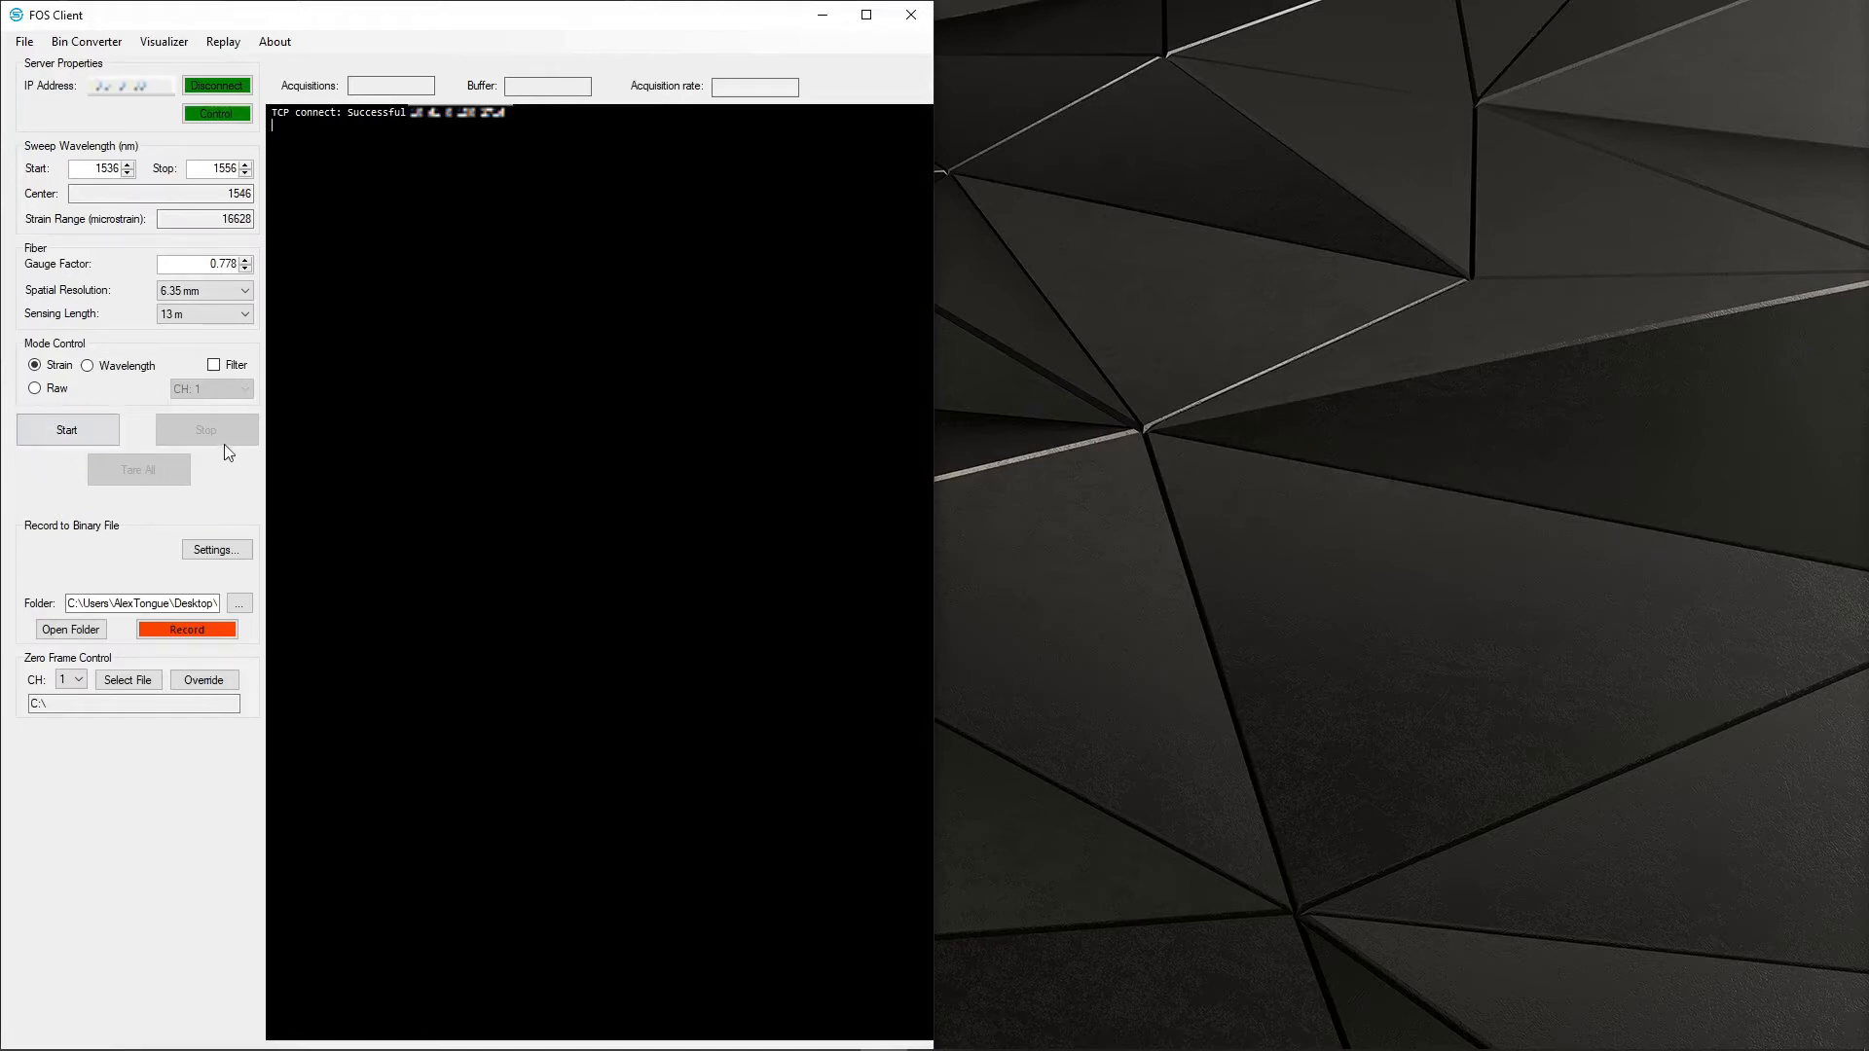
pyautogui.moveTo(269, 425)
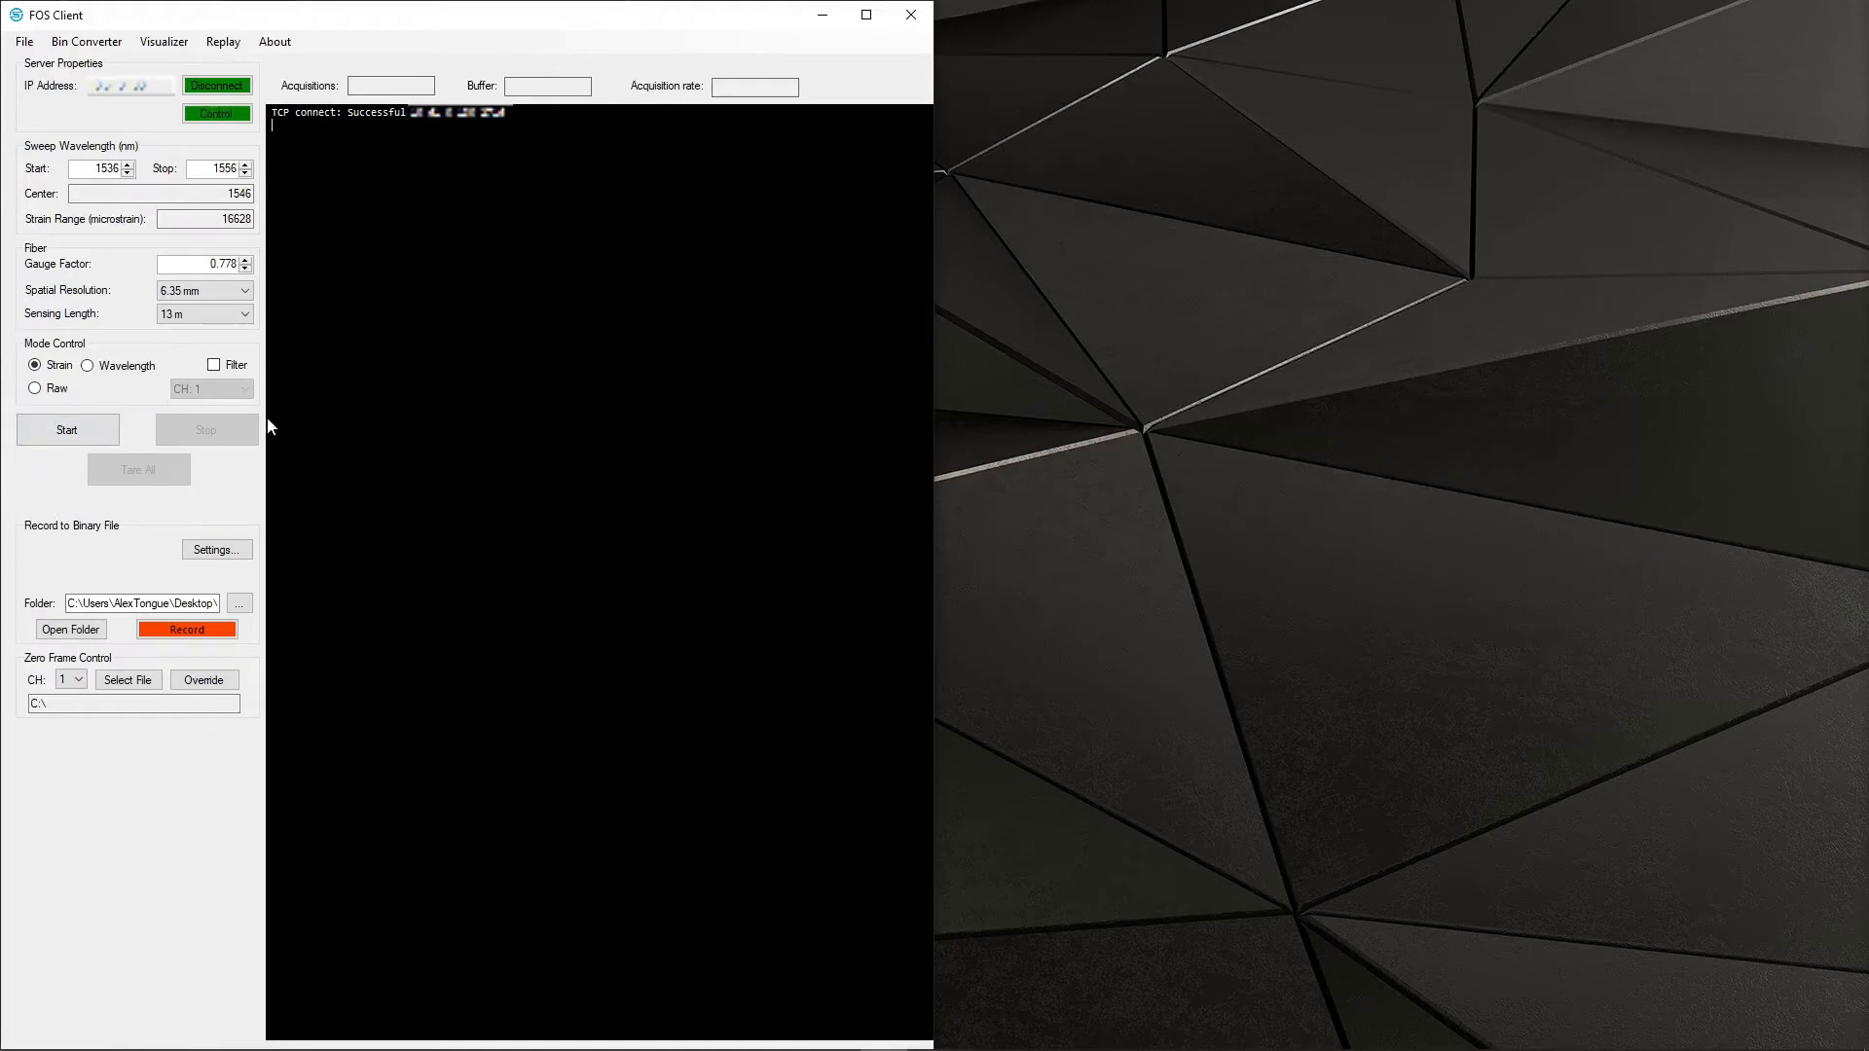
# Step: Start strain-mode acquisition, opening the live Graph window
pyautogui.click(67, 430)
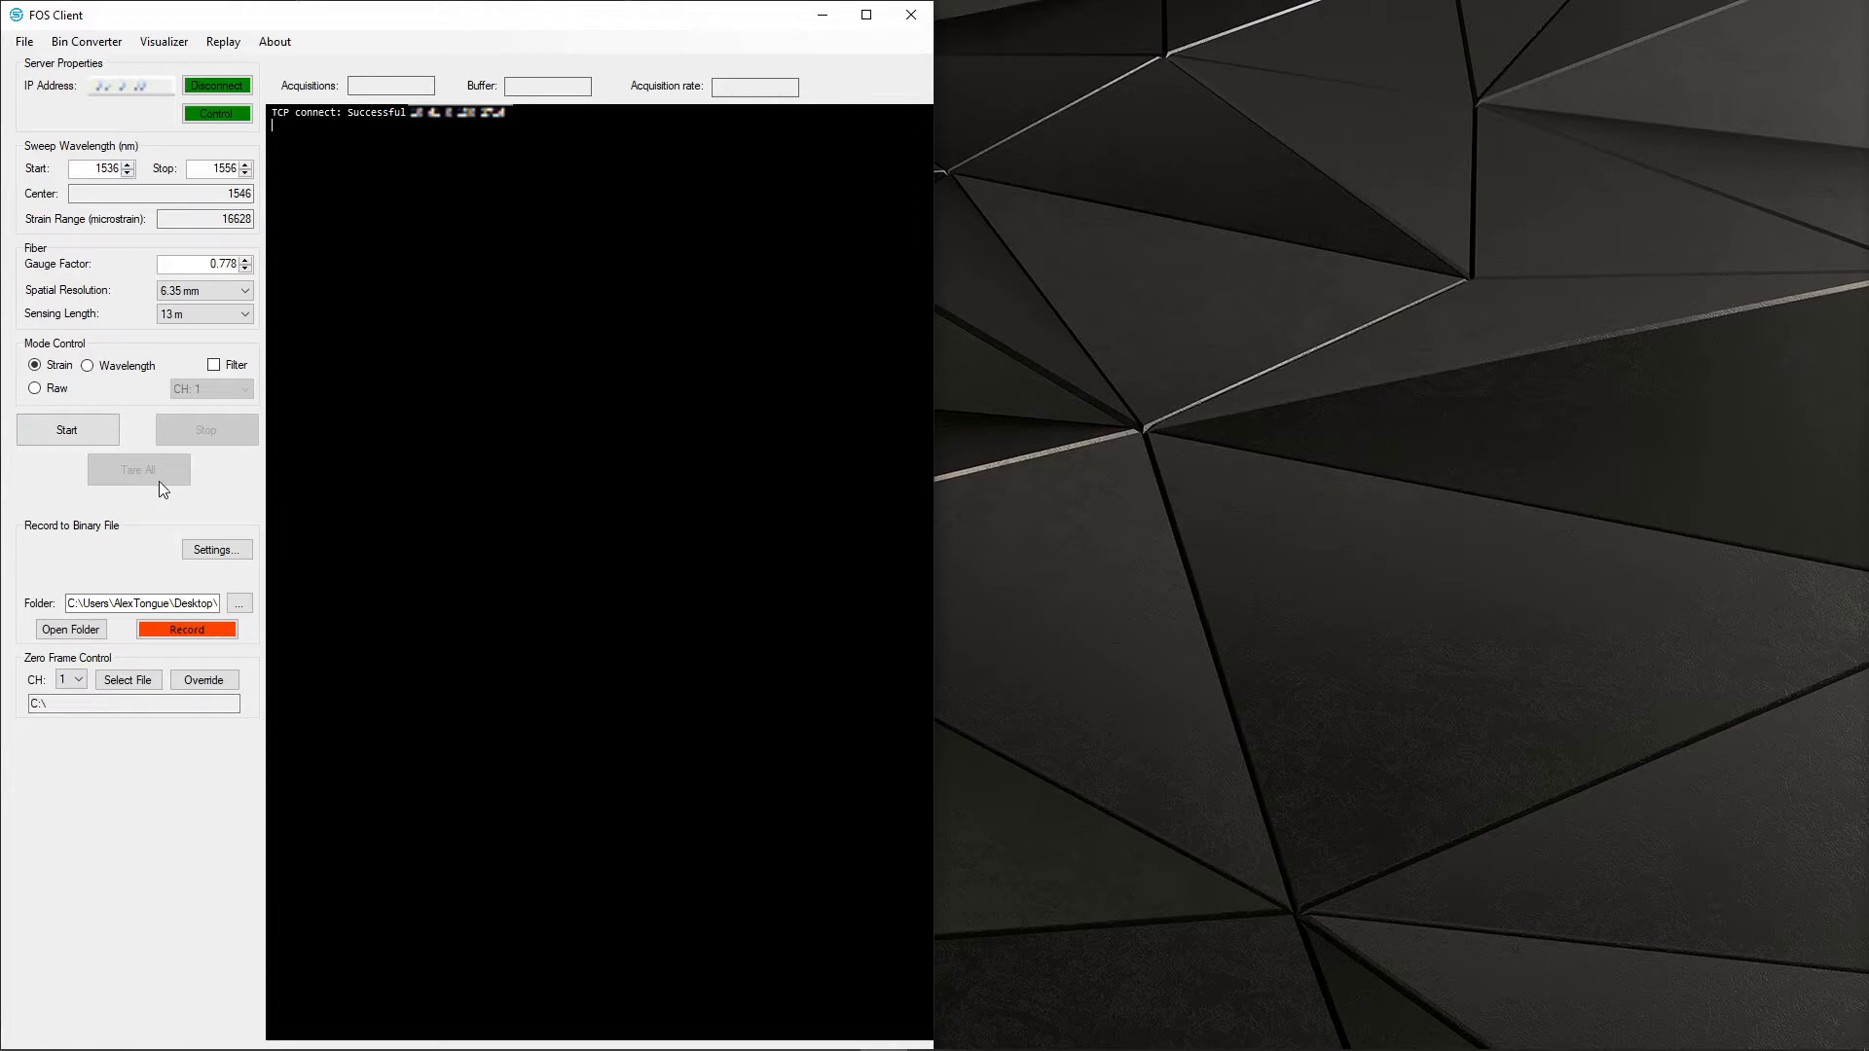
pyautogui.moveTo(131, 445)
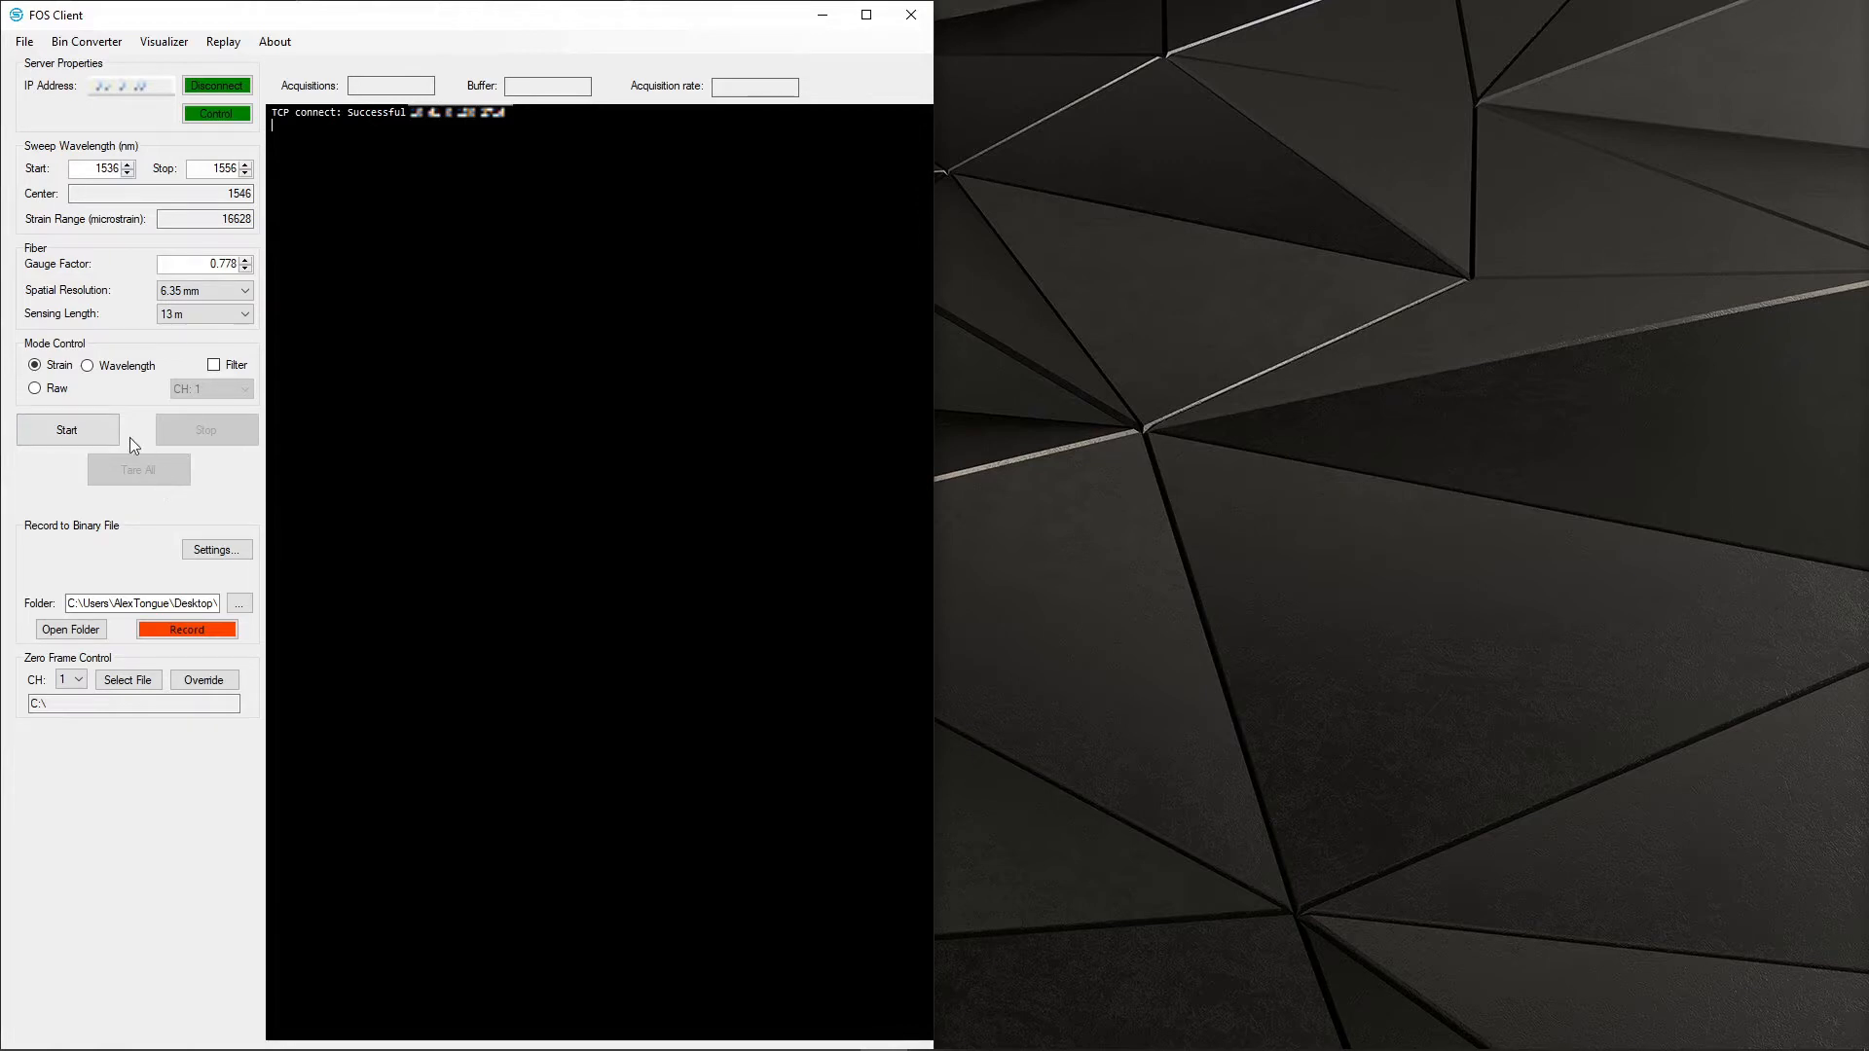
pyautogui.click(67, 429)
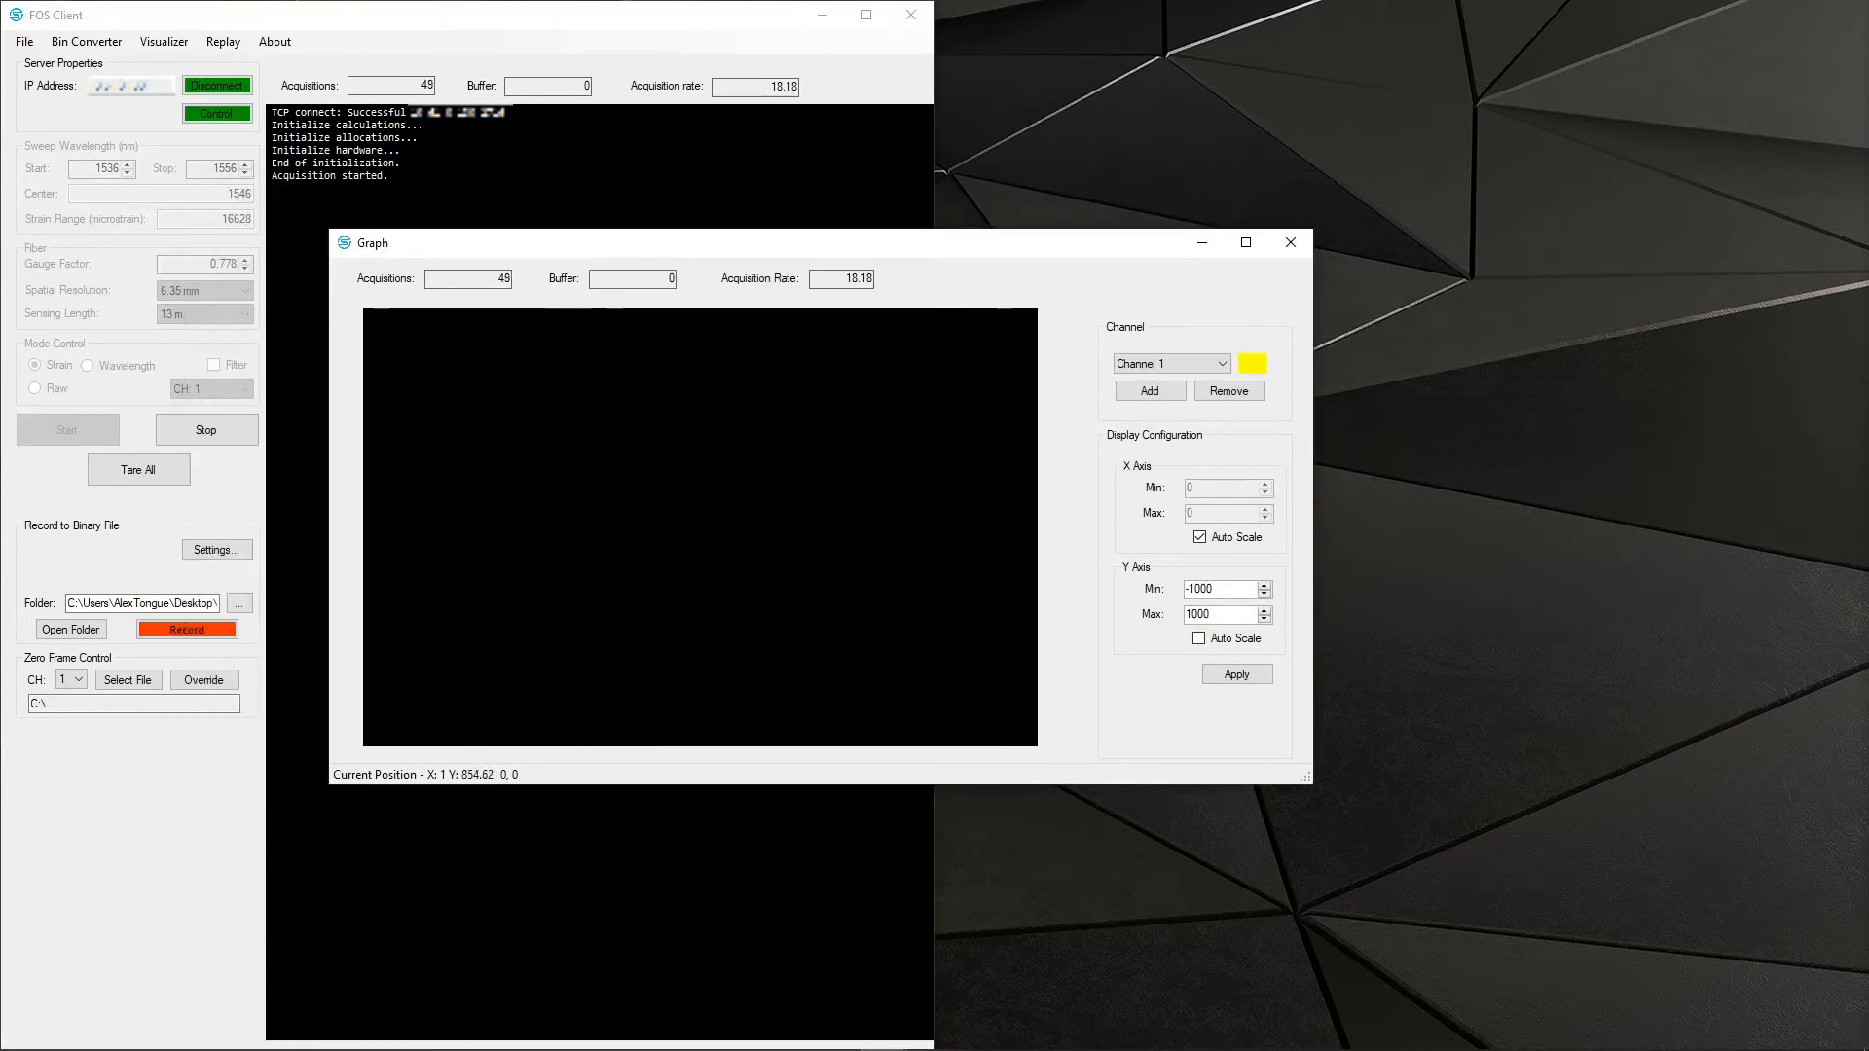
# Step: Tare all channels and move the Graph window up and to the left
pyautogui.click(137, 468)
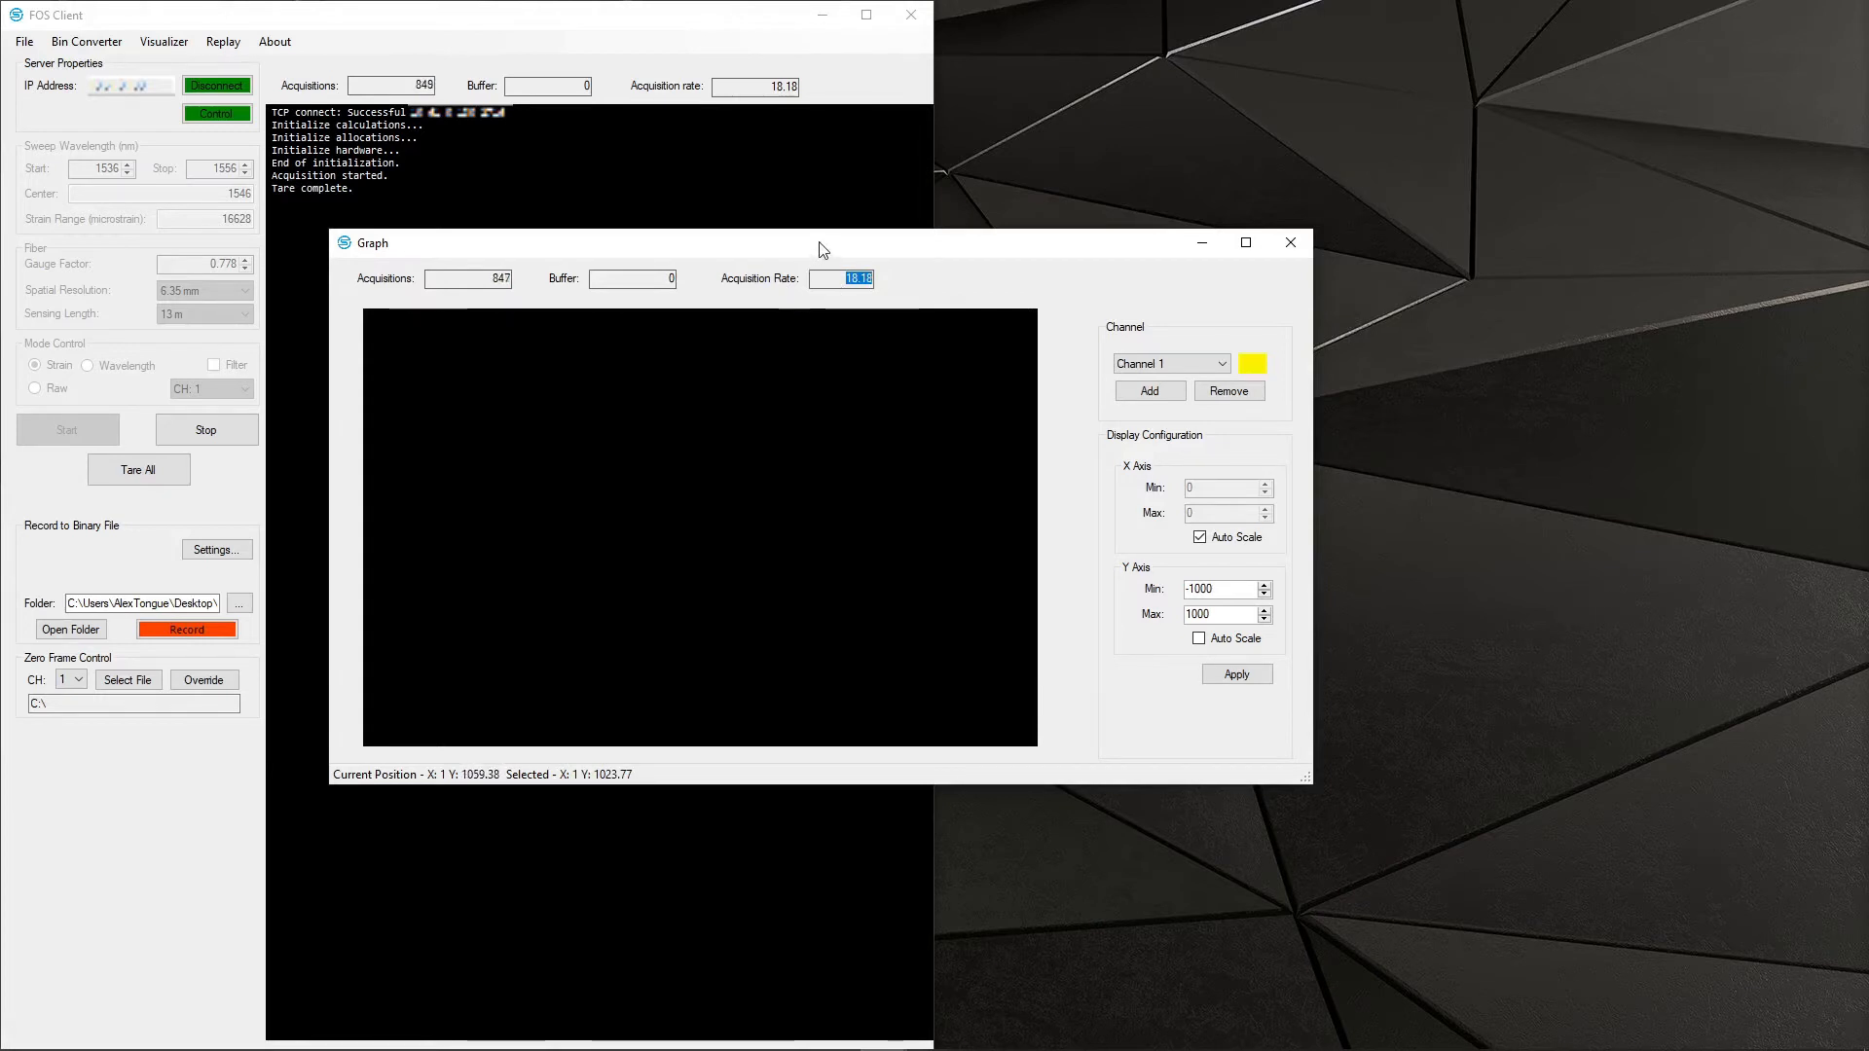
pyautogui.moveTo(822, 243); pyautogui.dragTo(769, 154)
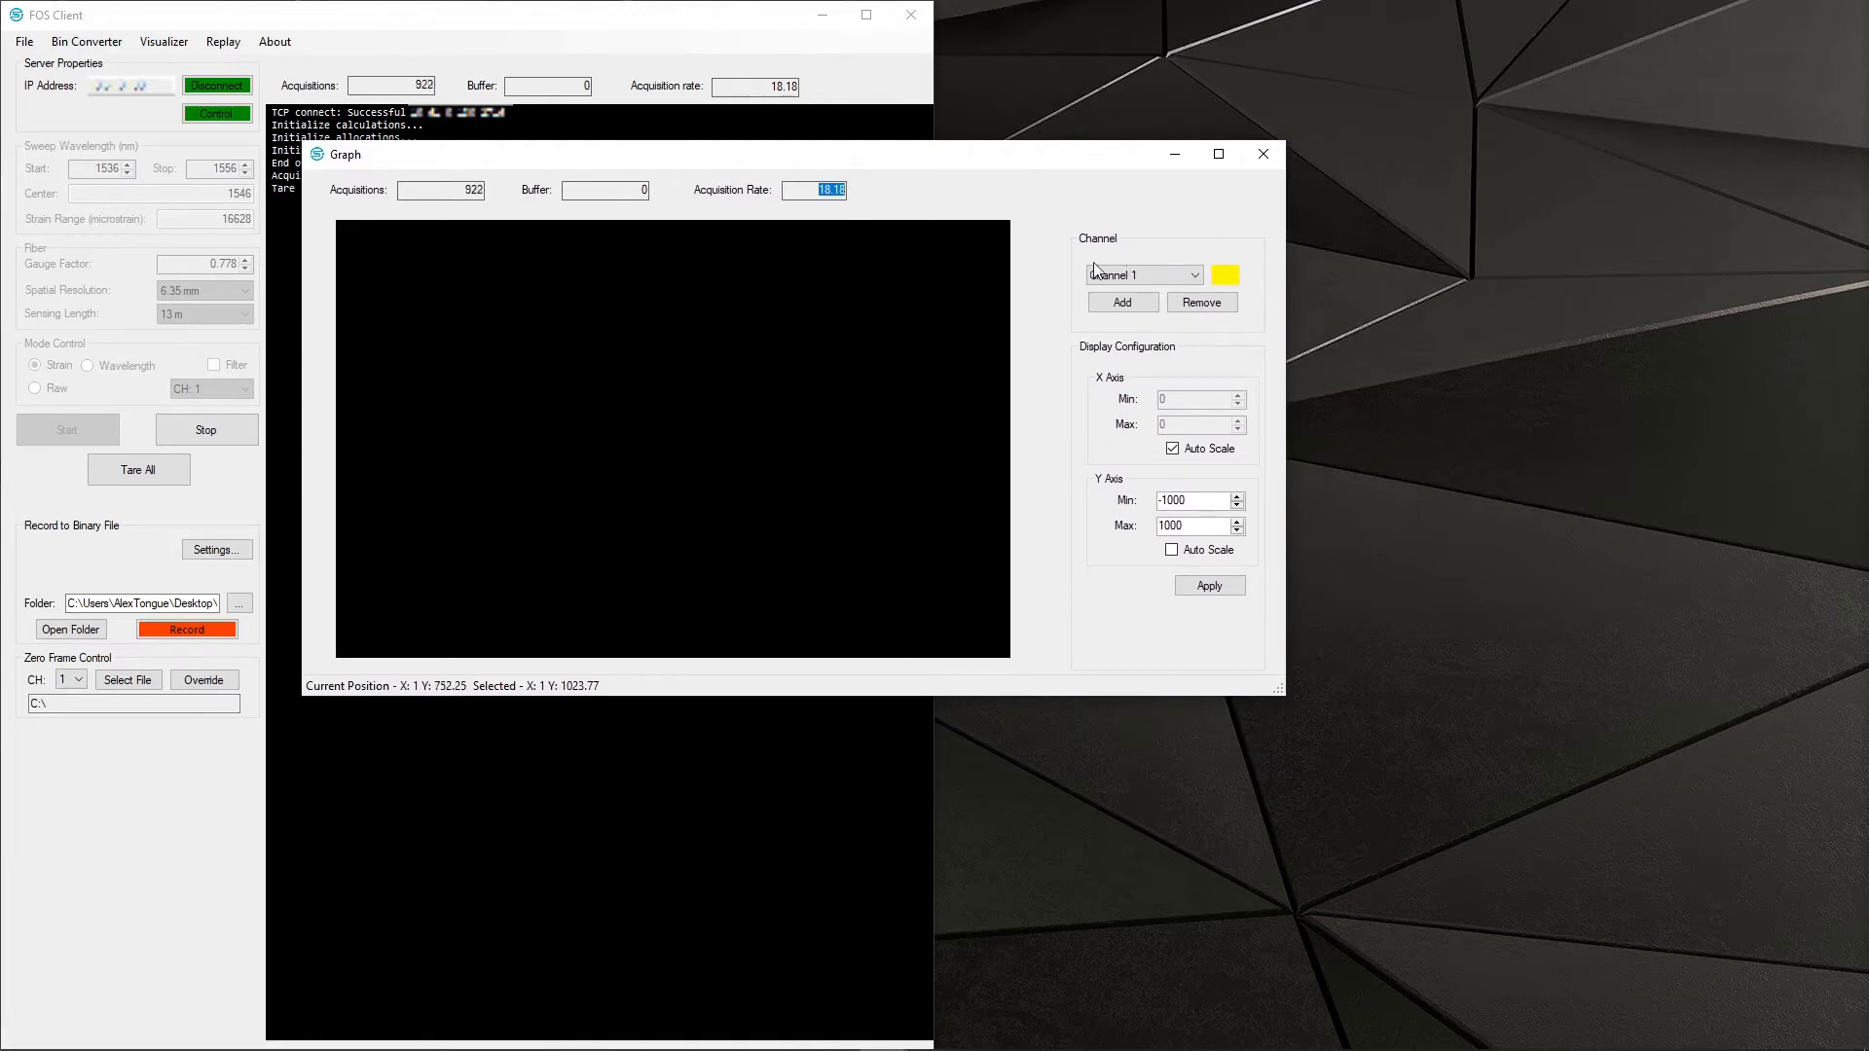
# Step: Pick Channel 3 from the Graph window's Channel dropdown
pyautogui.click(1142, 274)
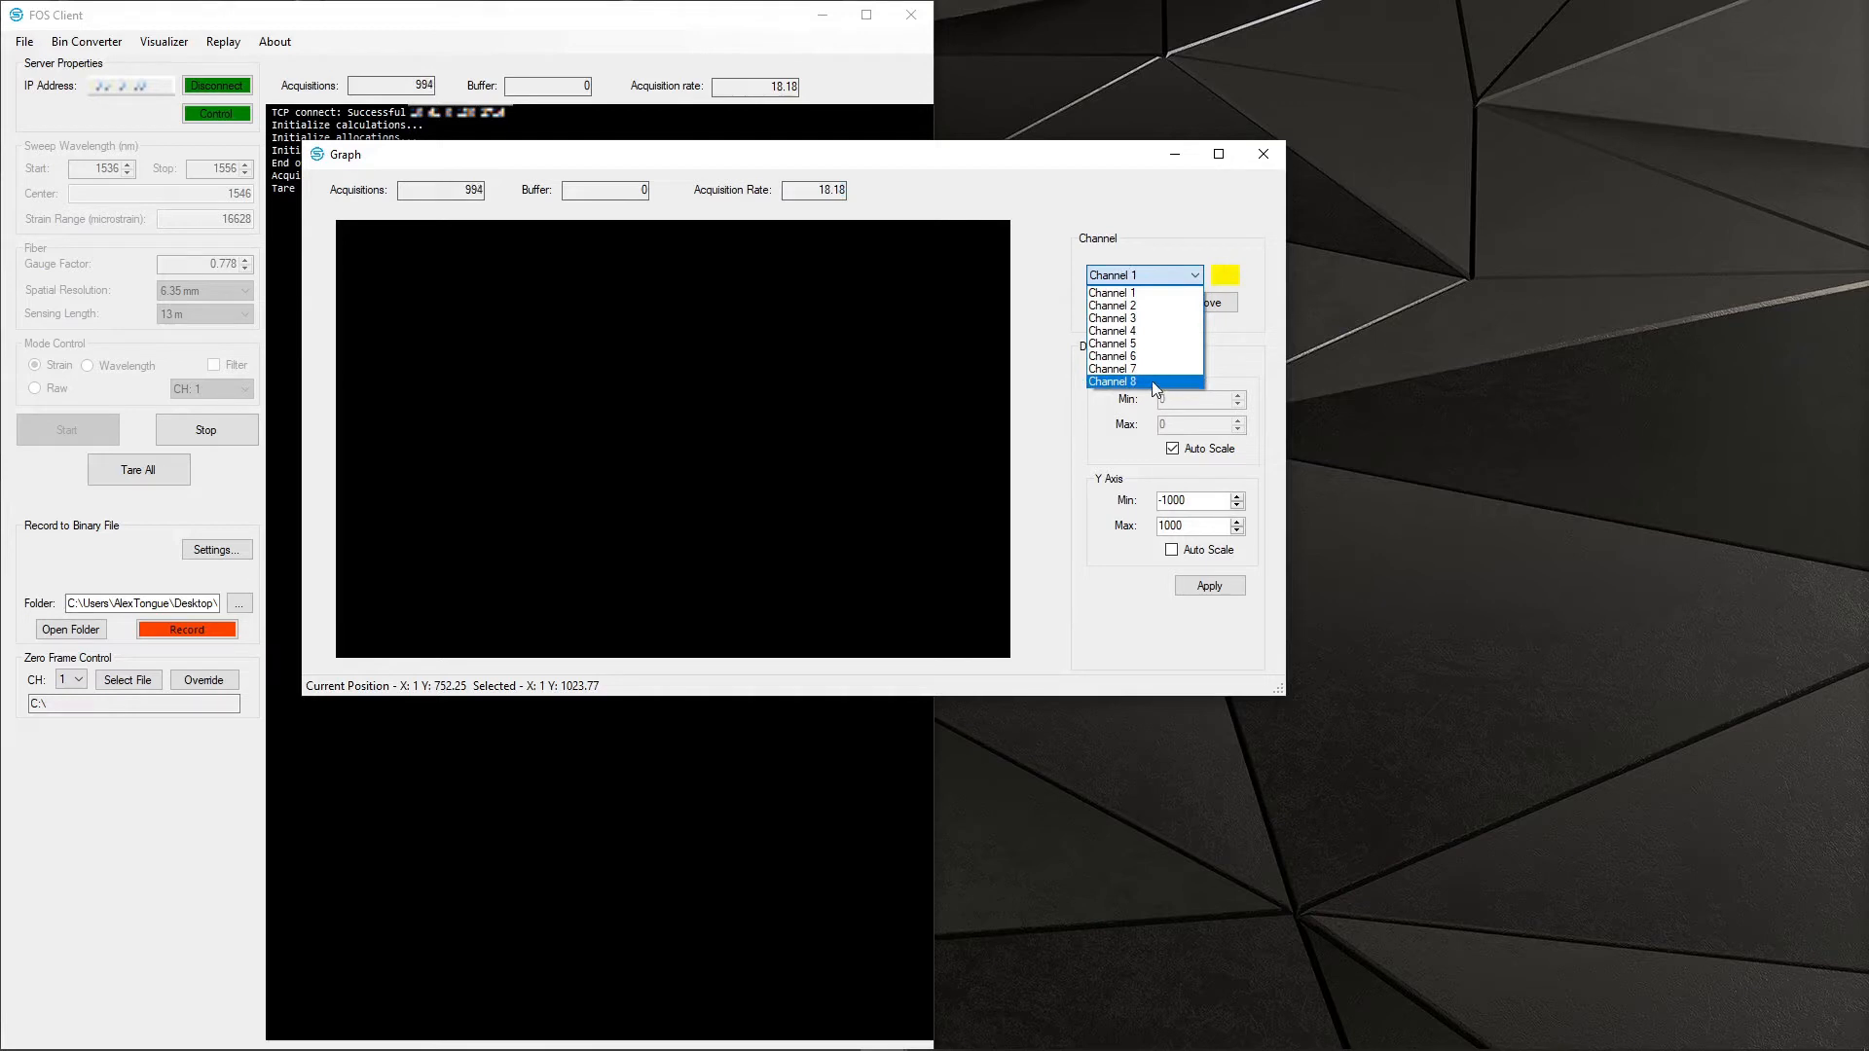
pyautogui.moveTo(1156, 331)
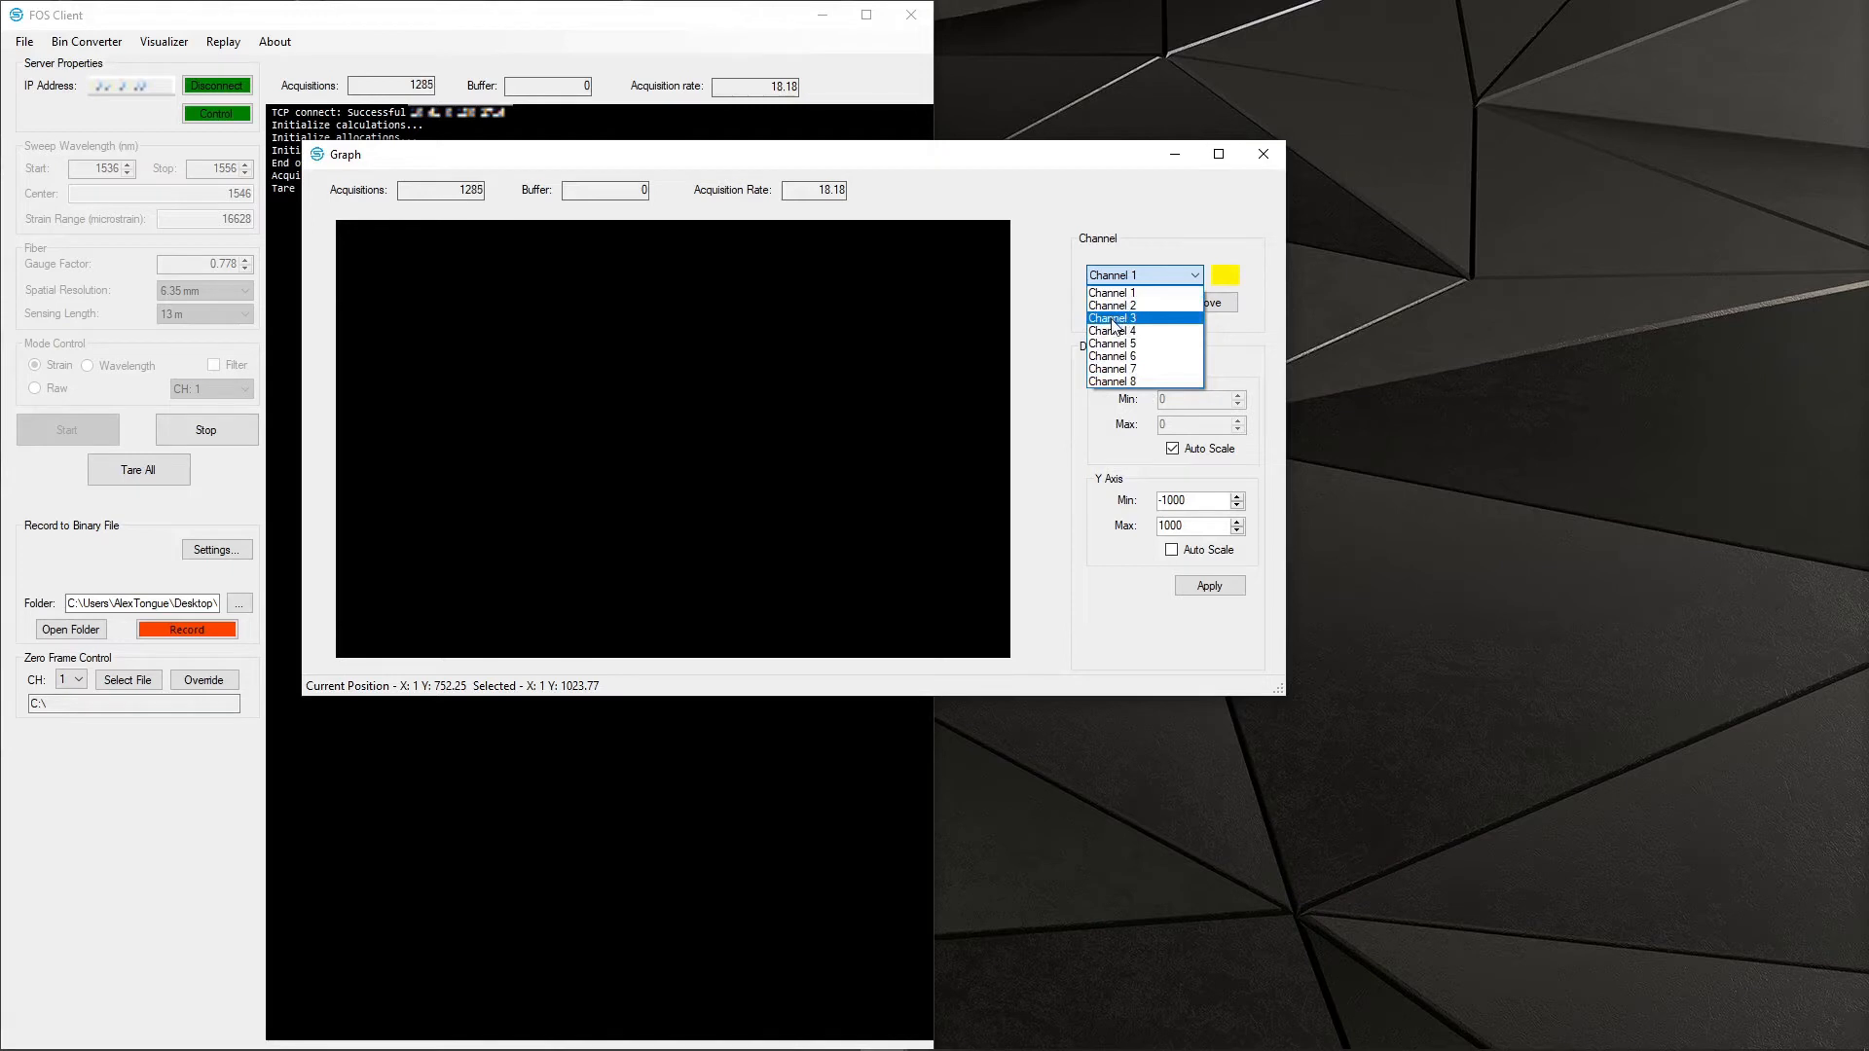
pyautogui.click(1111, 318)
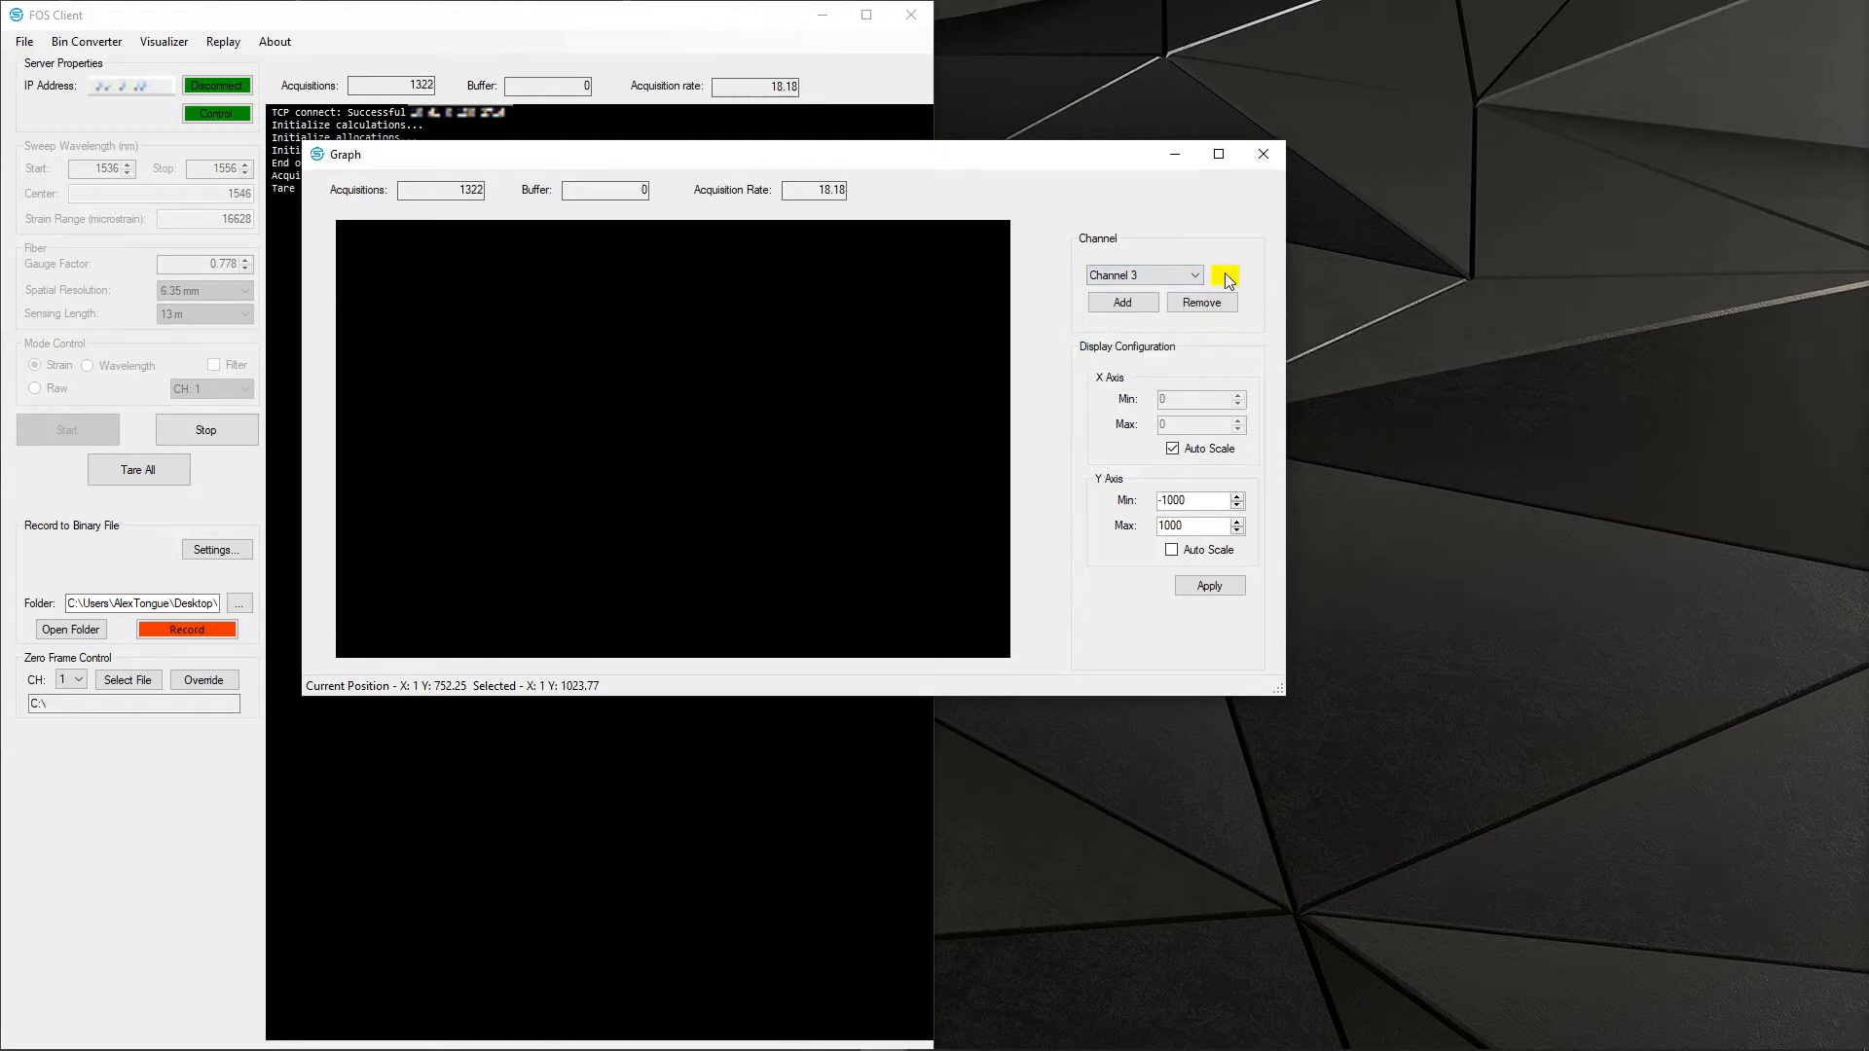
# Step: Add Channel 3 to the graph so its live strain trace is plotted
pyautogui.click(1225, 275)
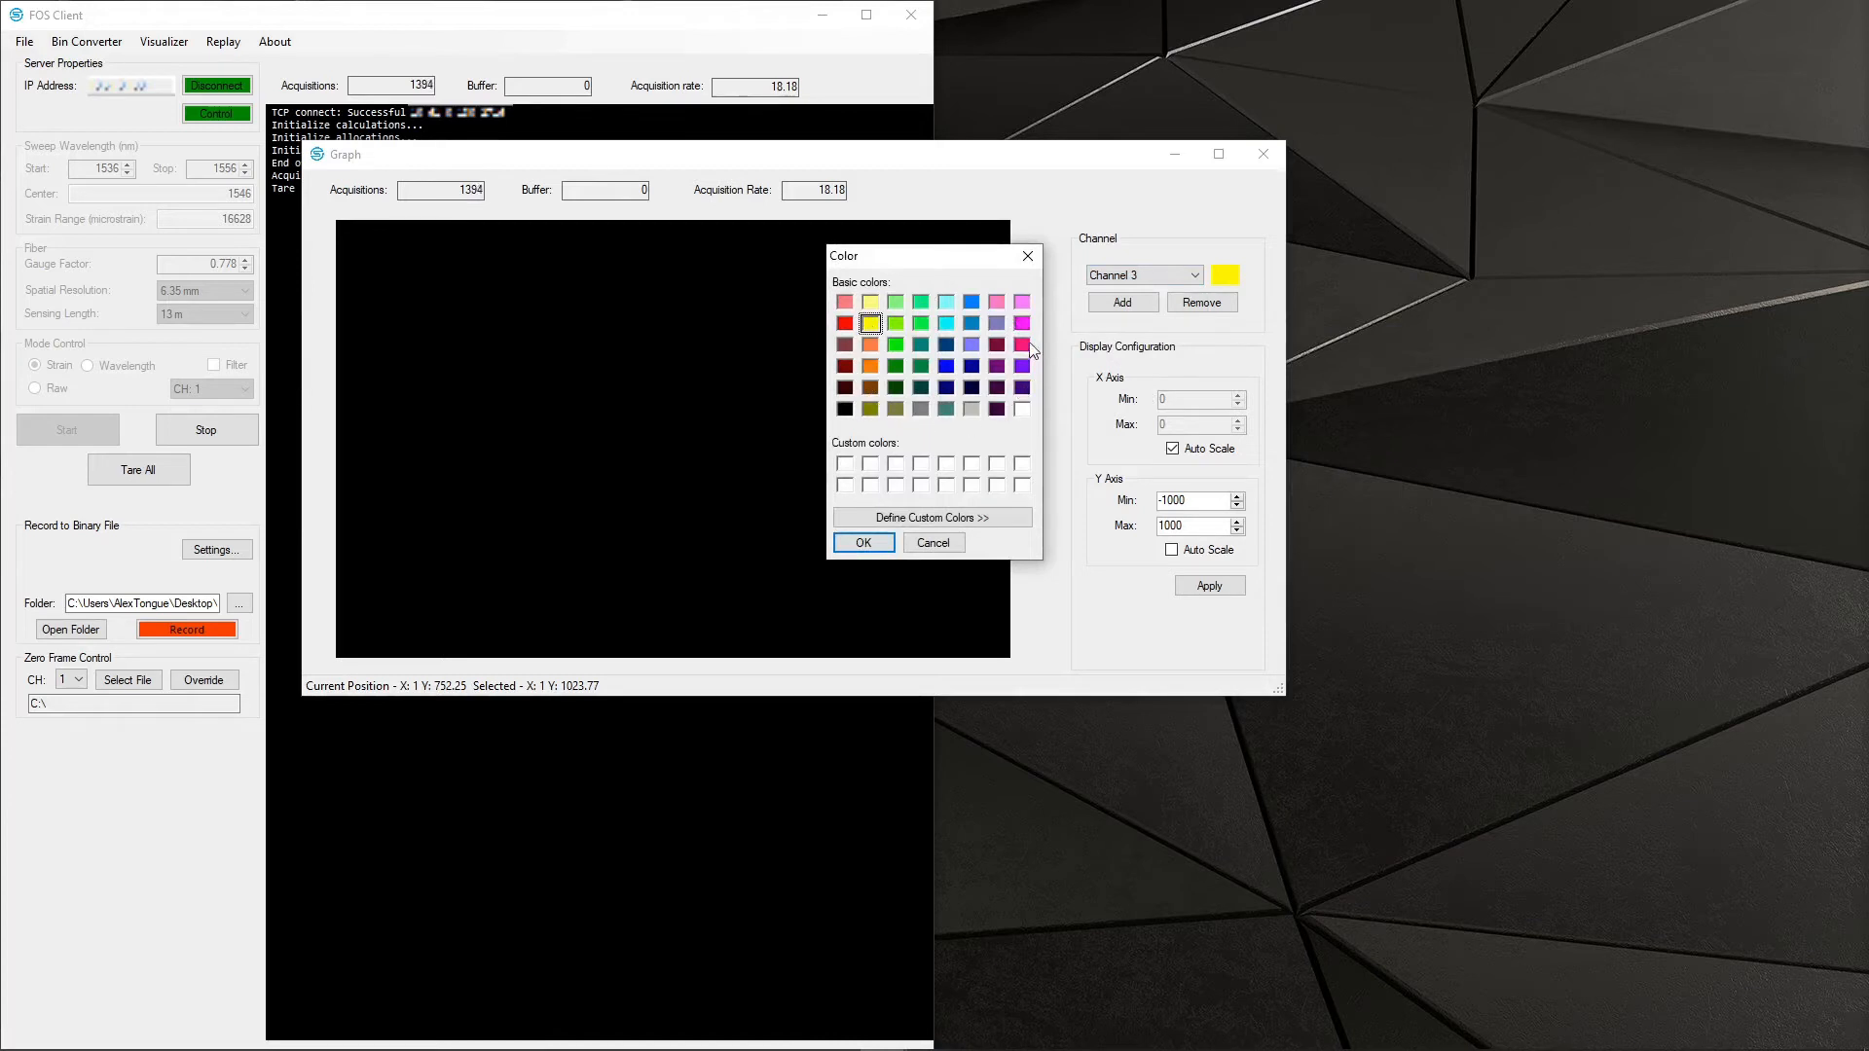
pyautogui.moveTo(853, 349)
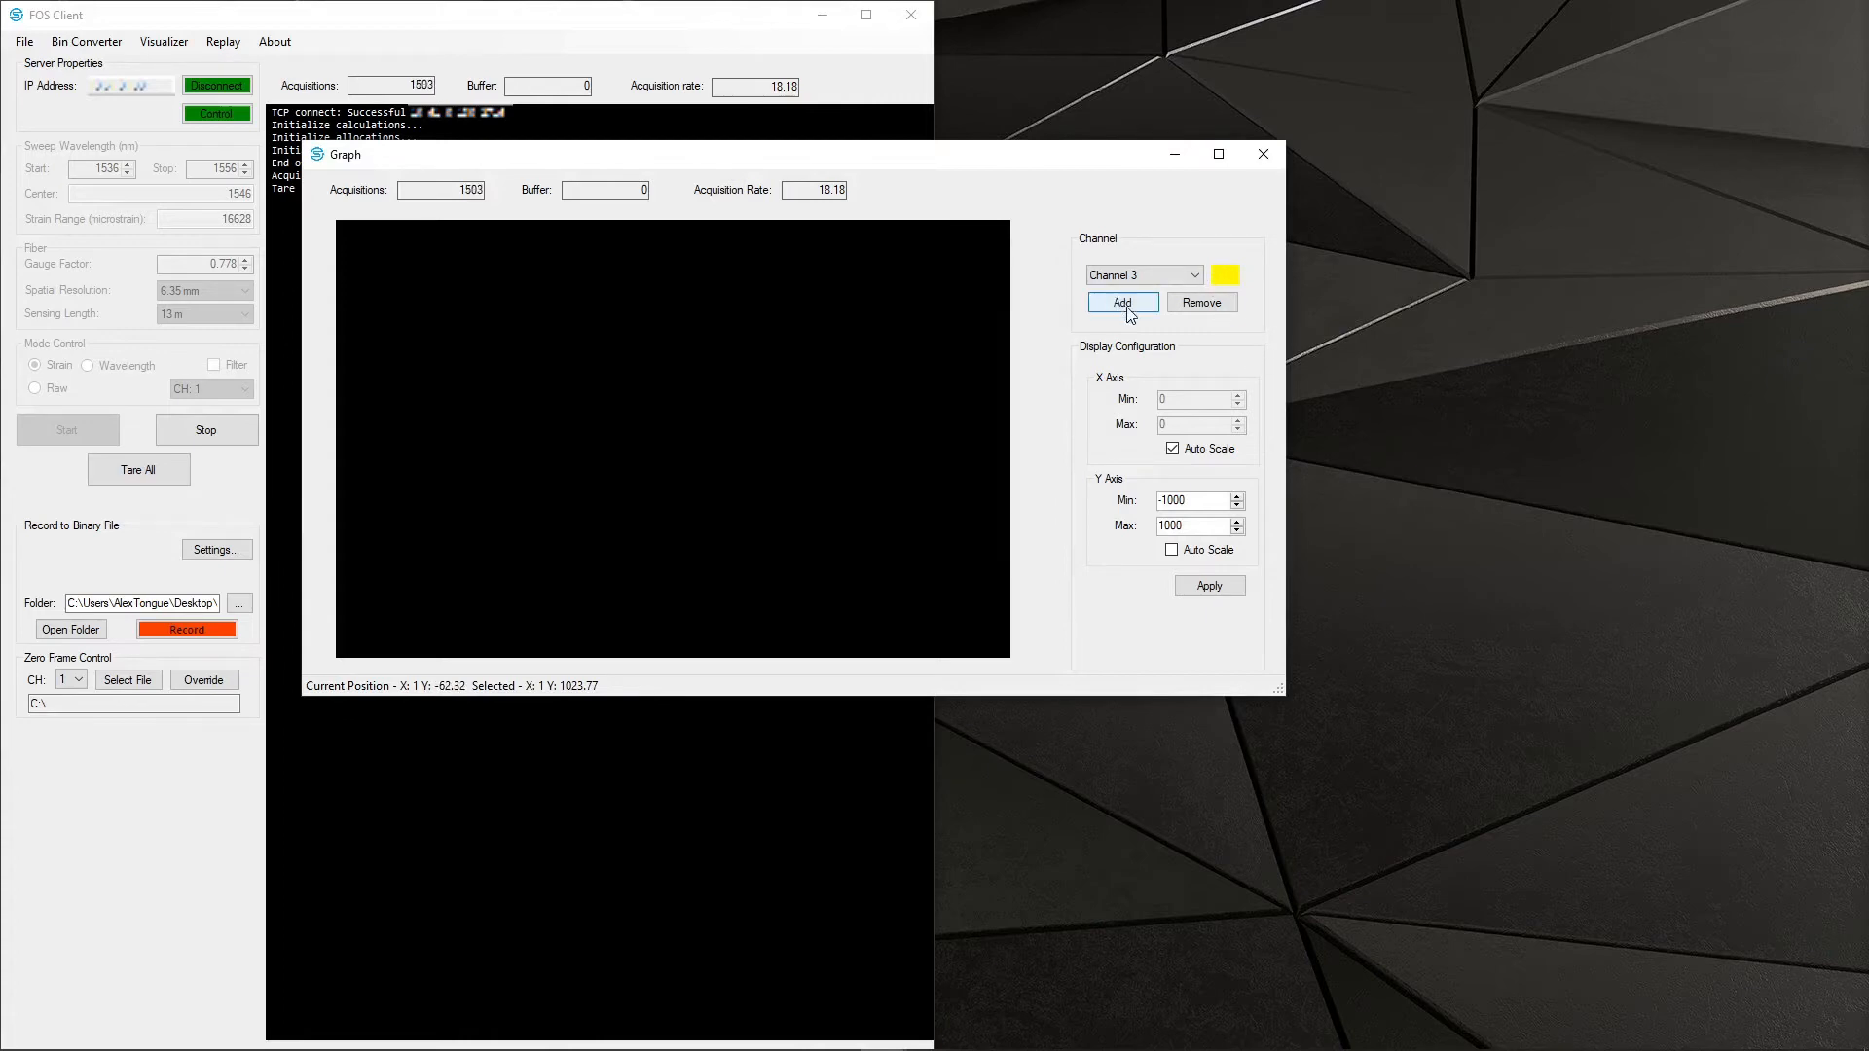
pyautogui.click(1120, 301)
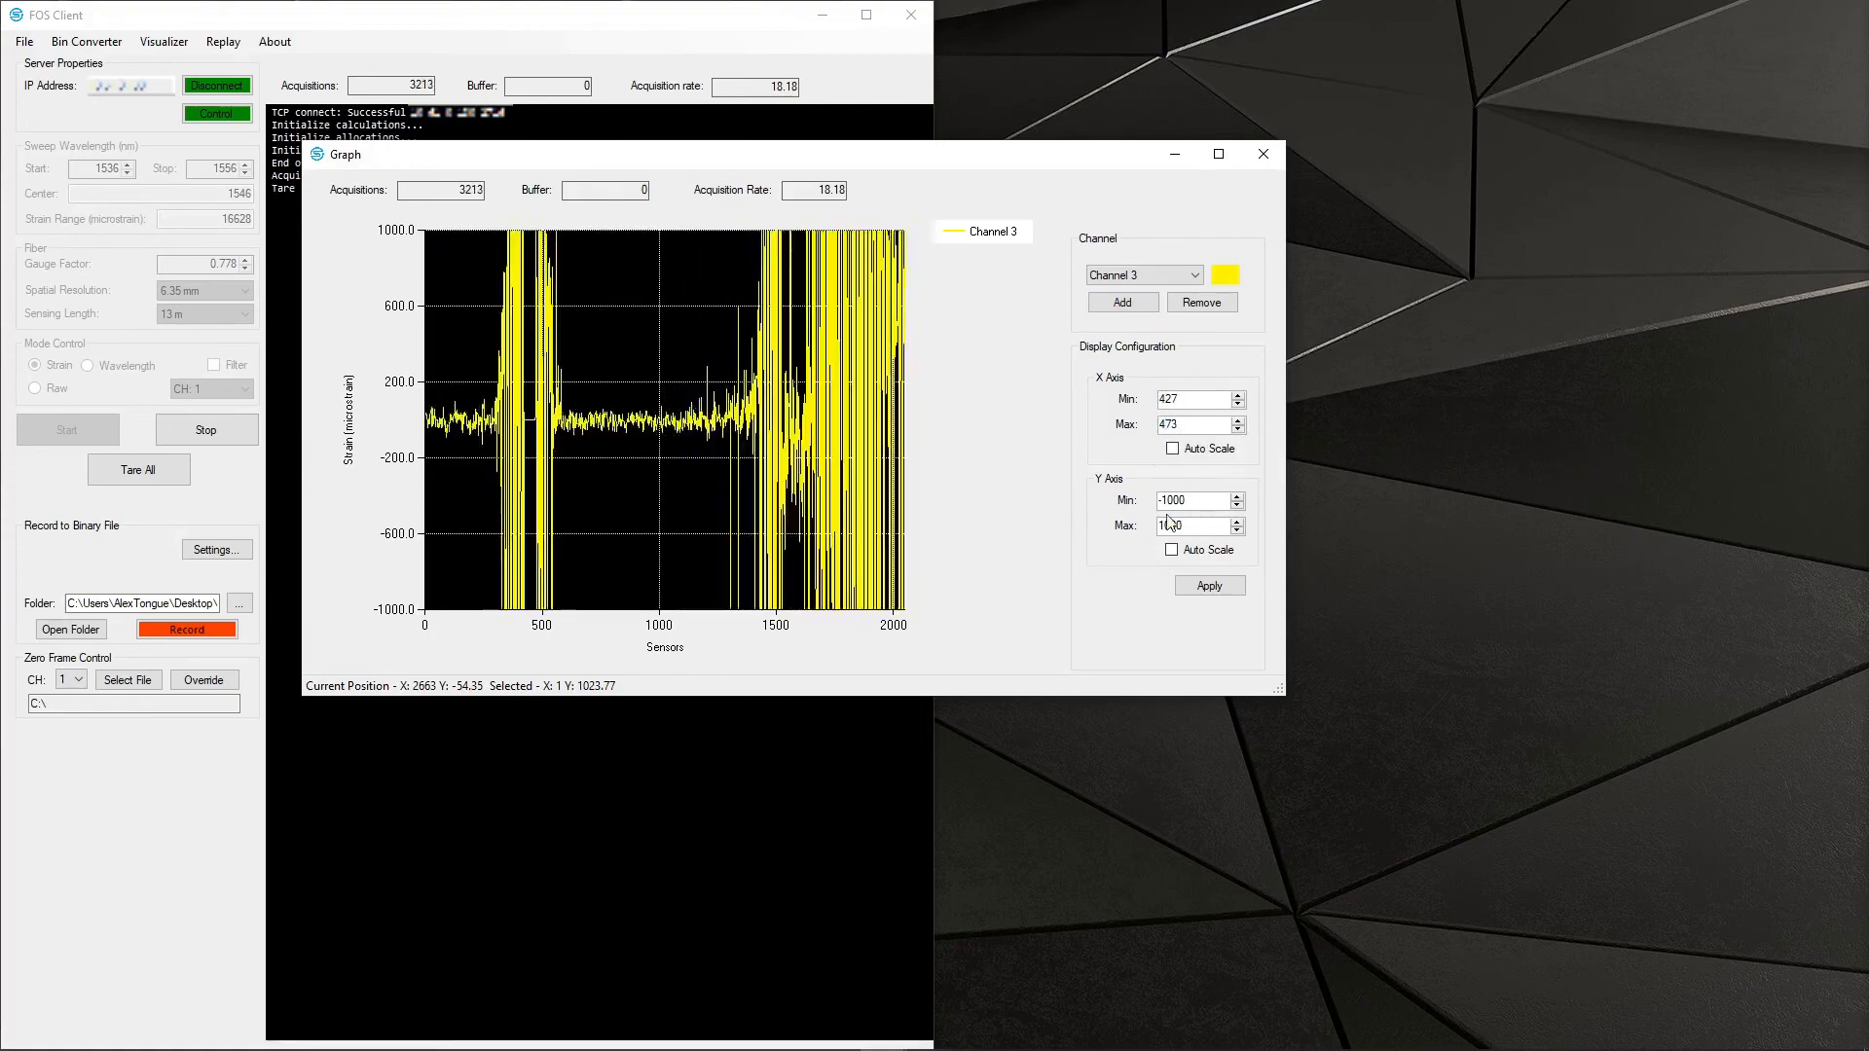
# Step: Finish entering X axis limits 427–473 and Y axis ±1000, with auto scale off
pyautogui.click(1209, 585)
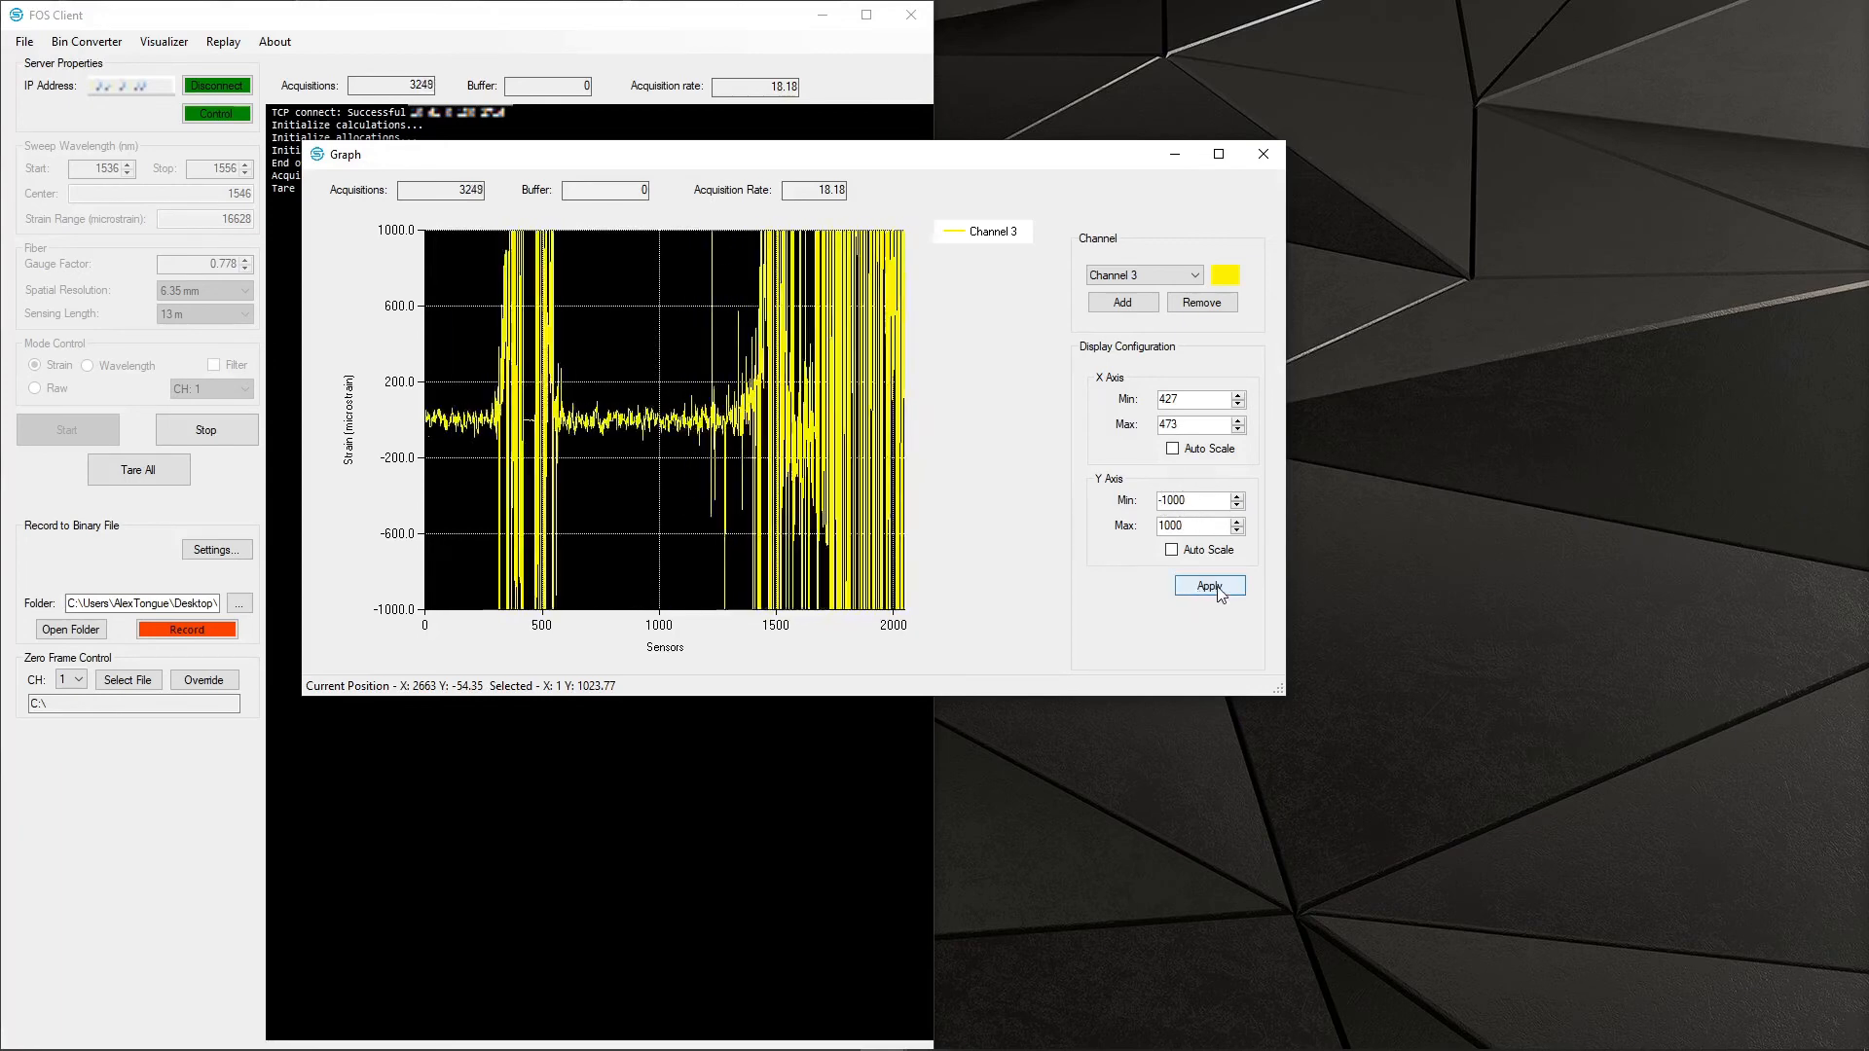
# Step: Apply the 427–473 axis limits so the graph shows only those Channel 3 sensors
pyautogui.click(1209, 585)
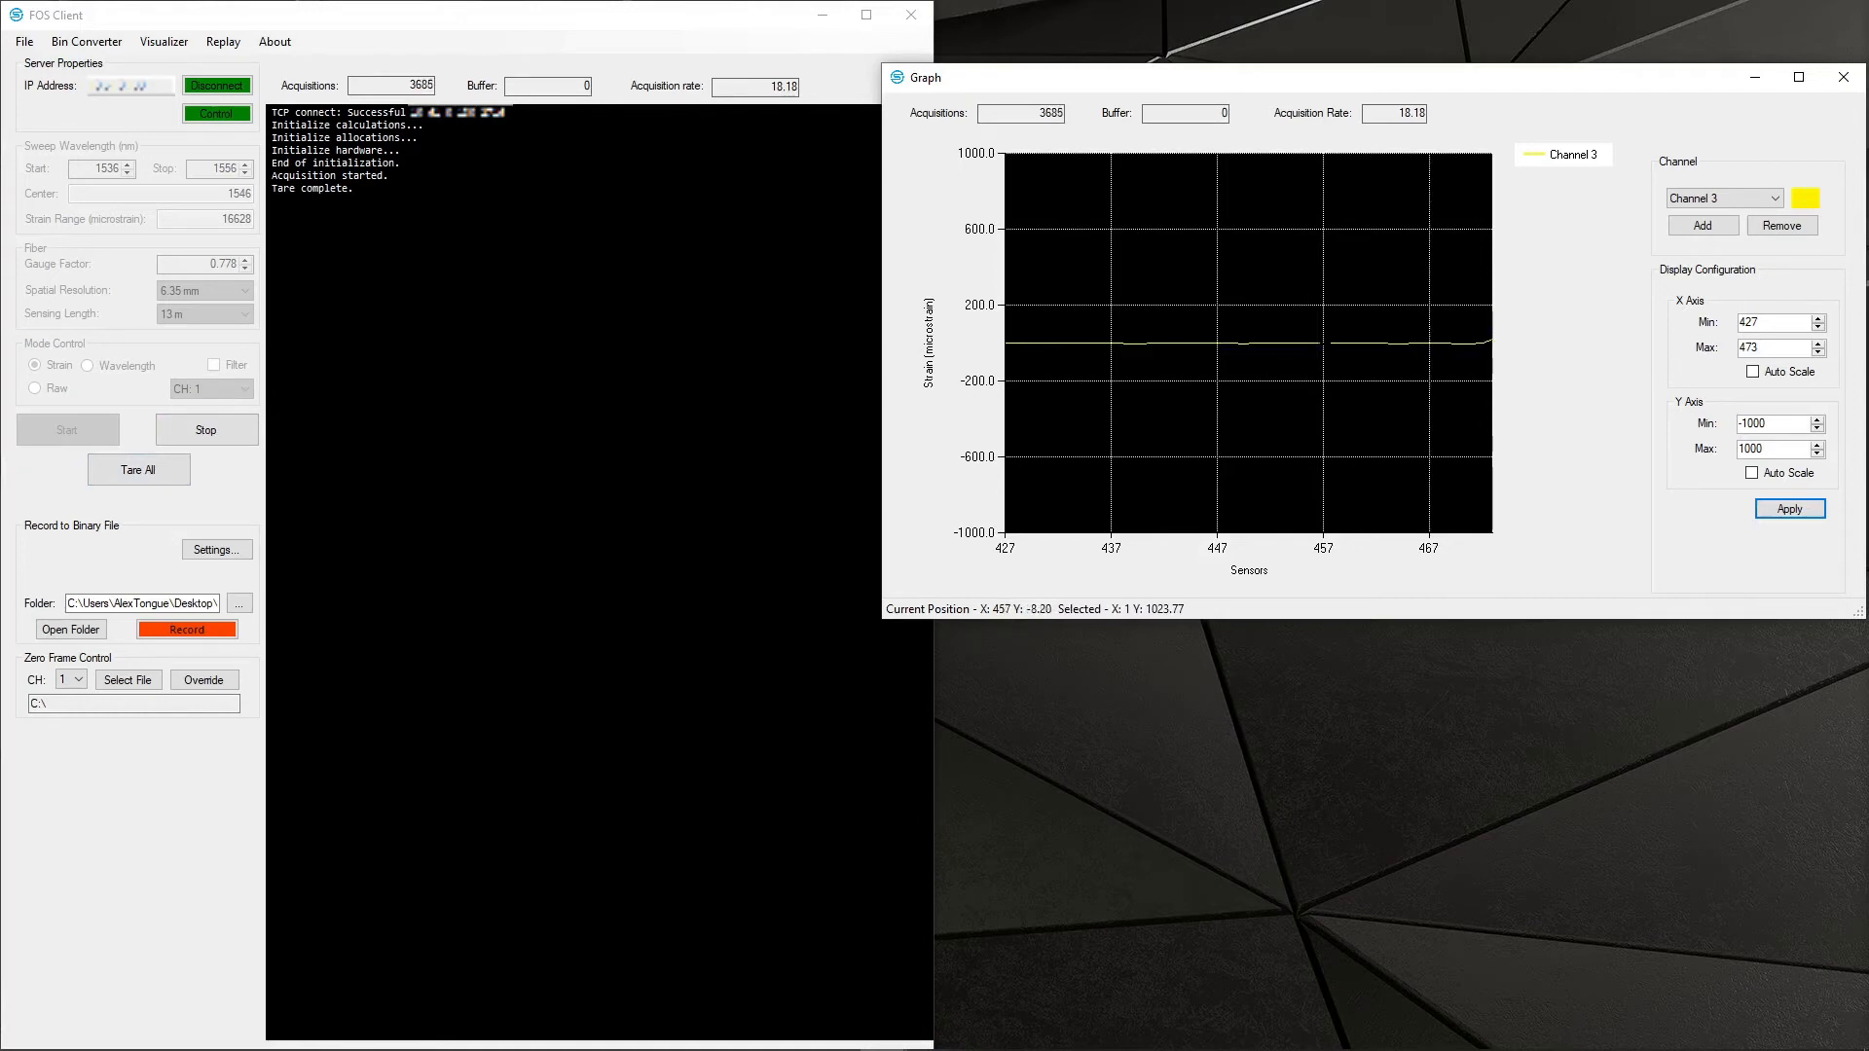
pyautogui.click(138, 468)
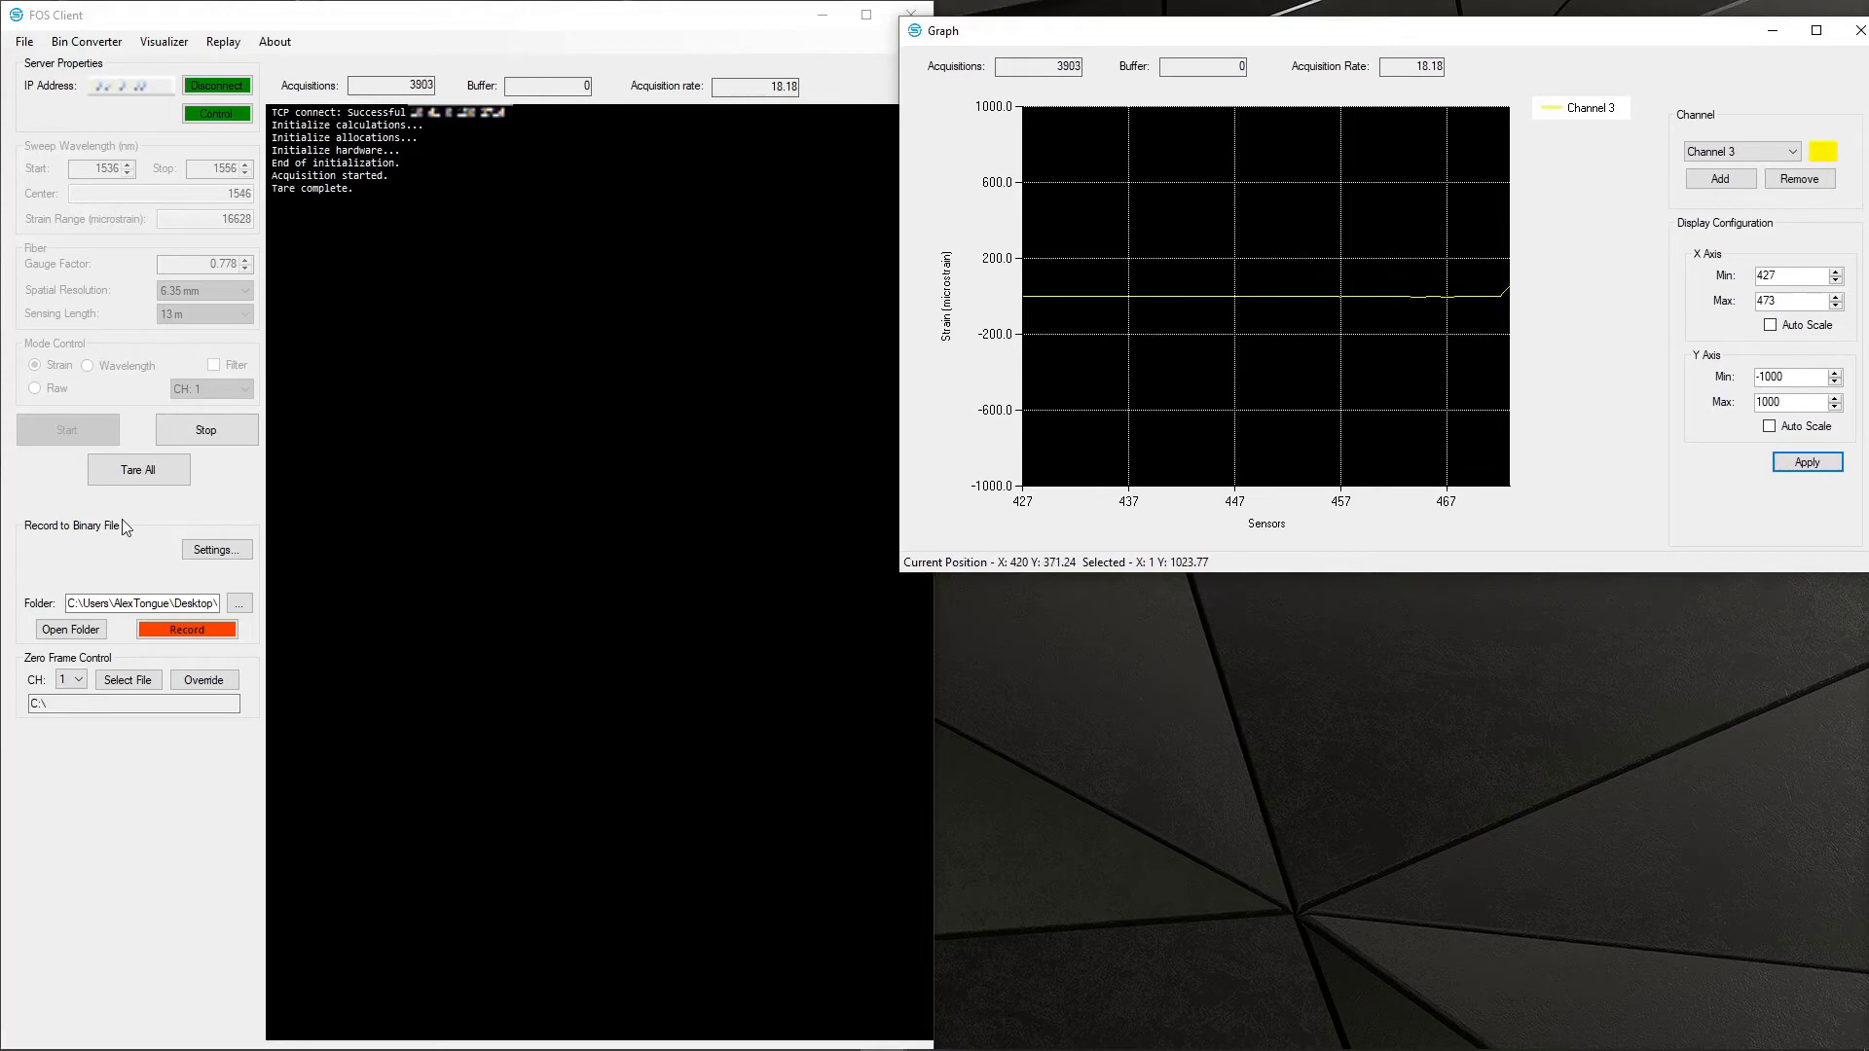
pyautogui.moveTo(133, 527)
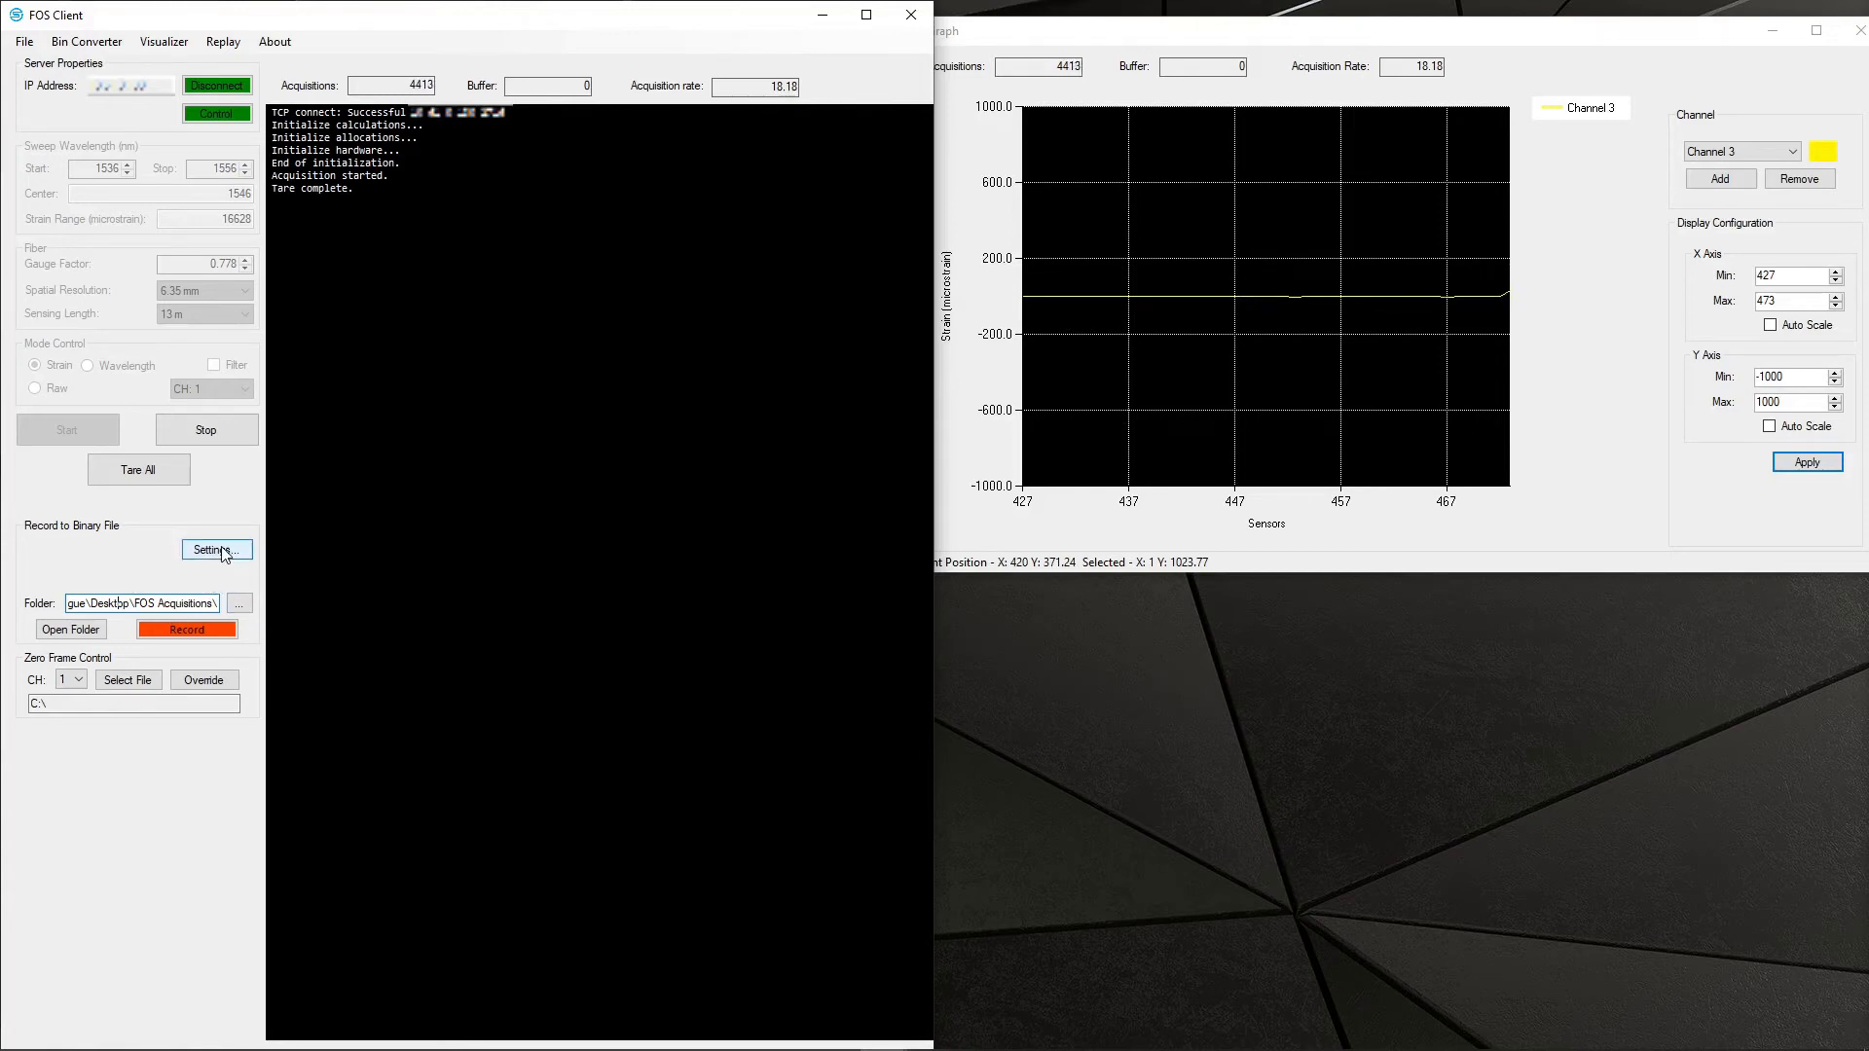
# Step: Open the Record to Binary File settings showing start/stop sensors for eight channels
pyautogui.click(214, 549)
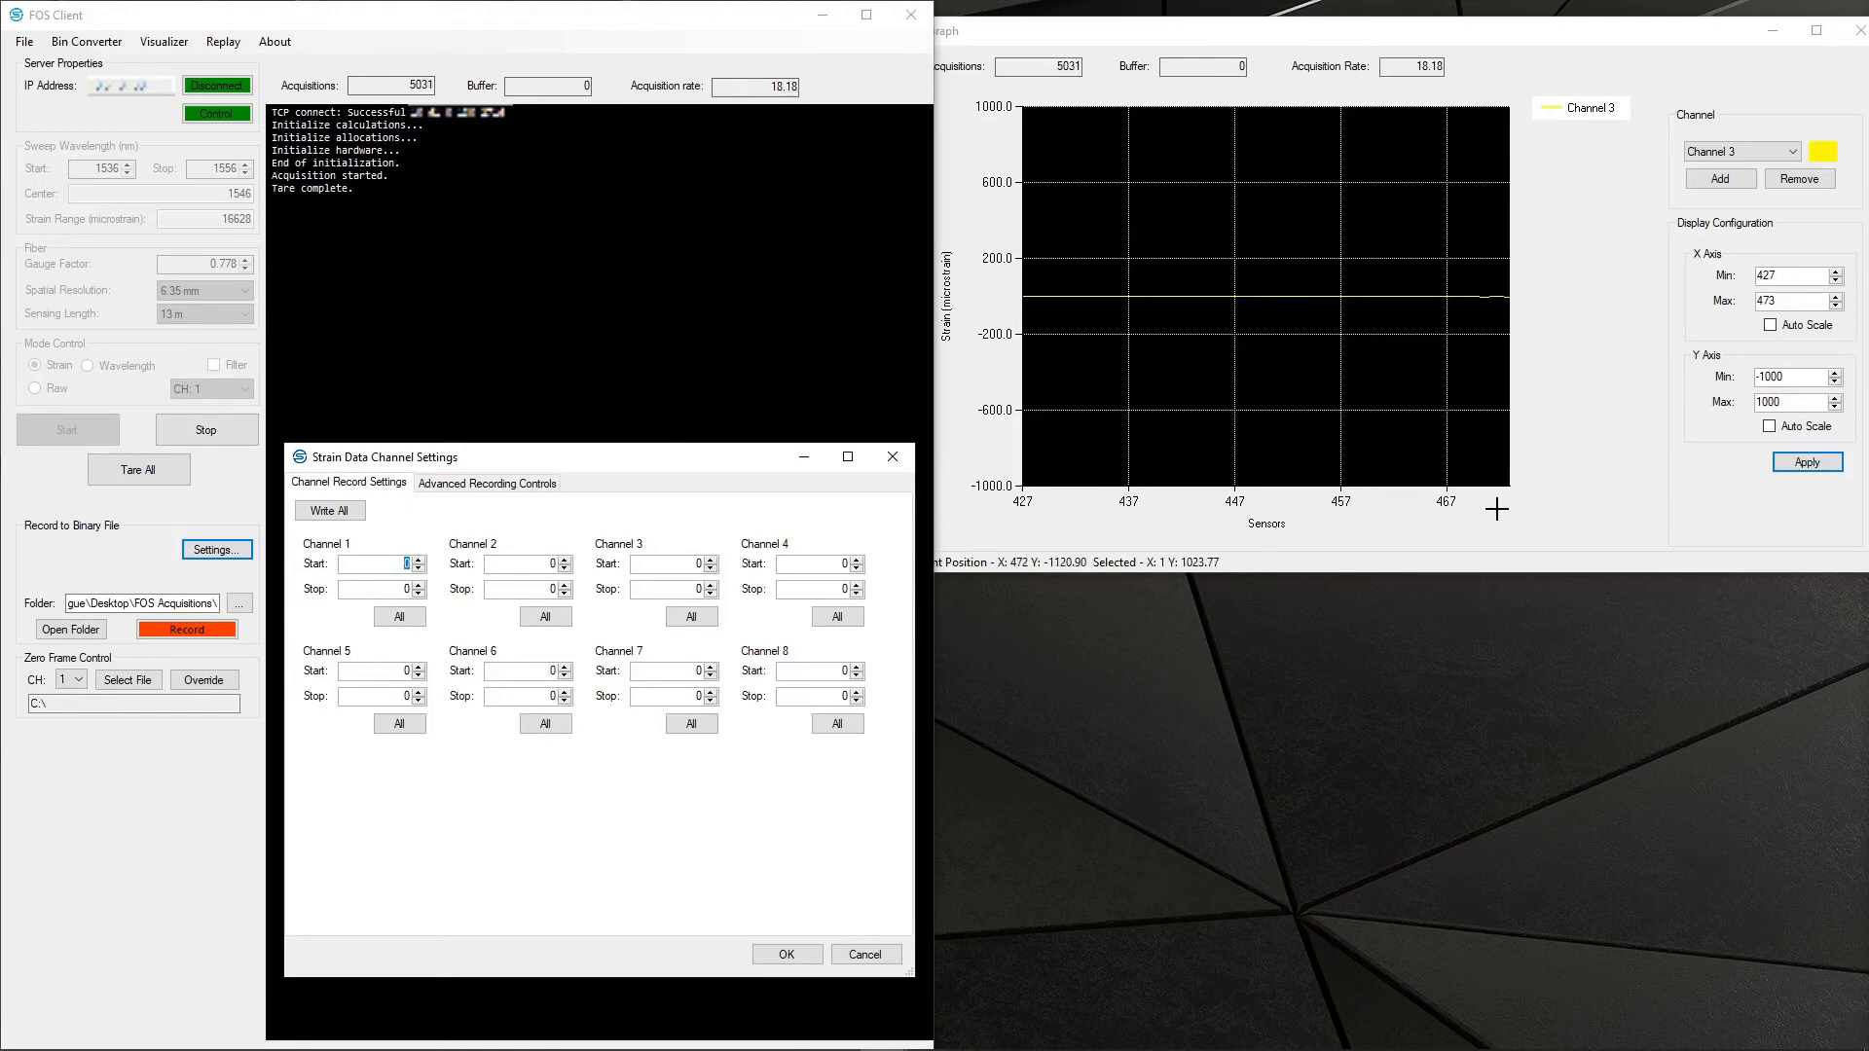
# Step: Fill Channel 2's recording range with its full sensor span, 0 to 2047
pyautogui.click(545, 616)
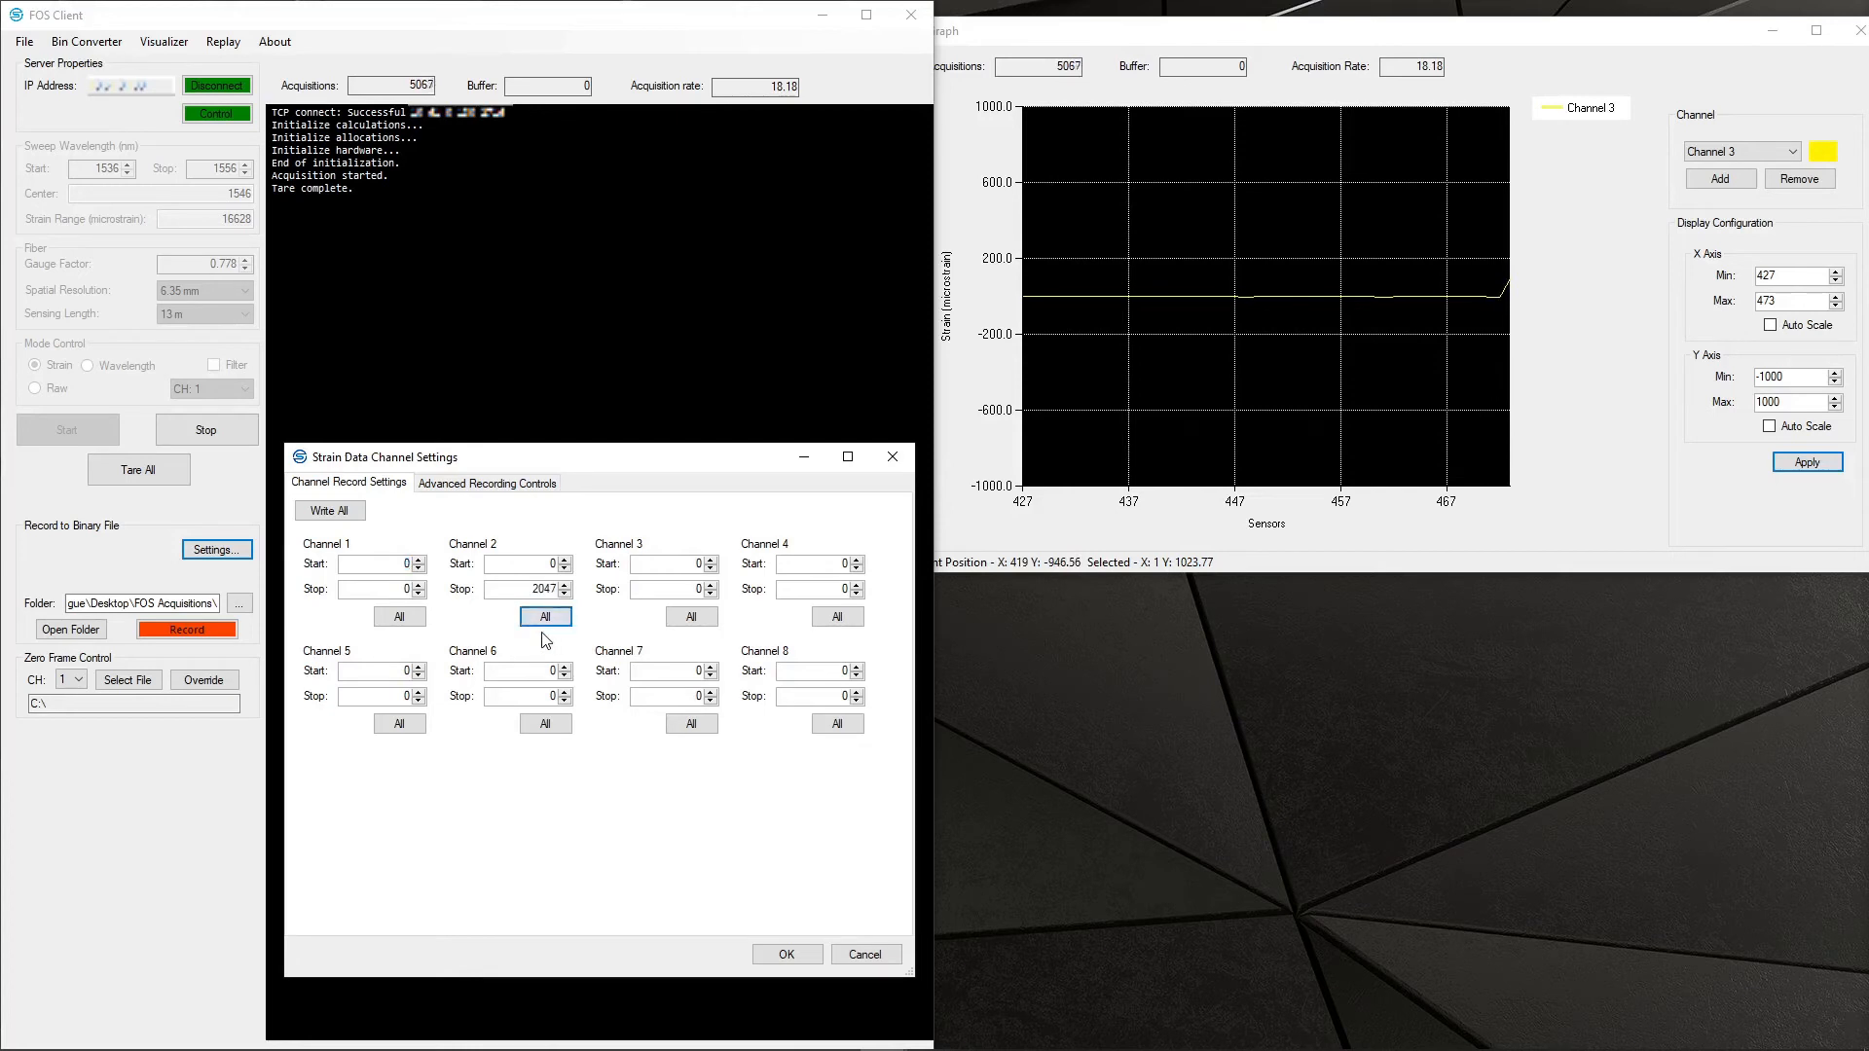
pyautogui.moveTo(1555, 489)
pyautogui.write('473')
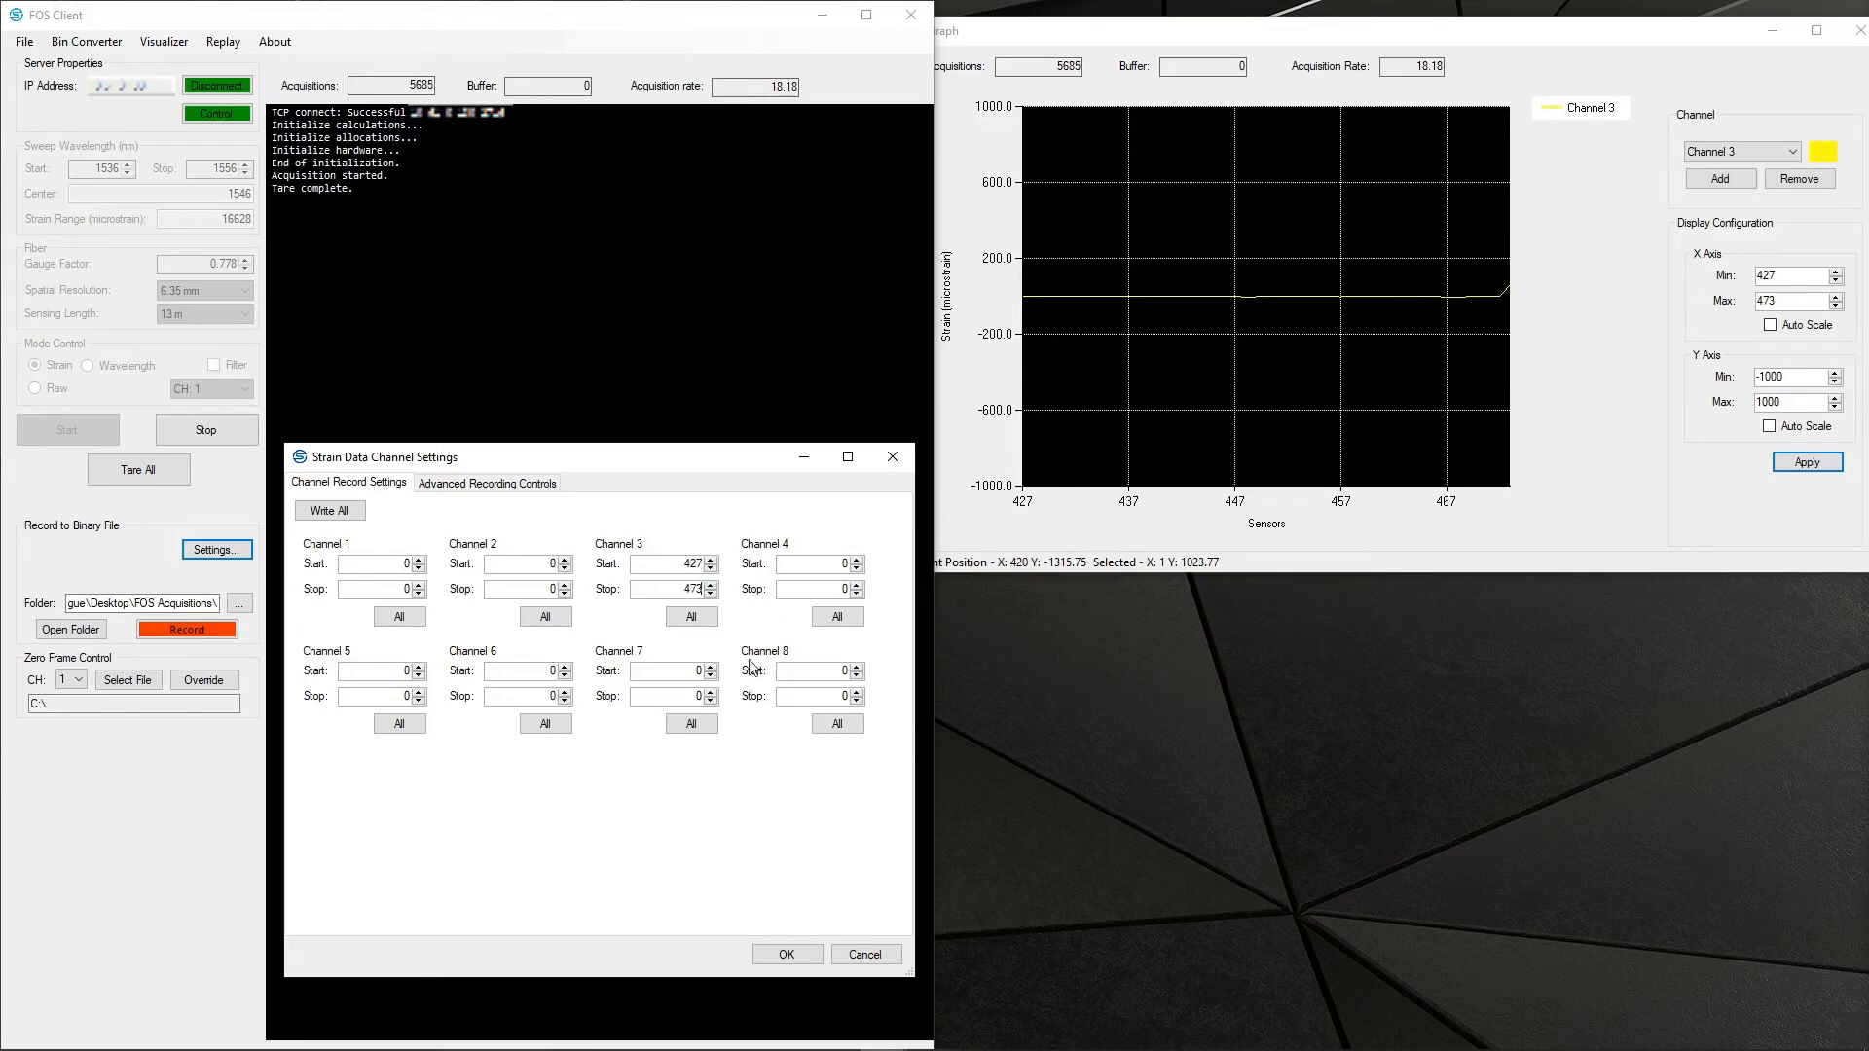
pyautogui.moveTo(726, 556)
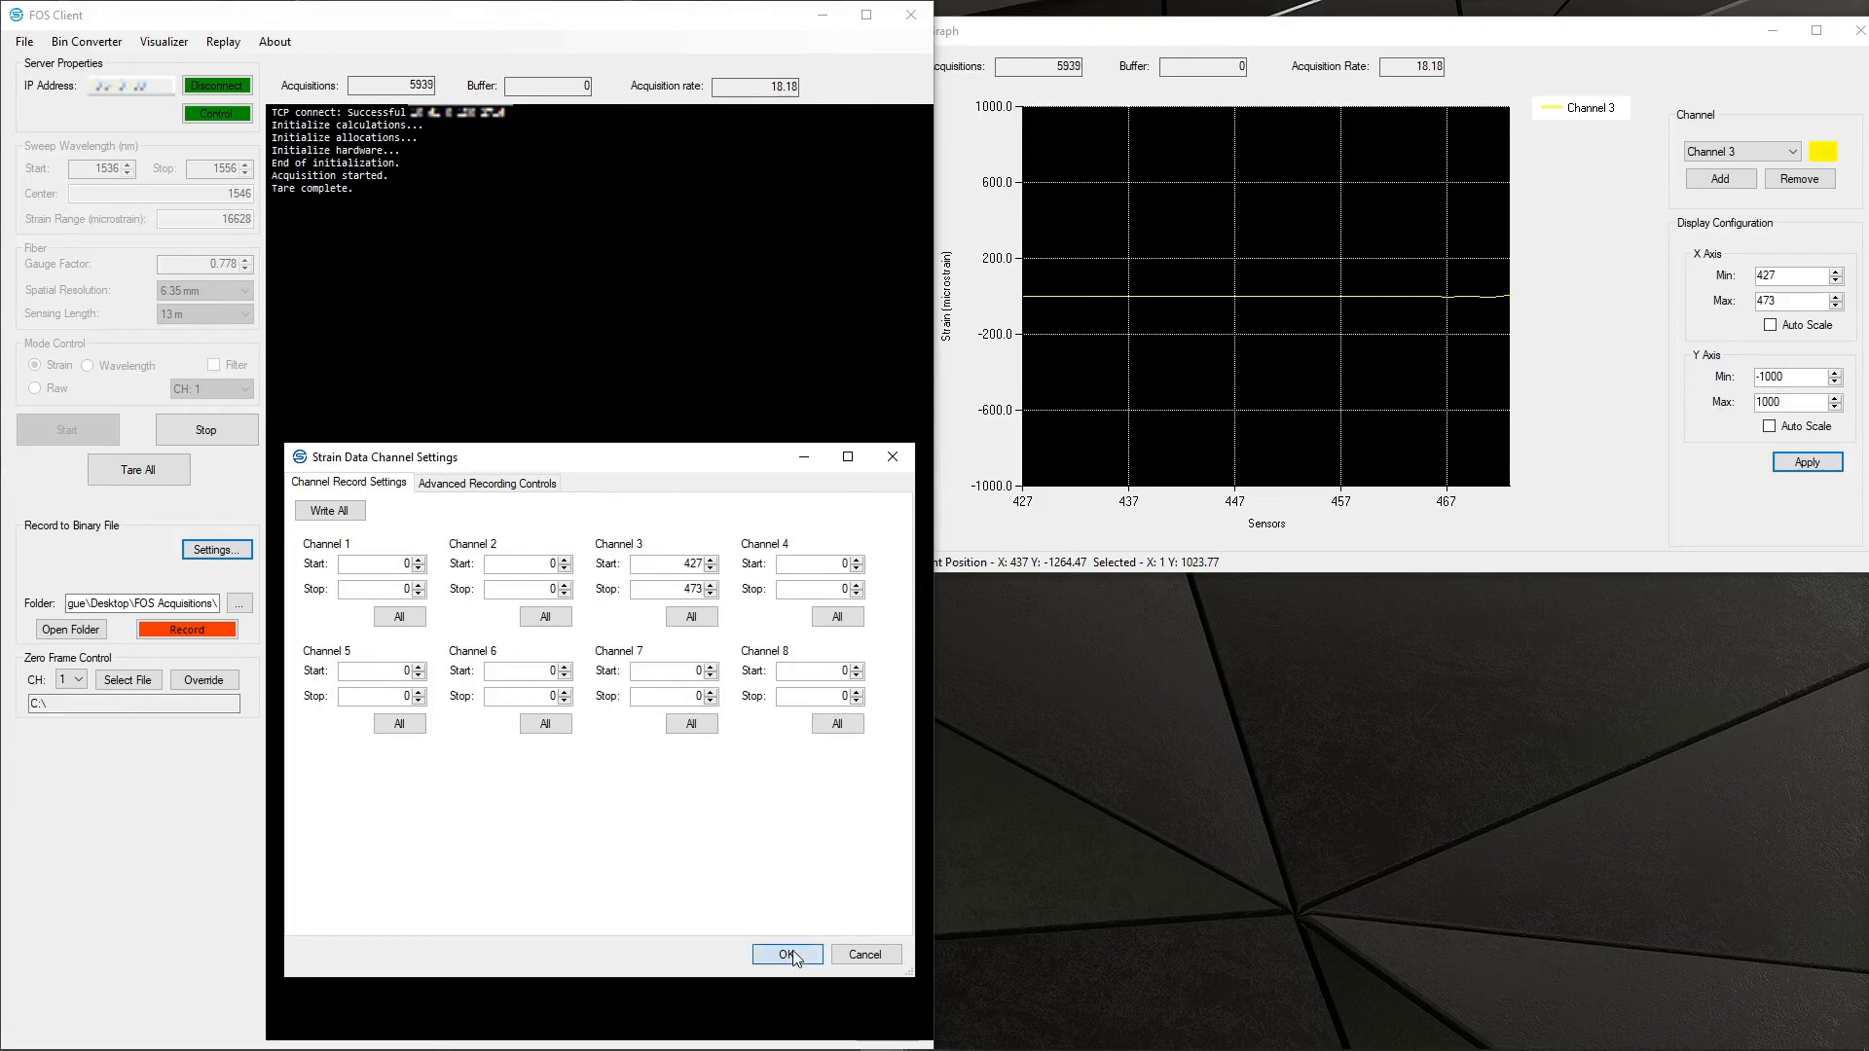
# Step: Confirm the Channel 3 range of sensors 427–473 and bring the recording settings back up
pyautogui.click(785, 954)
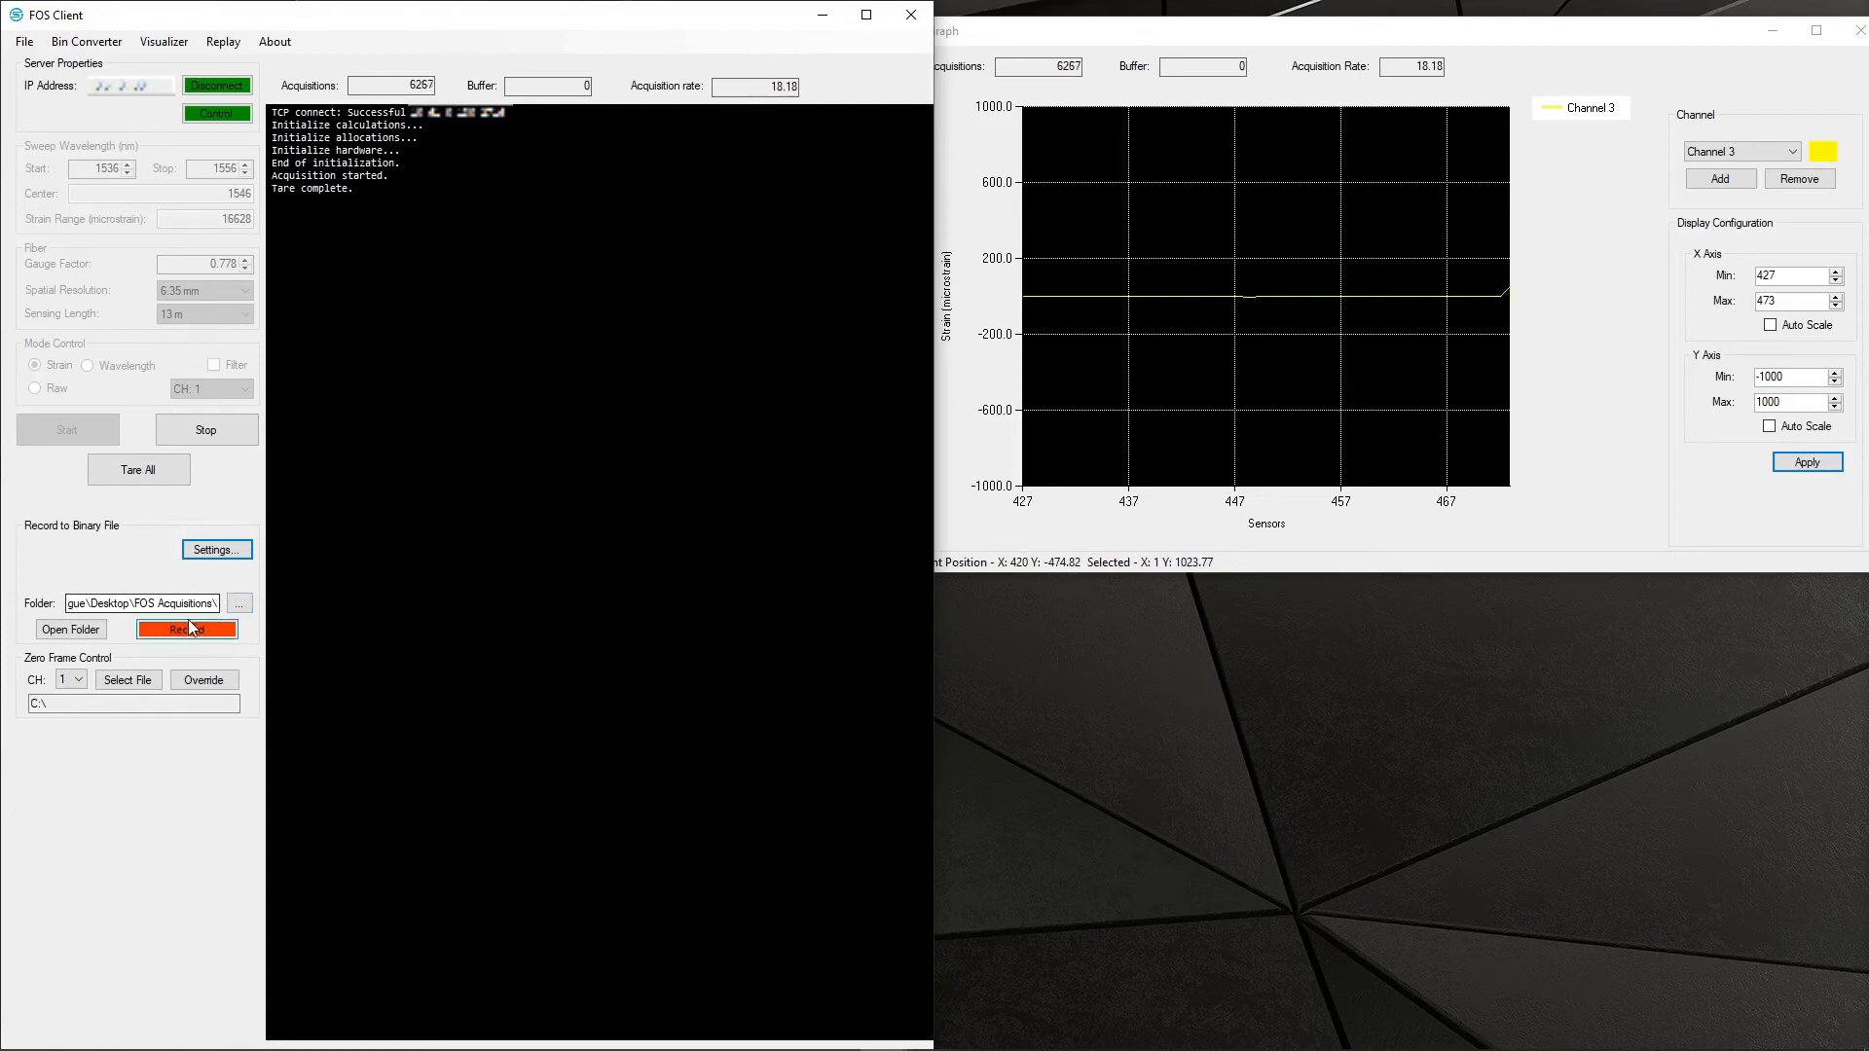
pyautogui.click(216, 549)
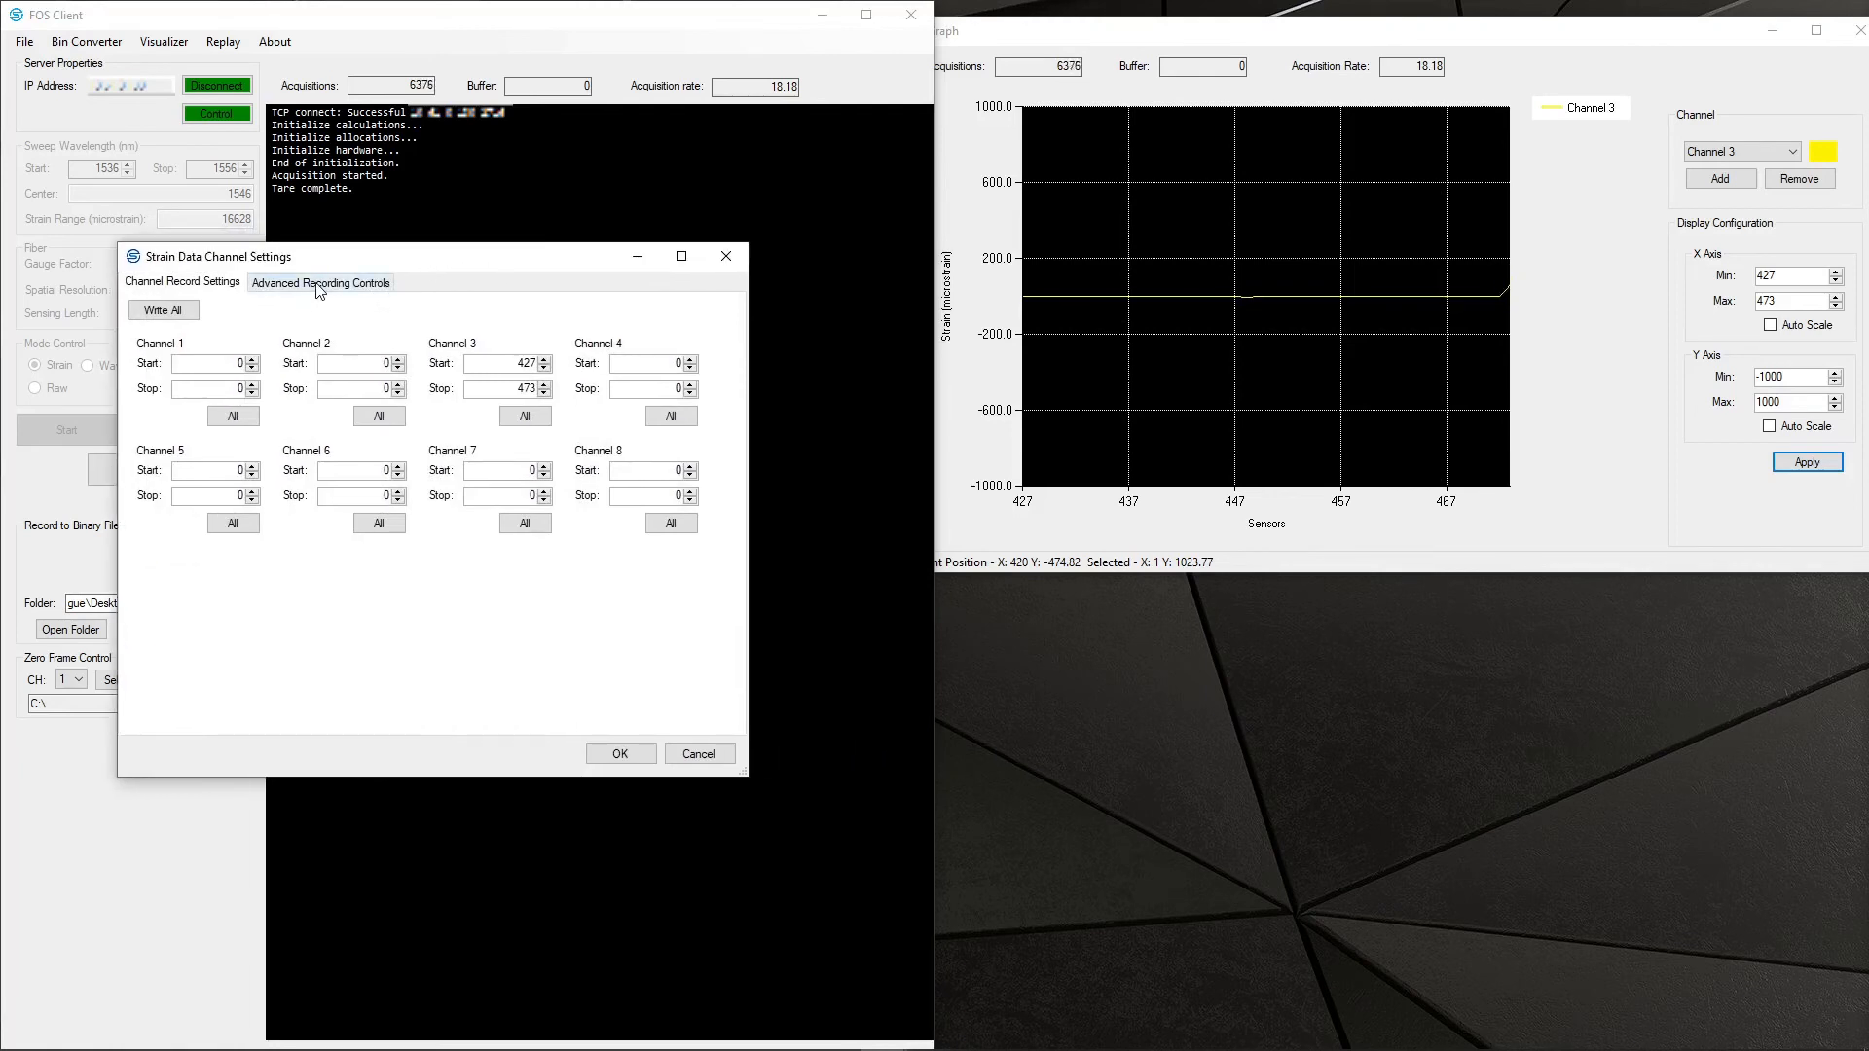
# Step: Reveal the advanced recording options, with continuous recording chosen and appending off
pyautogui.click(320, 282)
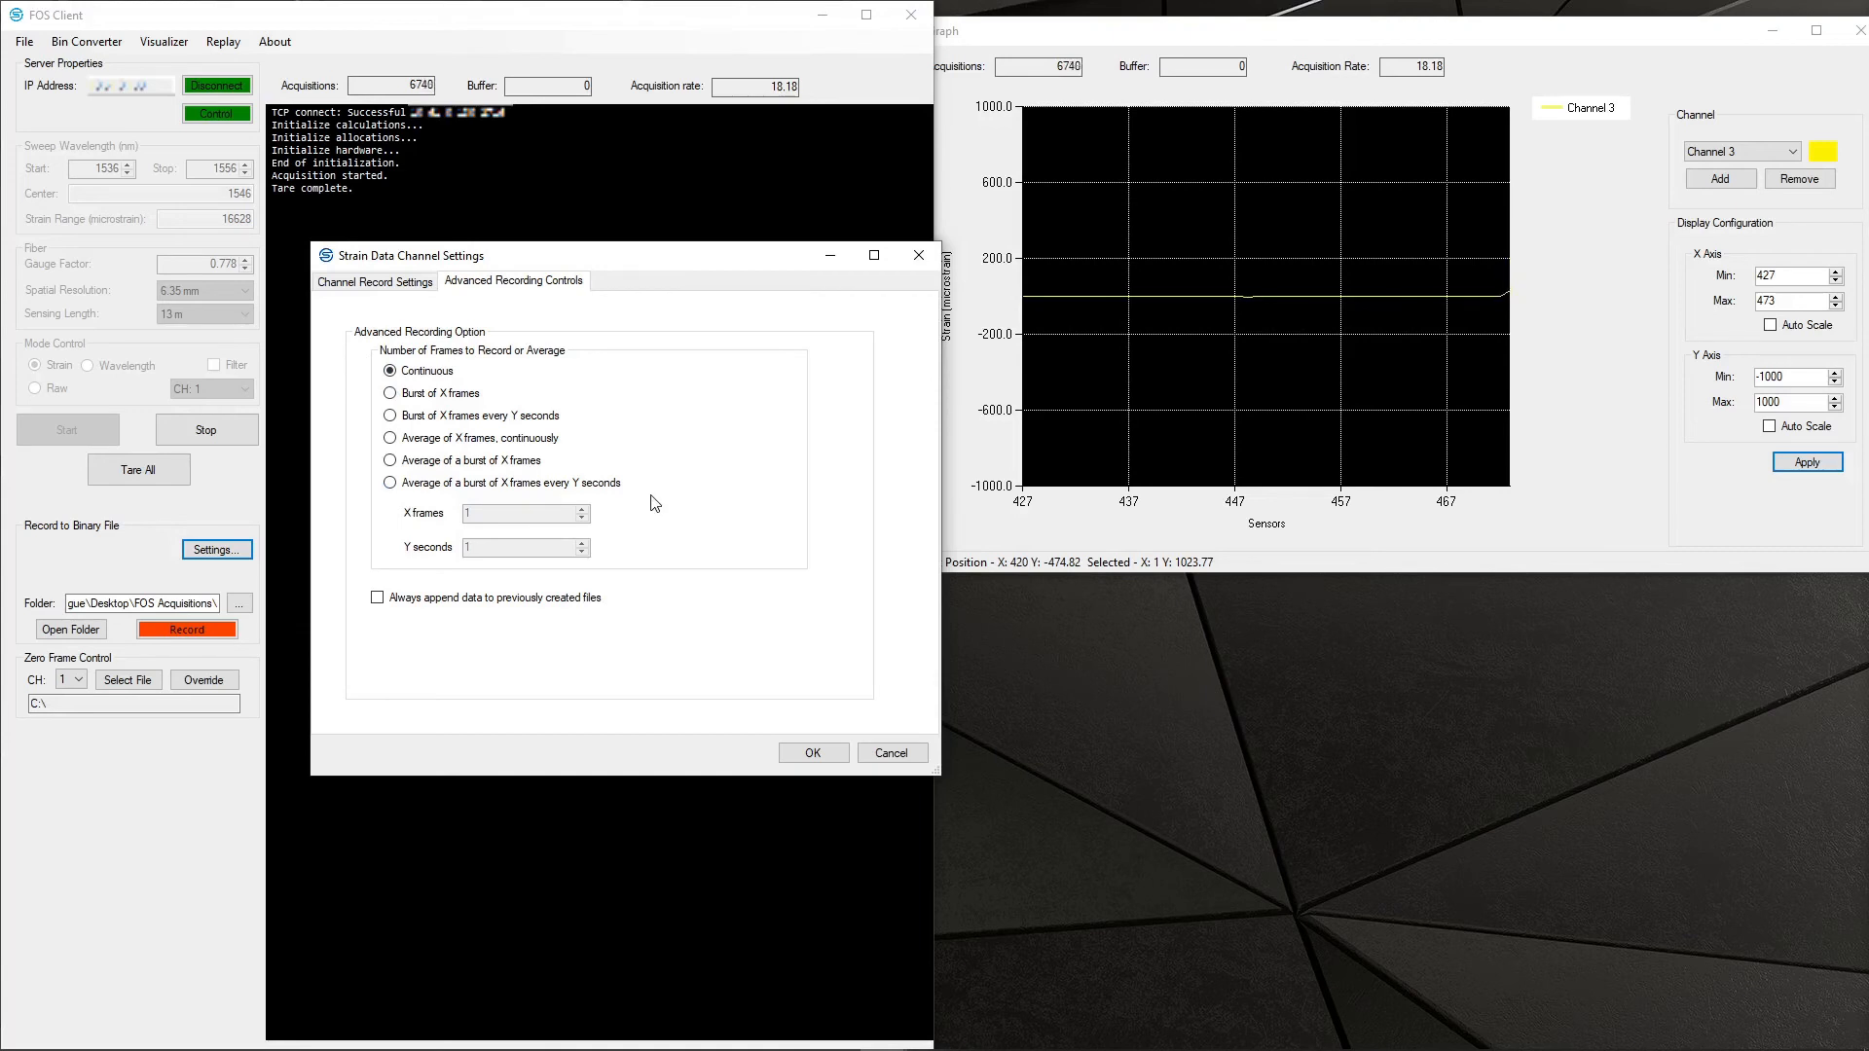
pyautogui.moveTo(551, 509)
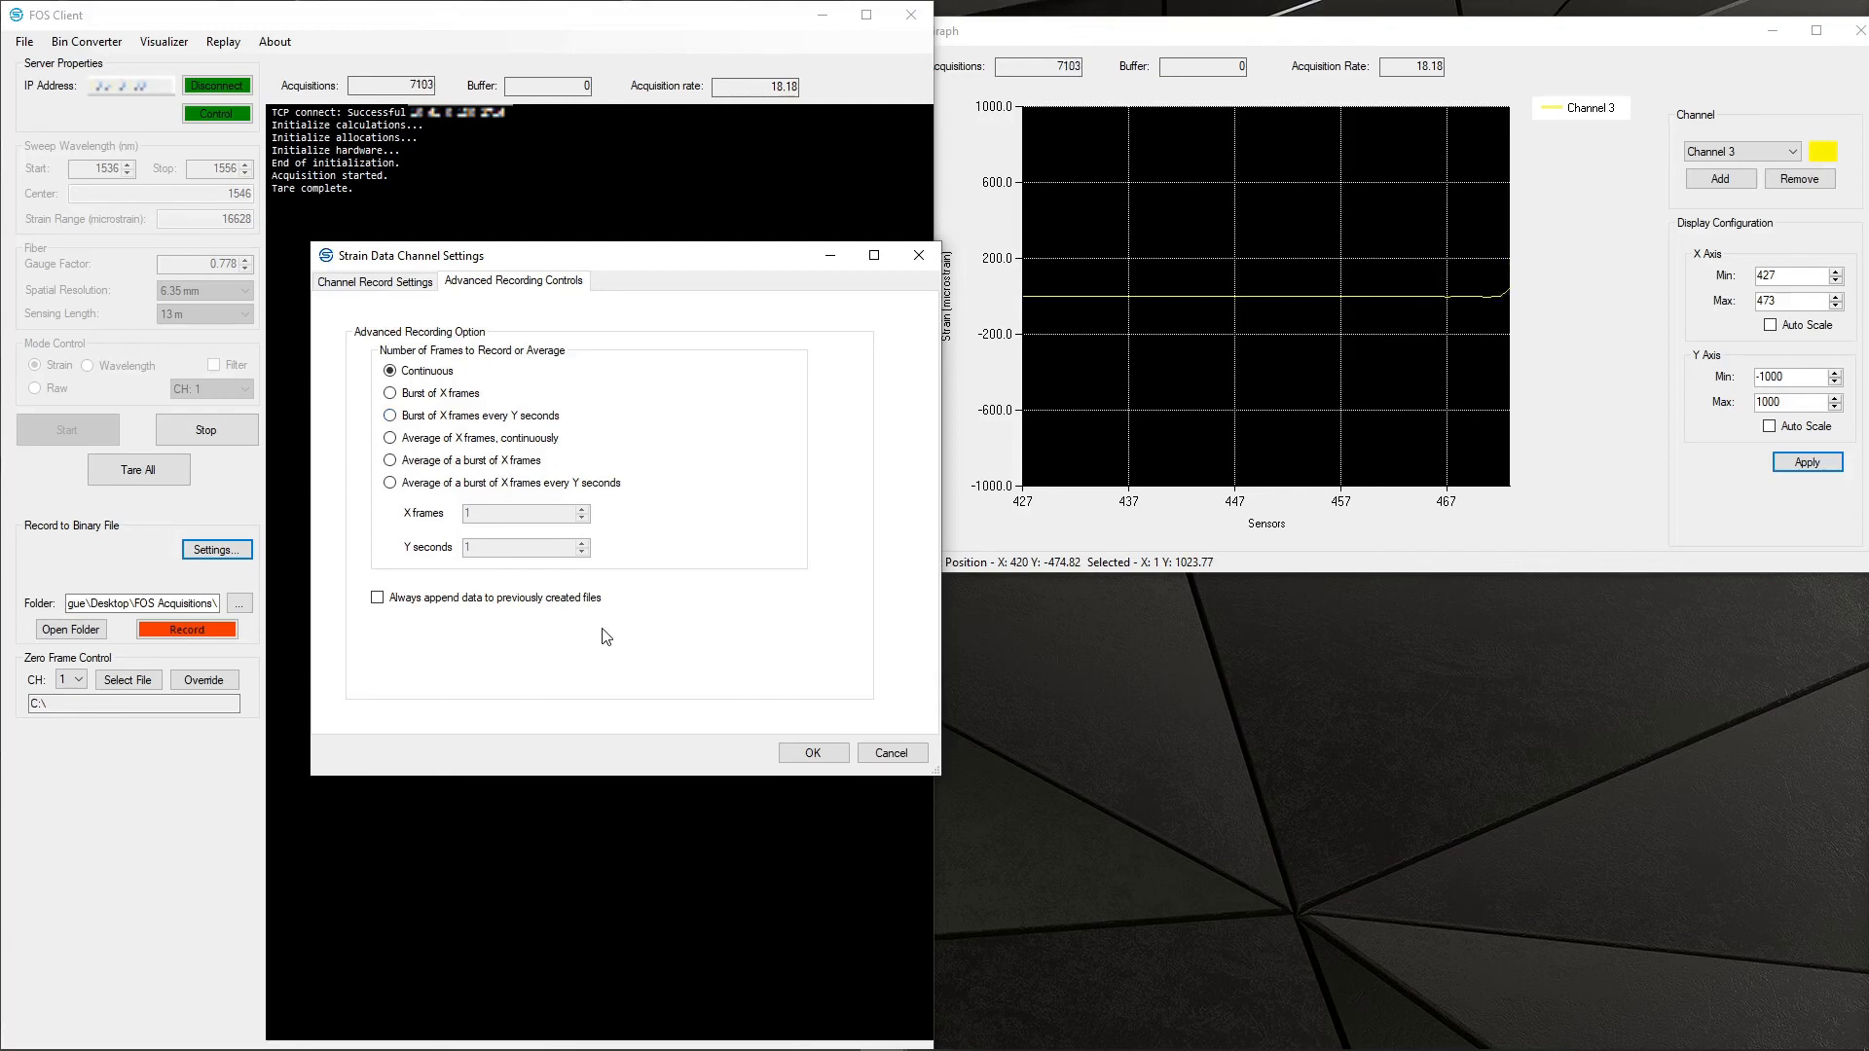
pyautogui.moveTo(616, 644)
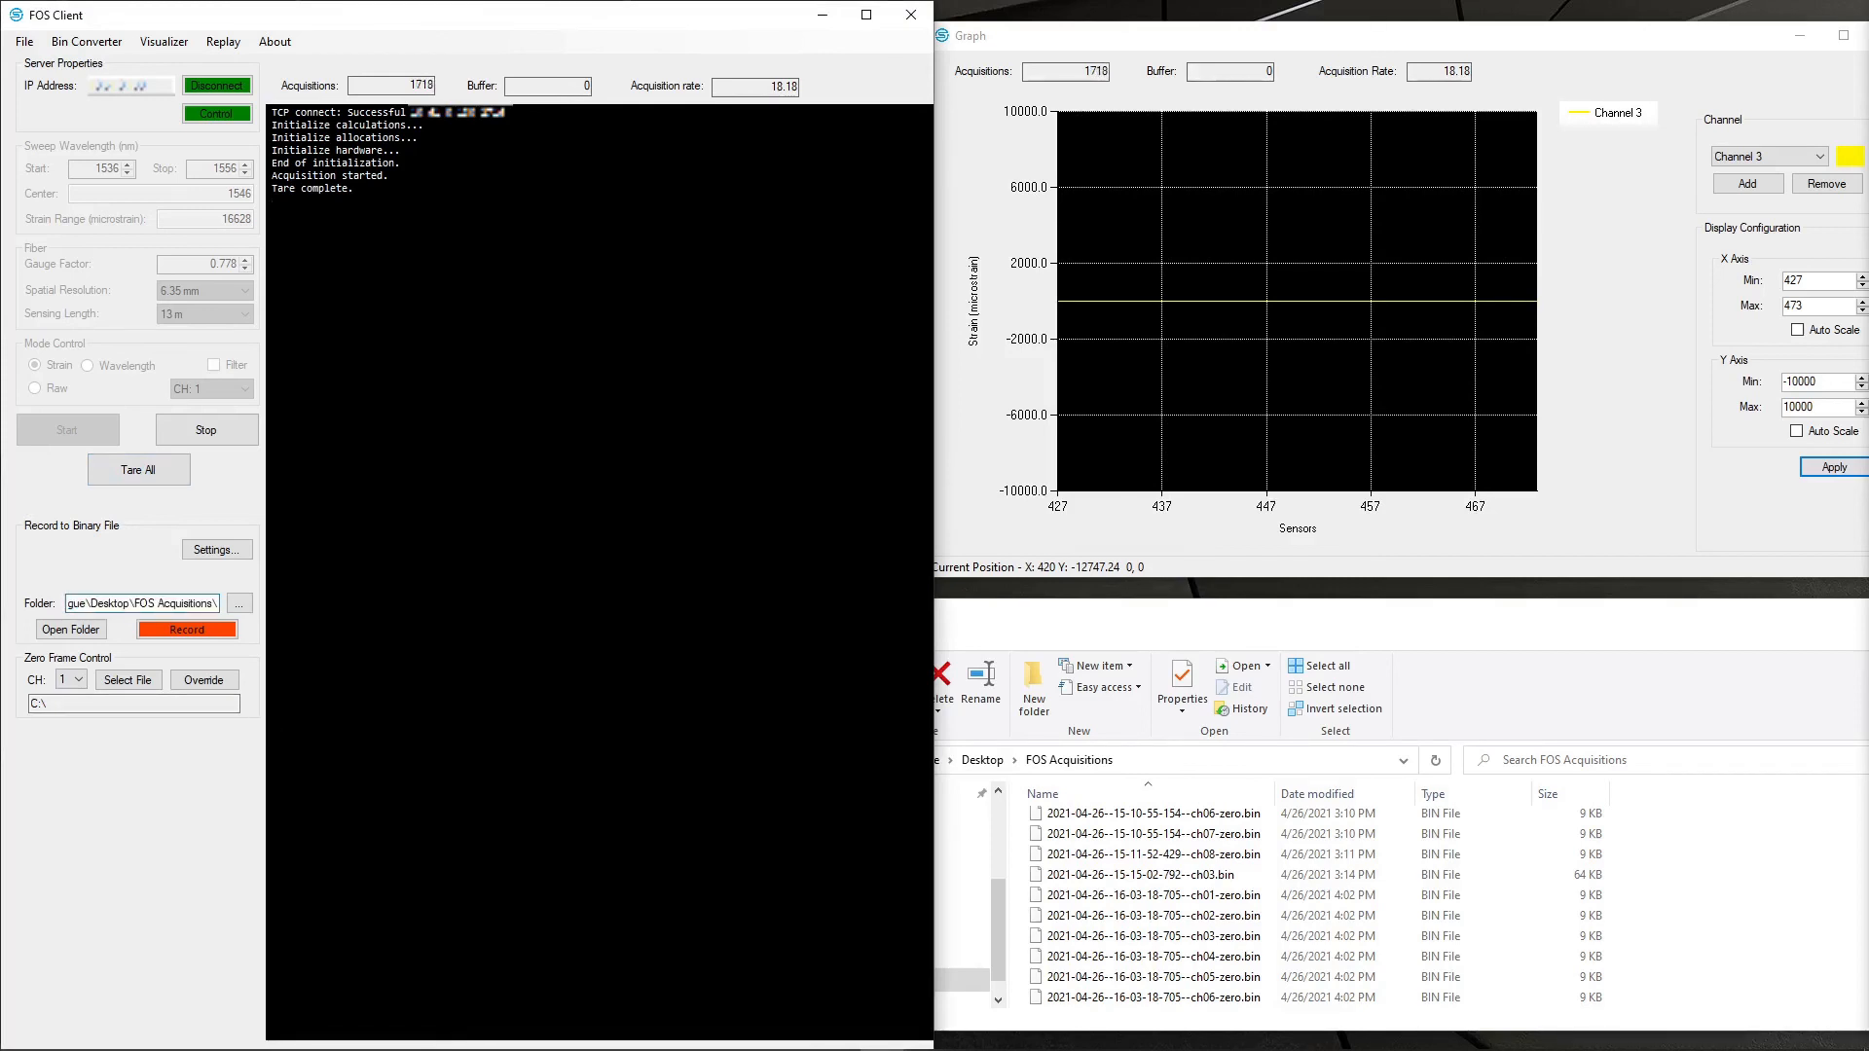
pyautogui.click(1147, 956)
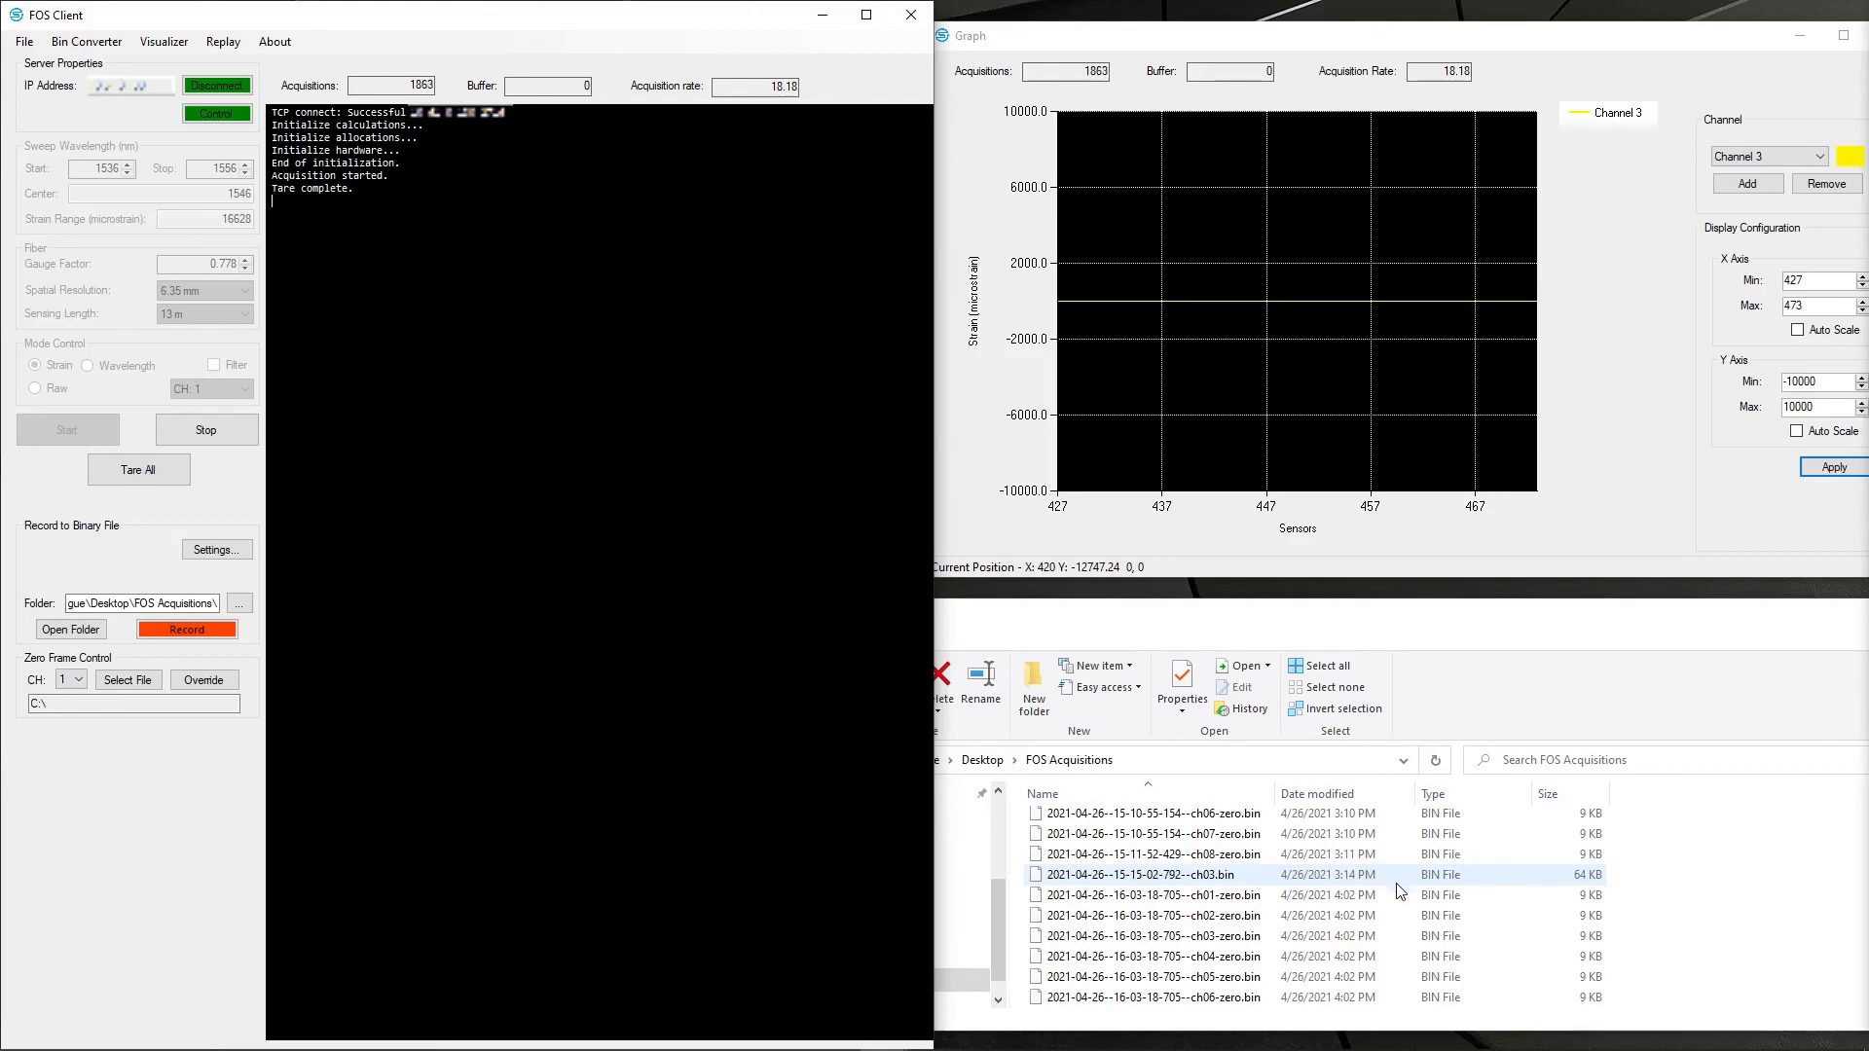
pyautogui.moveTo(1227, 888)
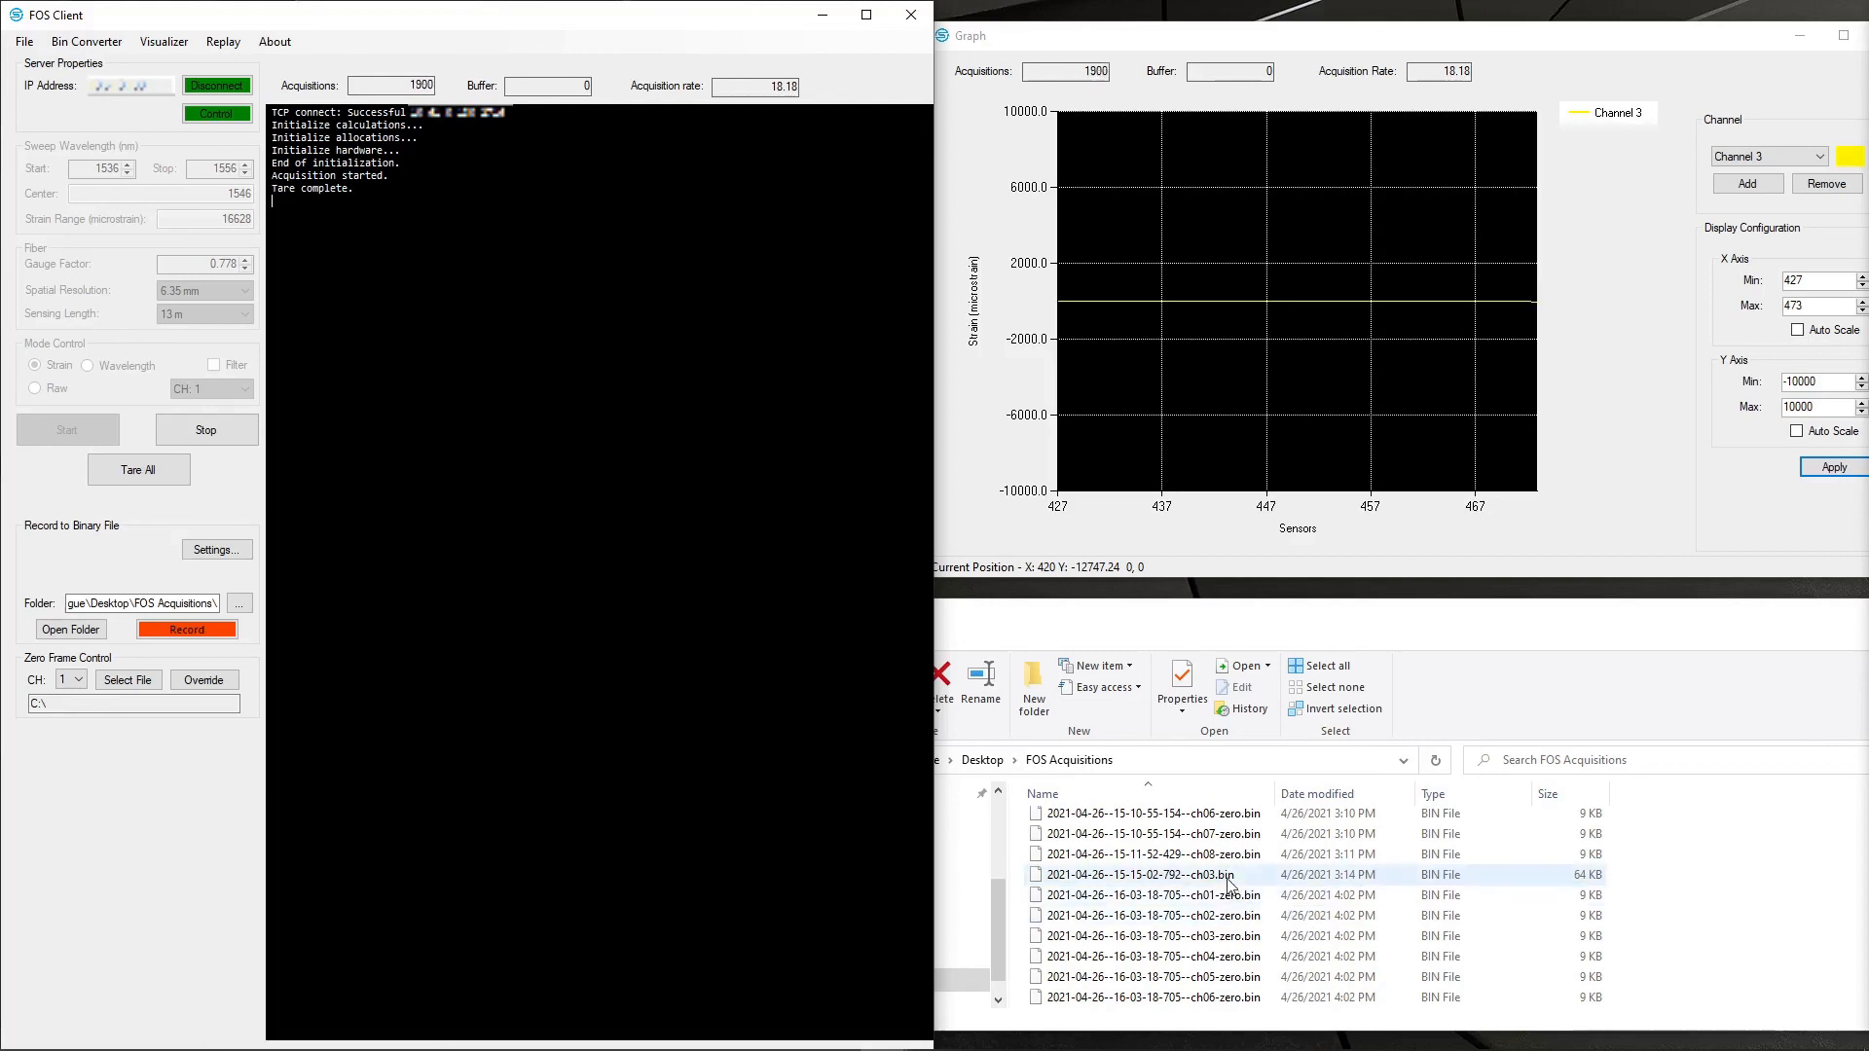
pyautogui.moveTo(1235, 886)
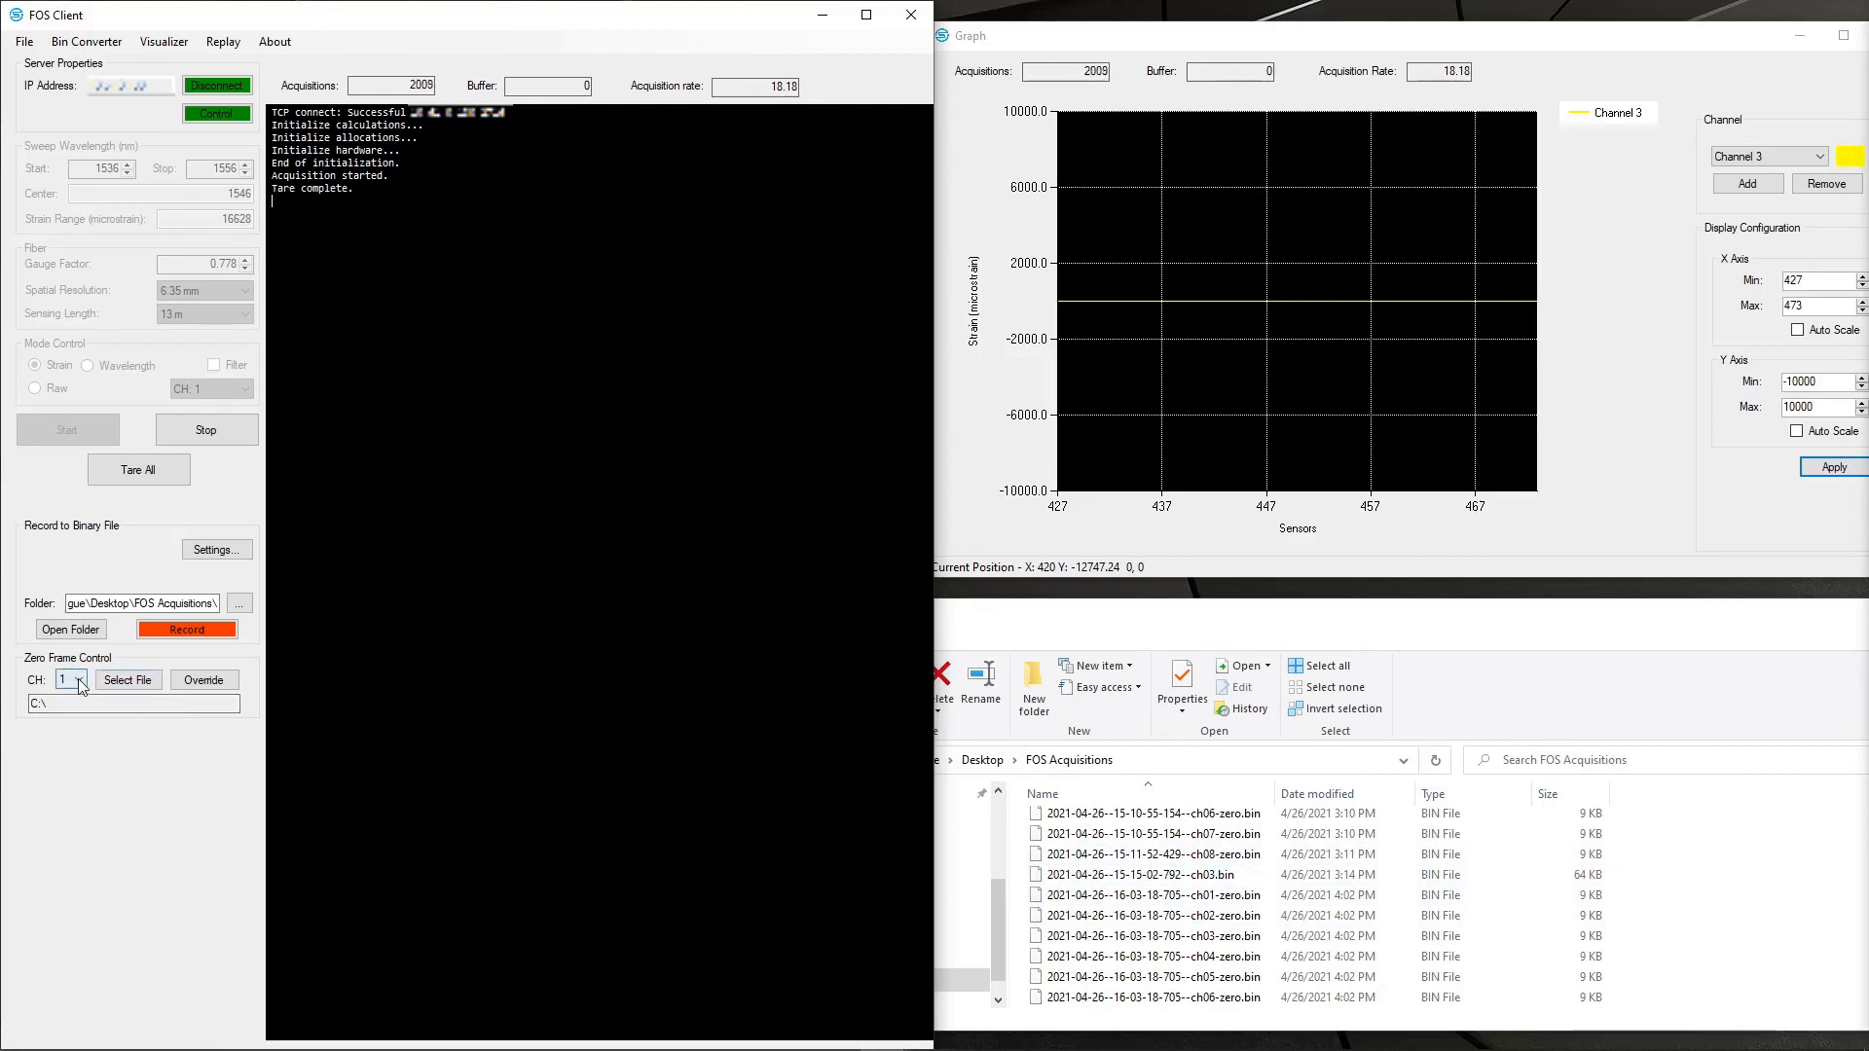
# Step: Choose channel 3 in Zero Frame Control and apply the override
pyautogui.click(79, 679)
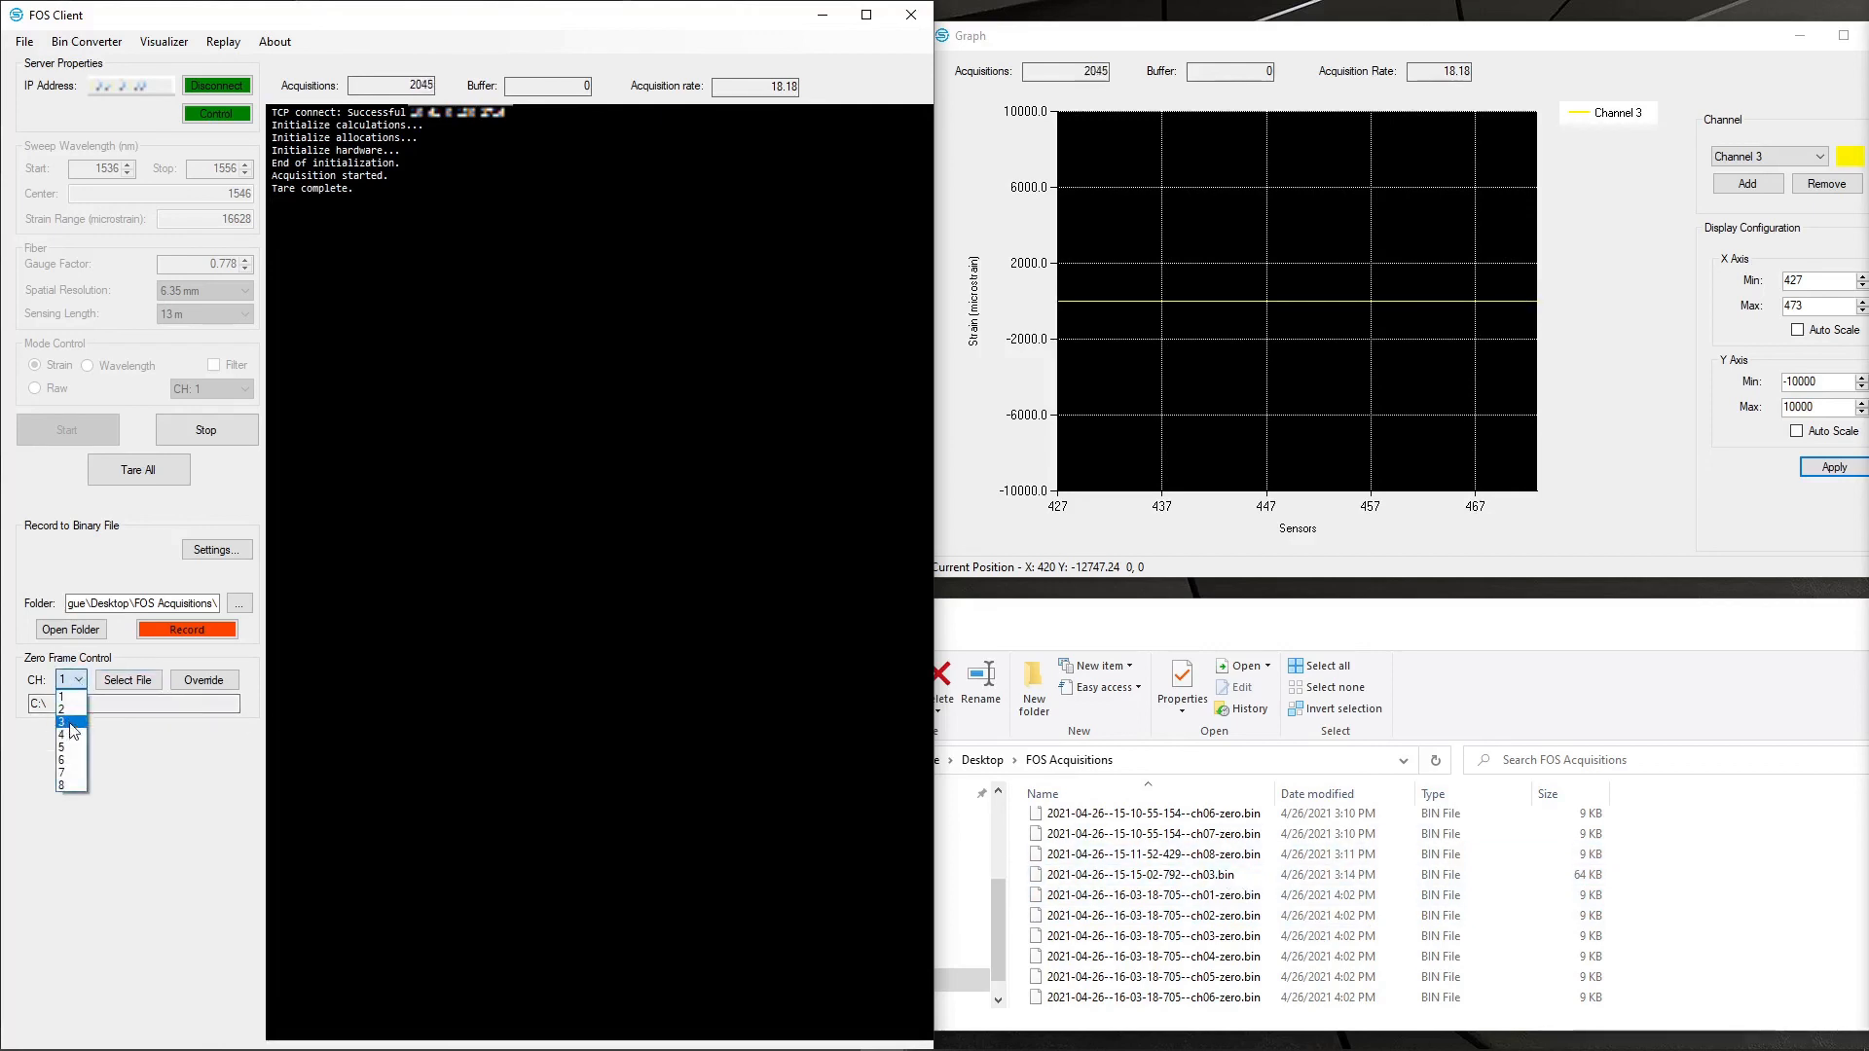
pyautogui.click(59, 722)
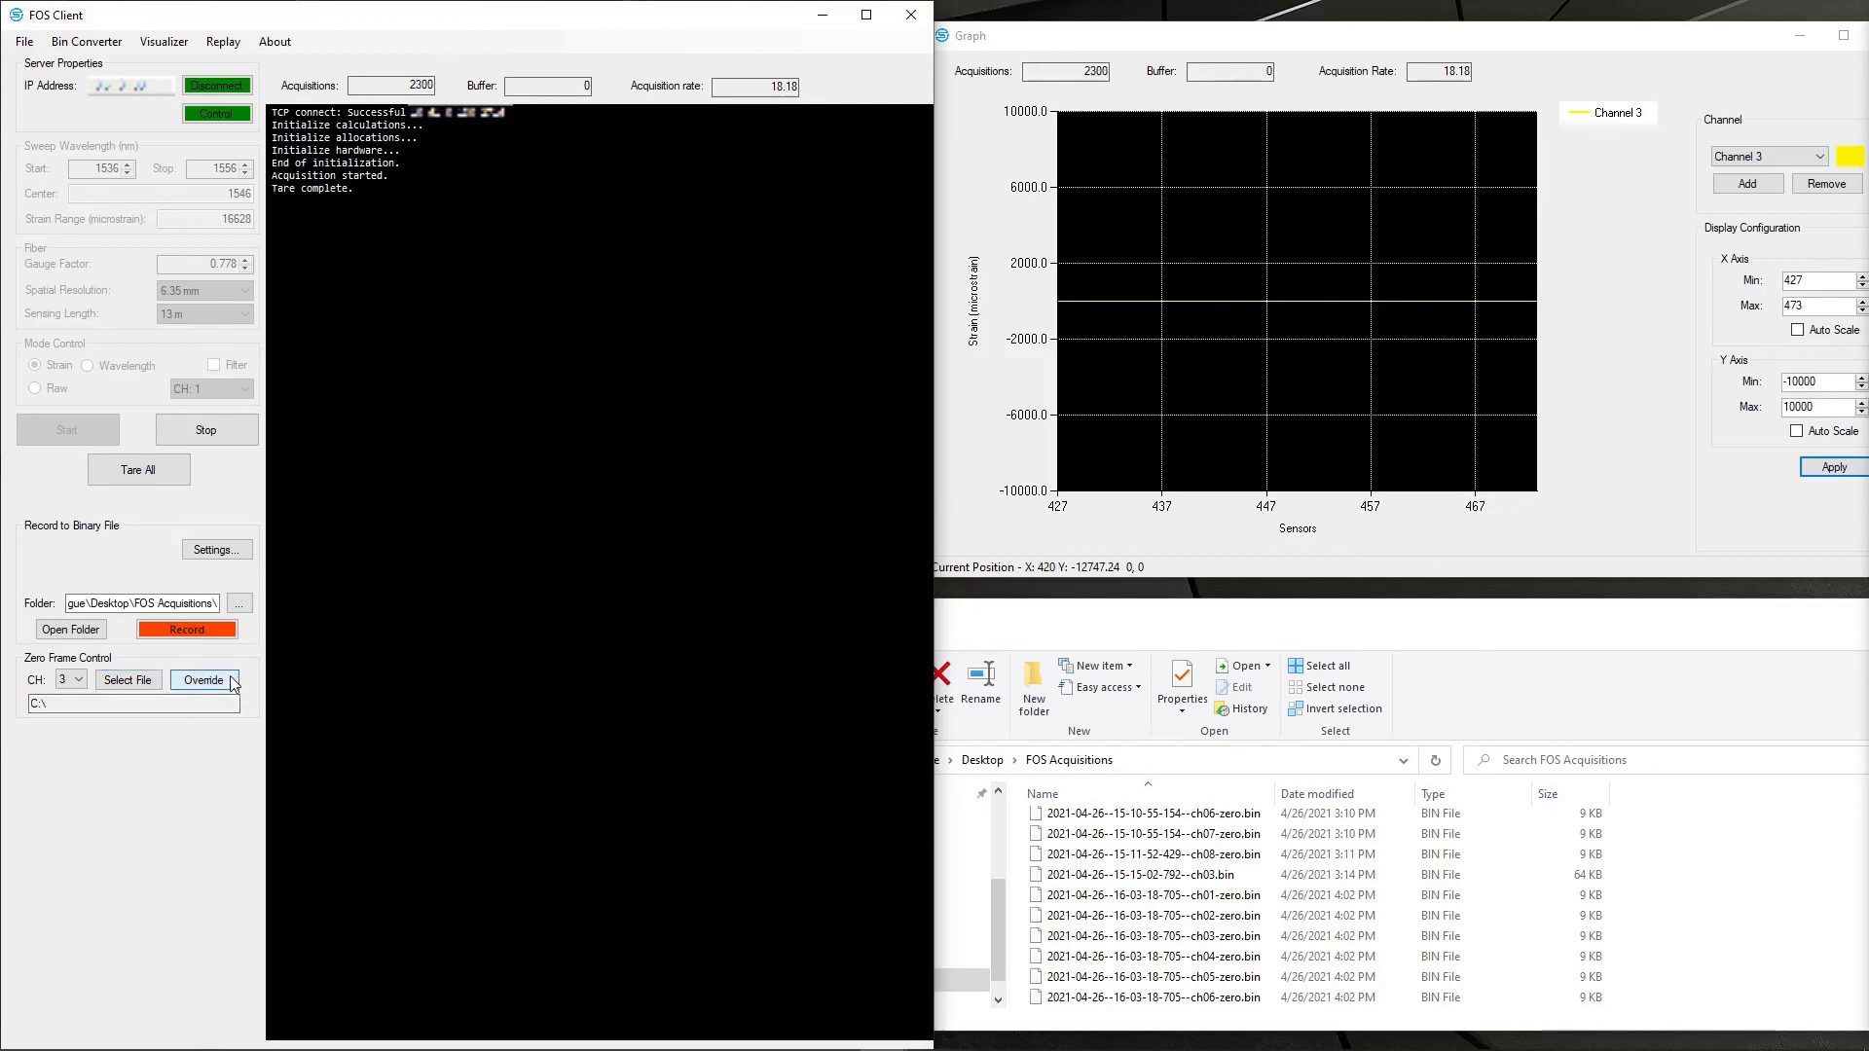
pyautogui.click(202, 679)
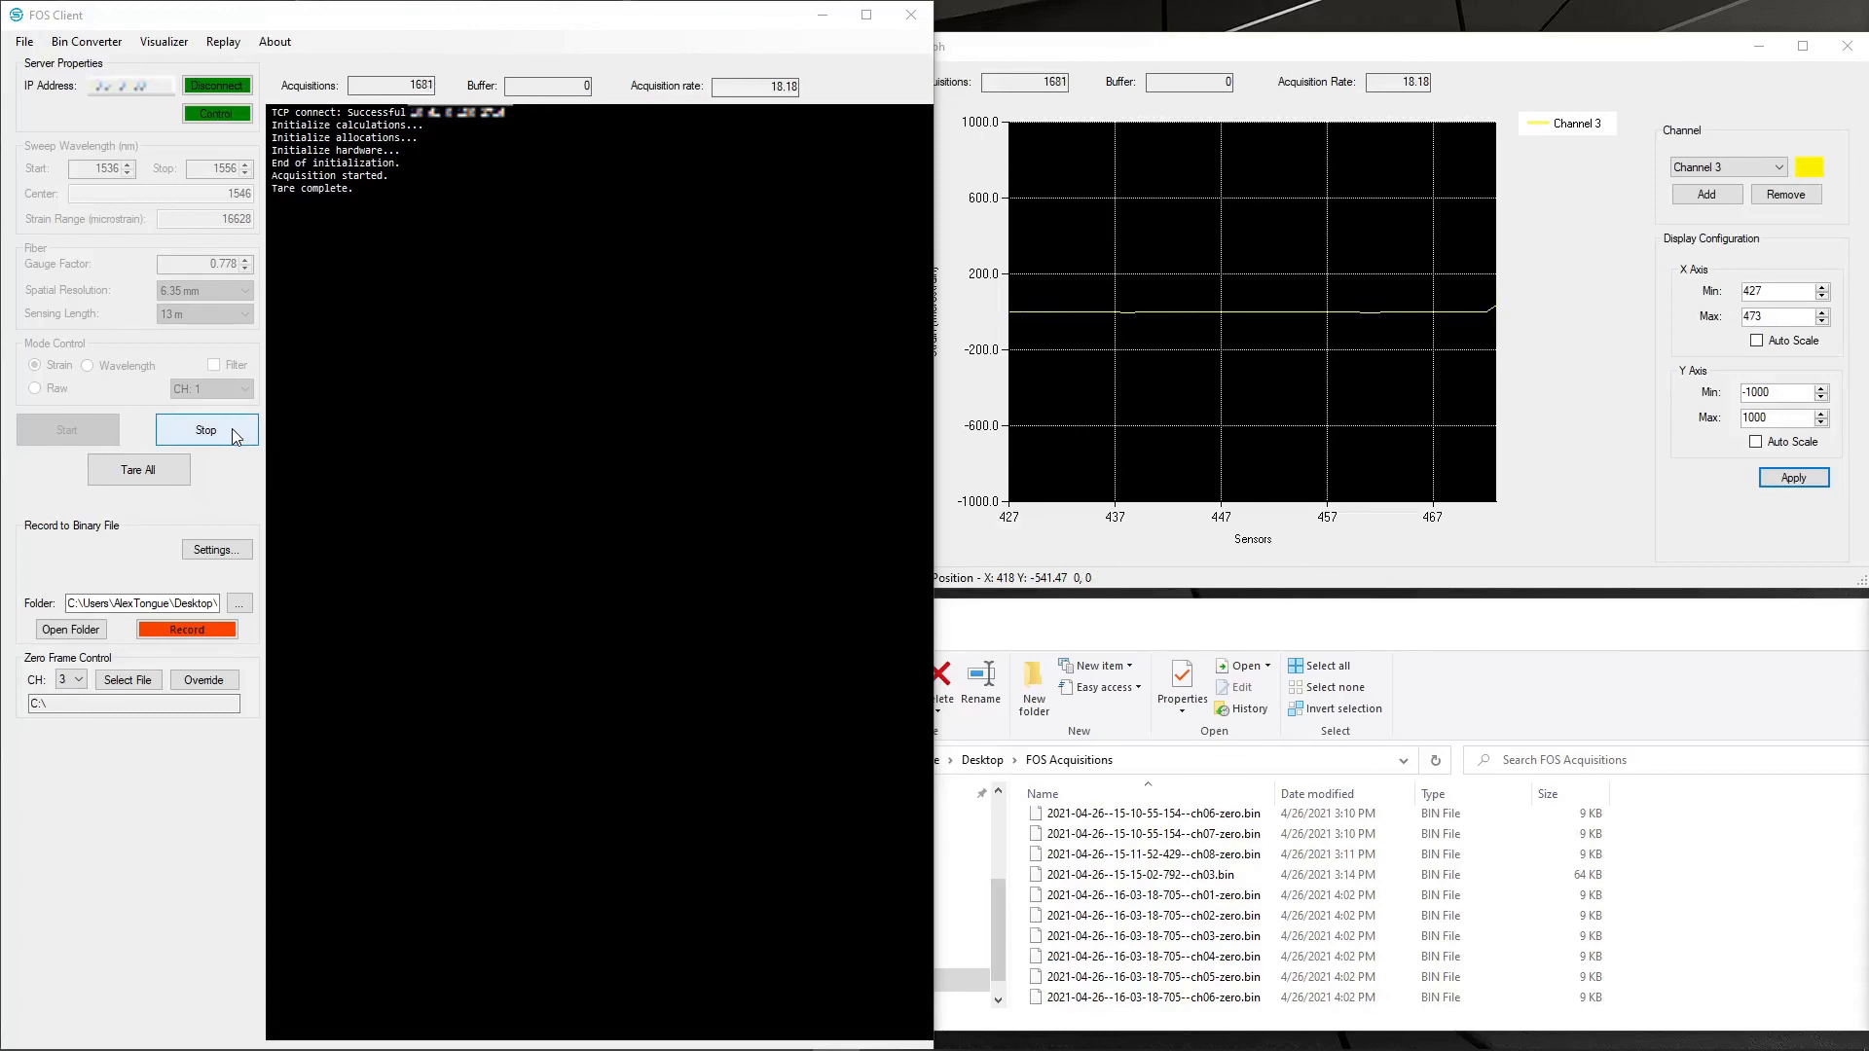
# Step: Stop the acquisition from Mode Control
pyautogui.click(205, 429)
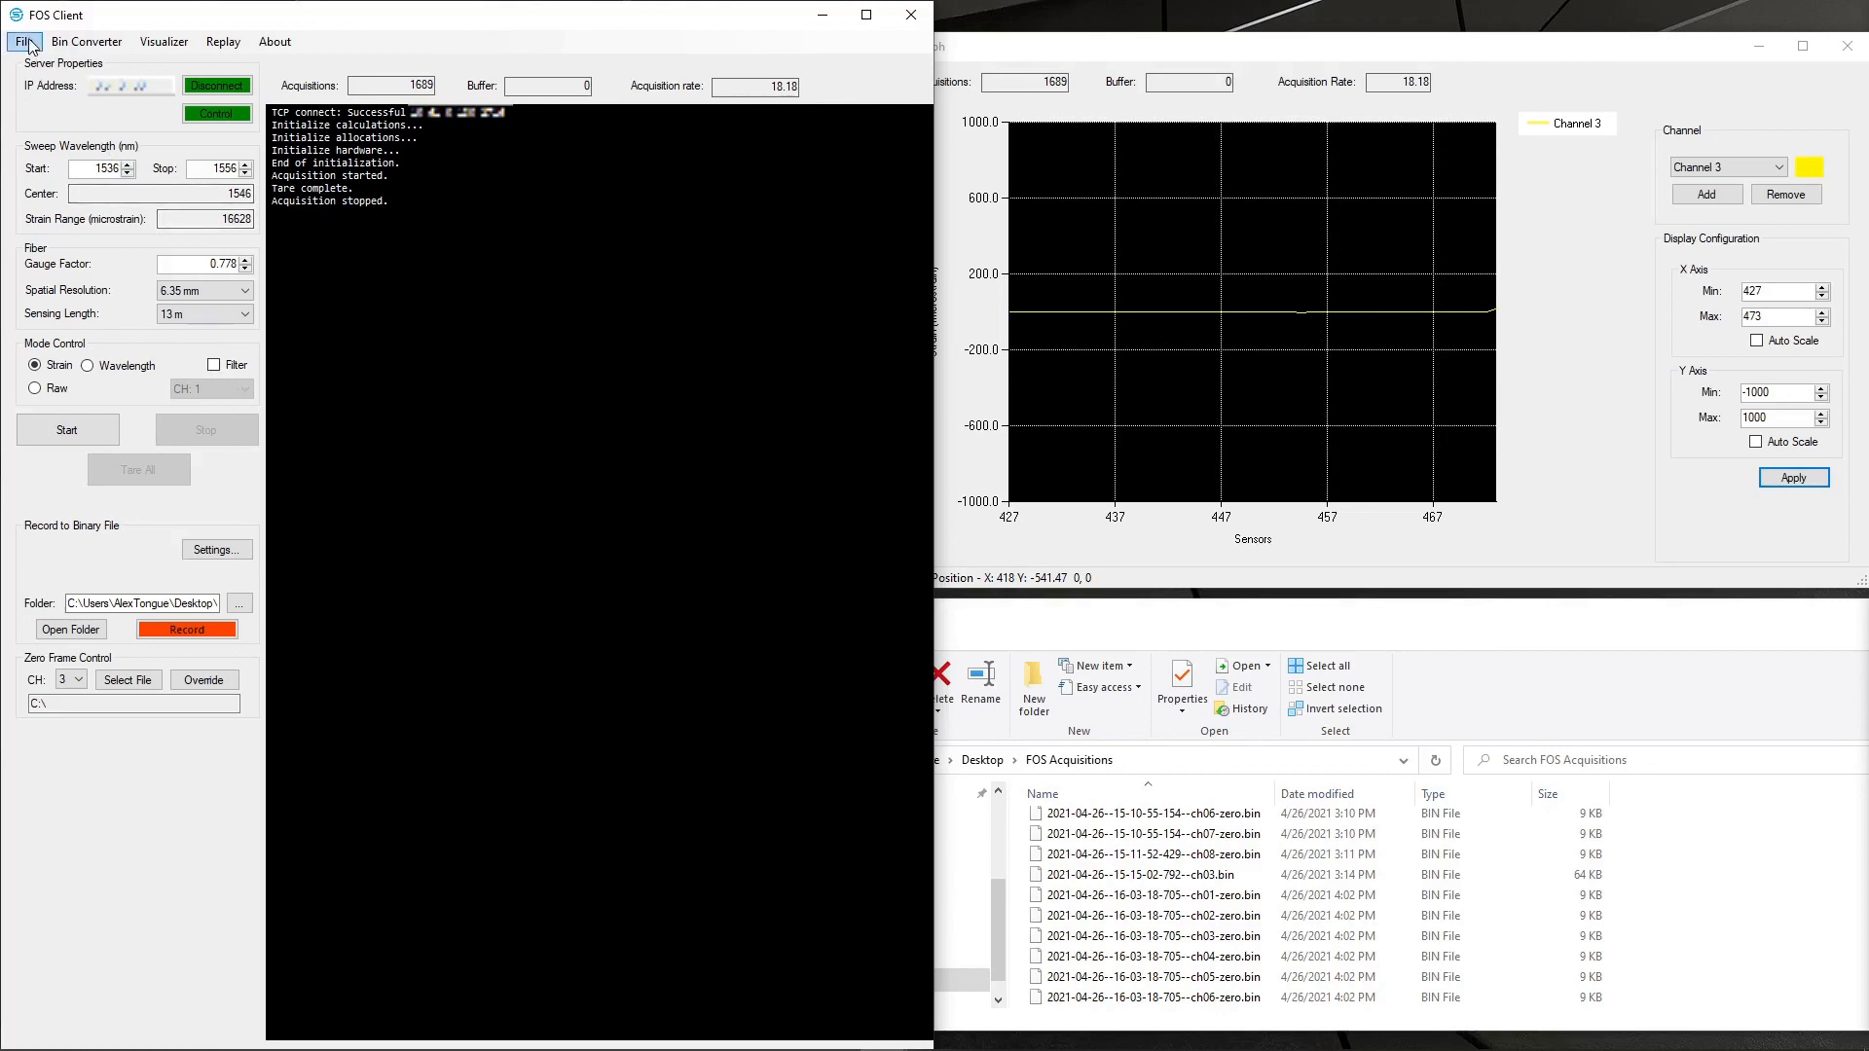
# Step: Send the Shutdown Server command, confirming it and dismissing the Command Sent message
pyautogui.click(22, 42)
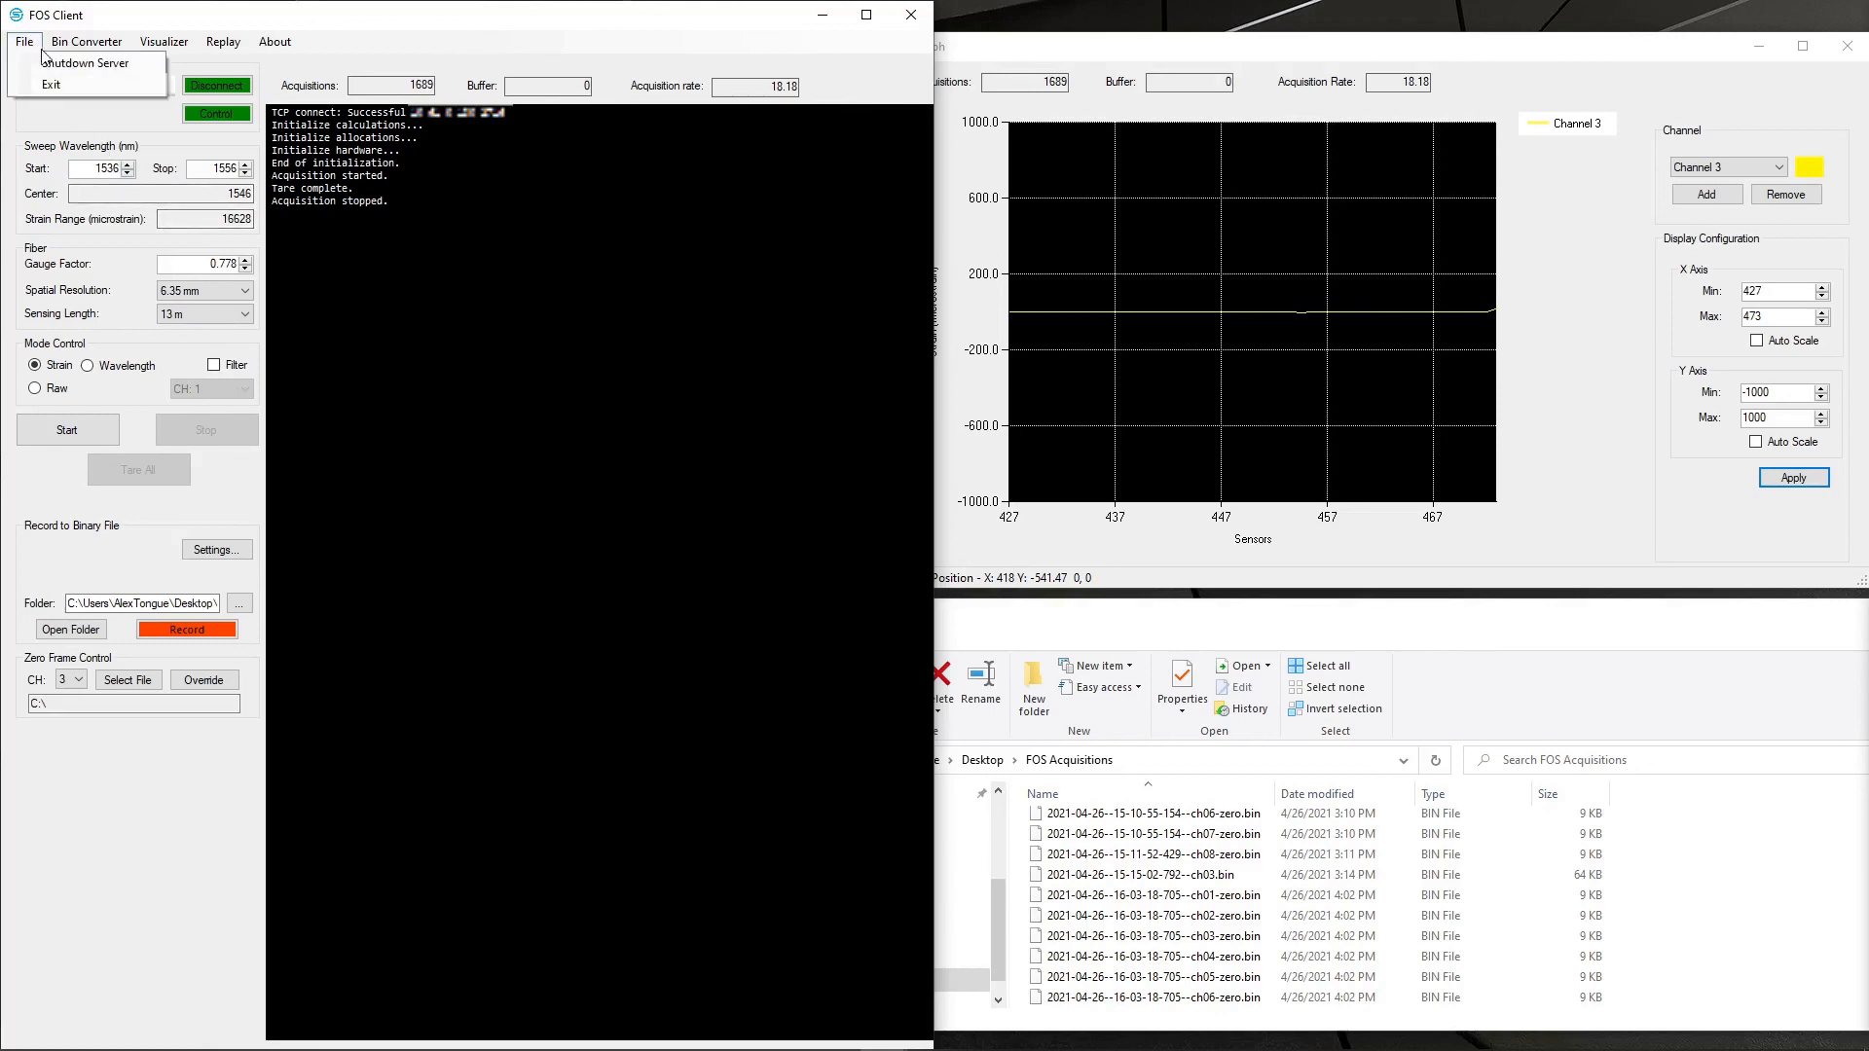
pyautogui.click(86, 64)
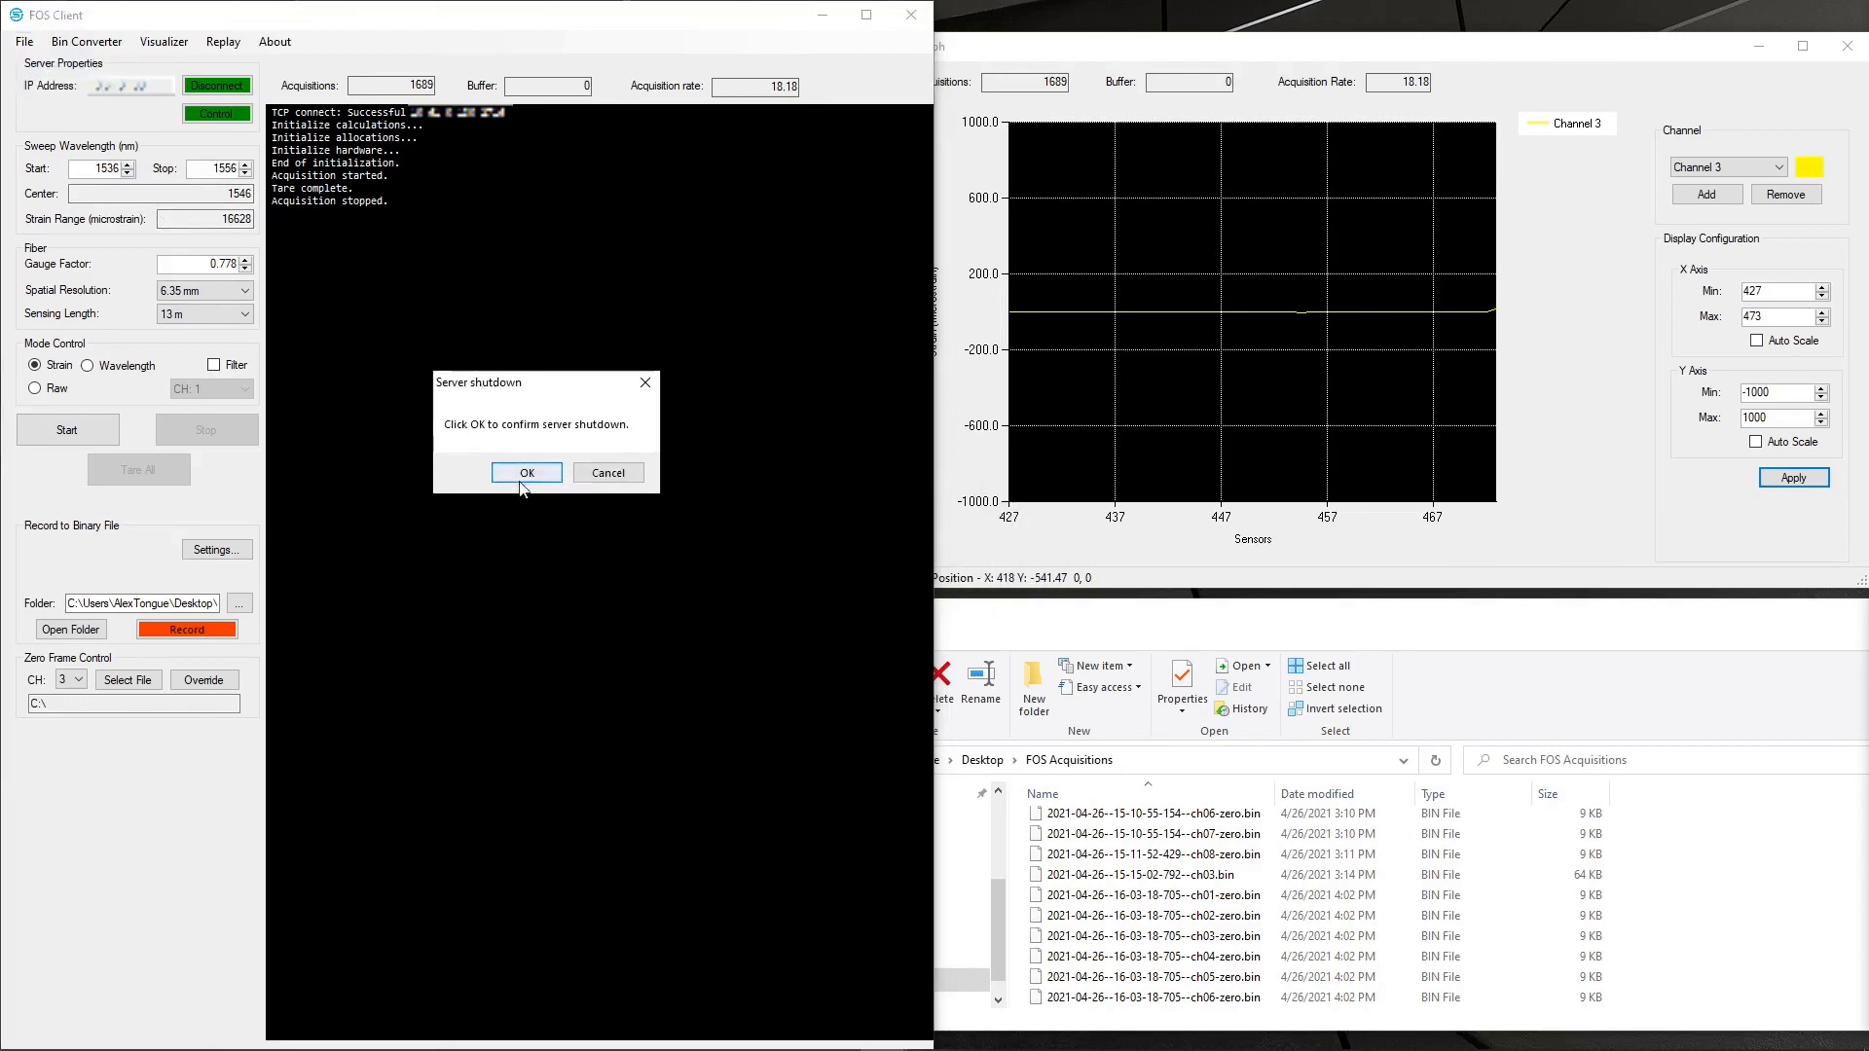
pyautogui.click(526, 472)
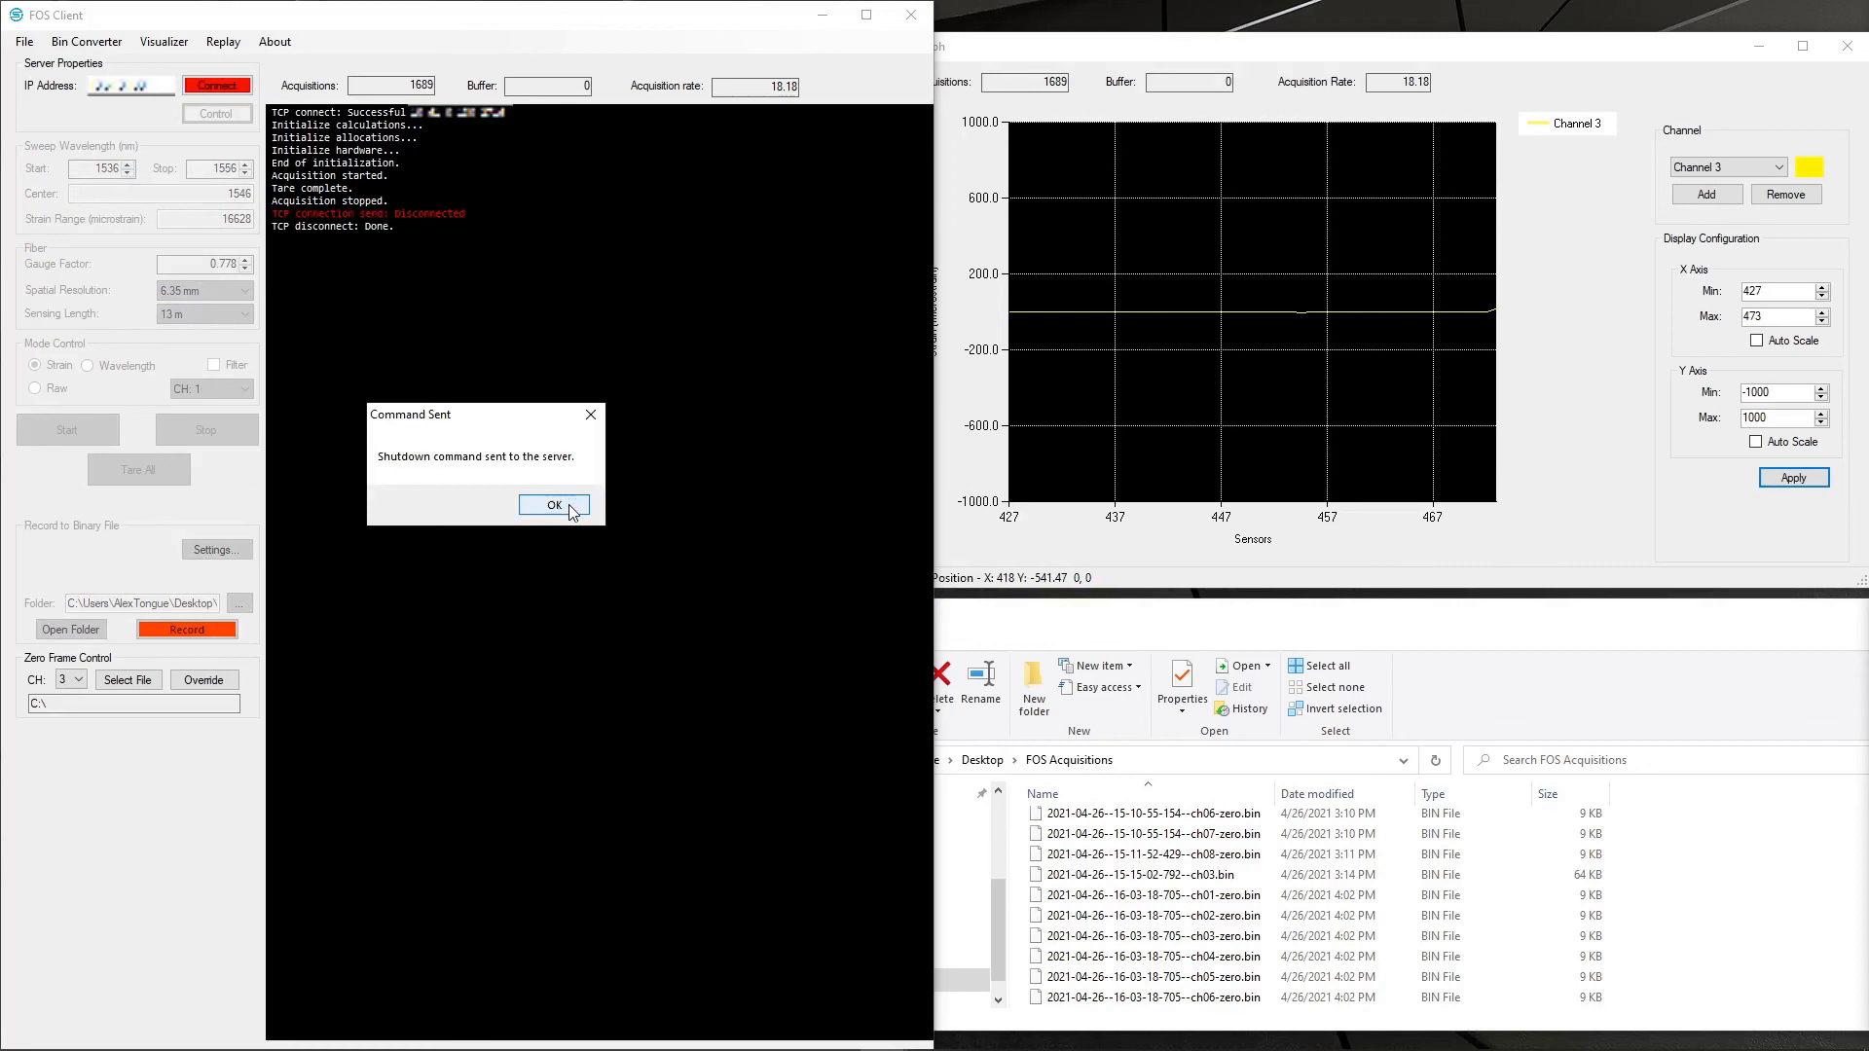
pyautogui.click(553, 504)
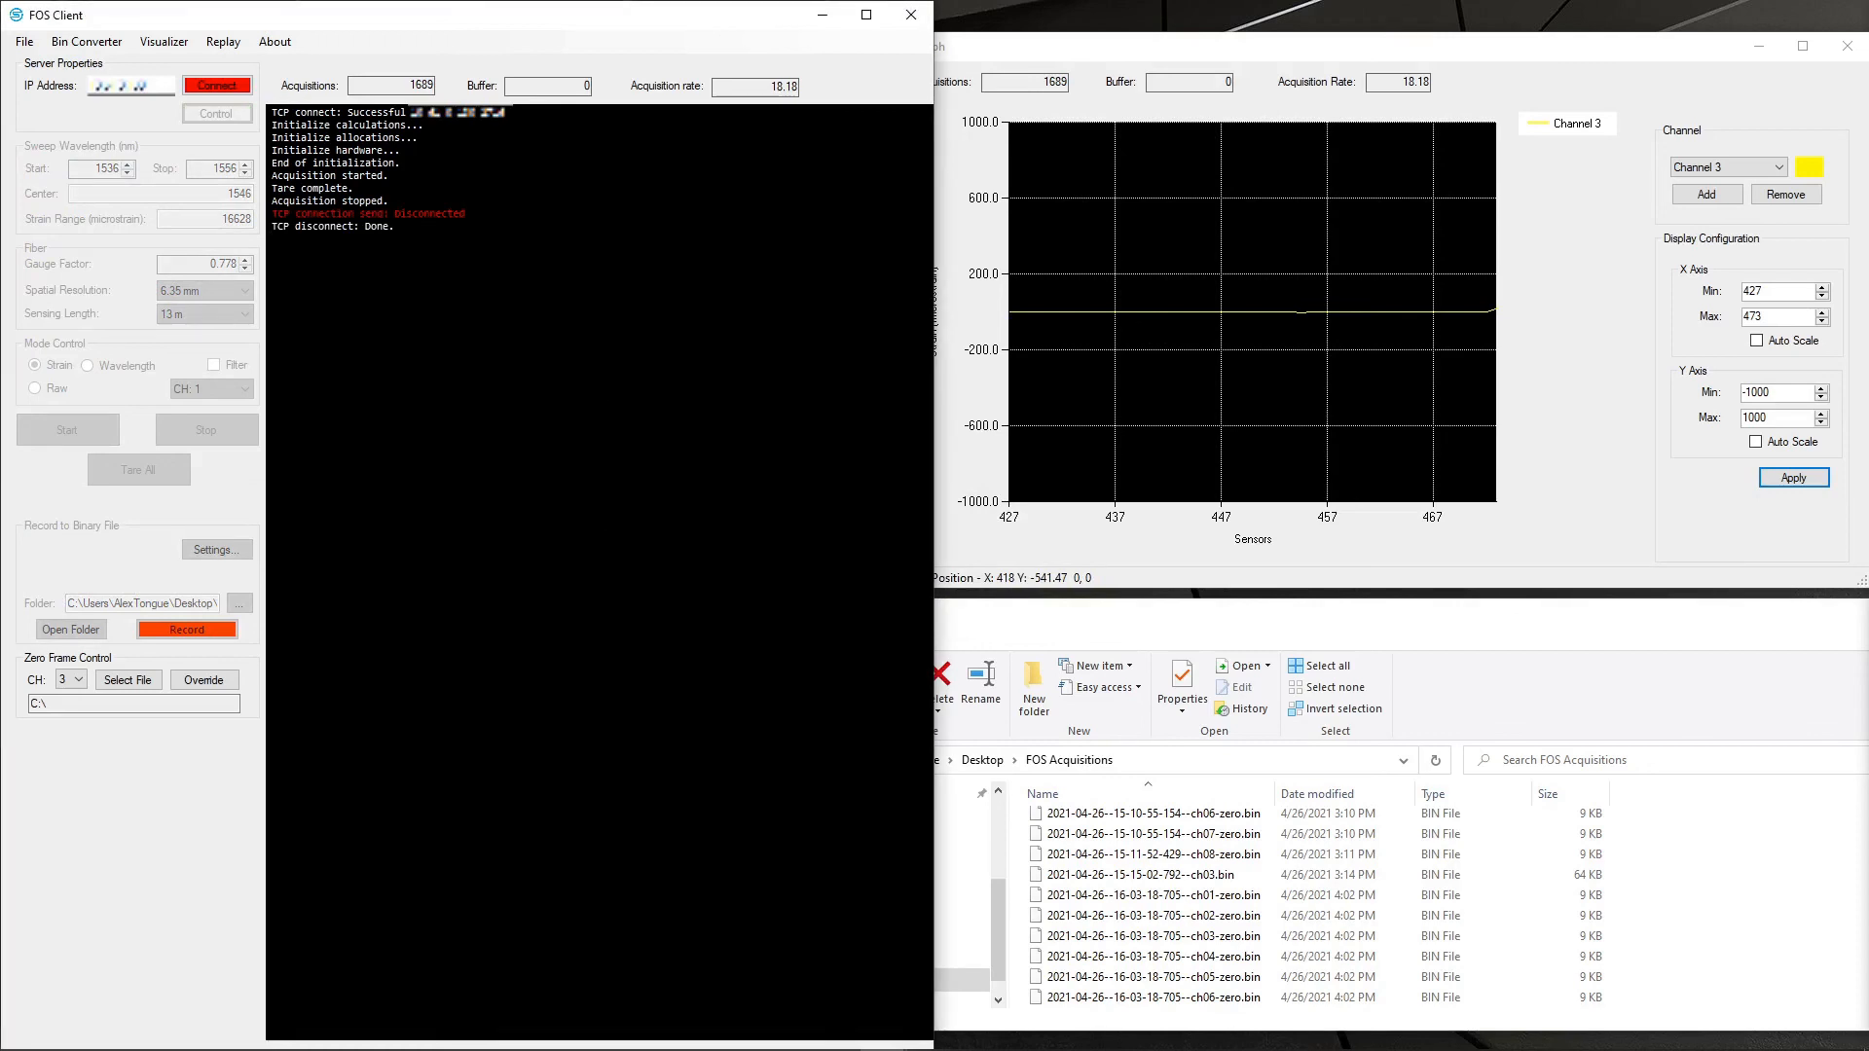